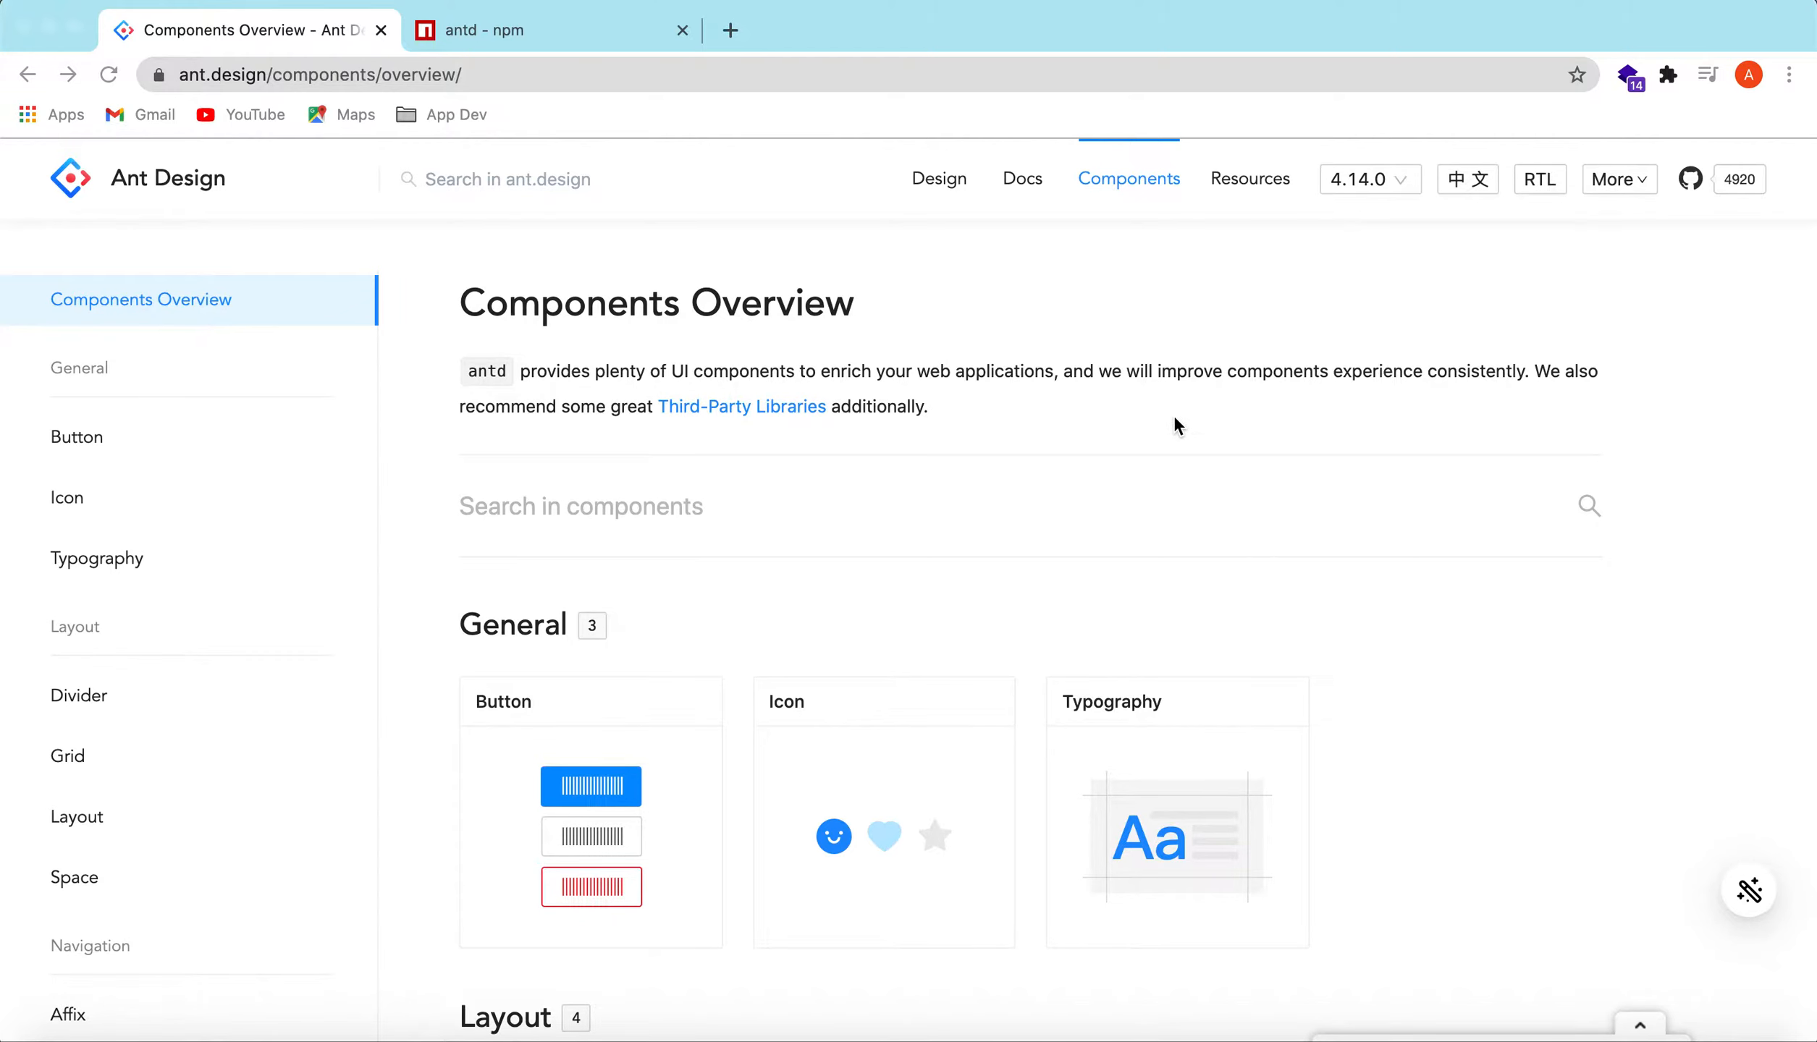
Scroll through the antd npm package page's stats, features and environment support
scroll("down", 3)
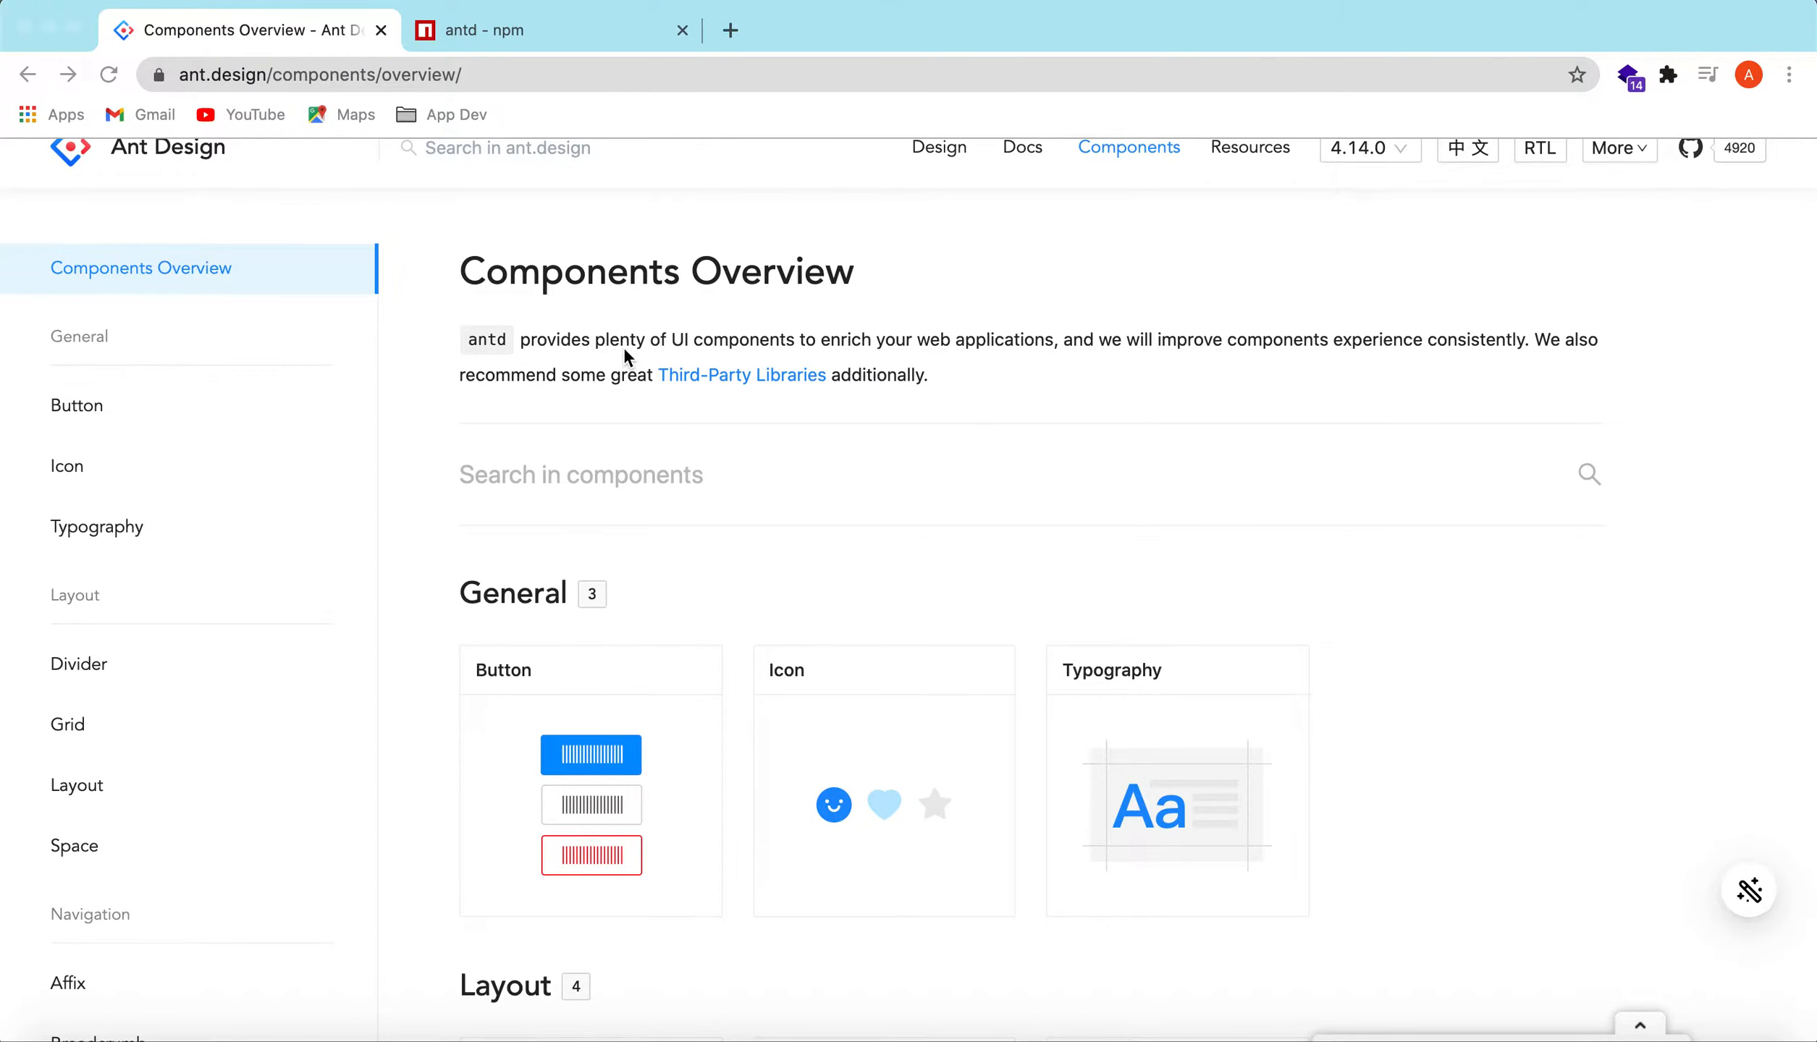
mouse_move(826, 359)
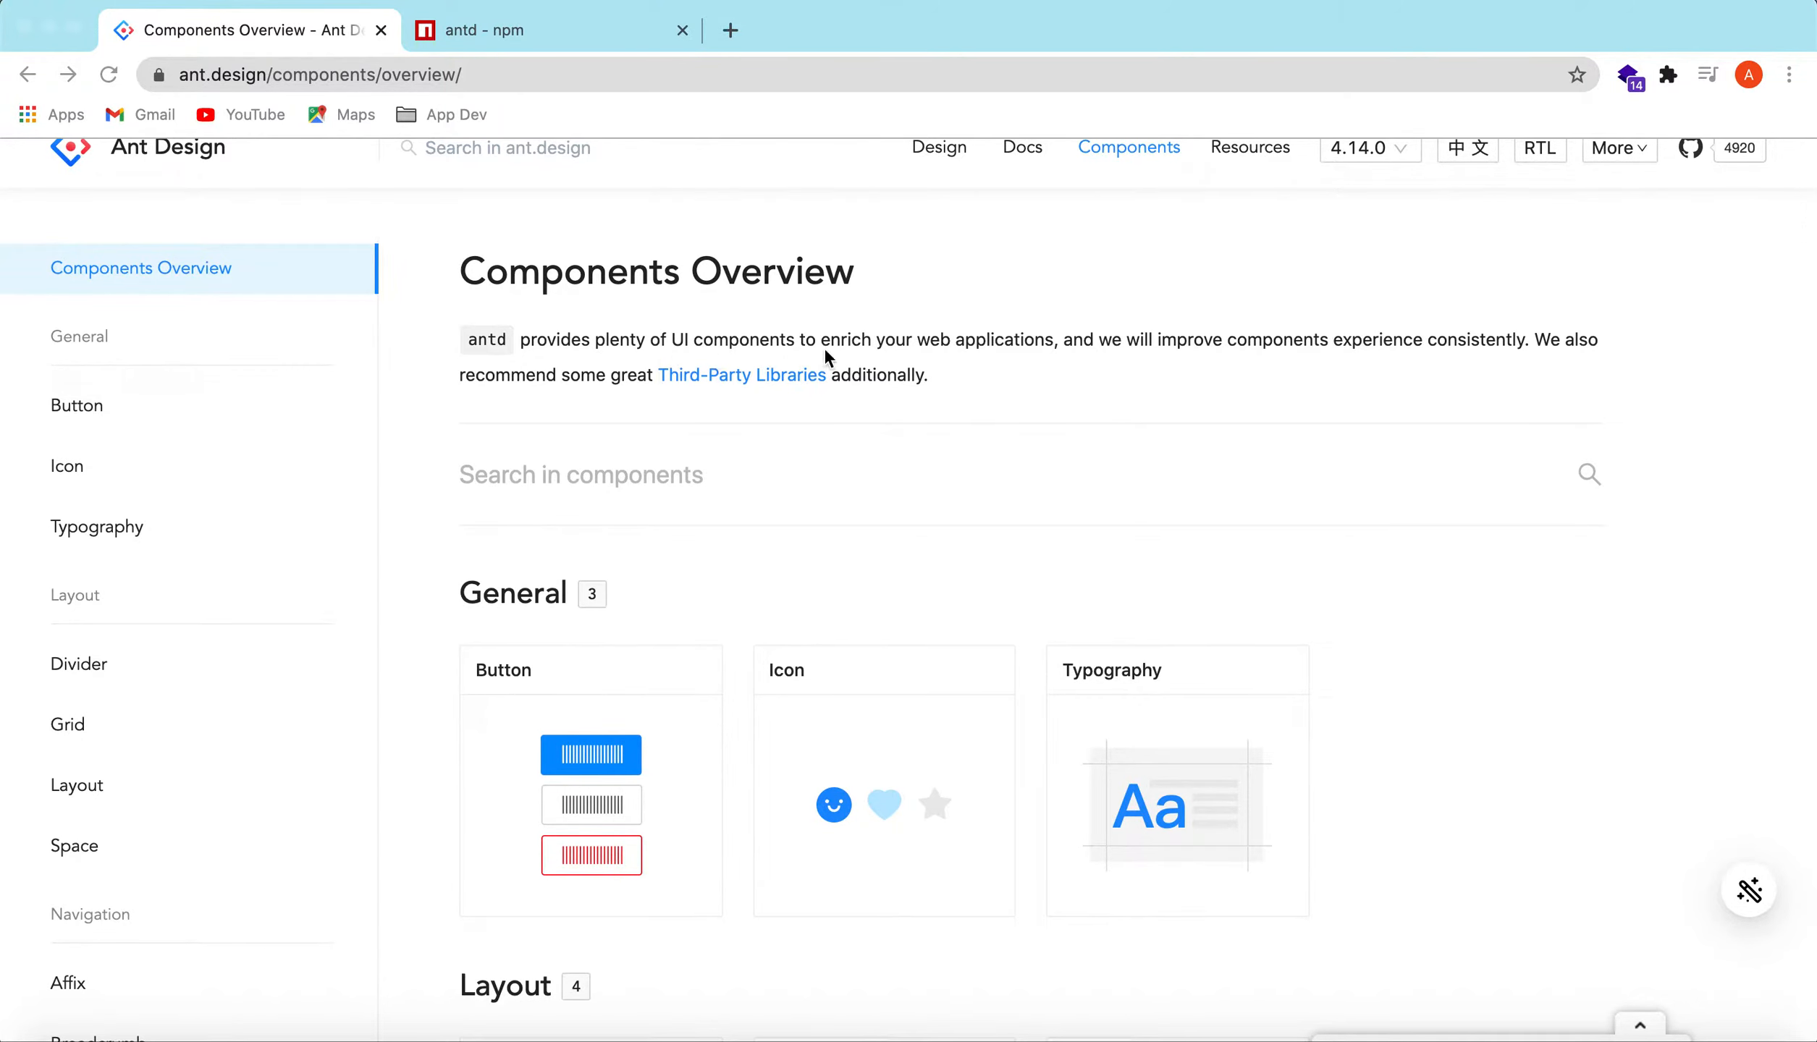
scroll("down", 3)
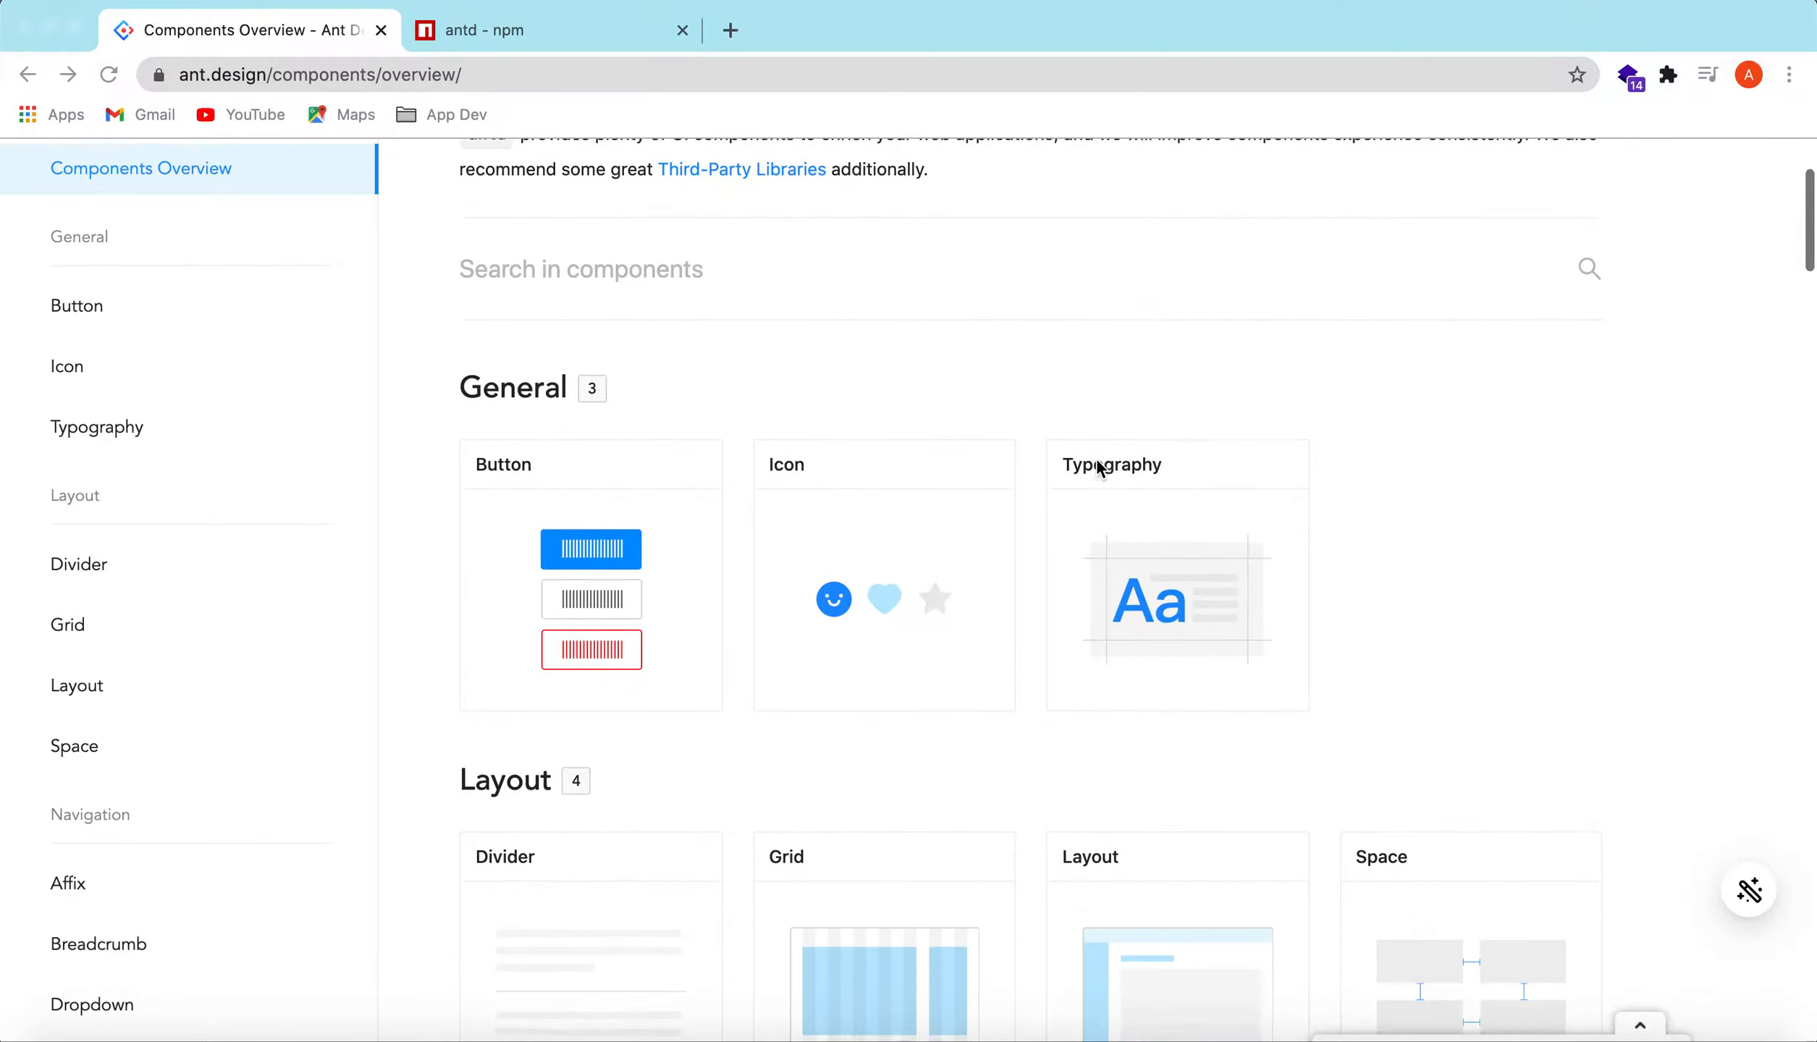
scroll("down", 3)
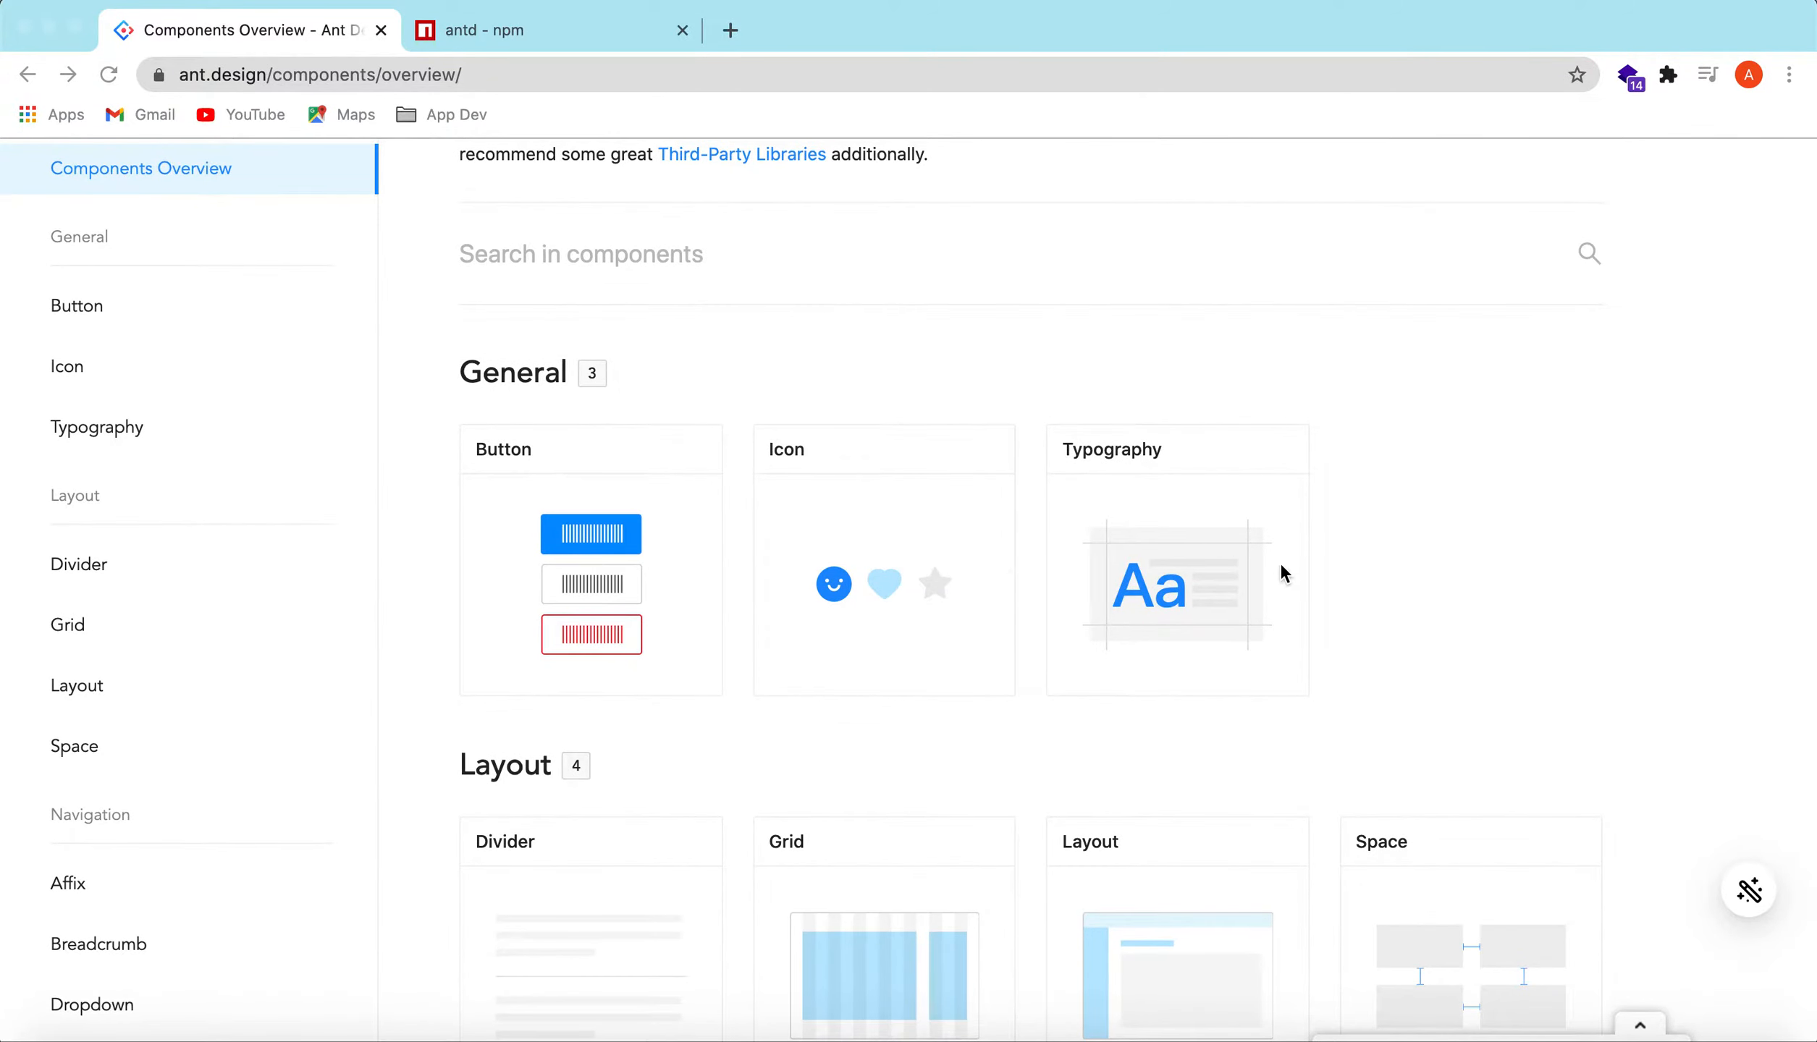
scroll("down", 3)
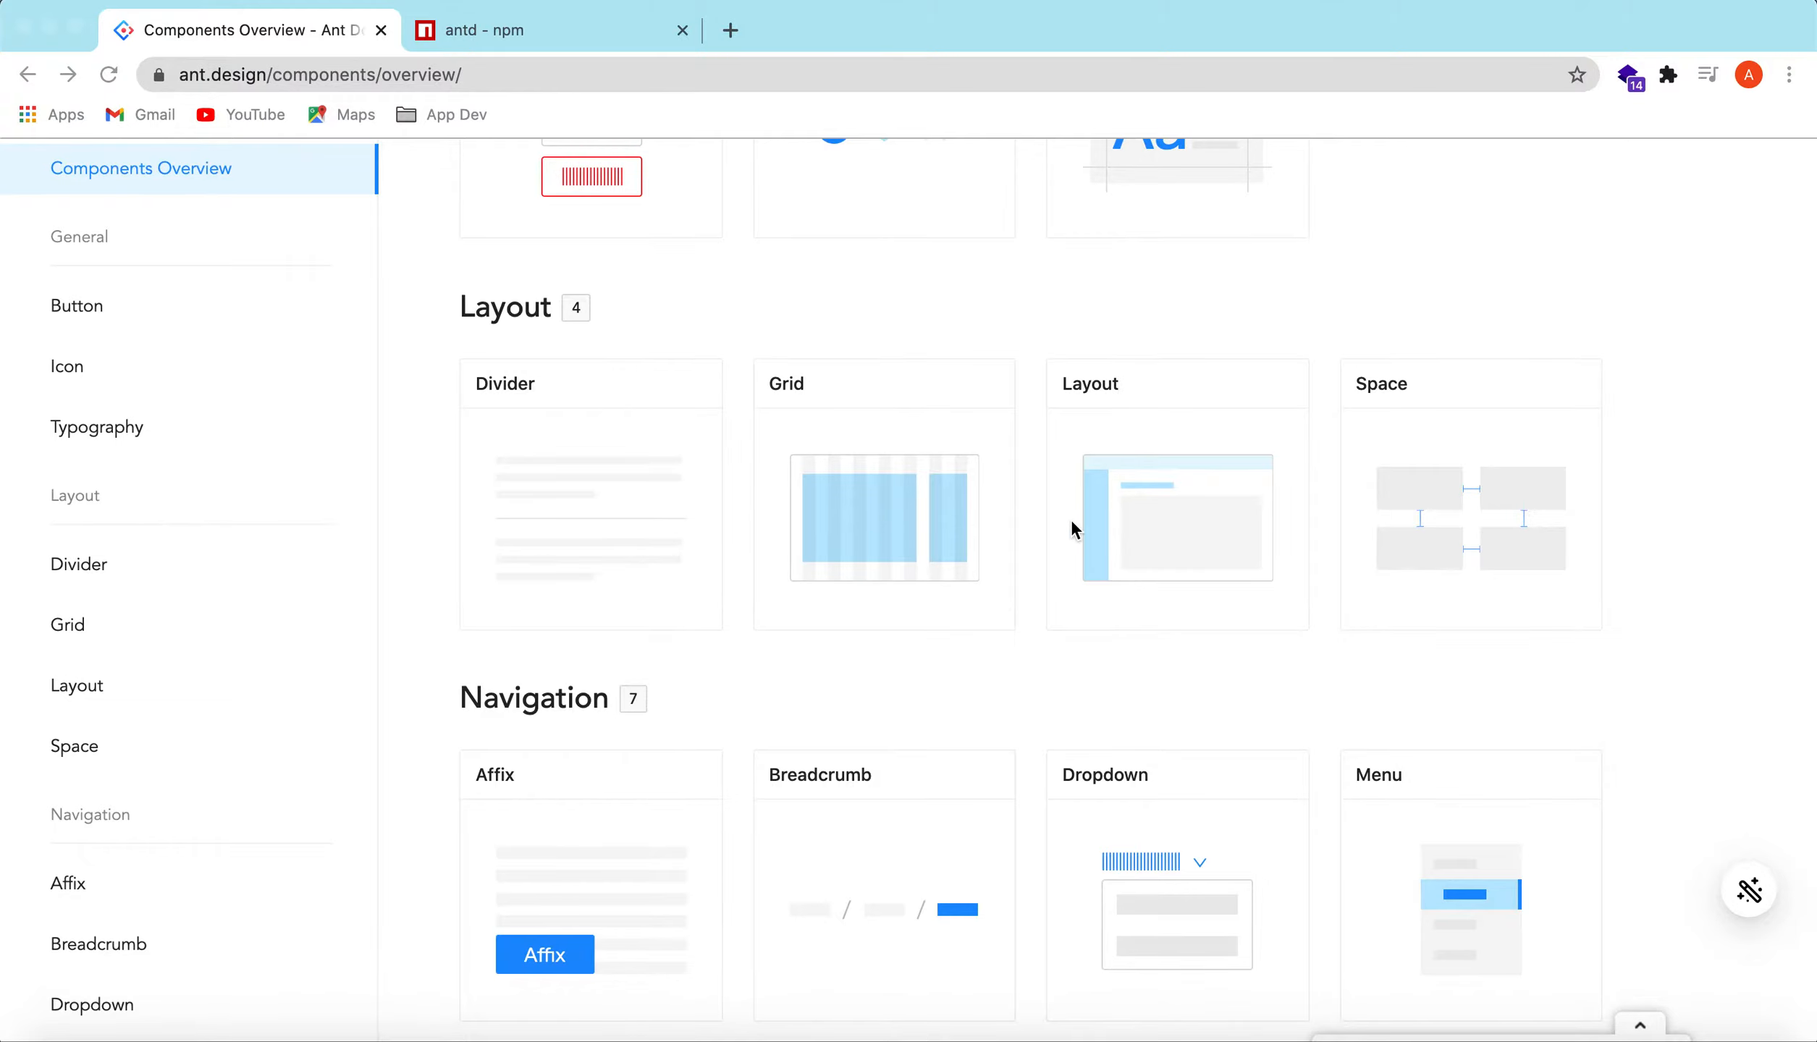
scroll("down", 3)
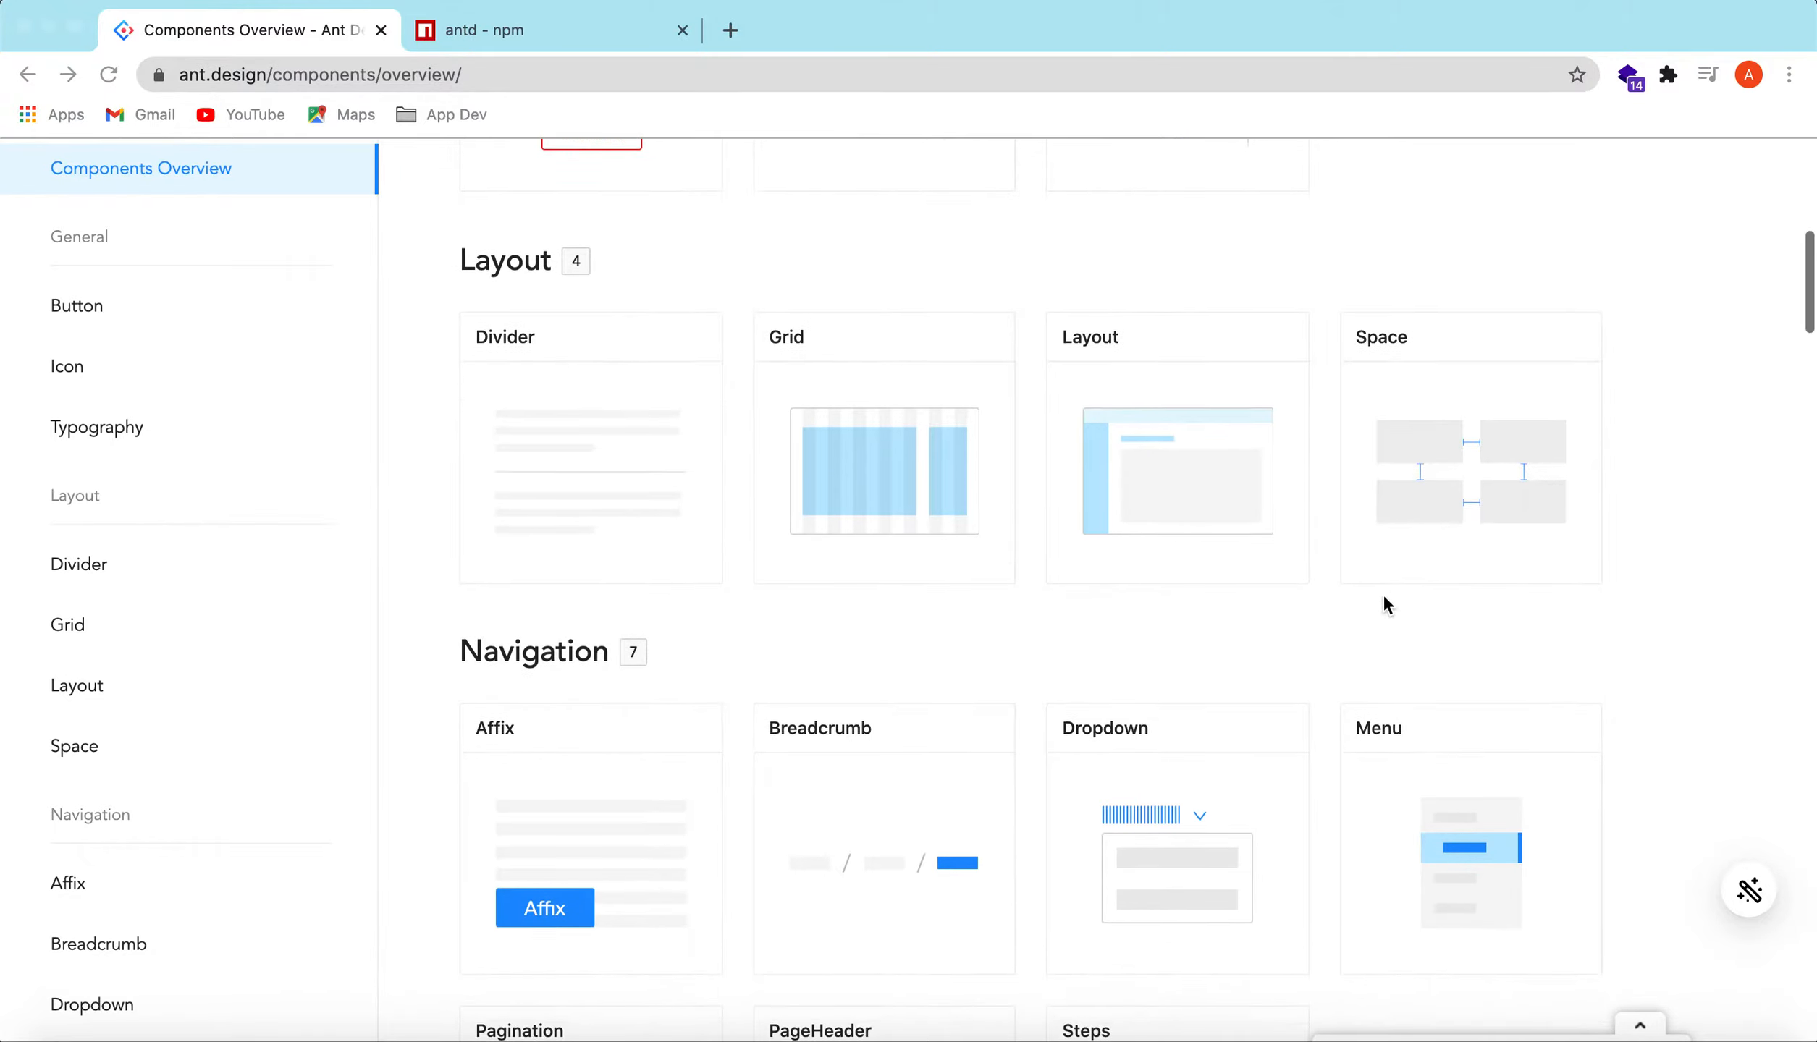
scroll("down", 3)
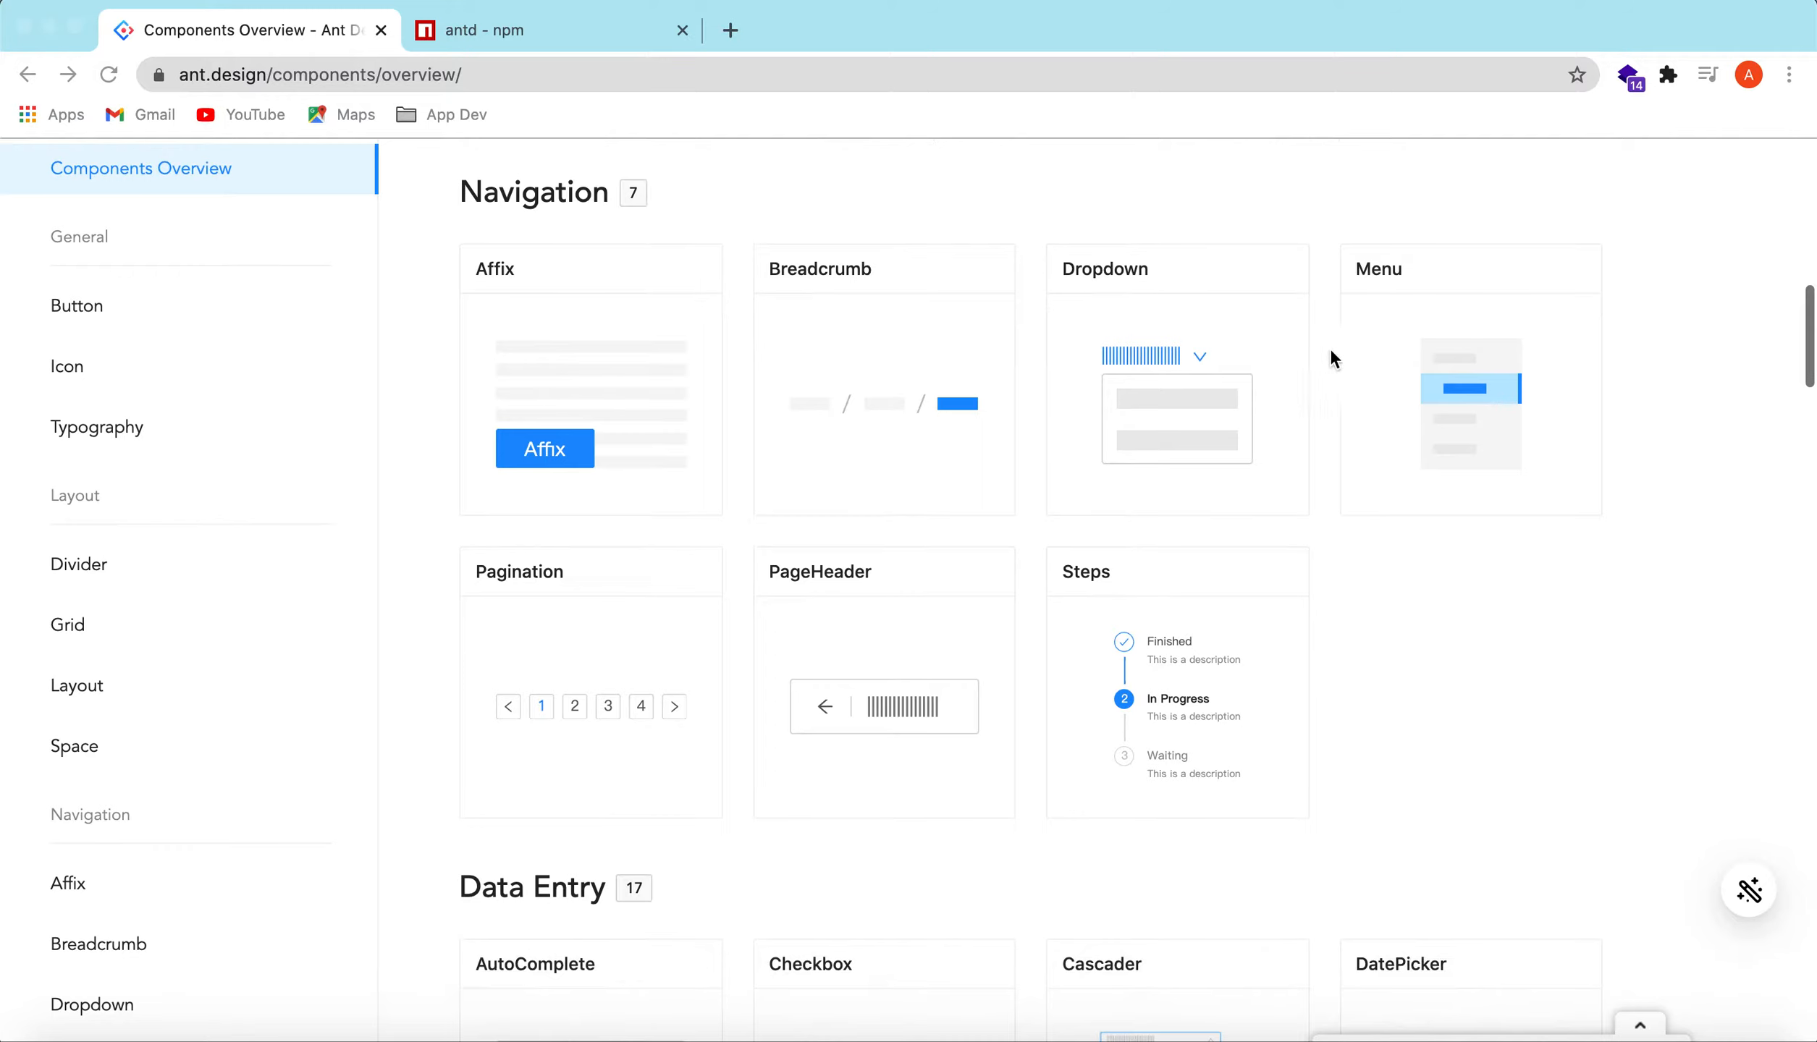
scroll("down", 3)
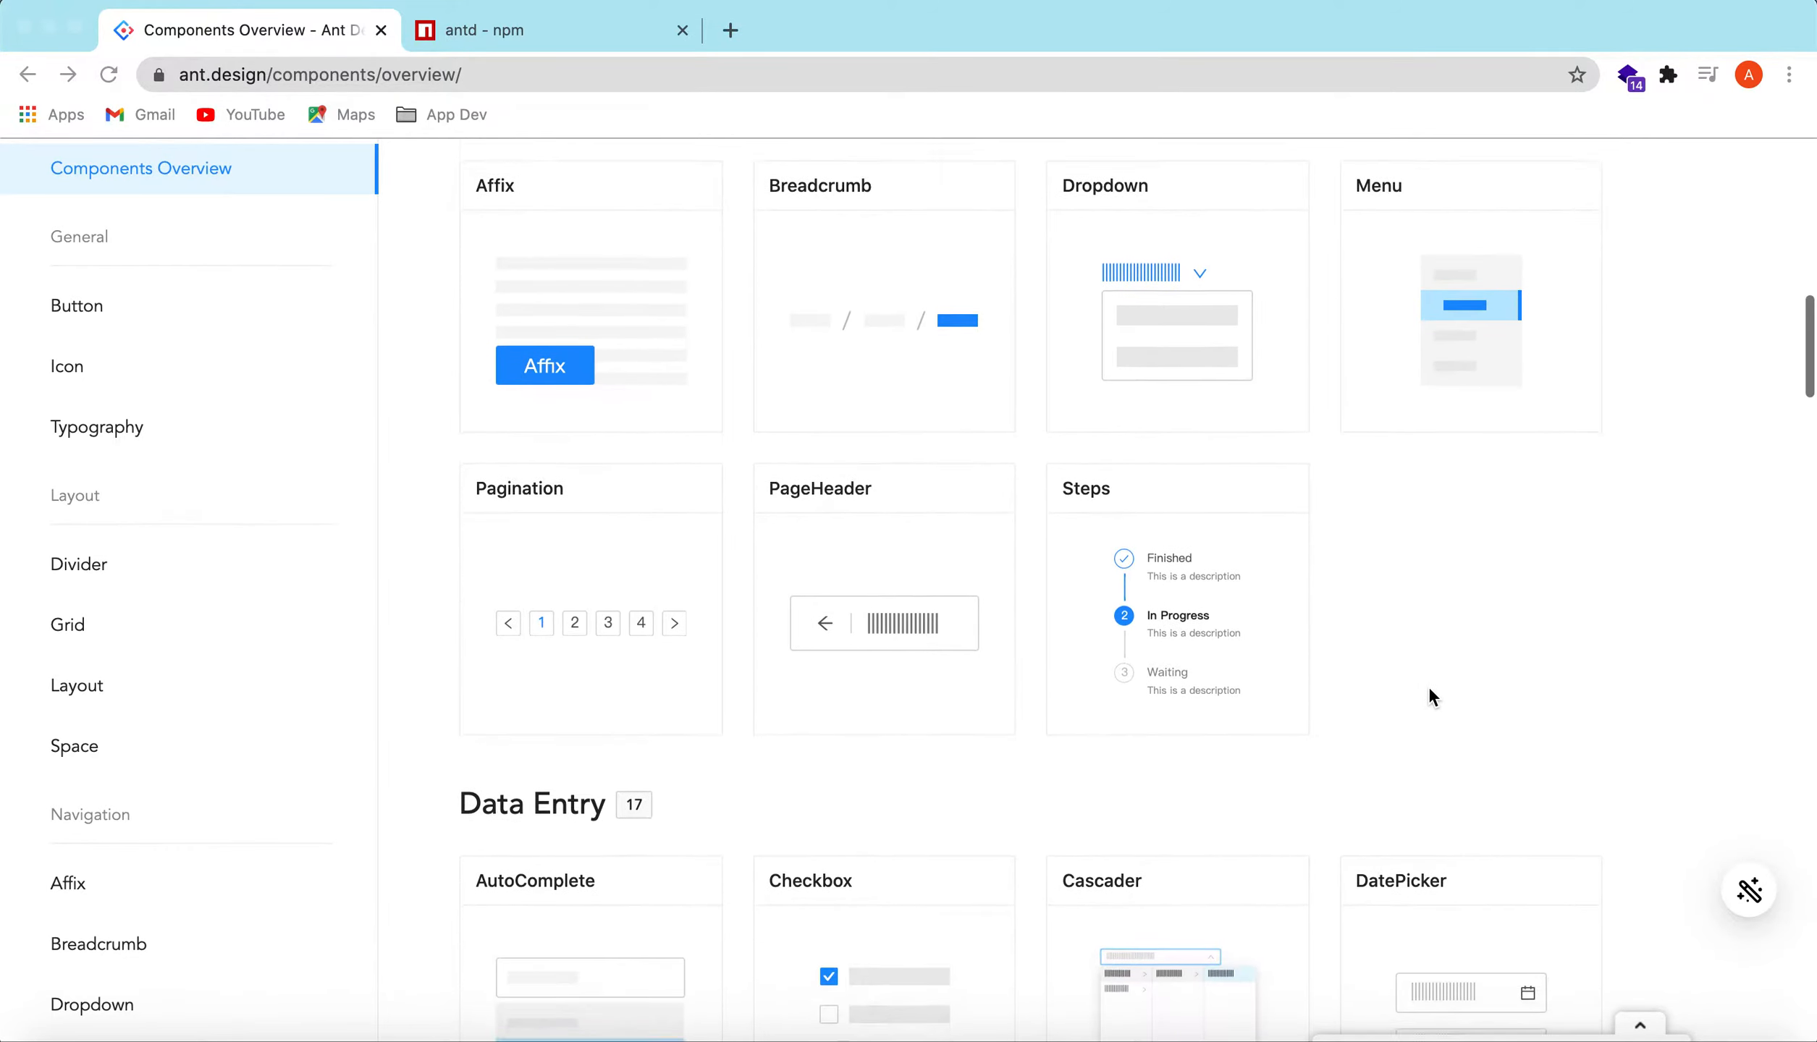
scroll("down", 3)
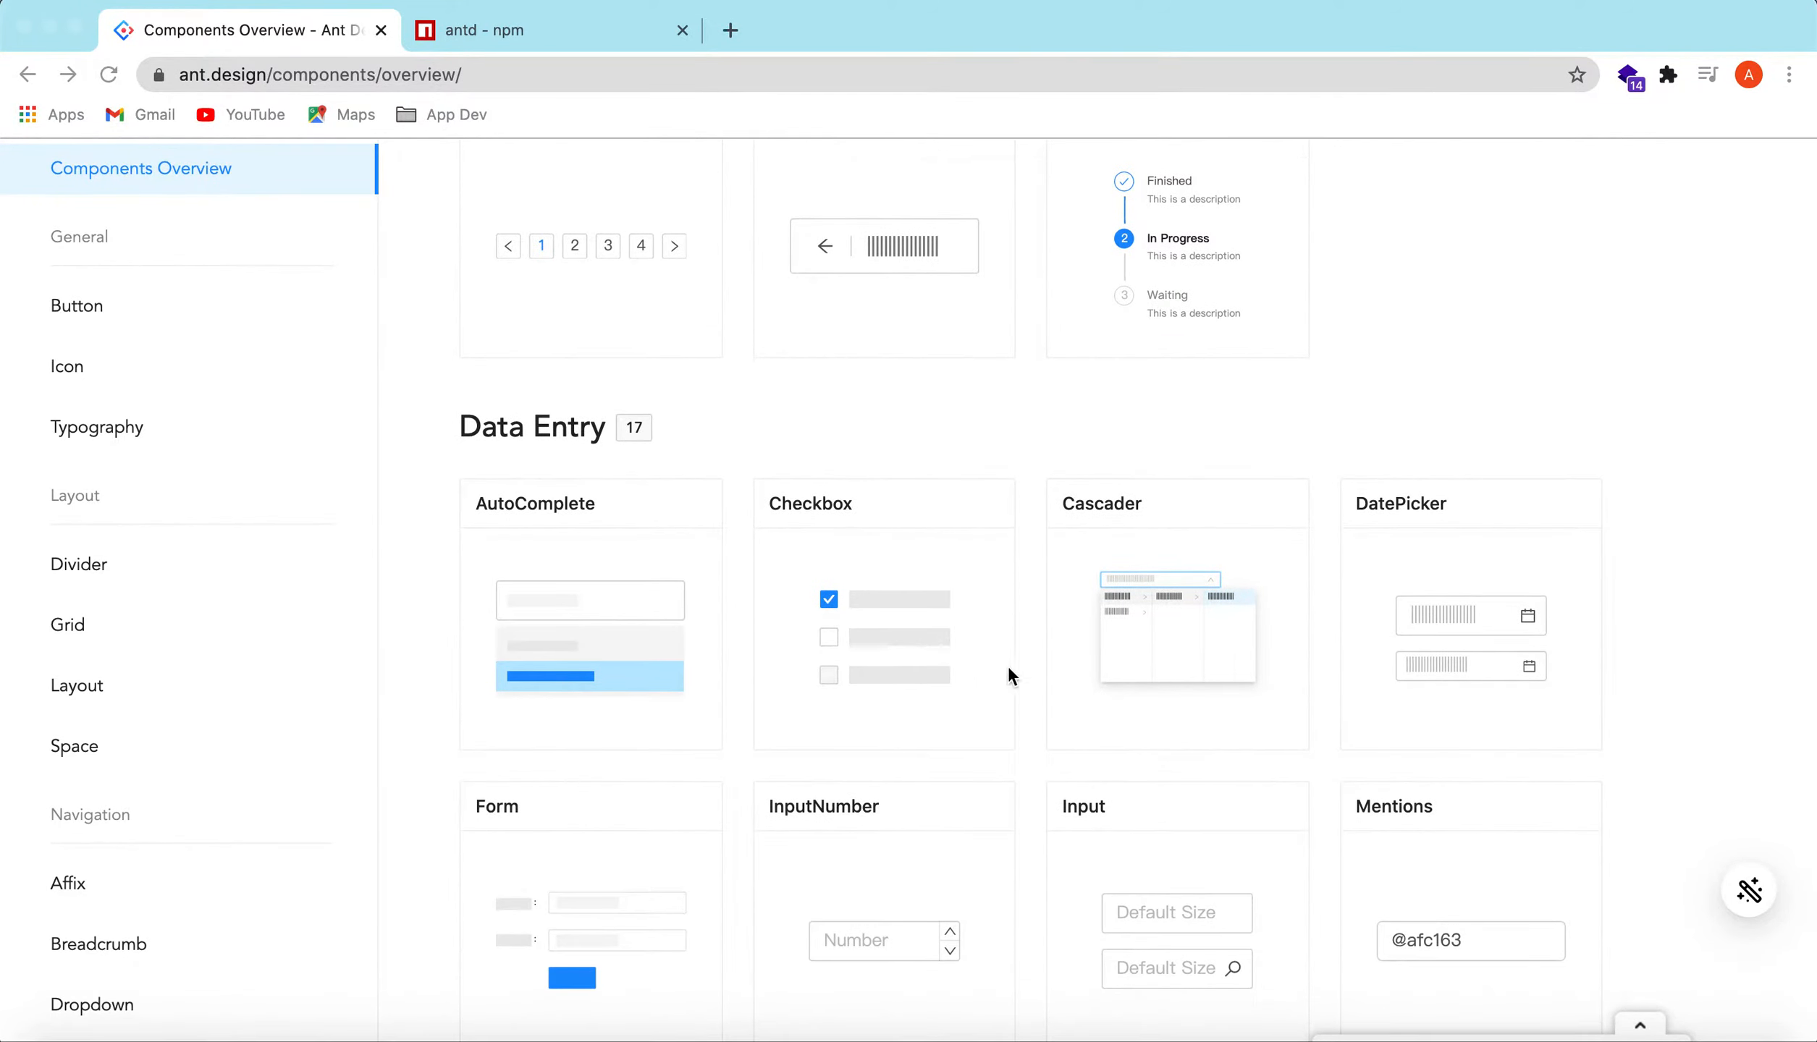
scroll("down", 3)
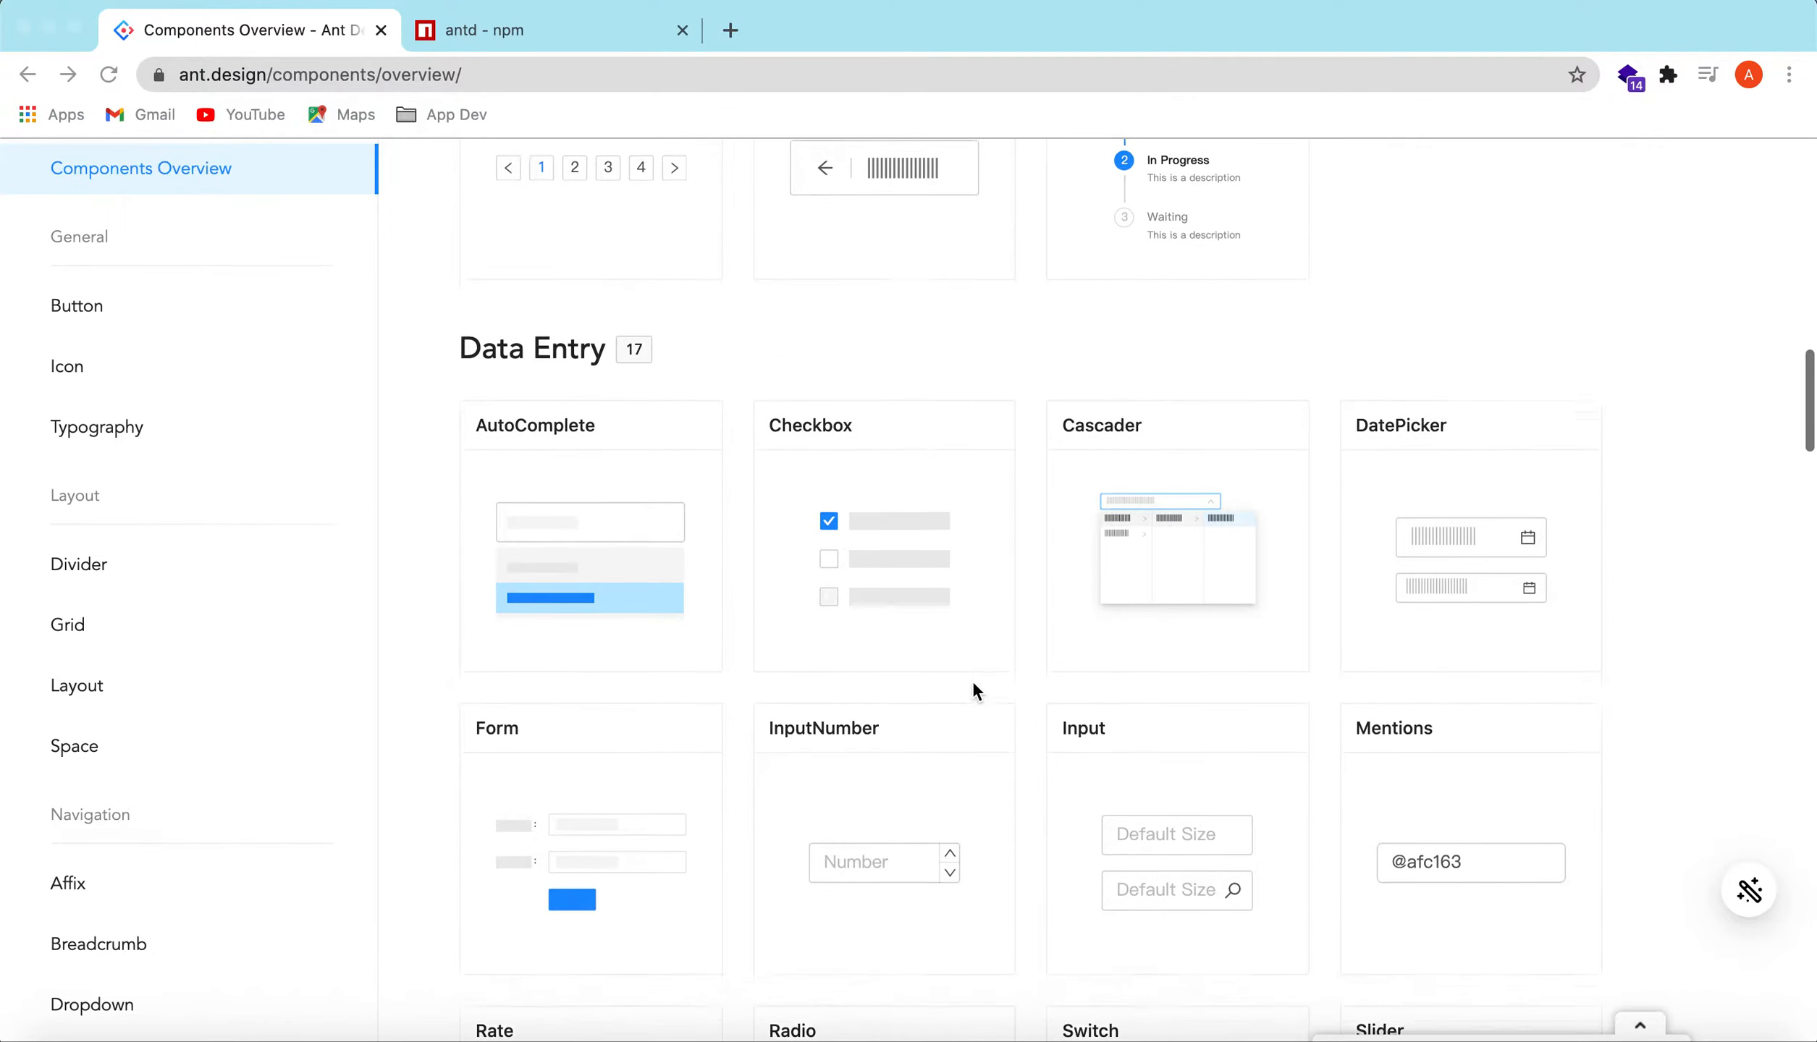
scroll("down", 3)
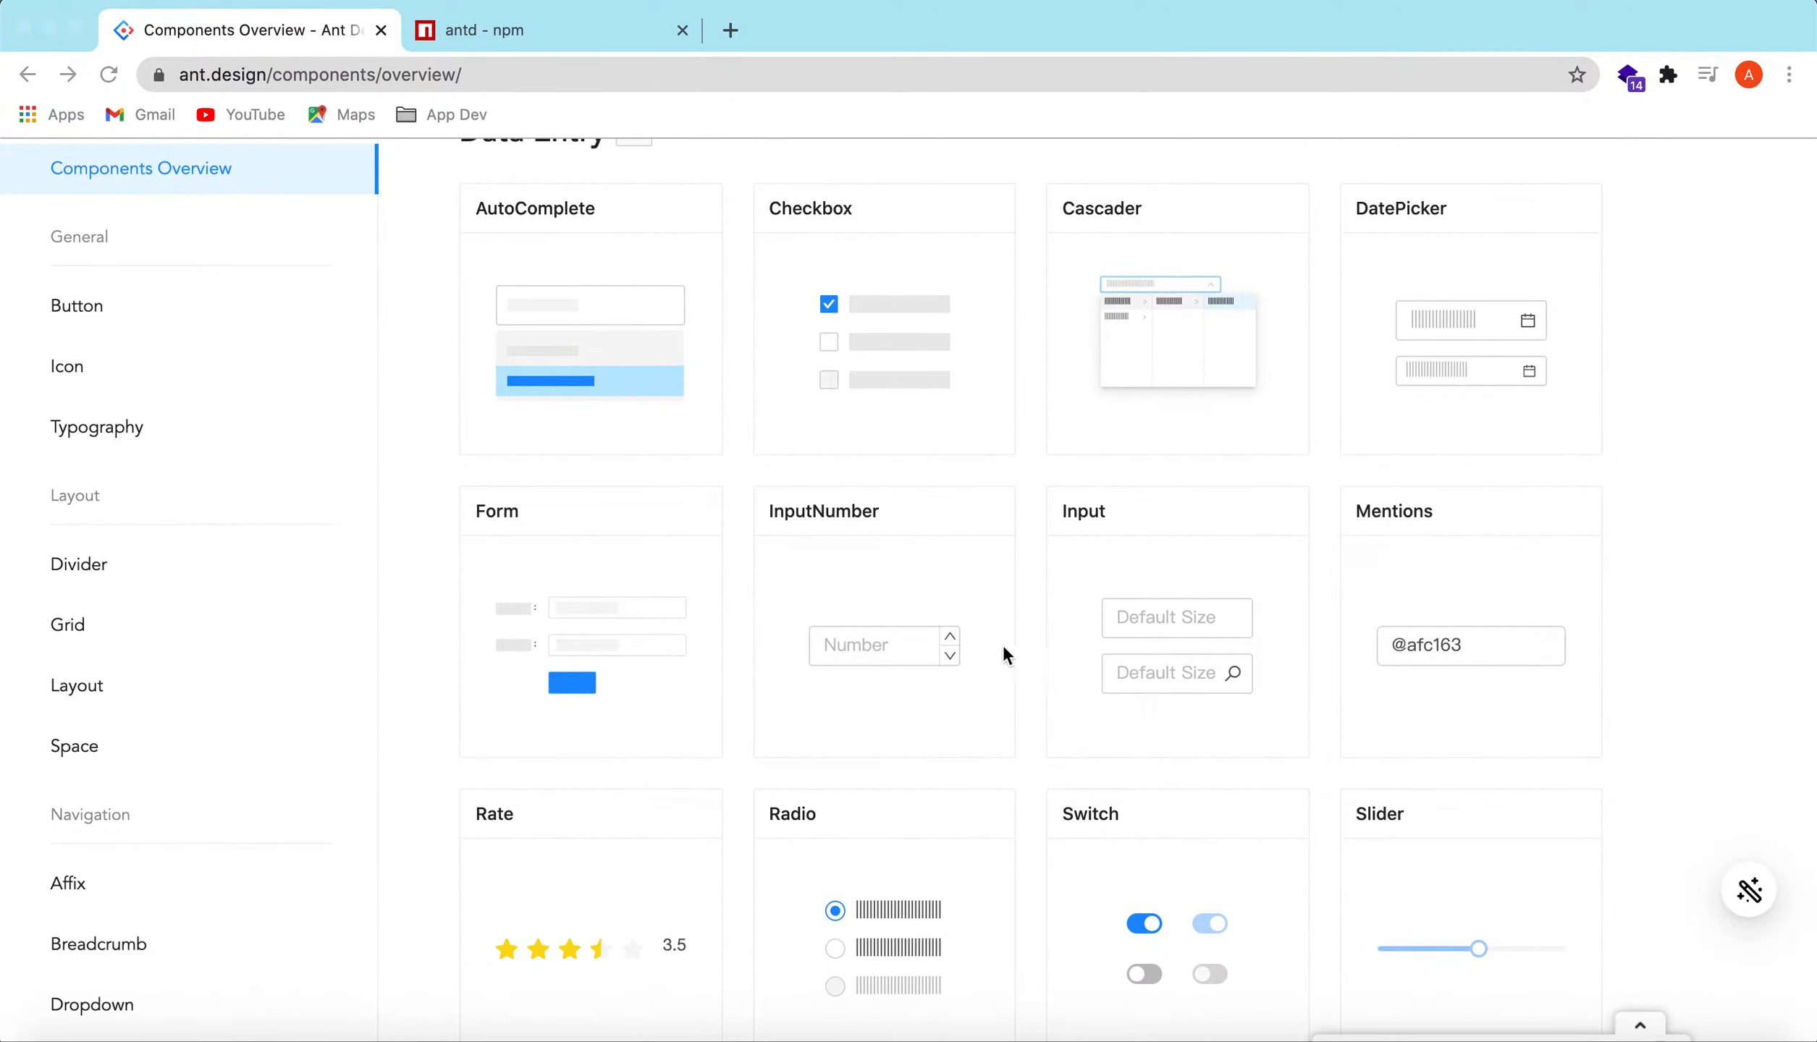
mouse_move(1520, 666)
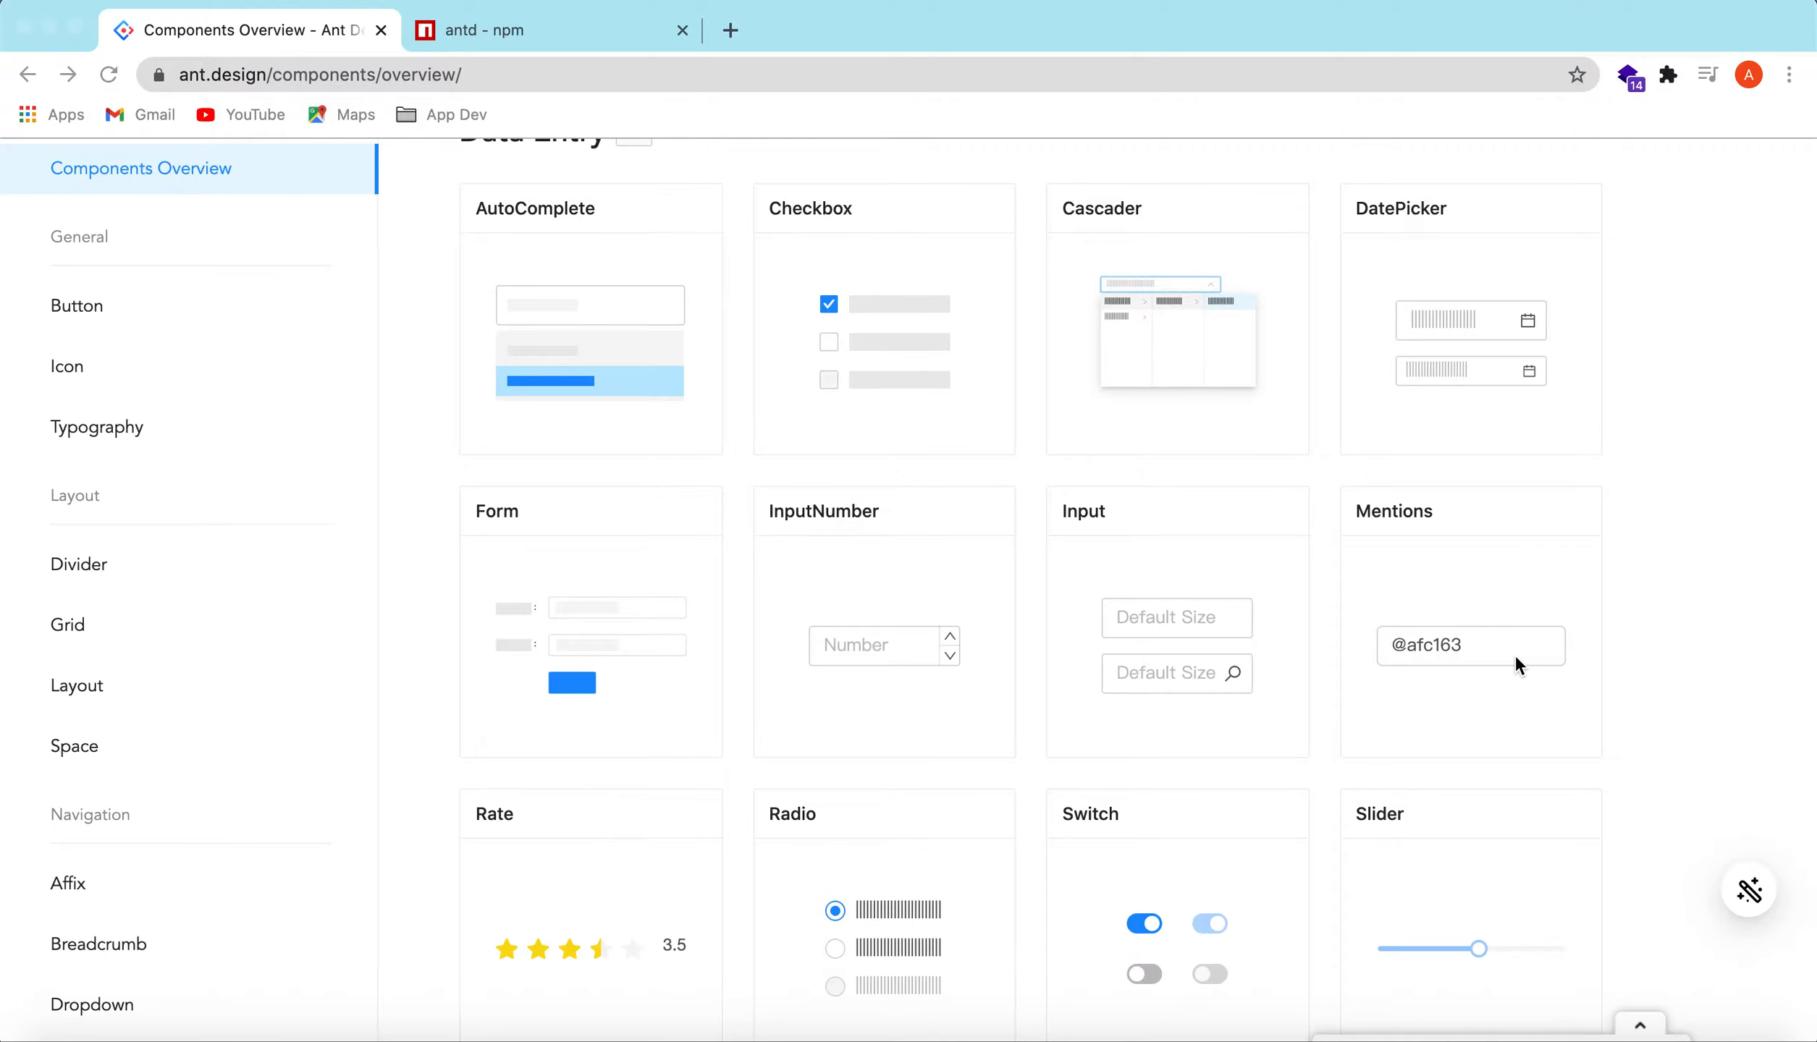
scroll("down", 3)
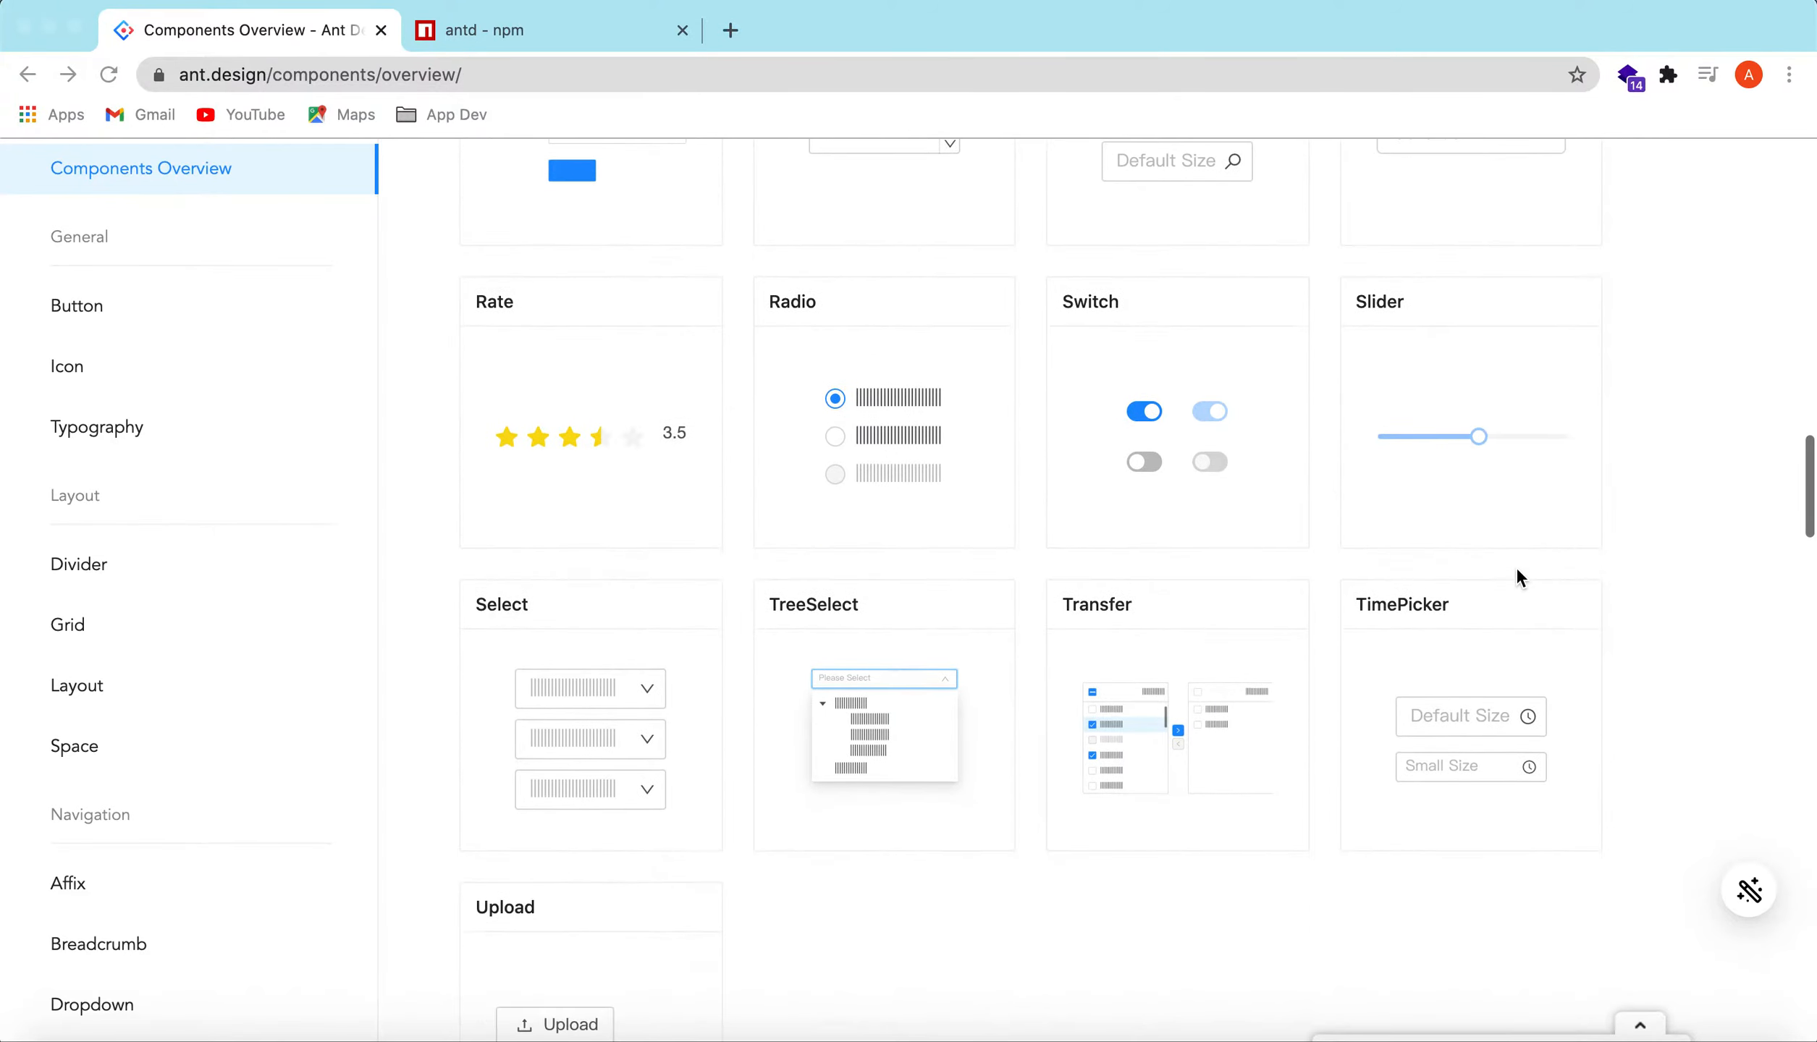
scroll("down", 3)
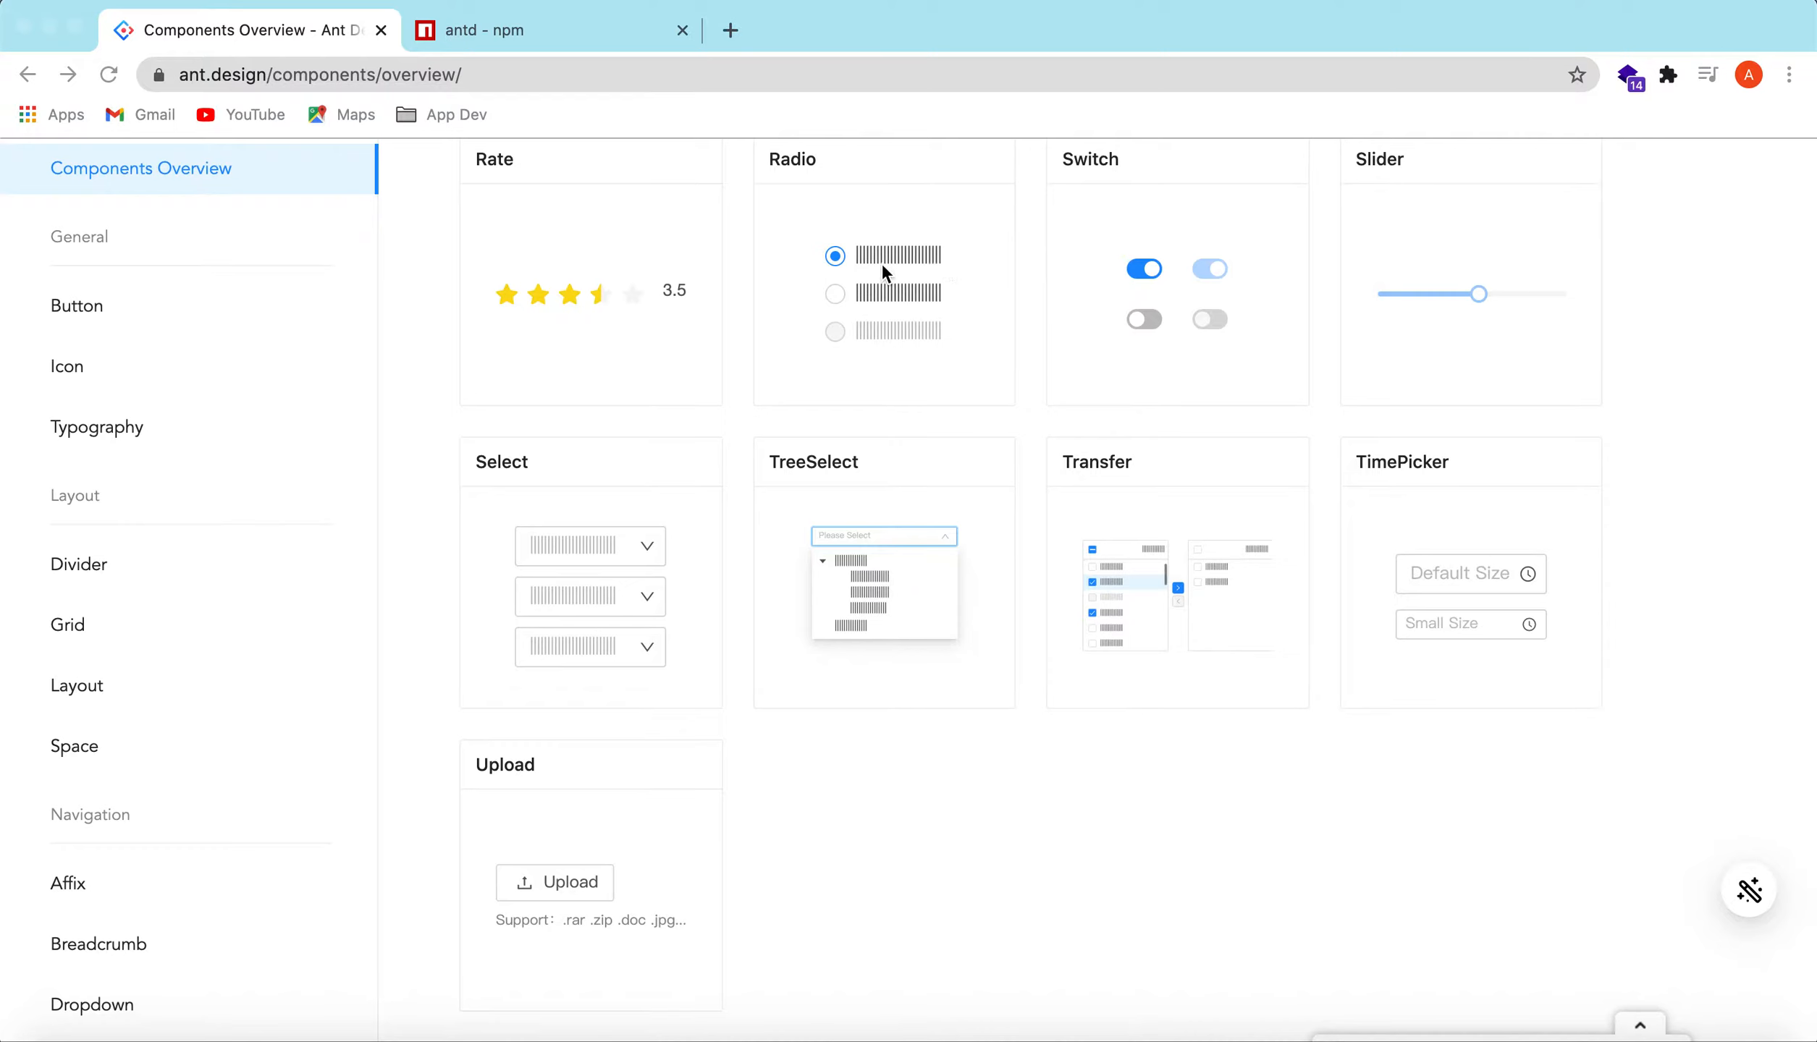
mouse_move(1202, 317)
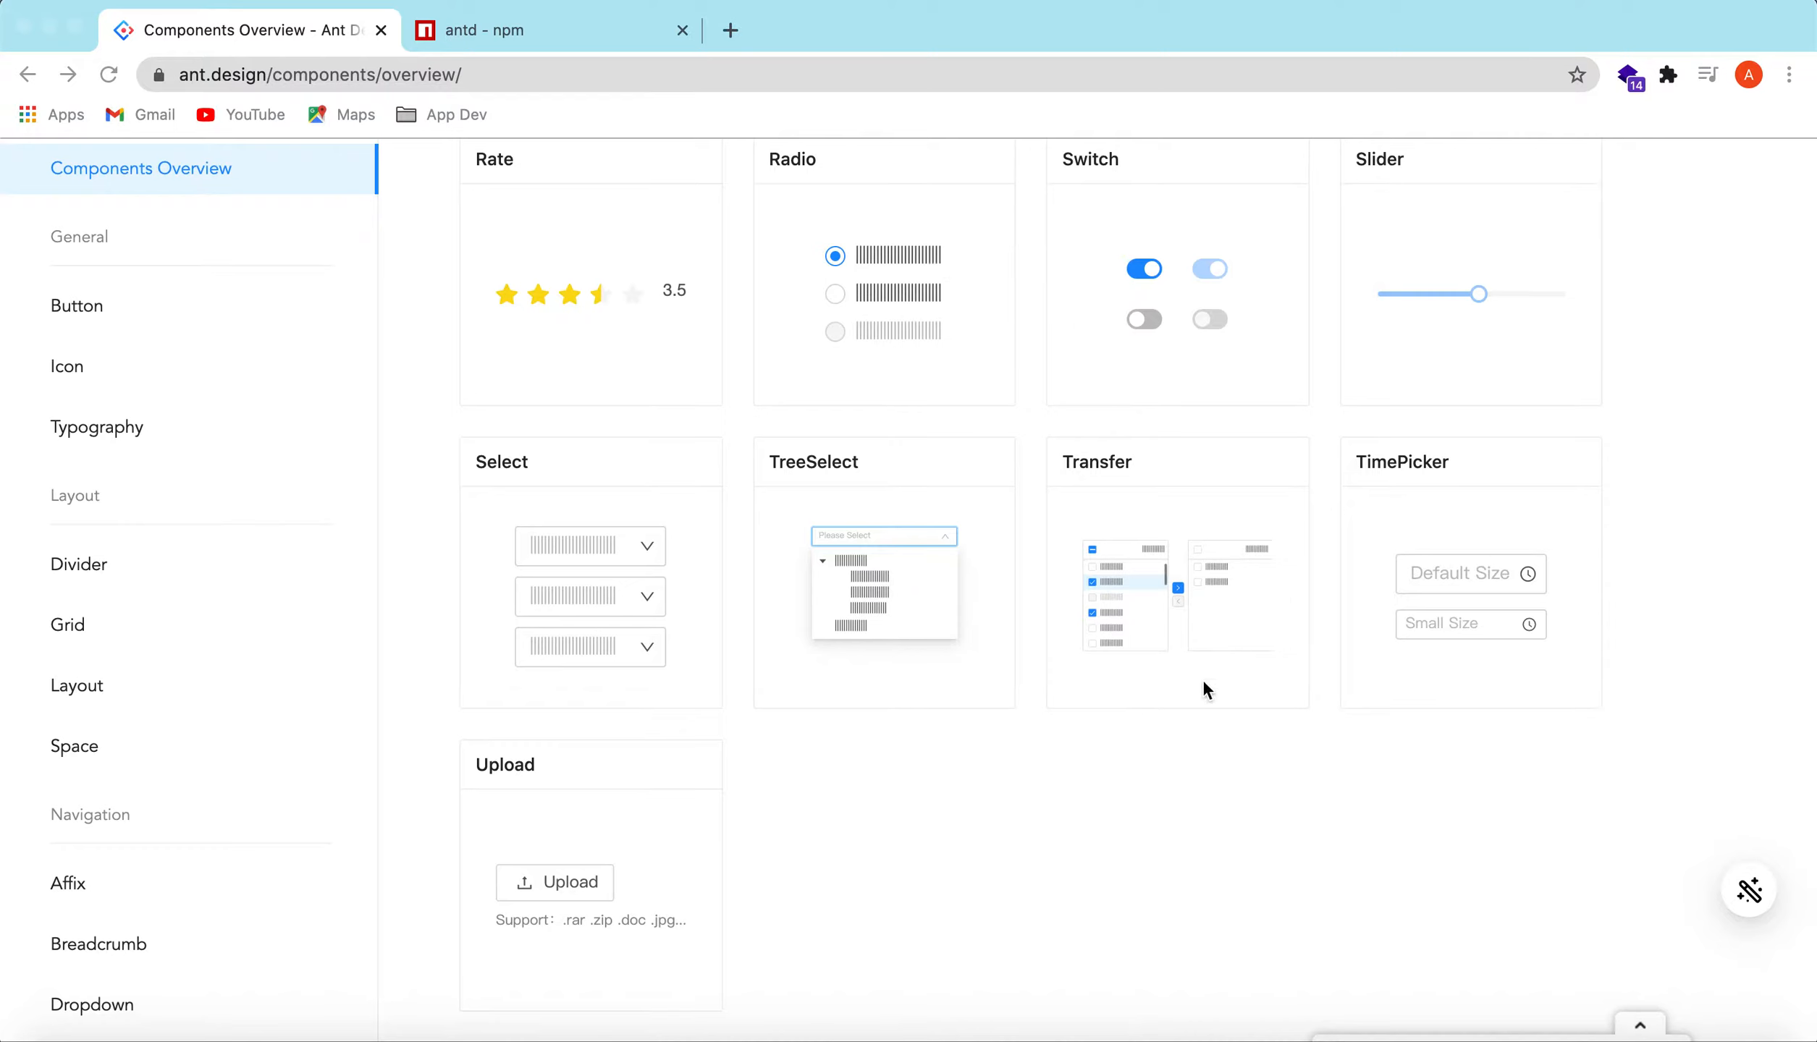
scroll("down", 3)
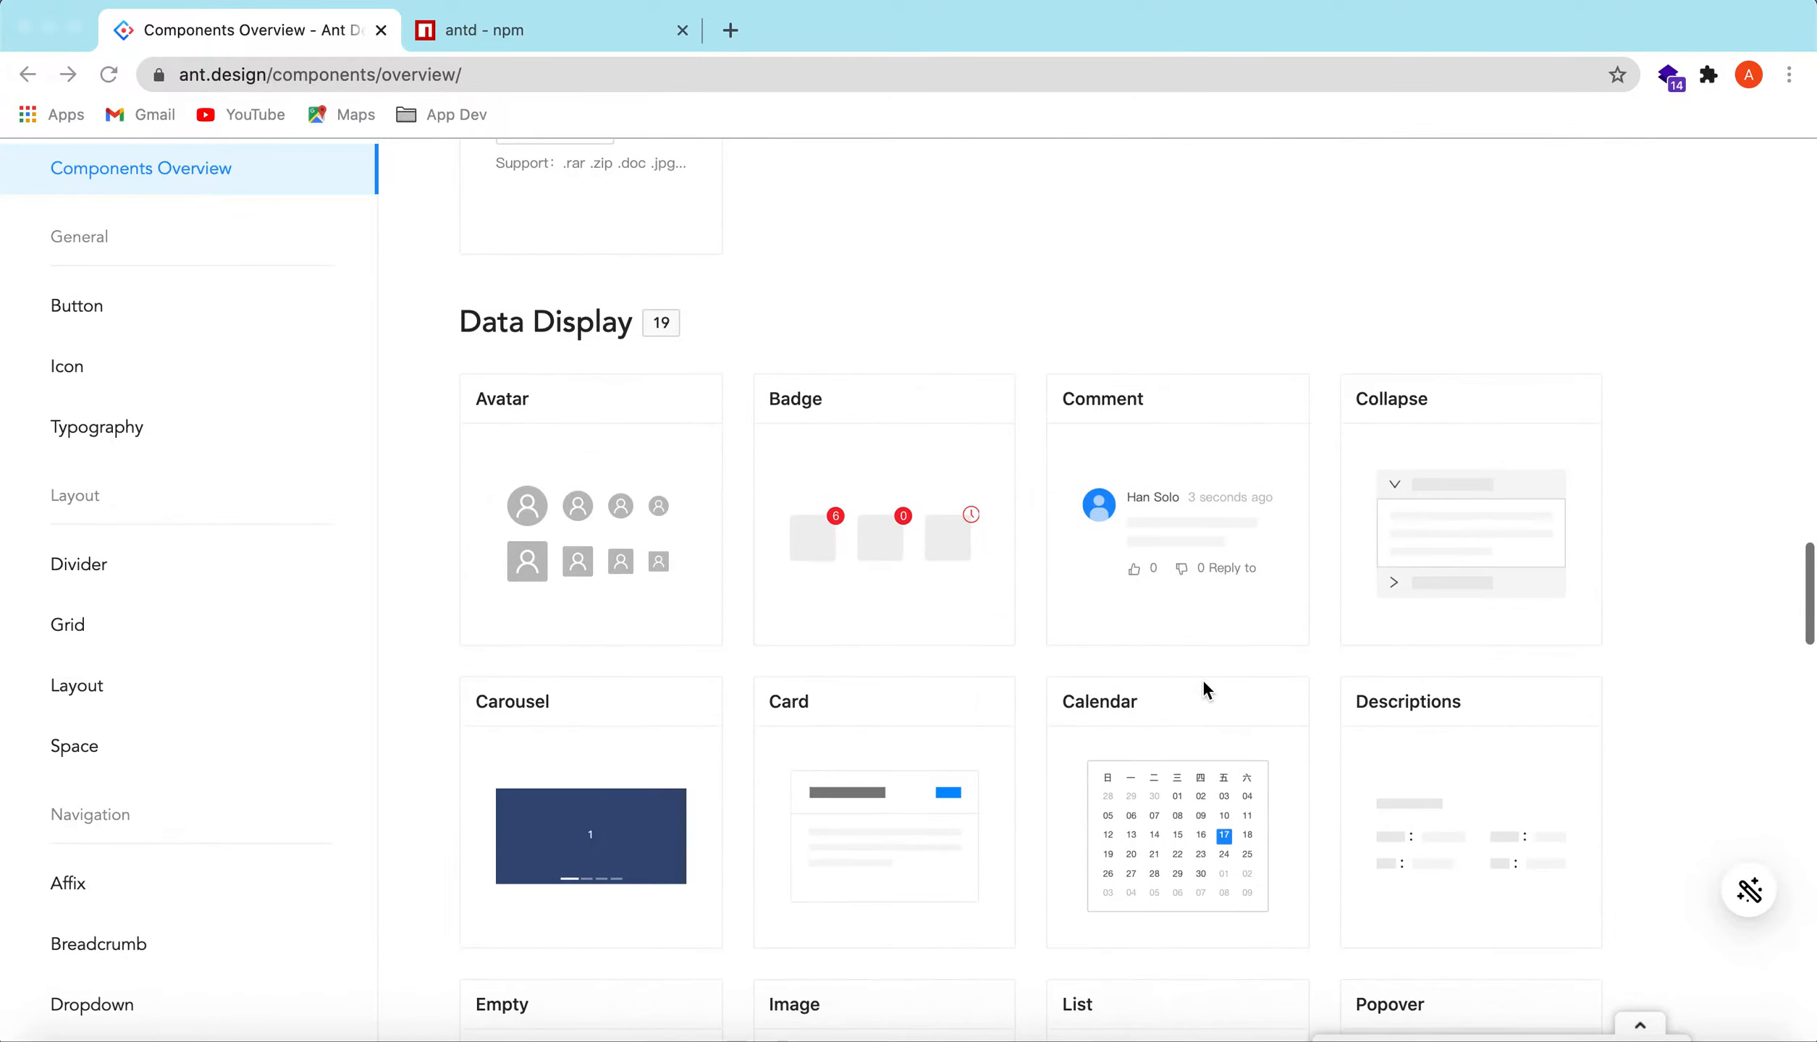
scroll("down", 3)
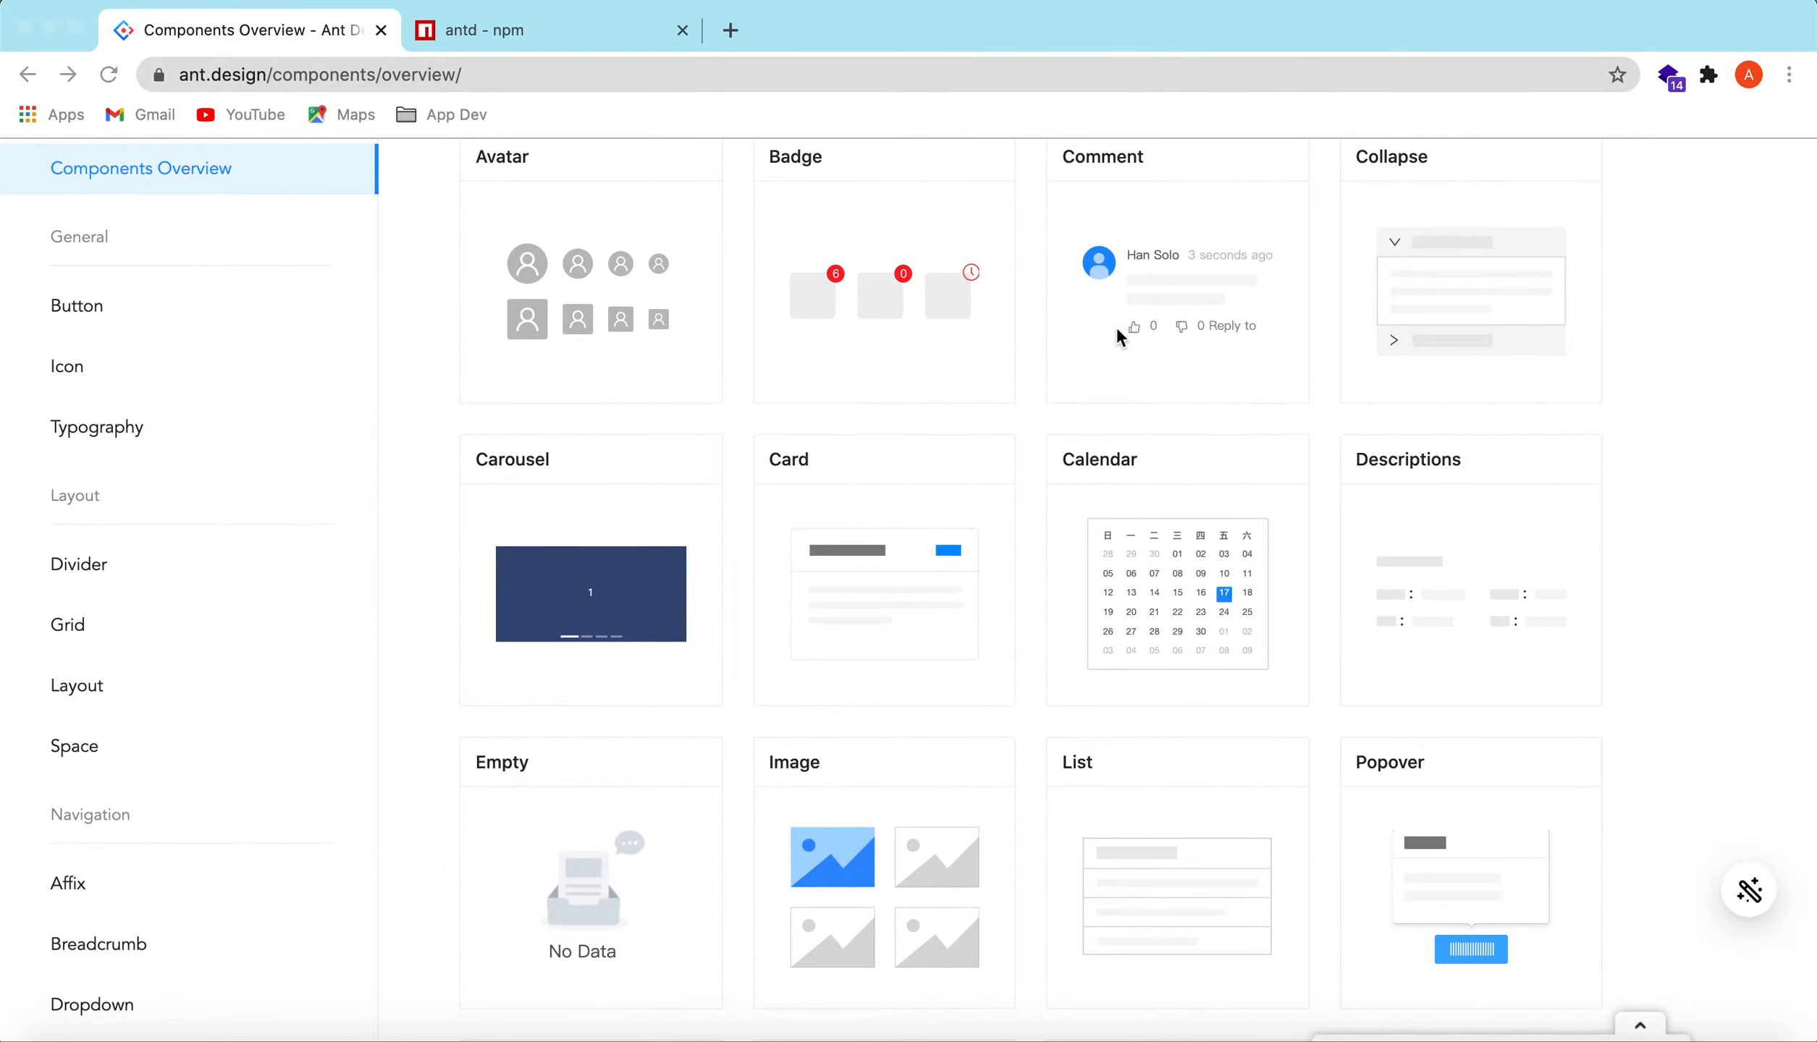
mouse_move(1508, 682)
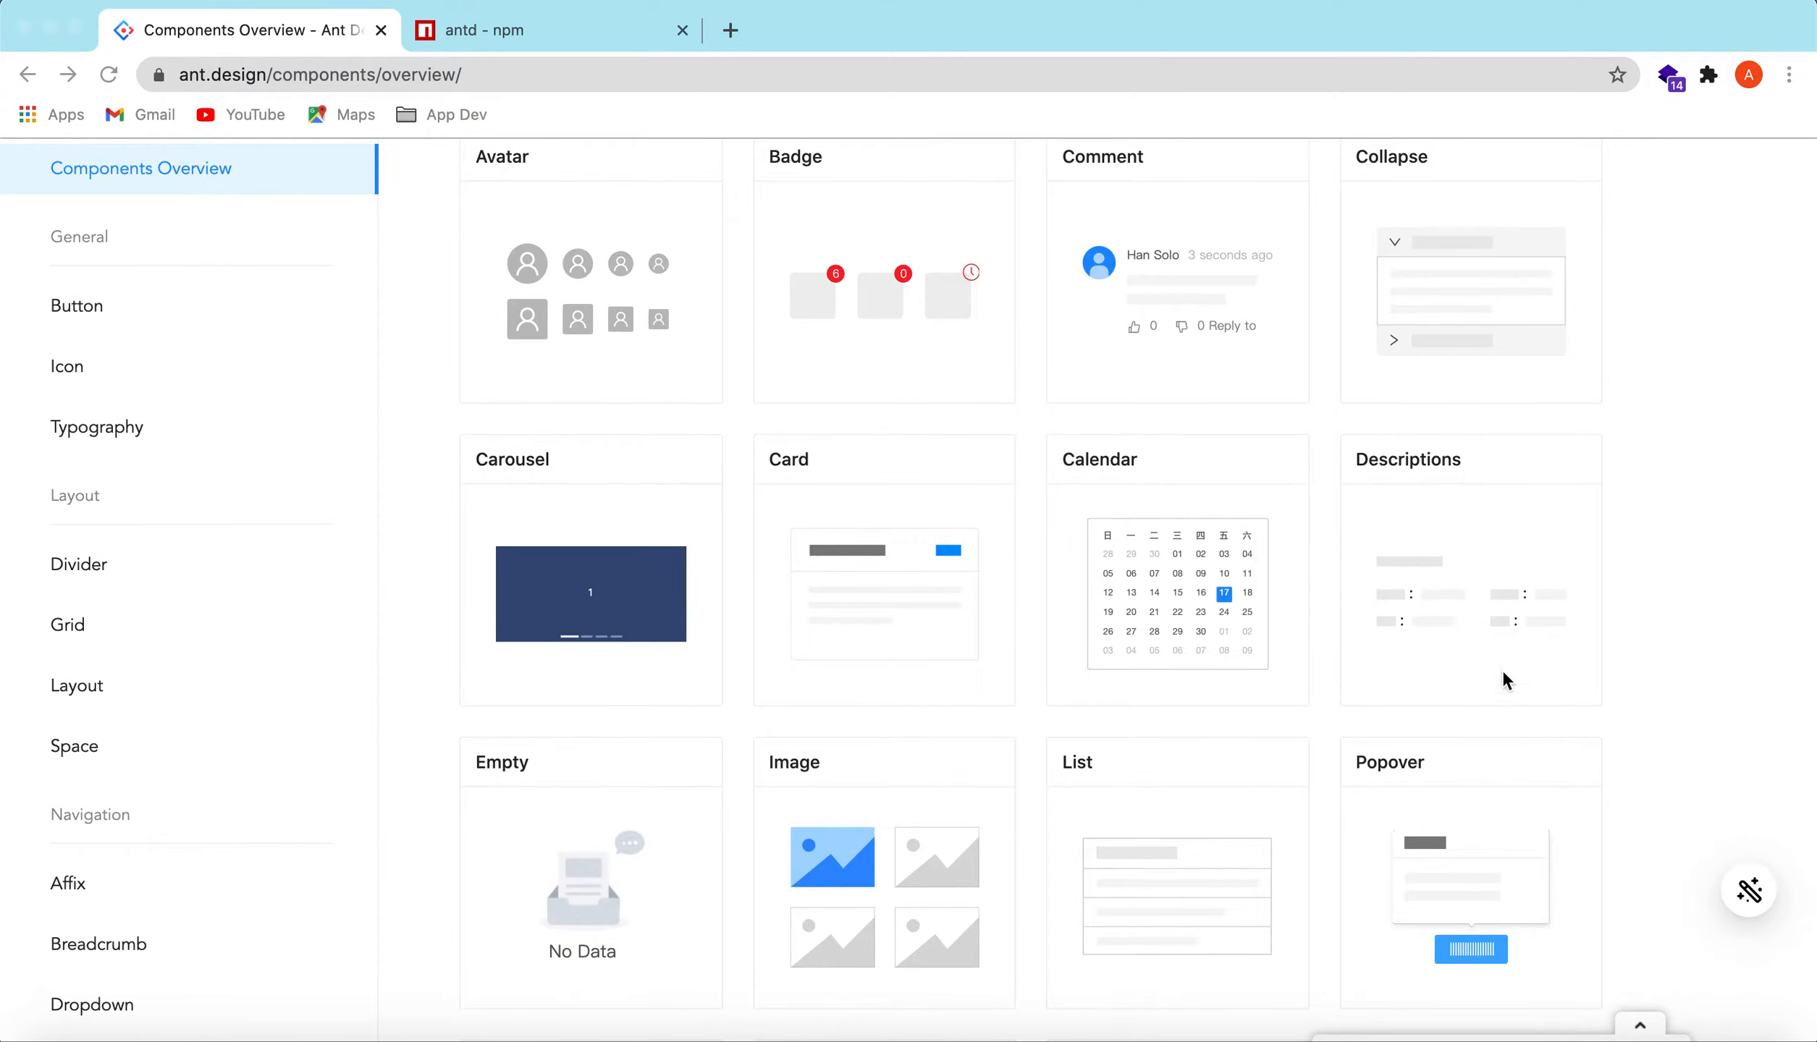
scroll("down", 3)
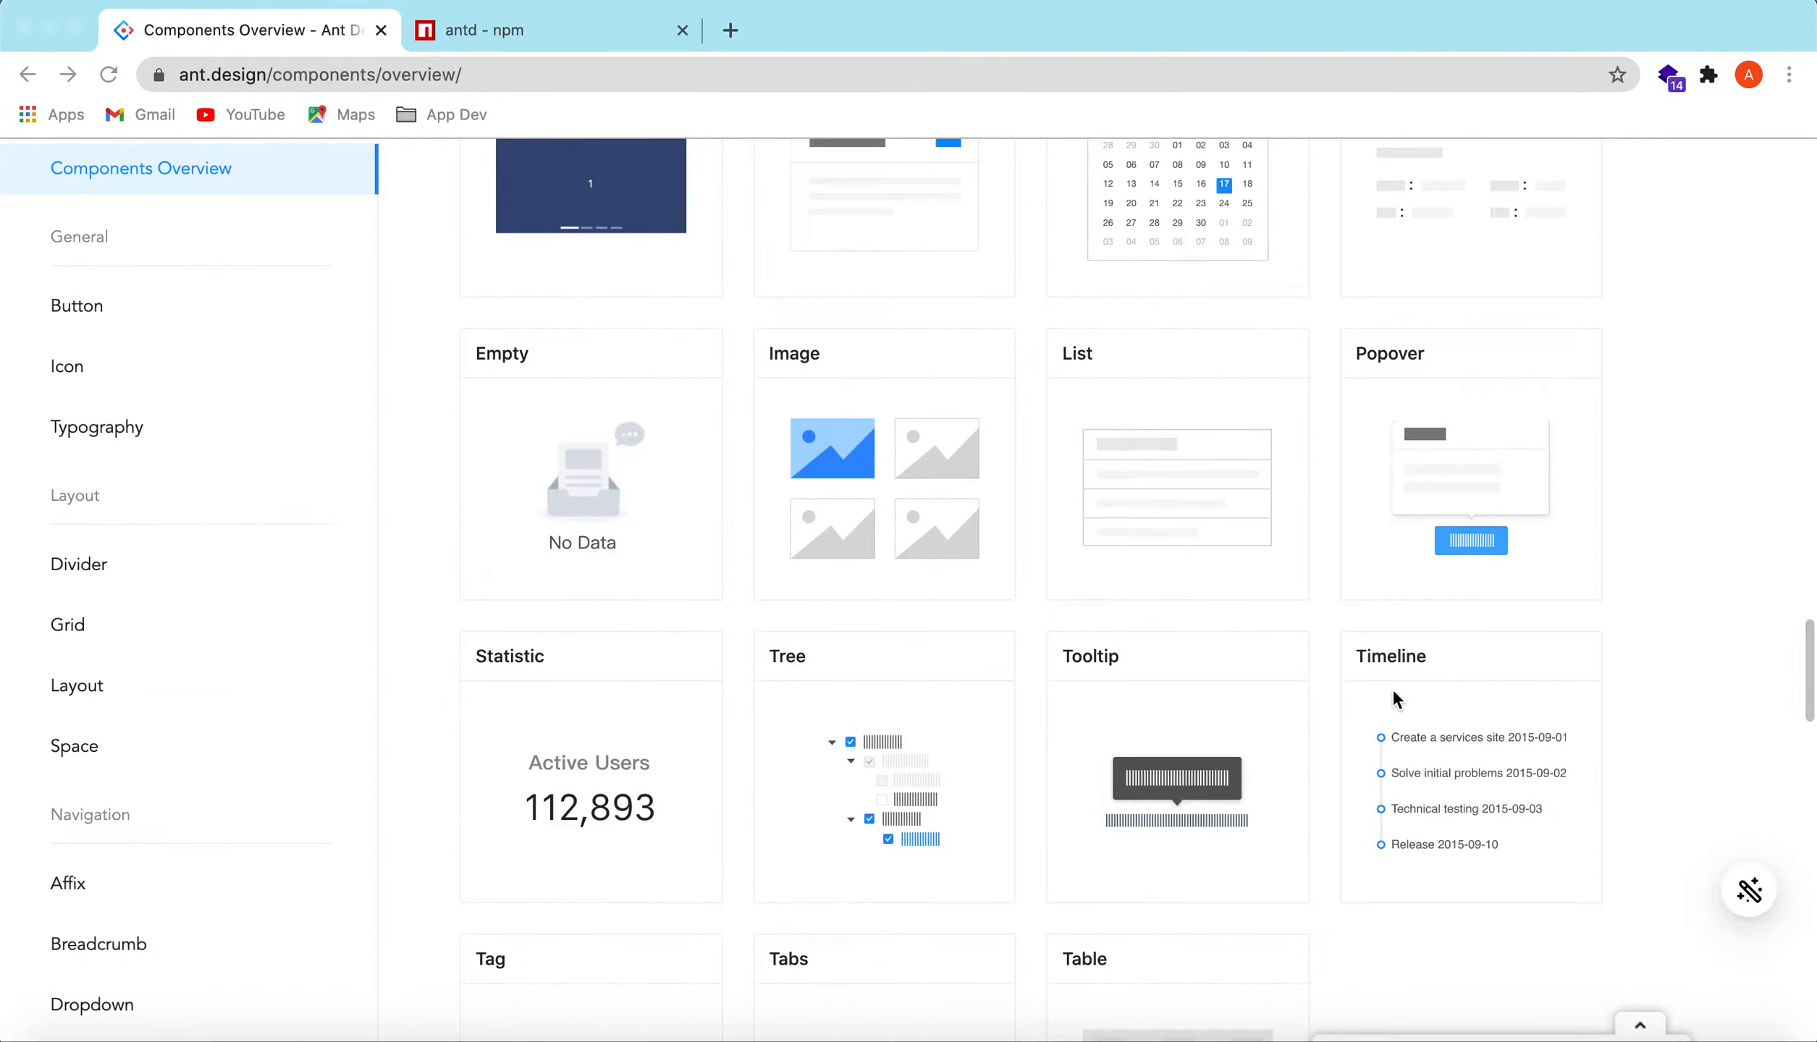
scroll("down", 3)
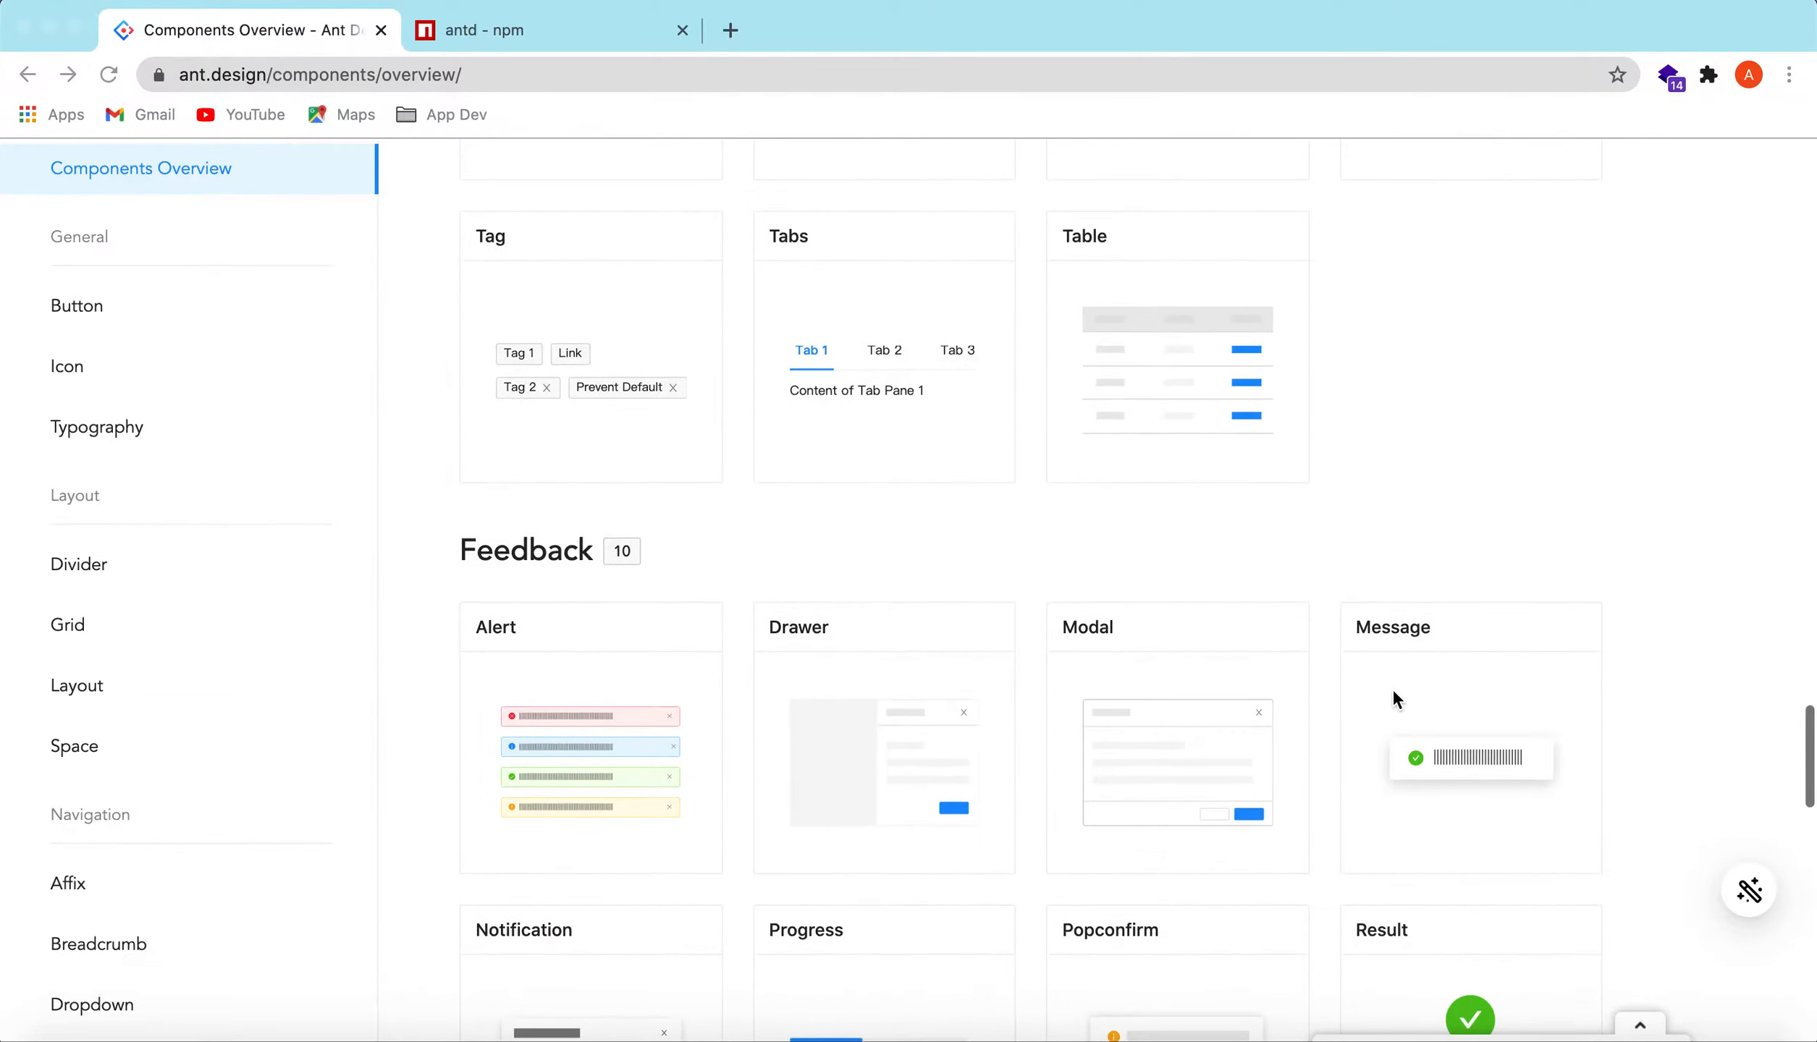
scroll("down", 3)
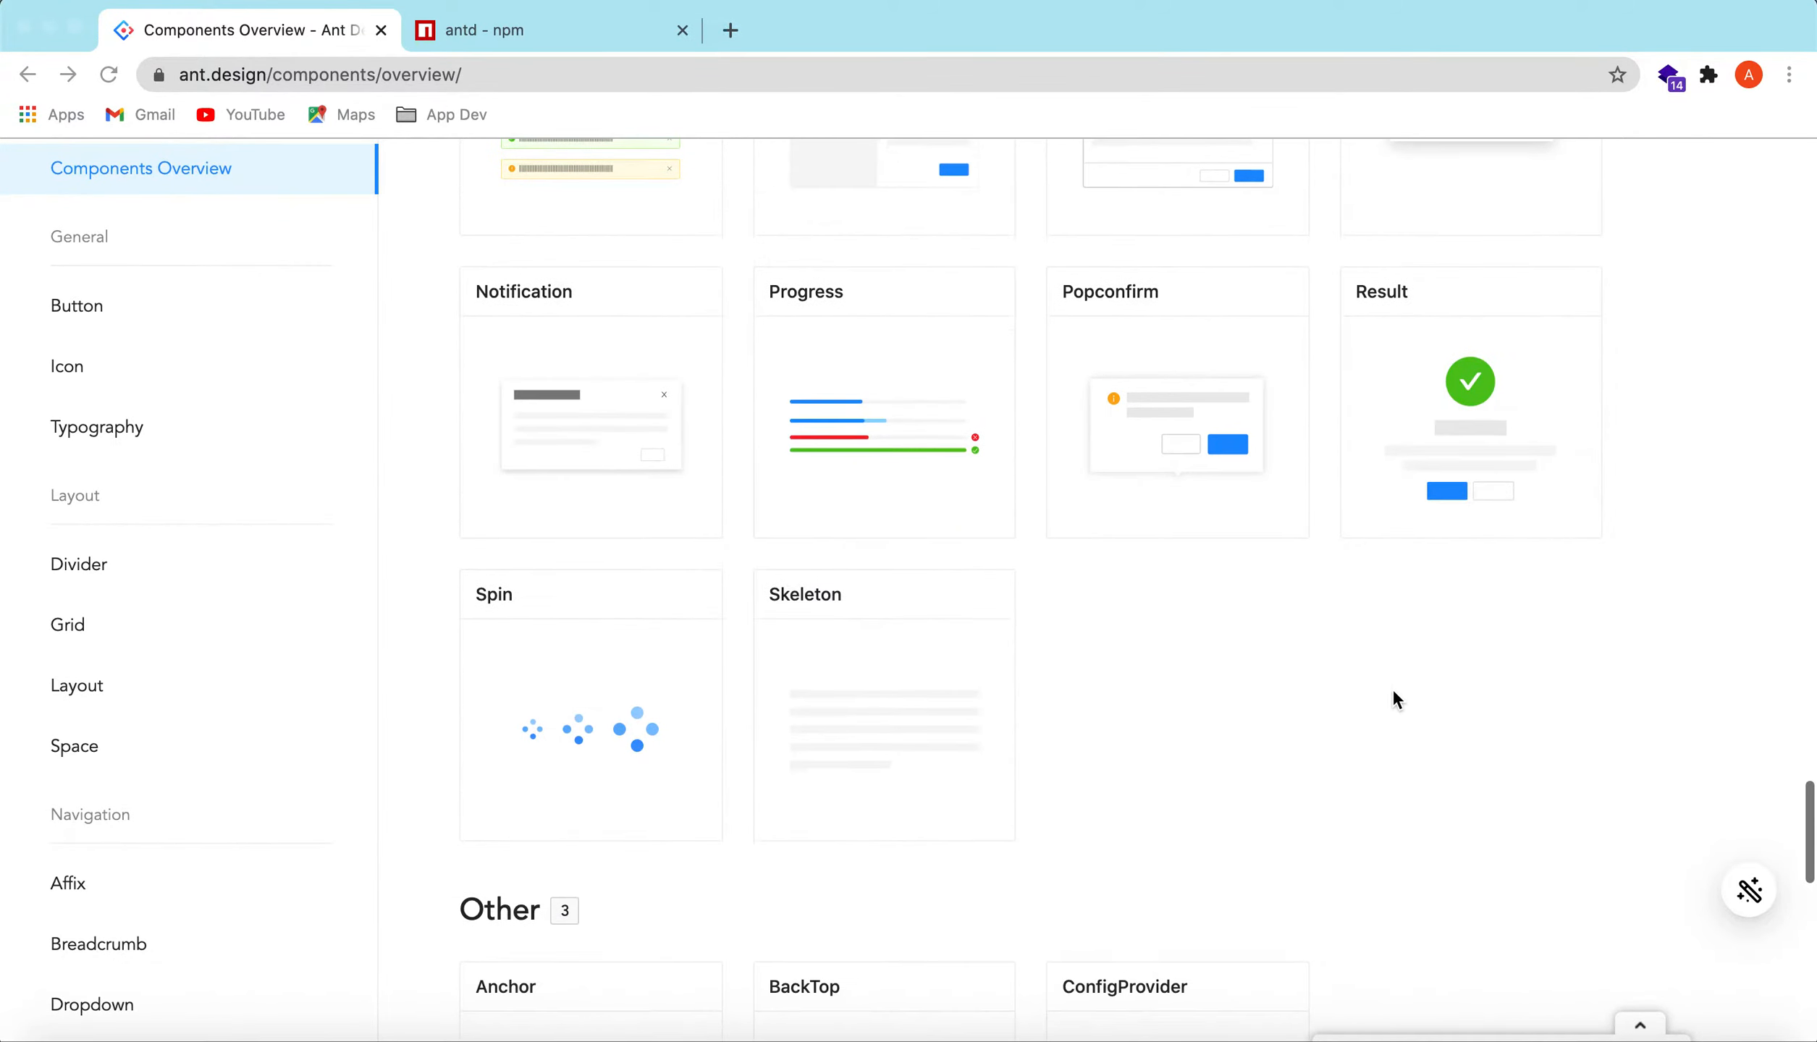
scroll("down", 3)
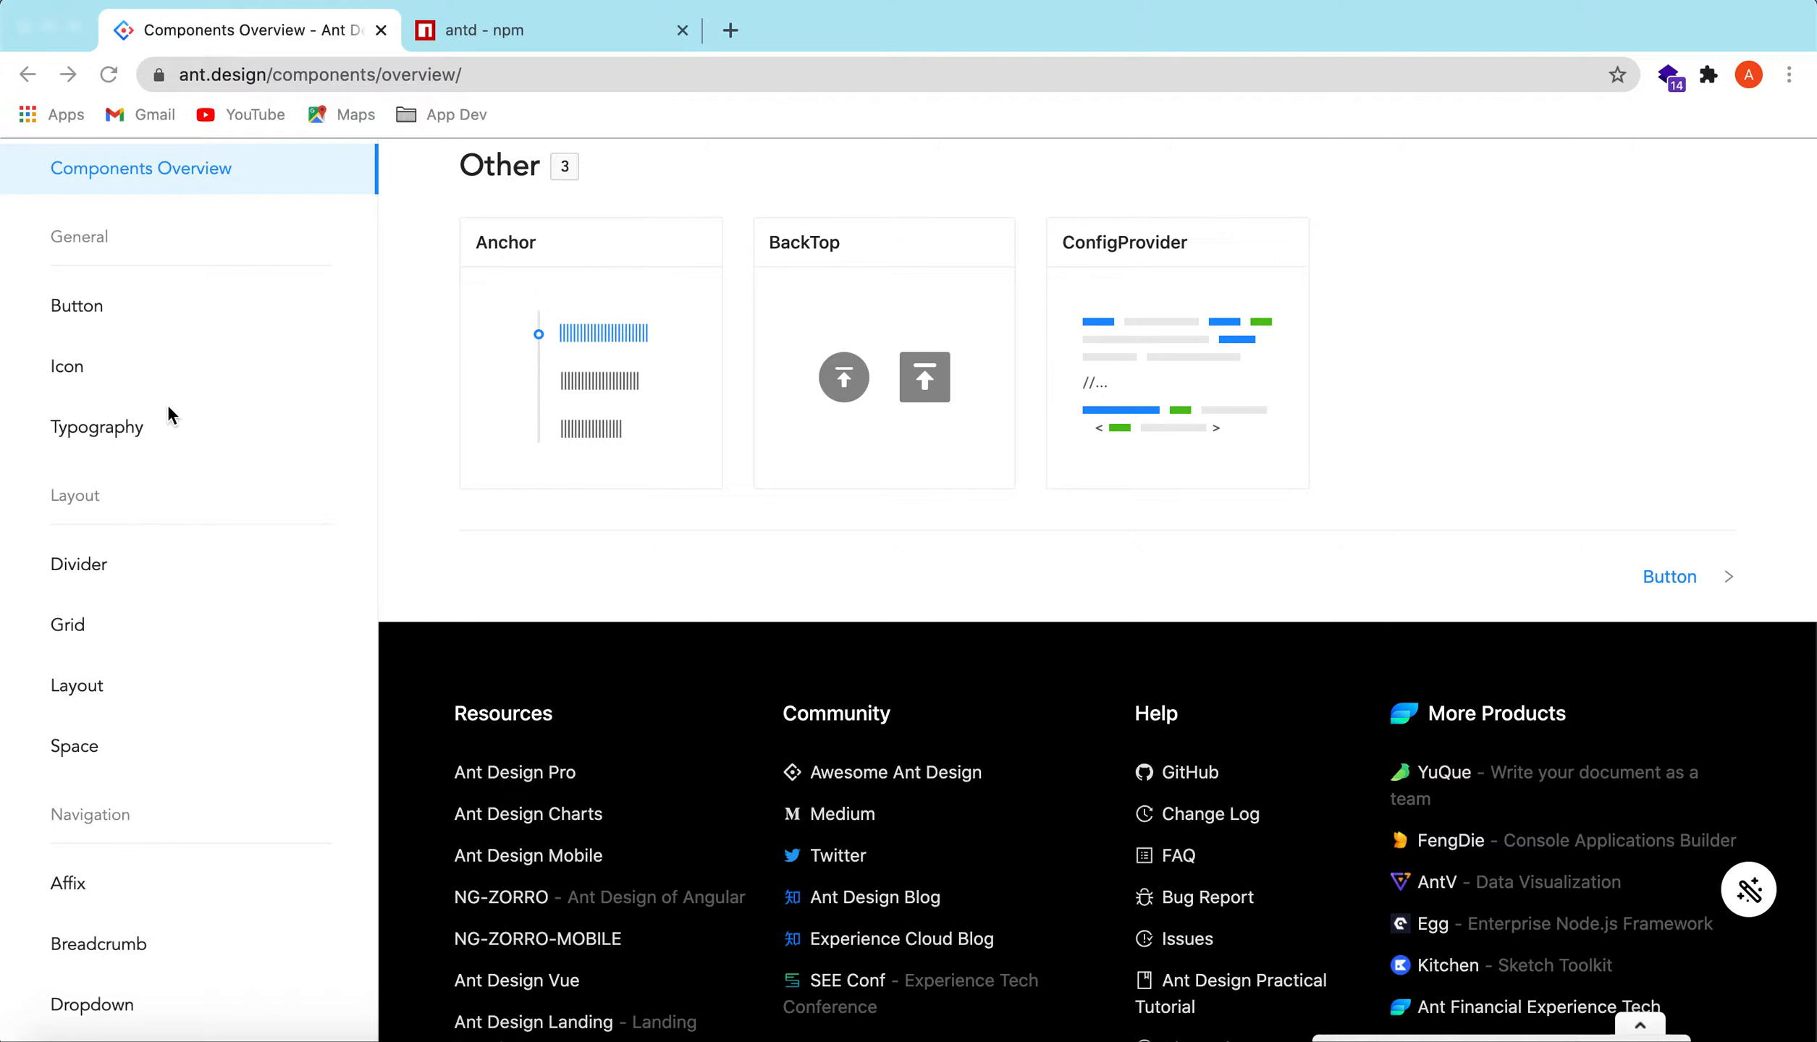
scroll("down", 3)
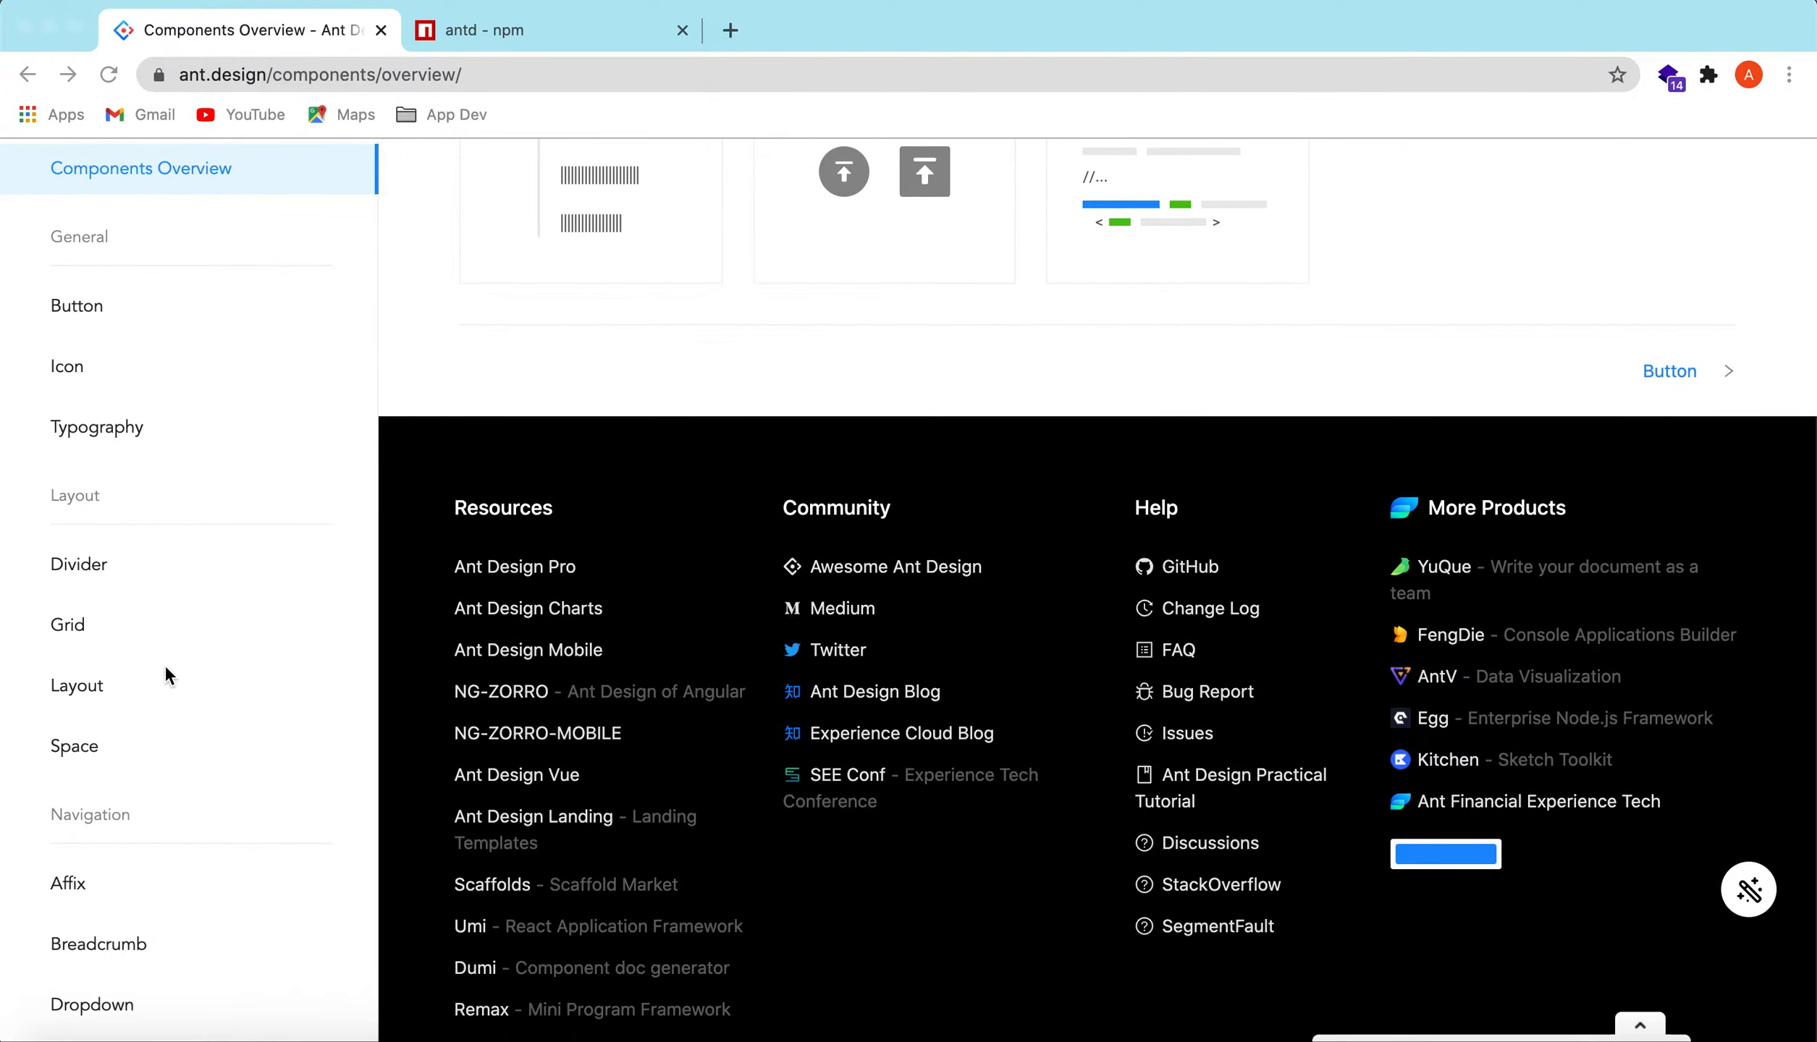
scroll("down", 3)
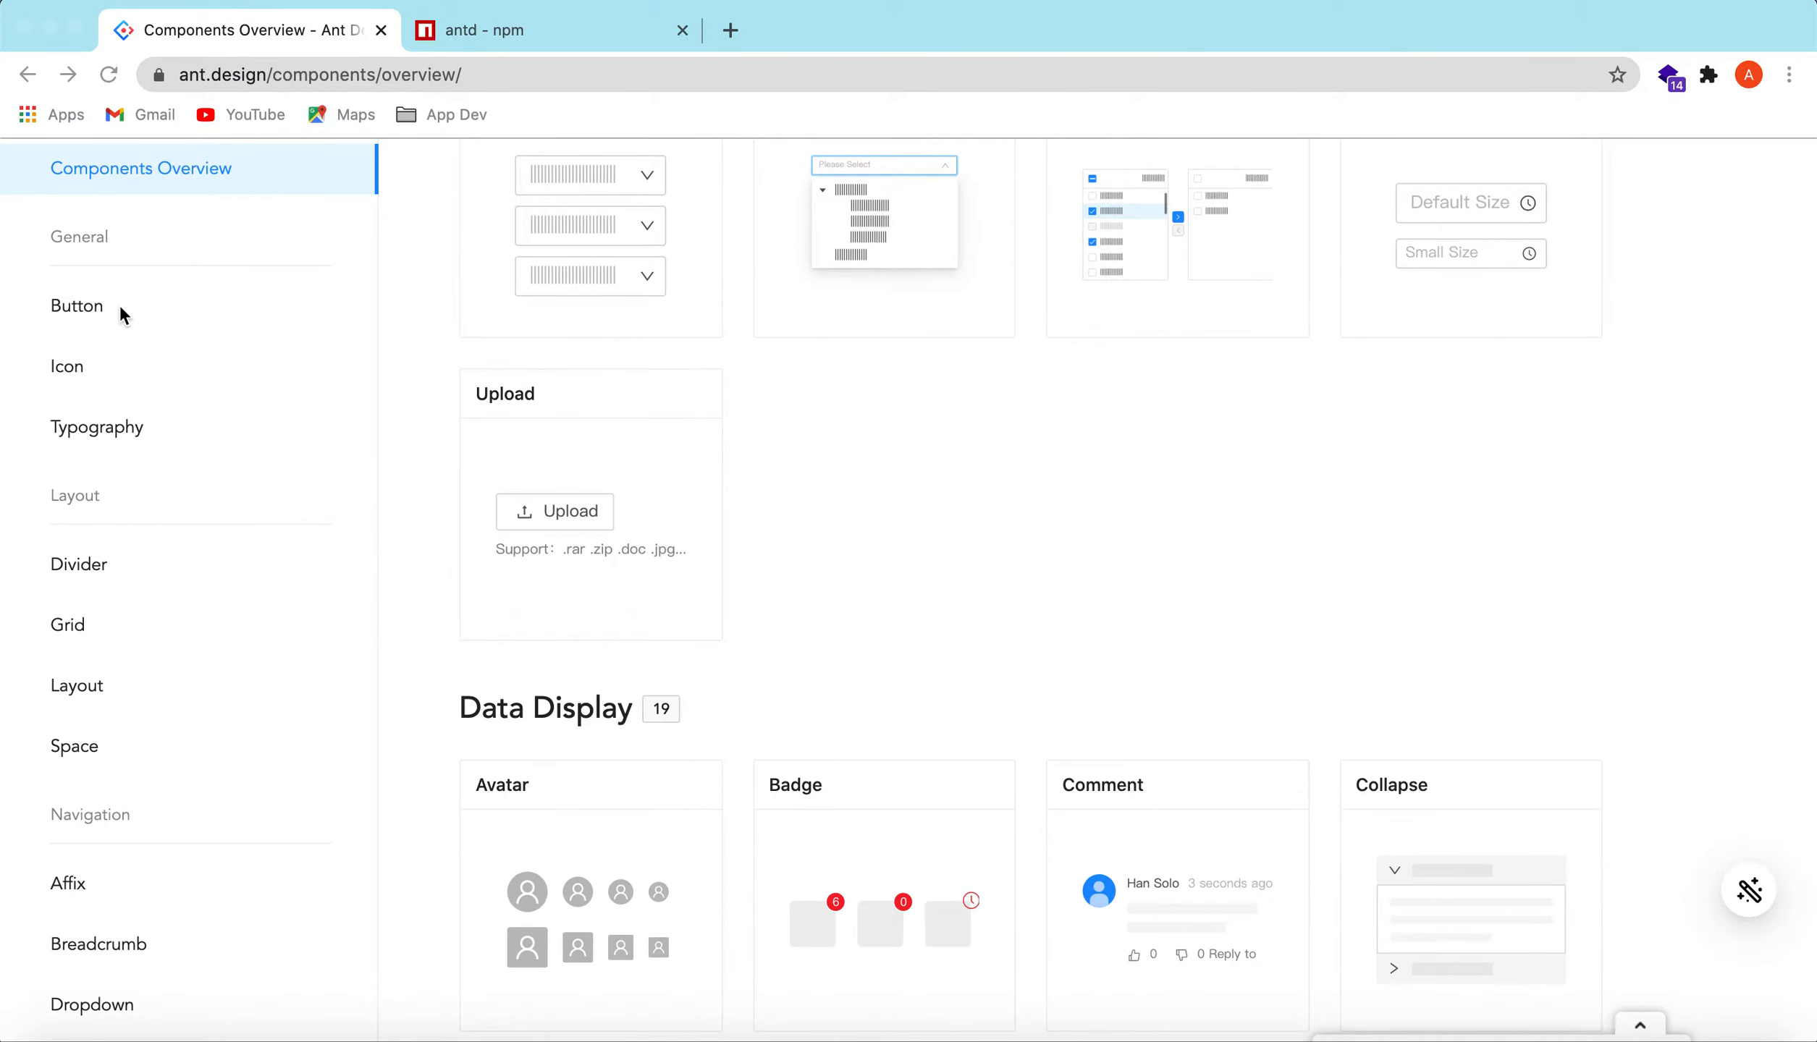
mouse_move(77, 311)
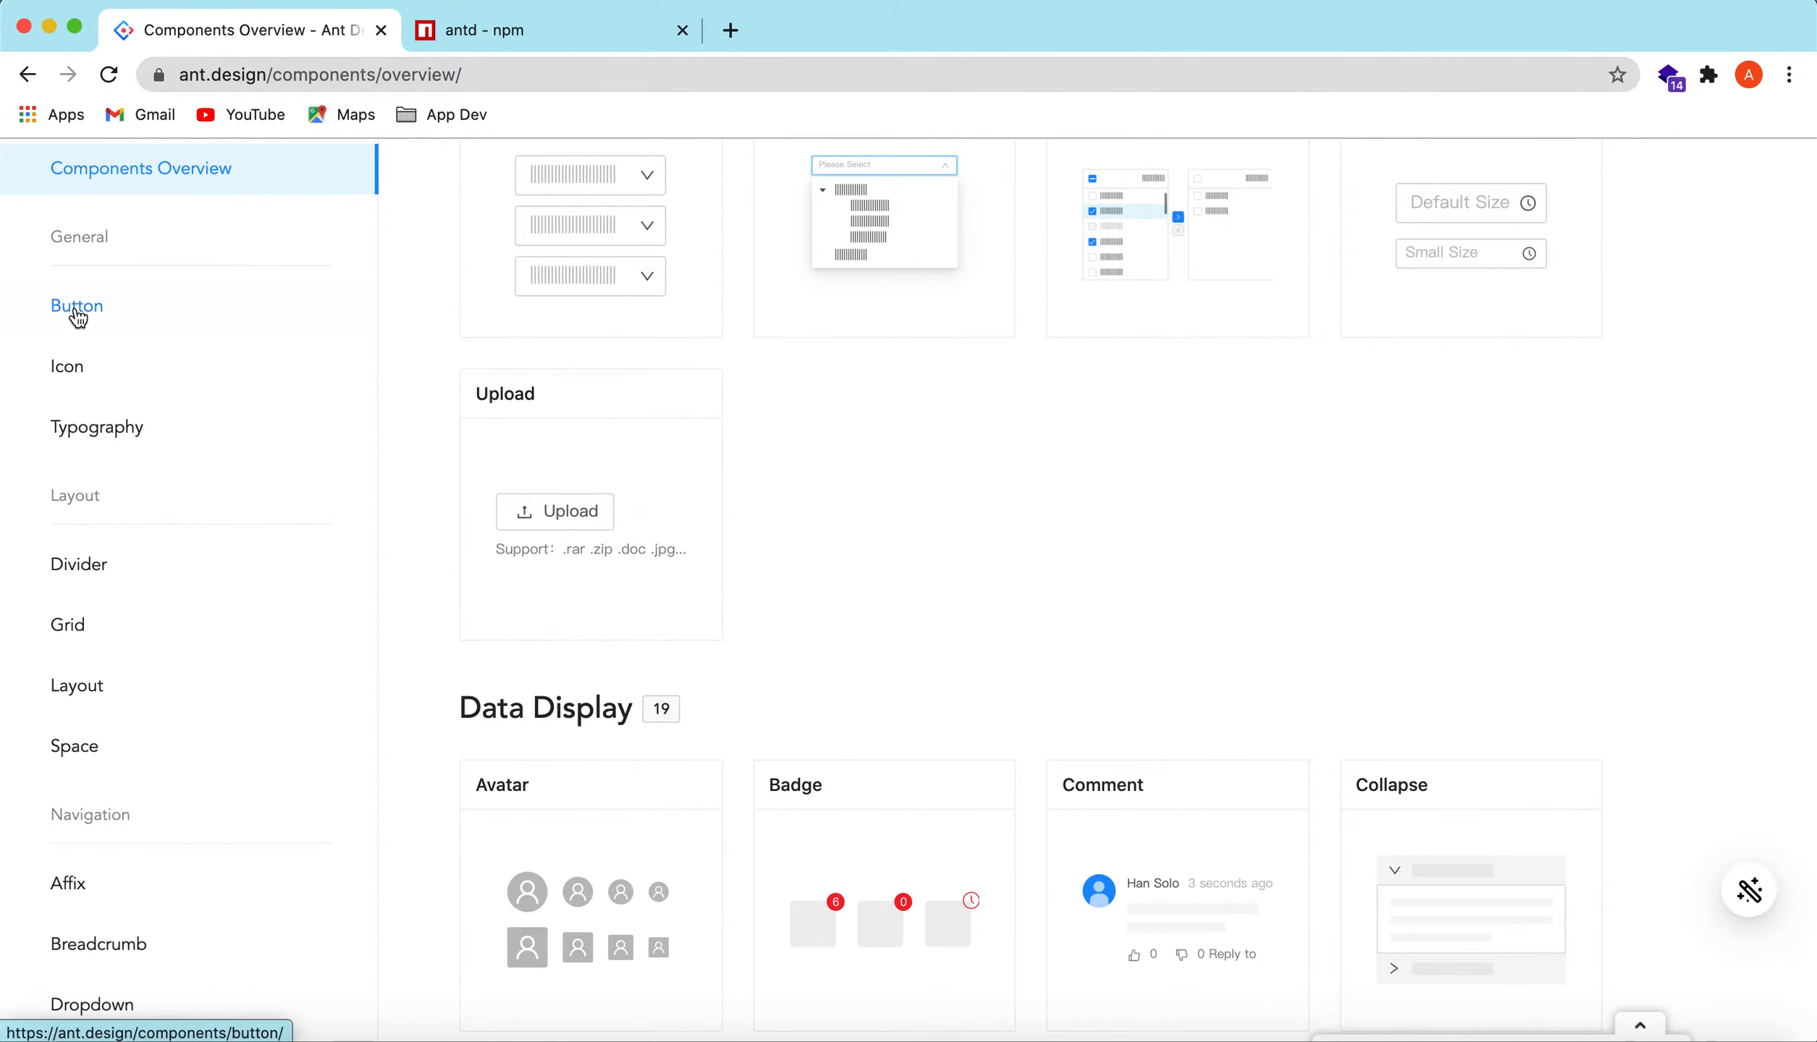
Open the Button component documentation link and read down through the page
left_click(77, 306)
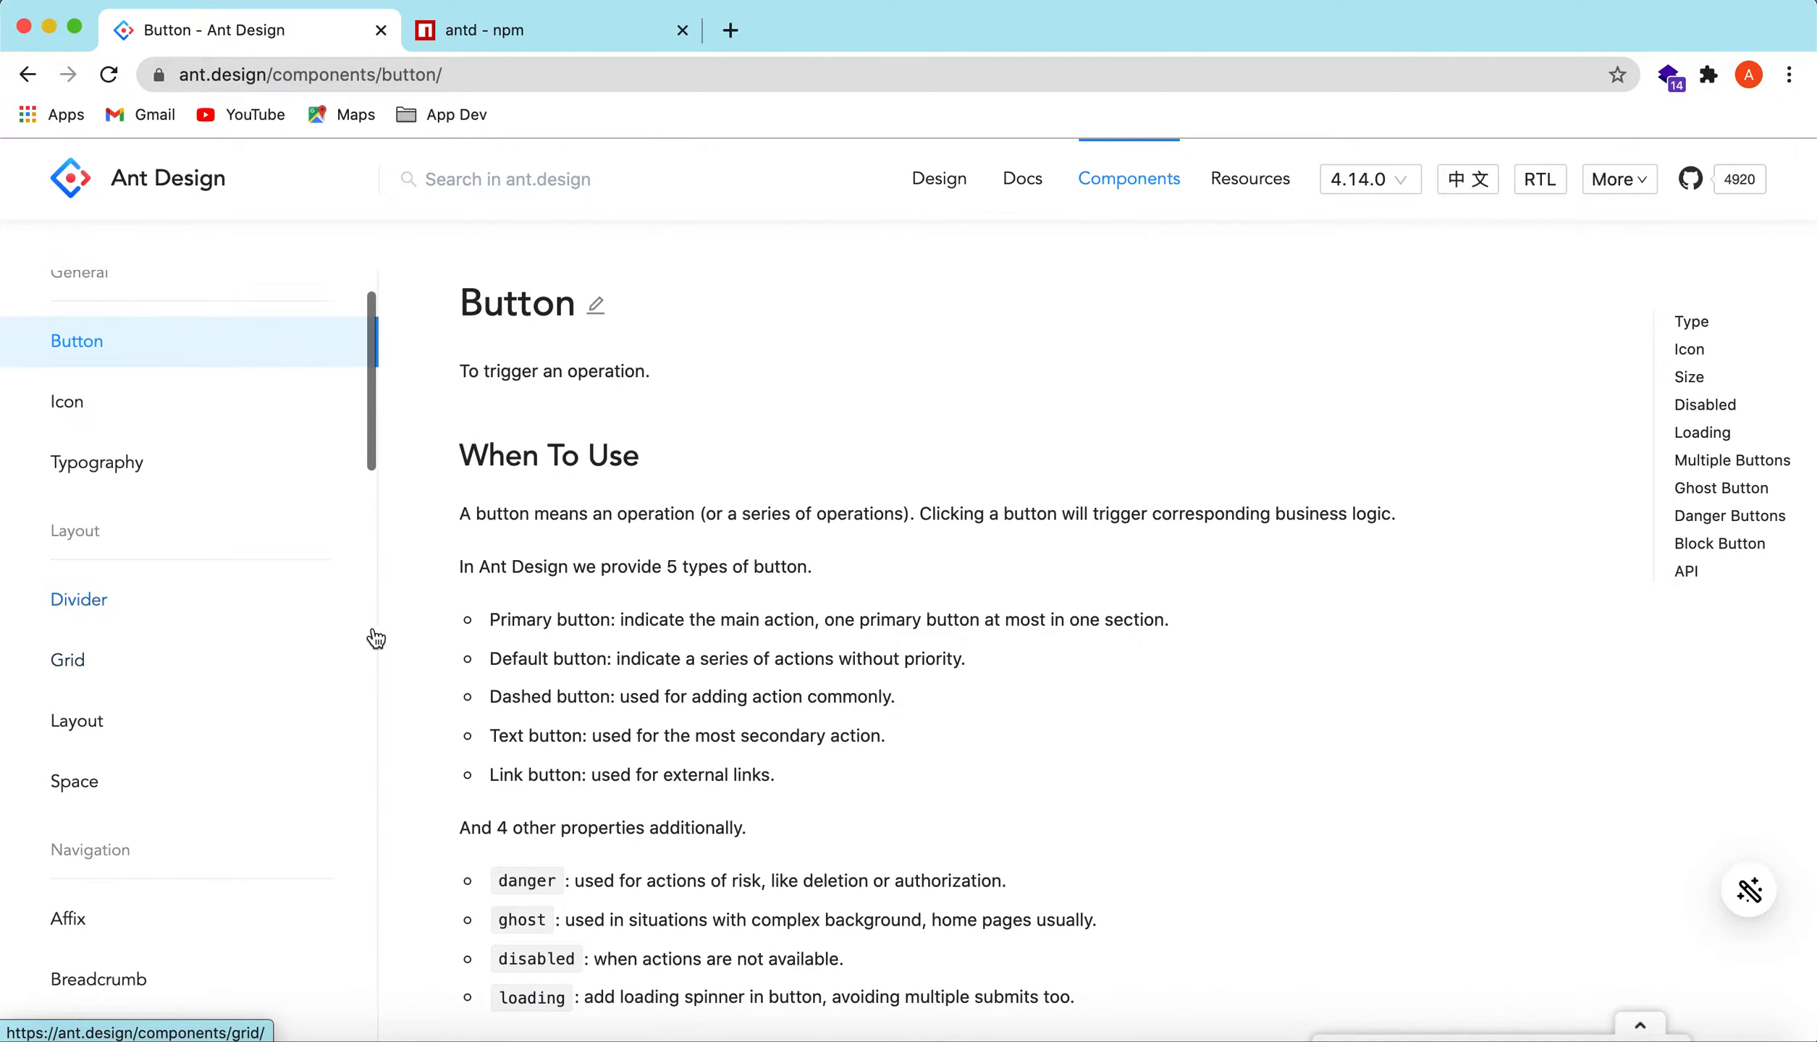
scroll("down", 3)
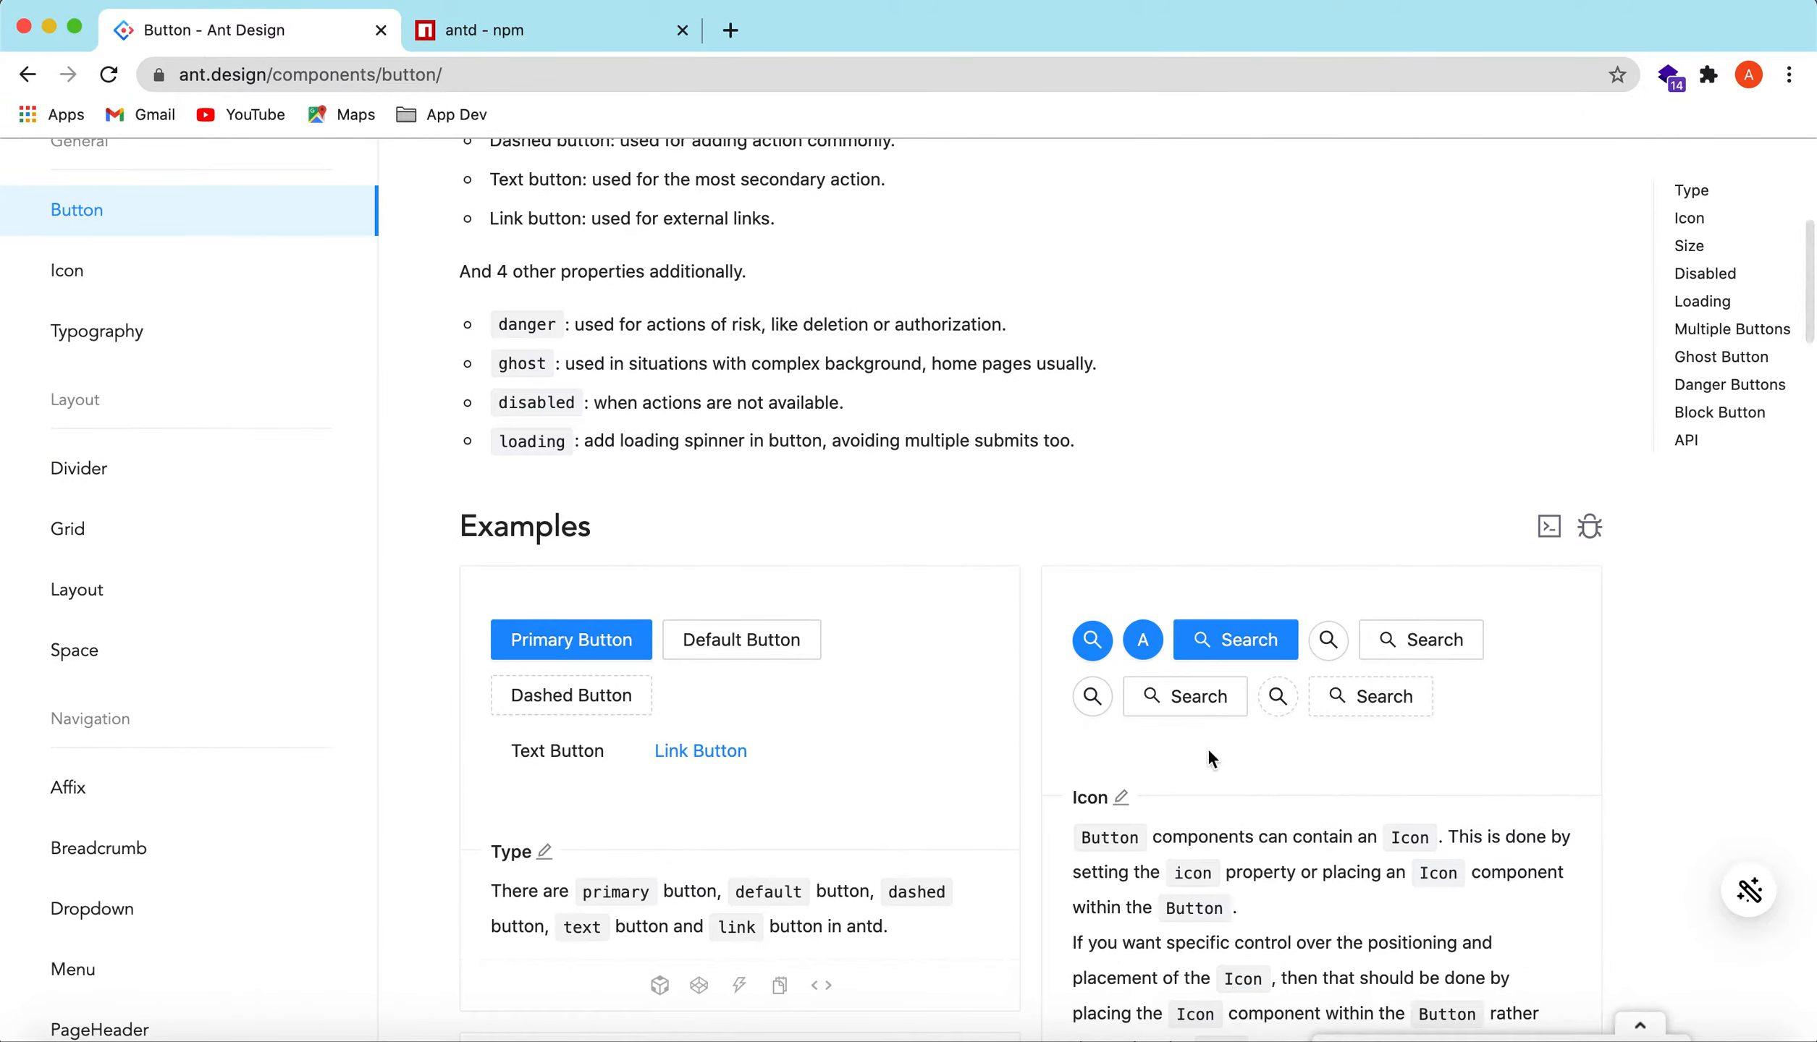
mouse_move(982, 743)
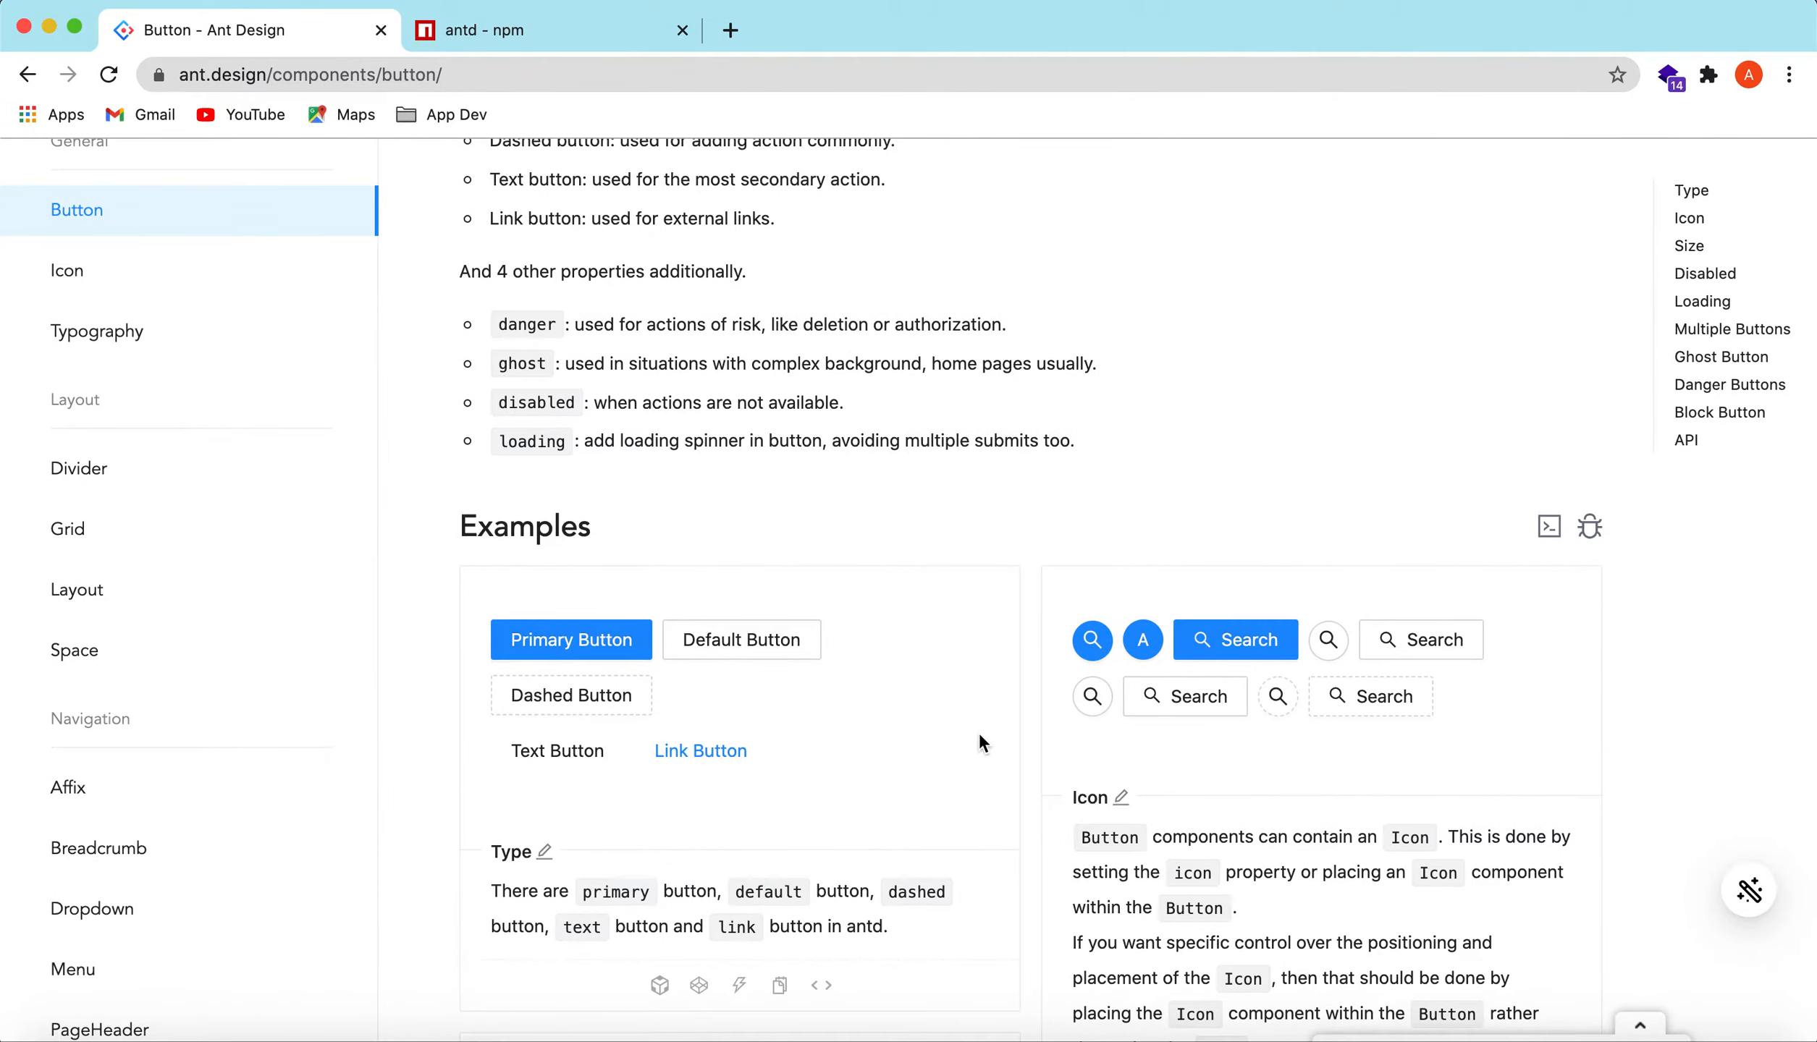
mouse_move(1034, 417)
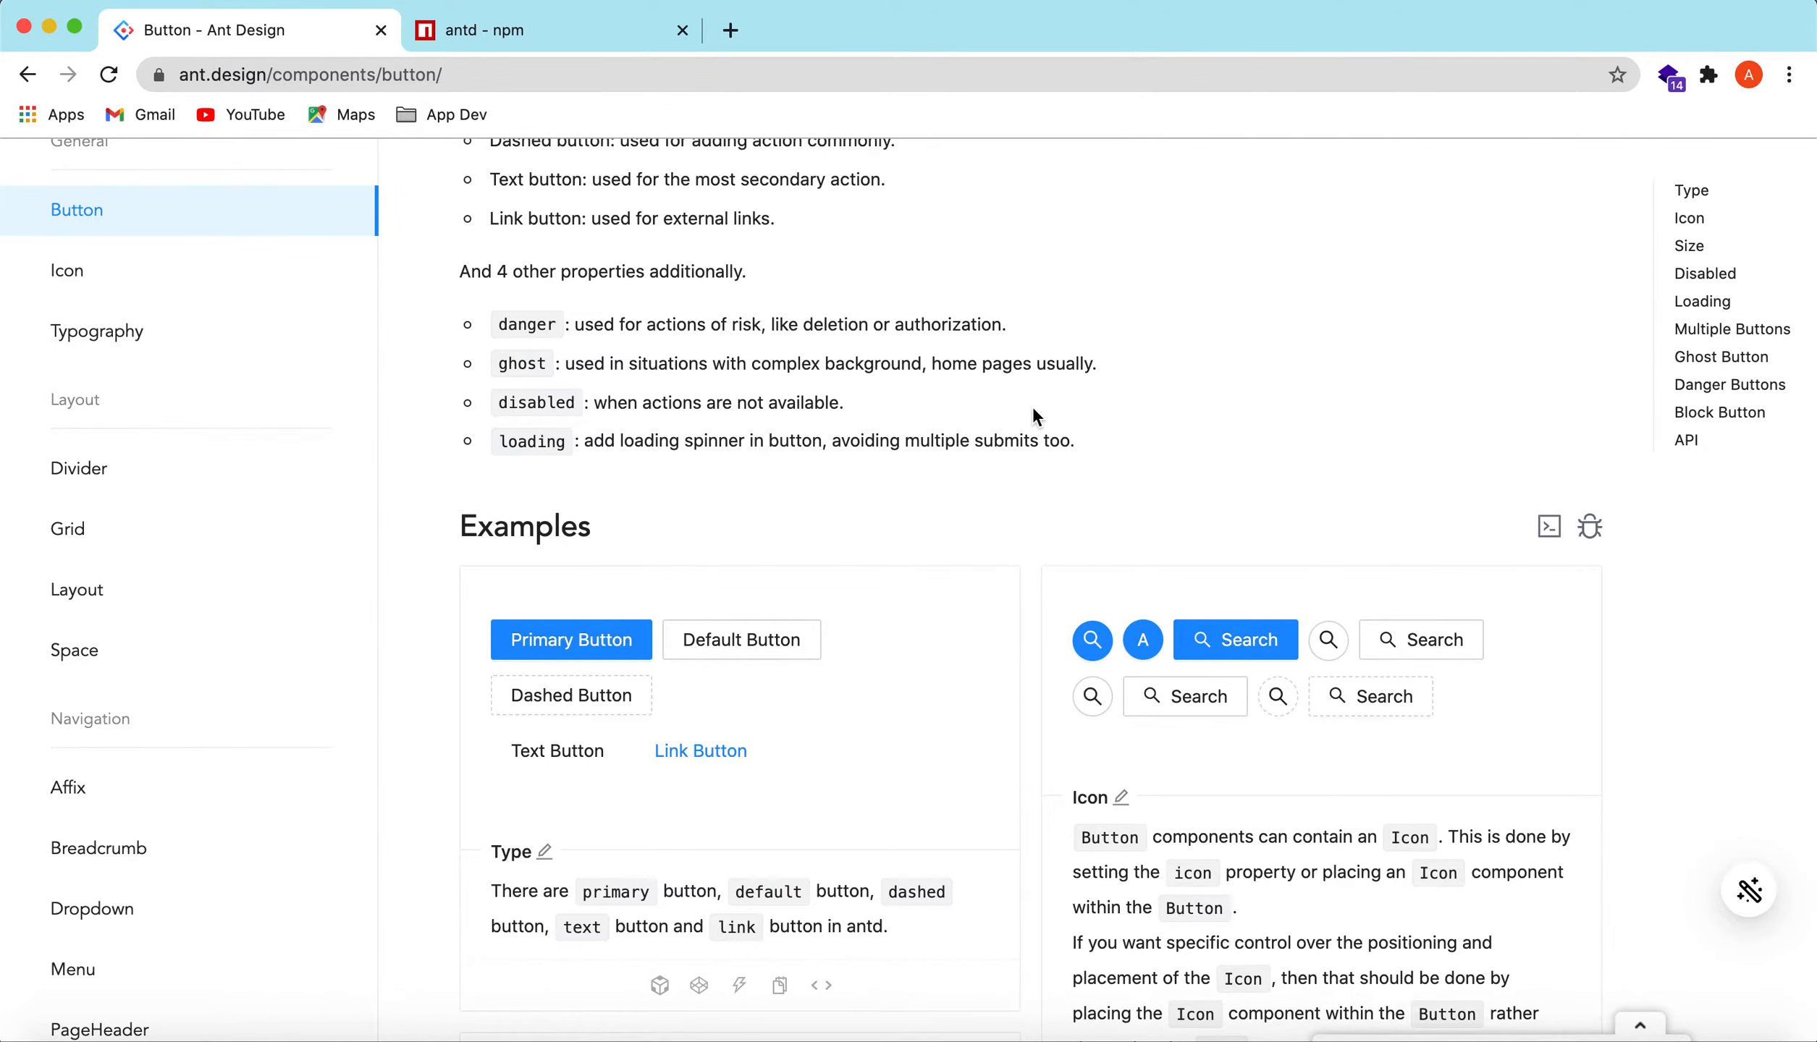
mouse_move(905, 546)
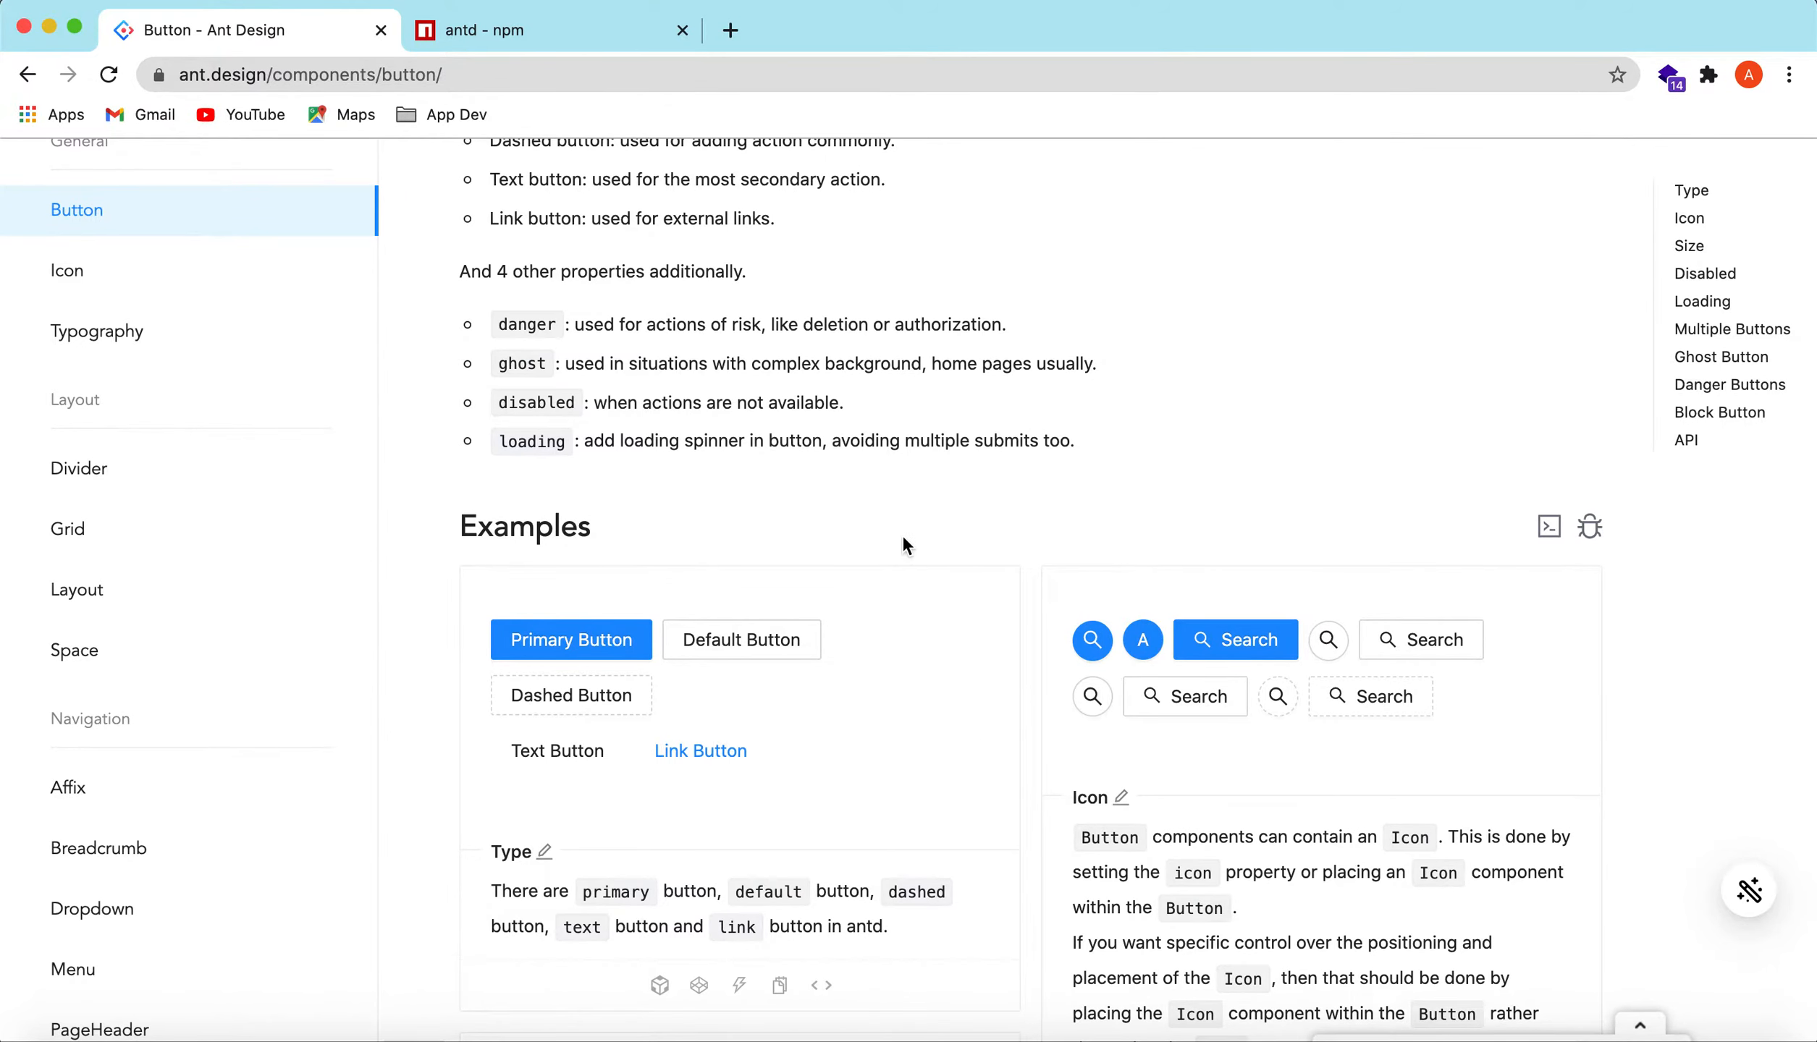
scroll("down", 3)
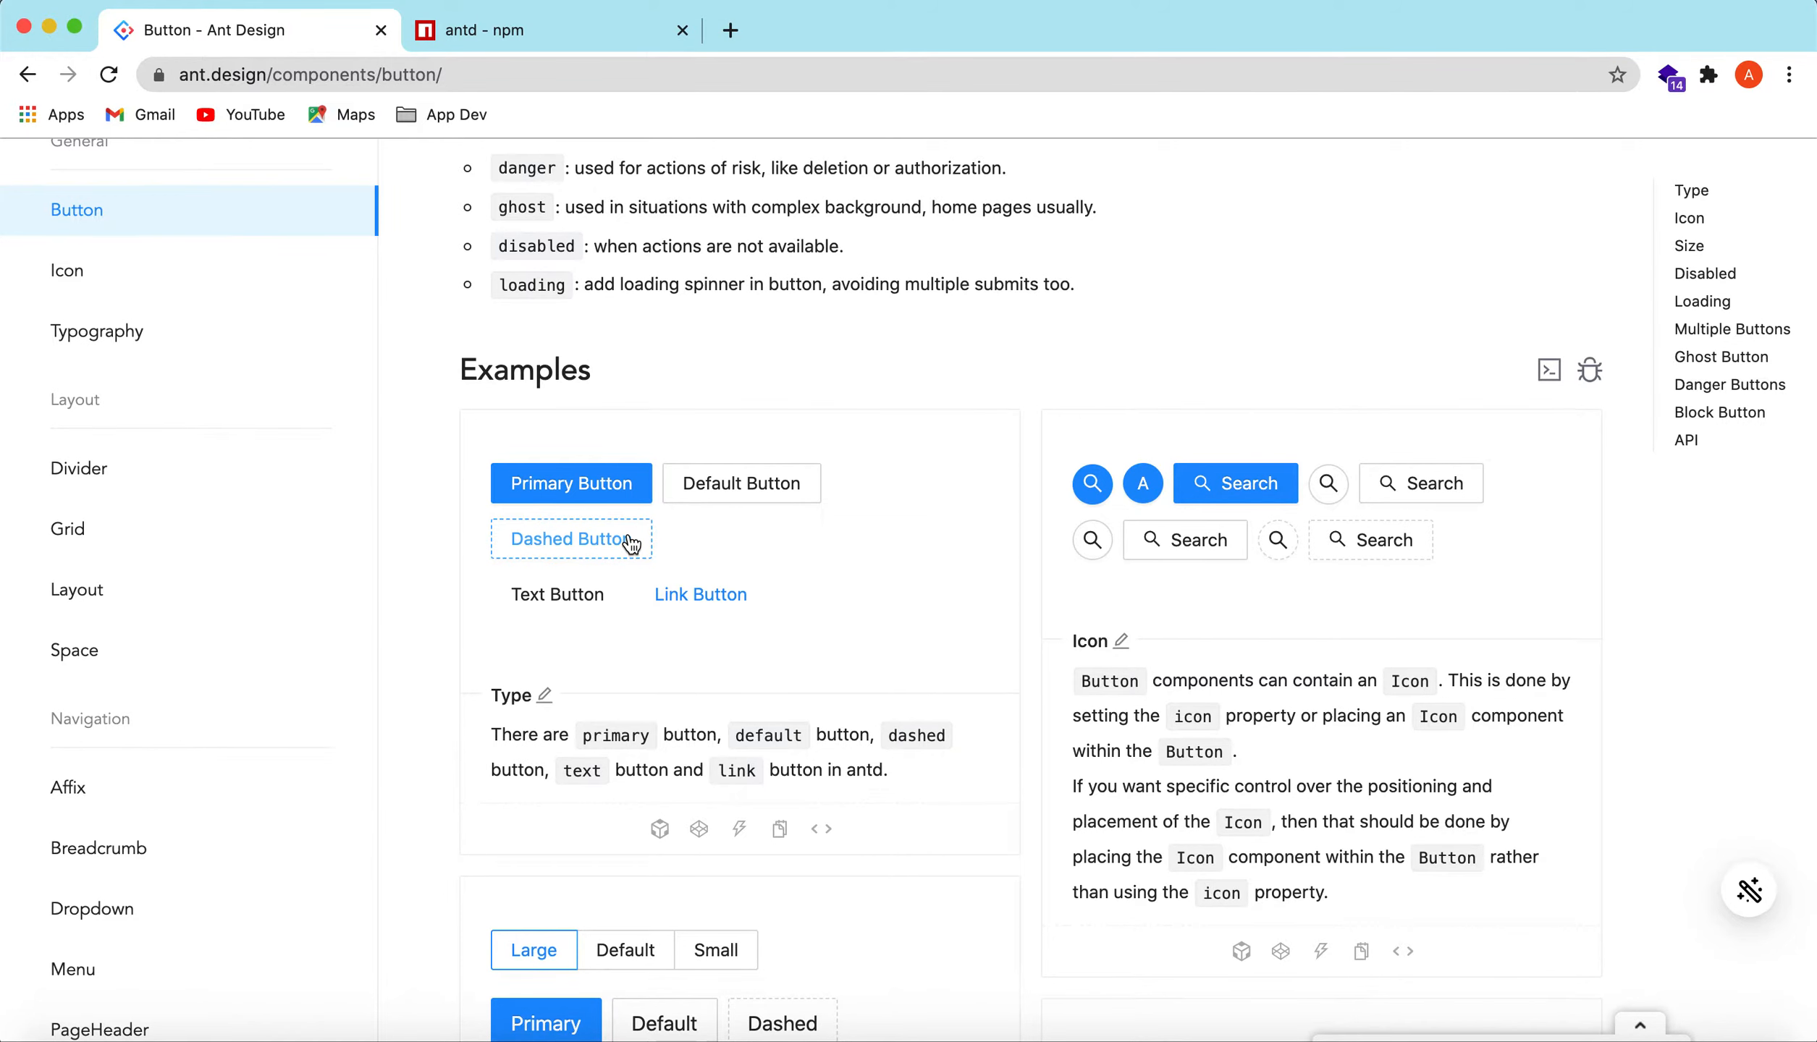
scroll("down", 3)
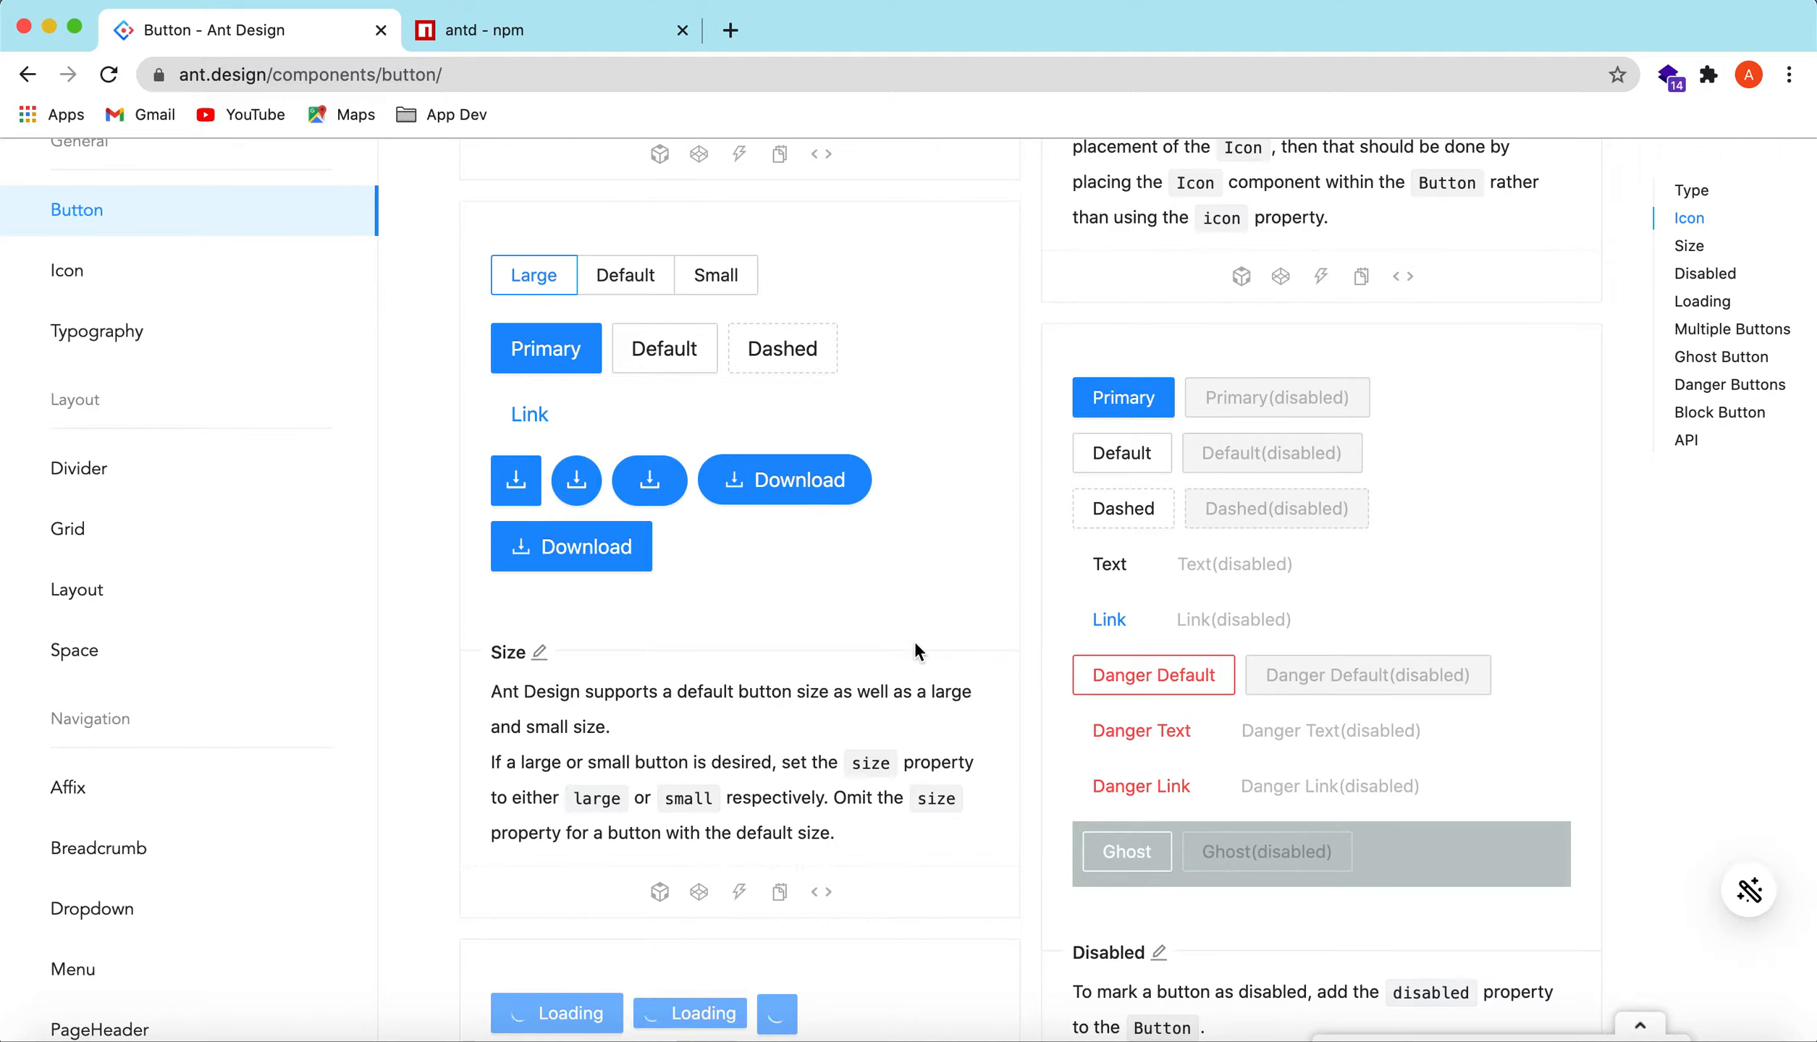
scroll("down", 3)
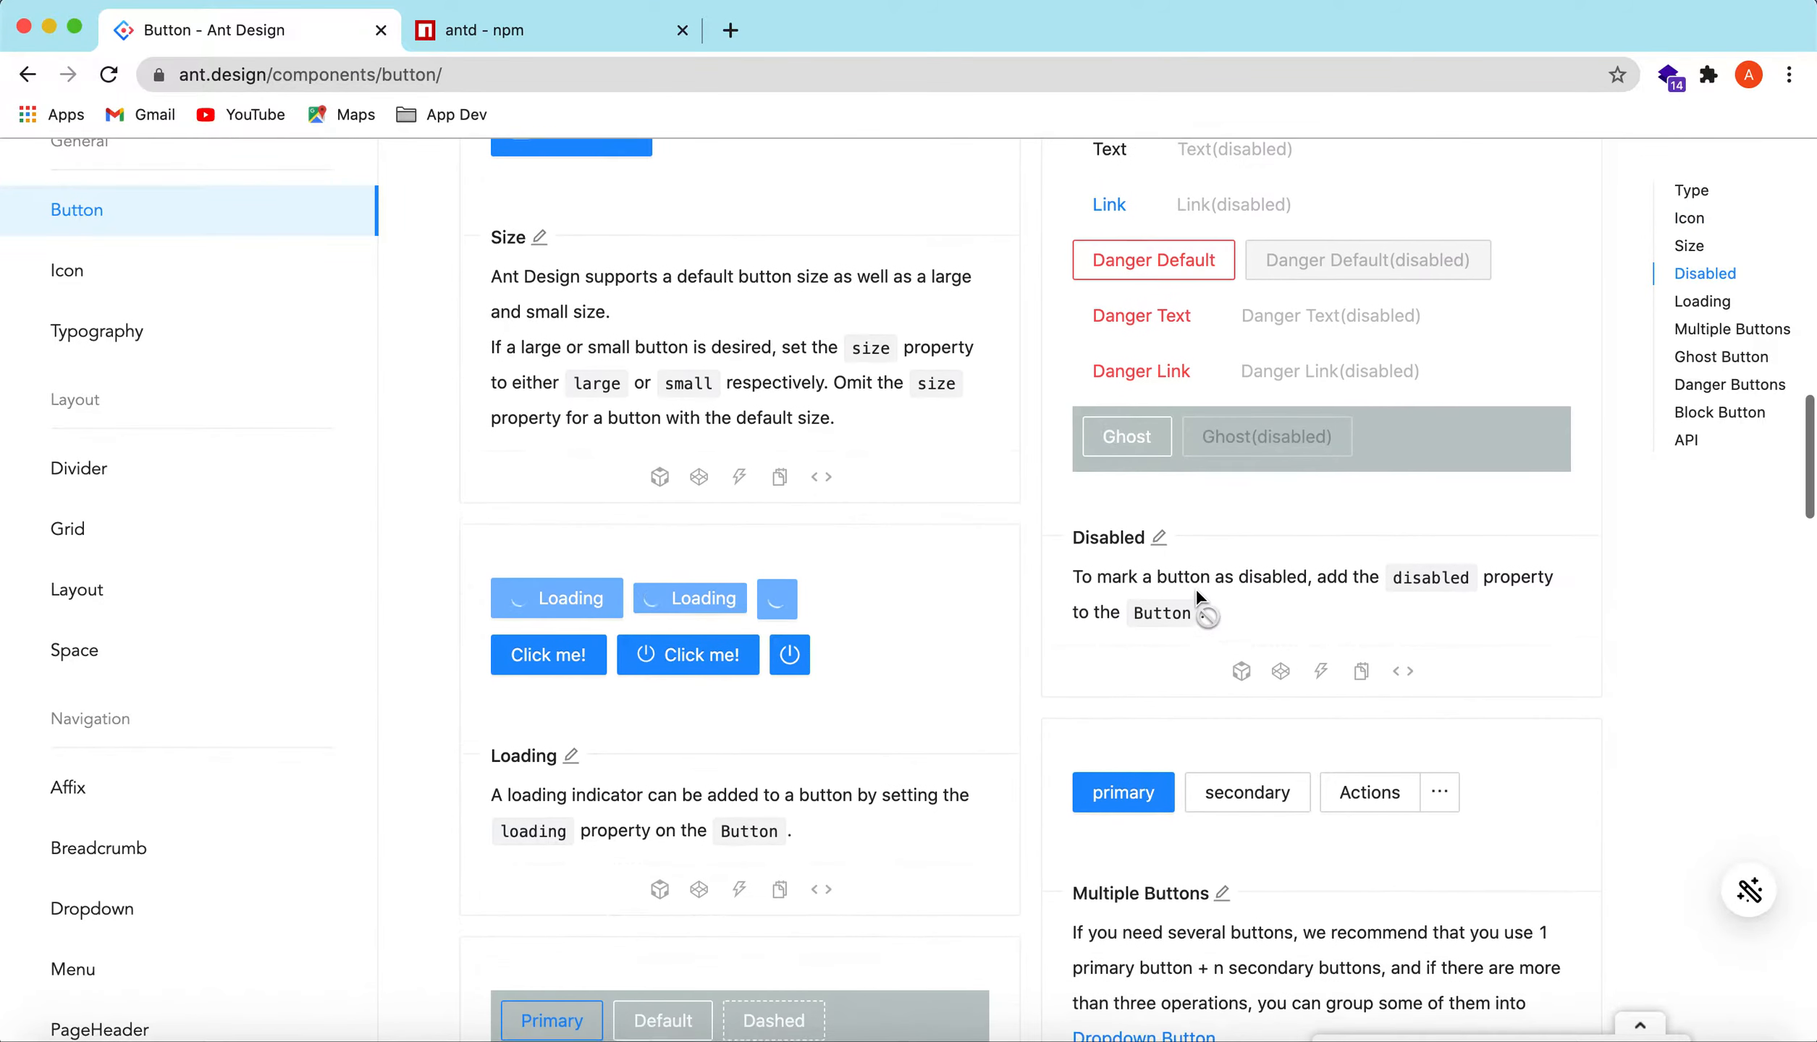
scroll("down", 3)
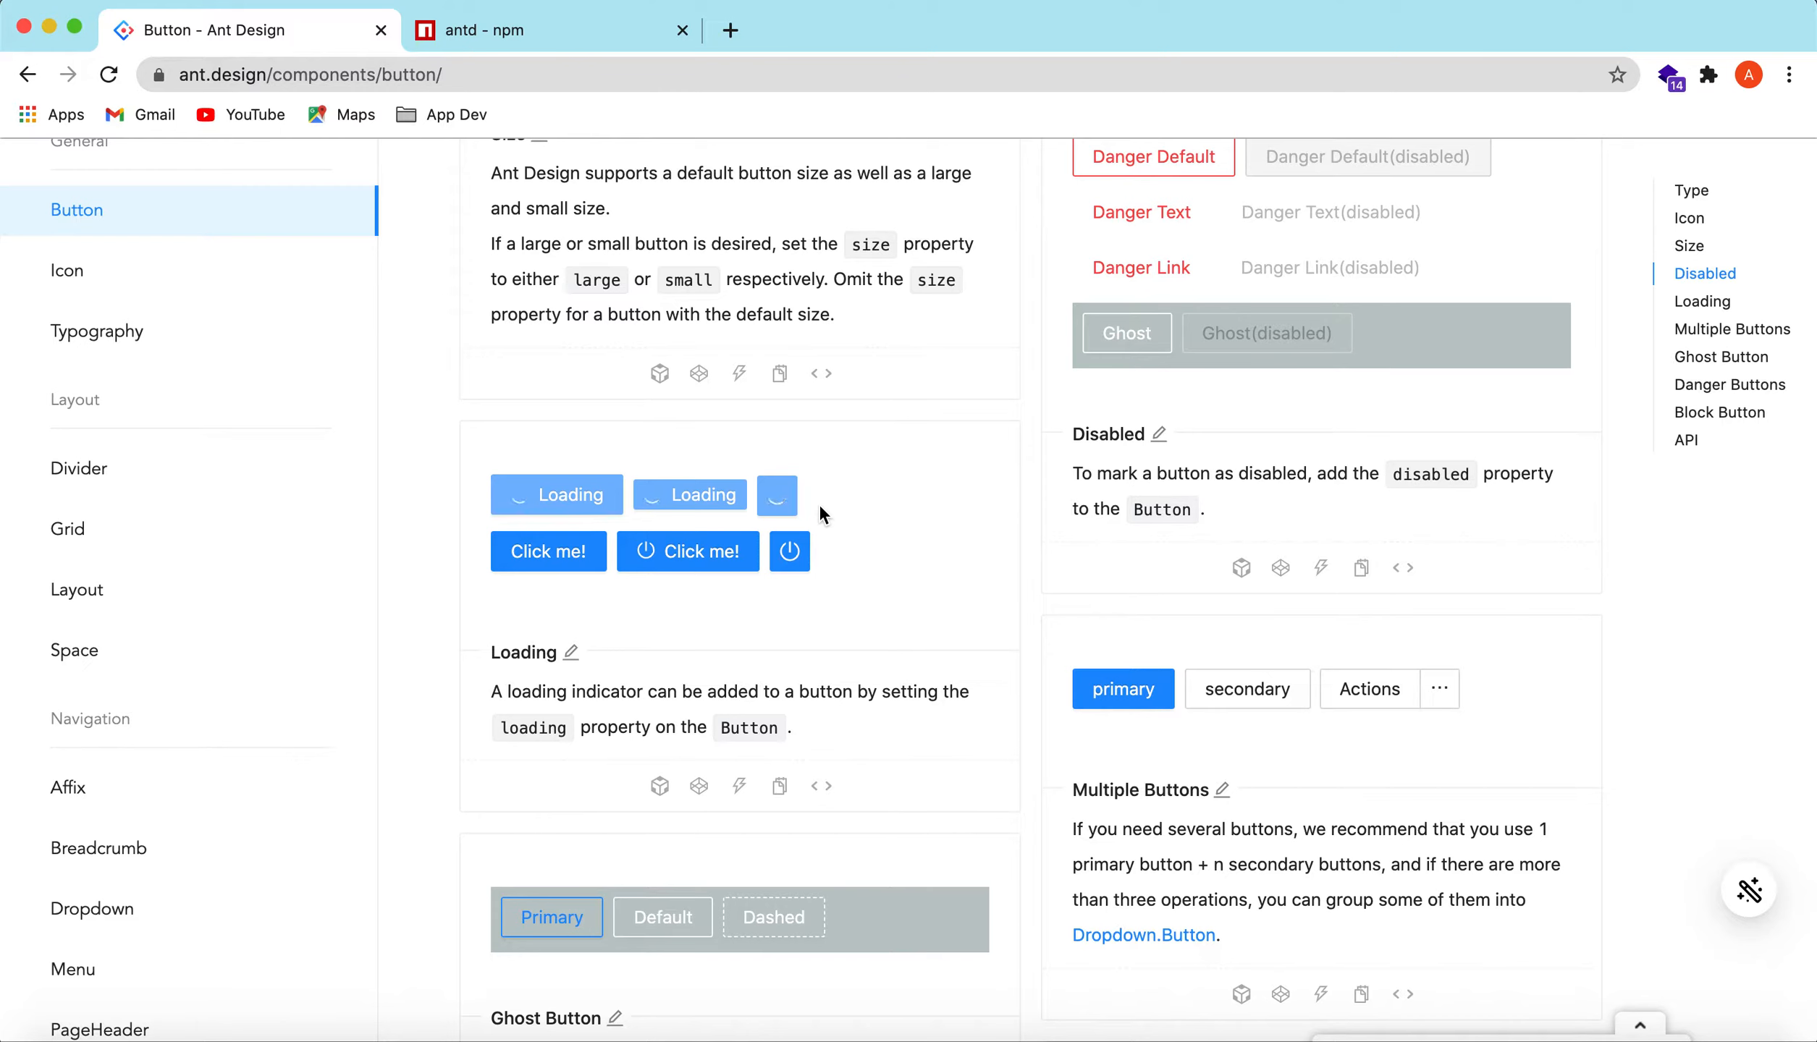
mouse_move(748, 506)
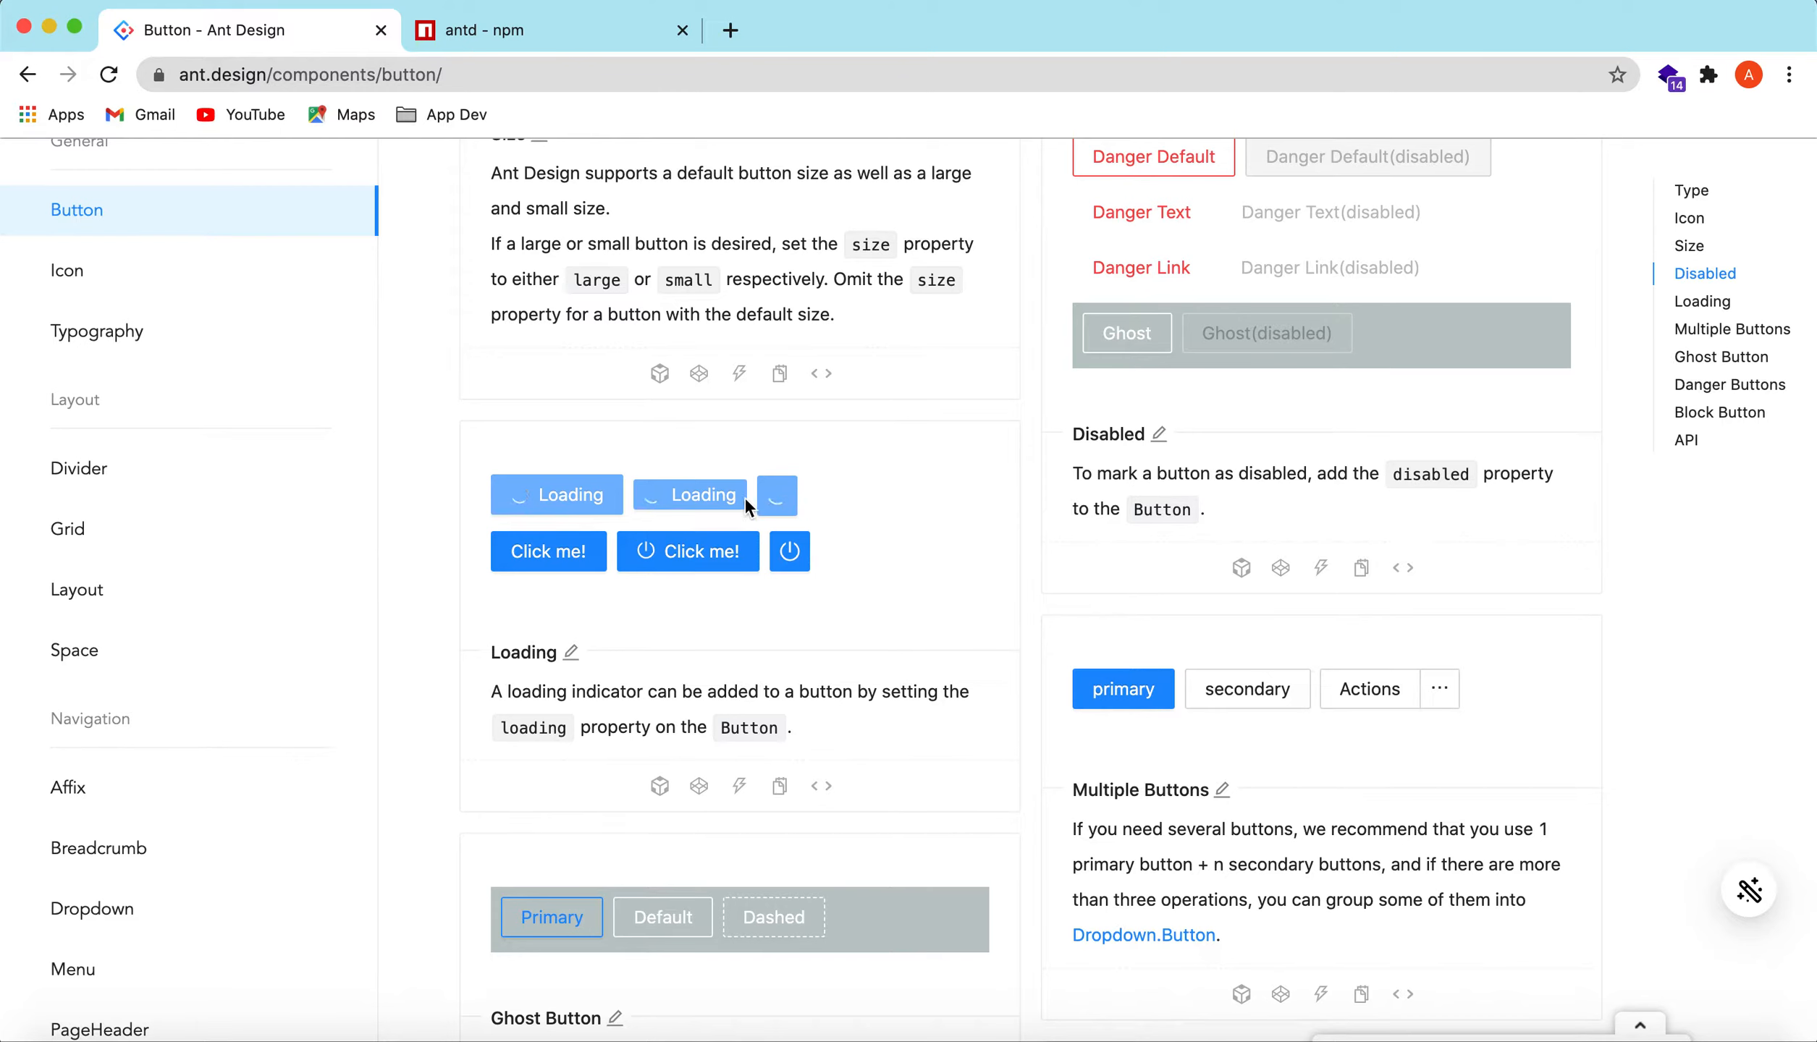
mouse_move(562, 515)
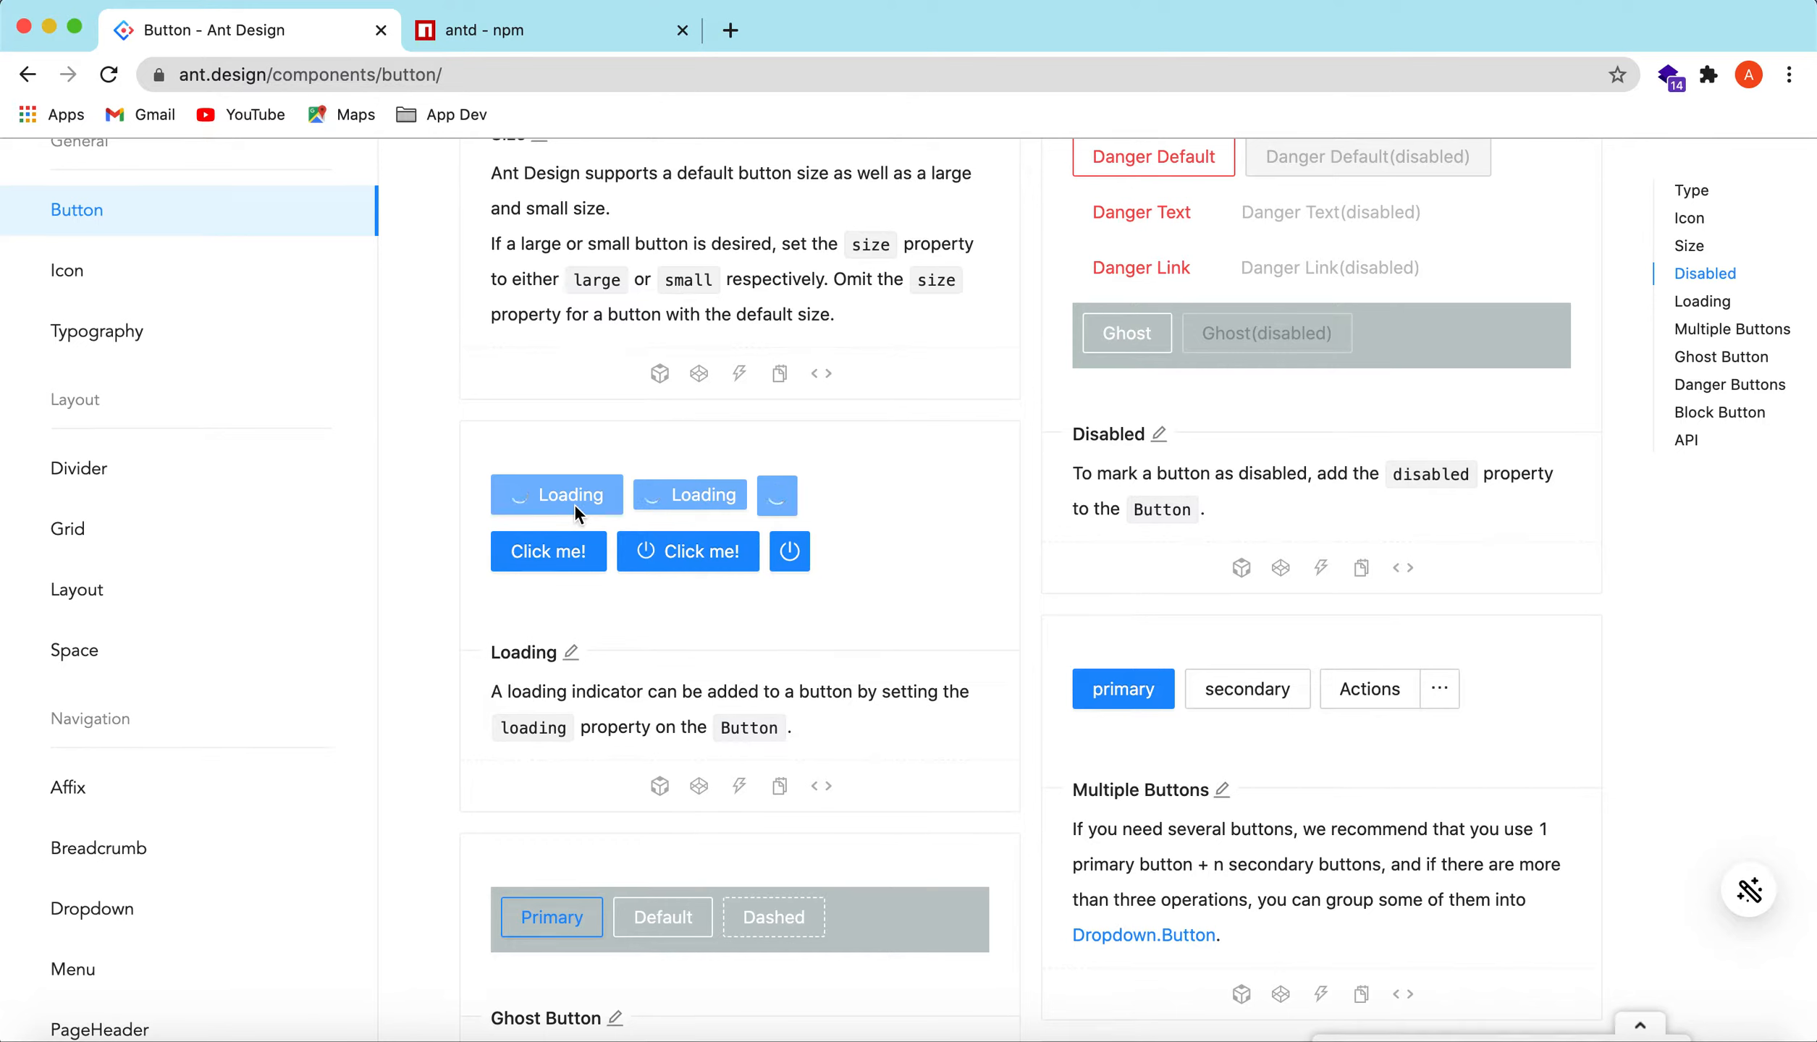
mouse_move(804, 511)
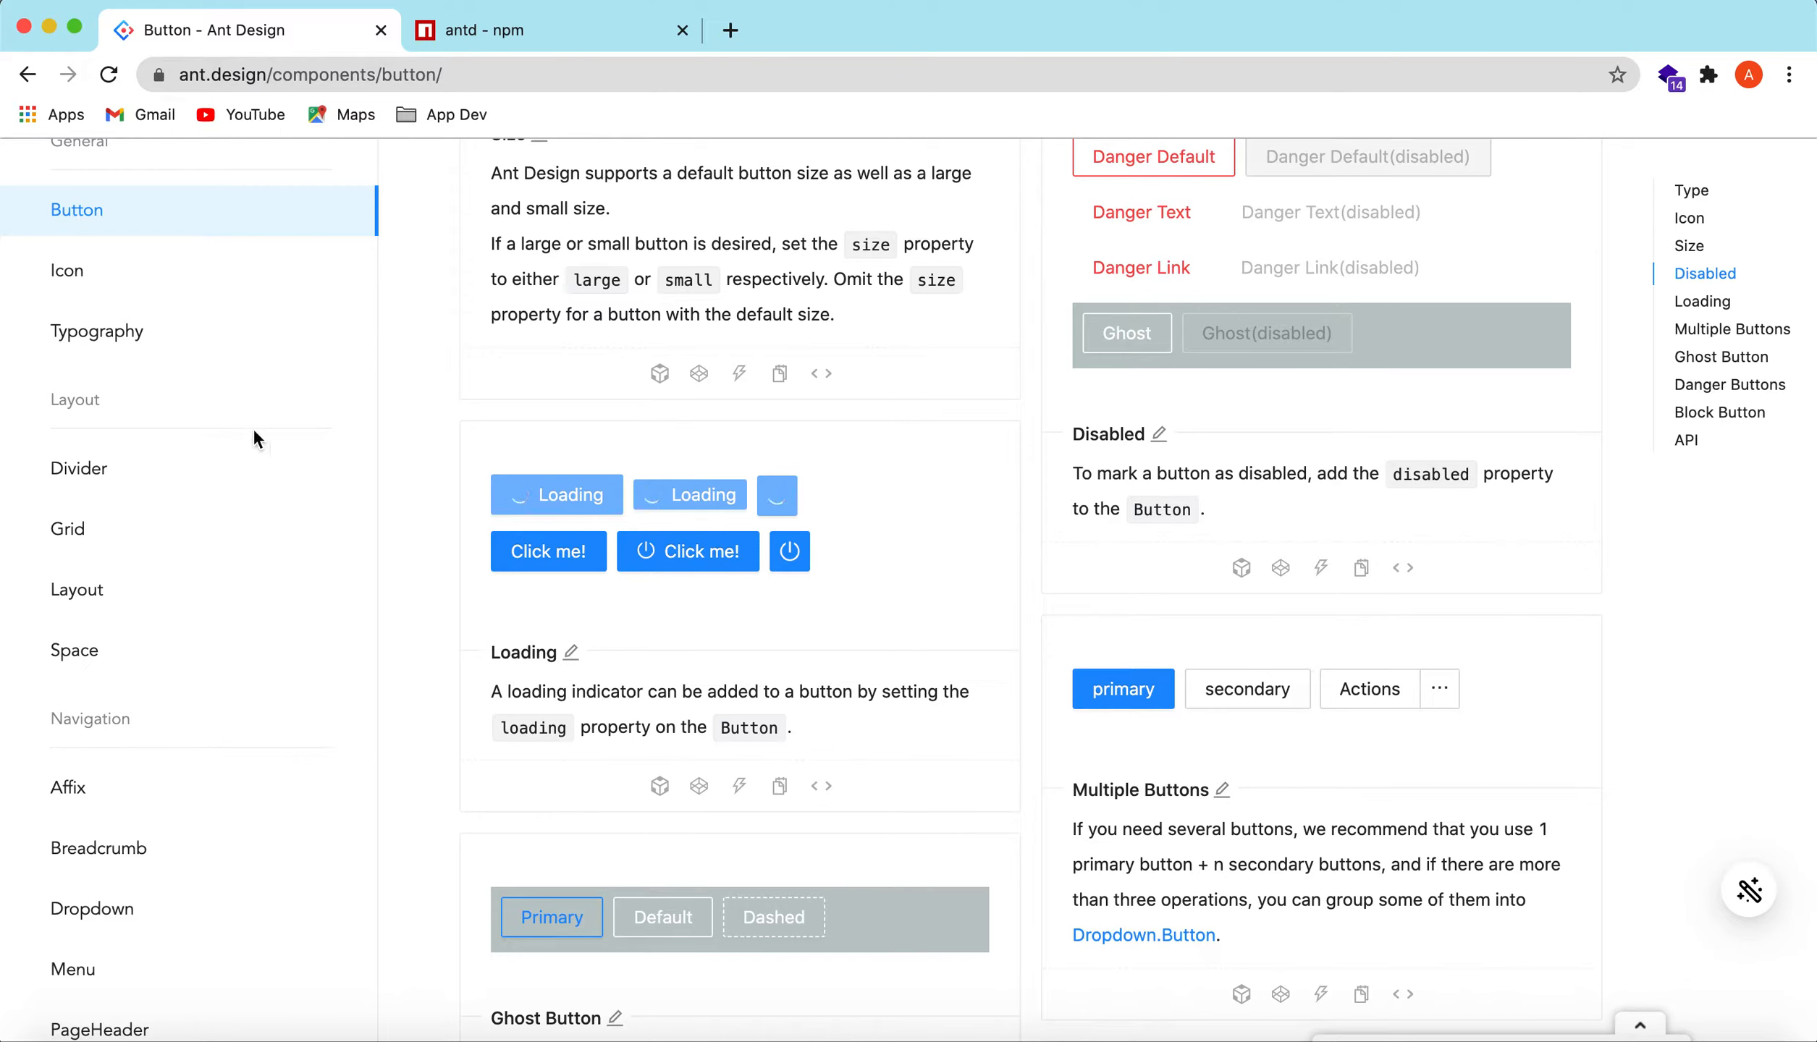
mouse_move(74, 650)
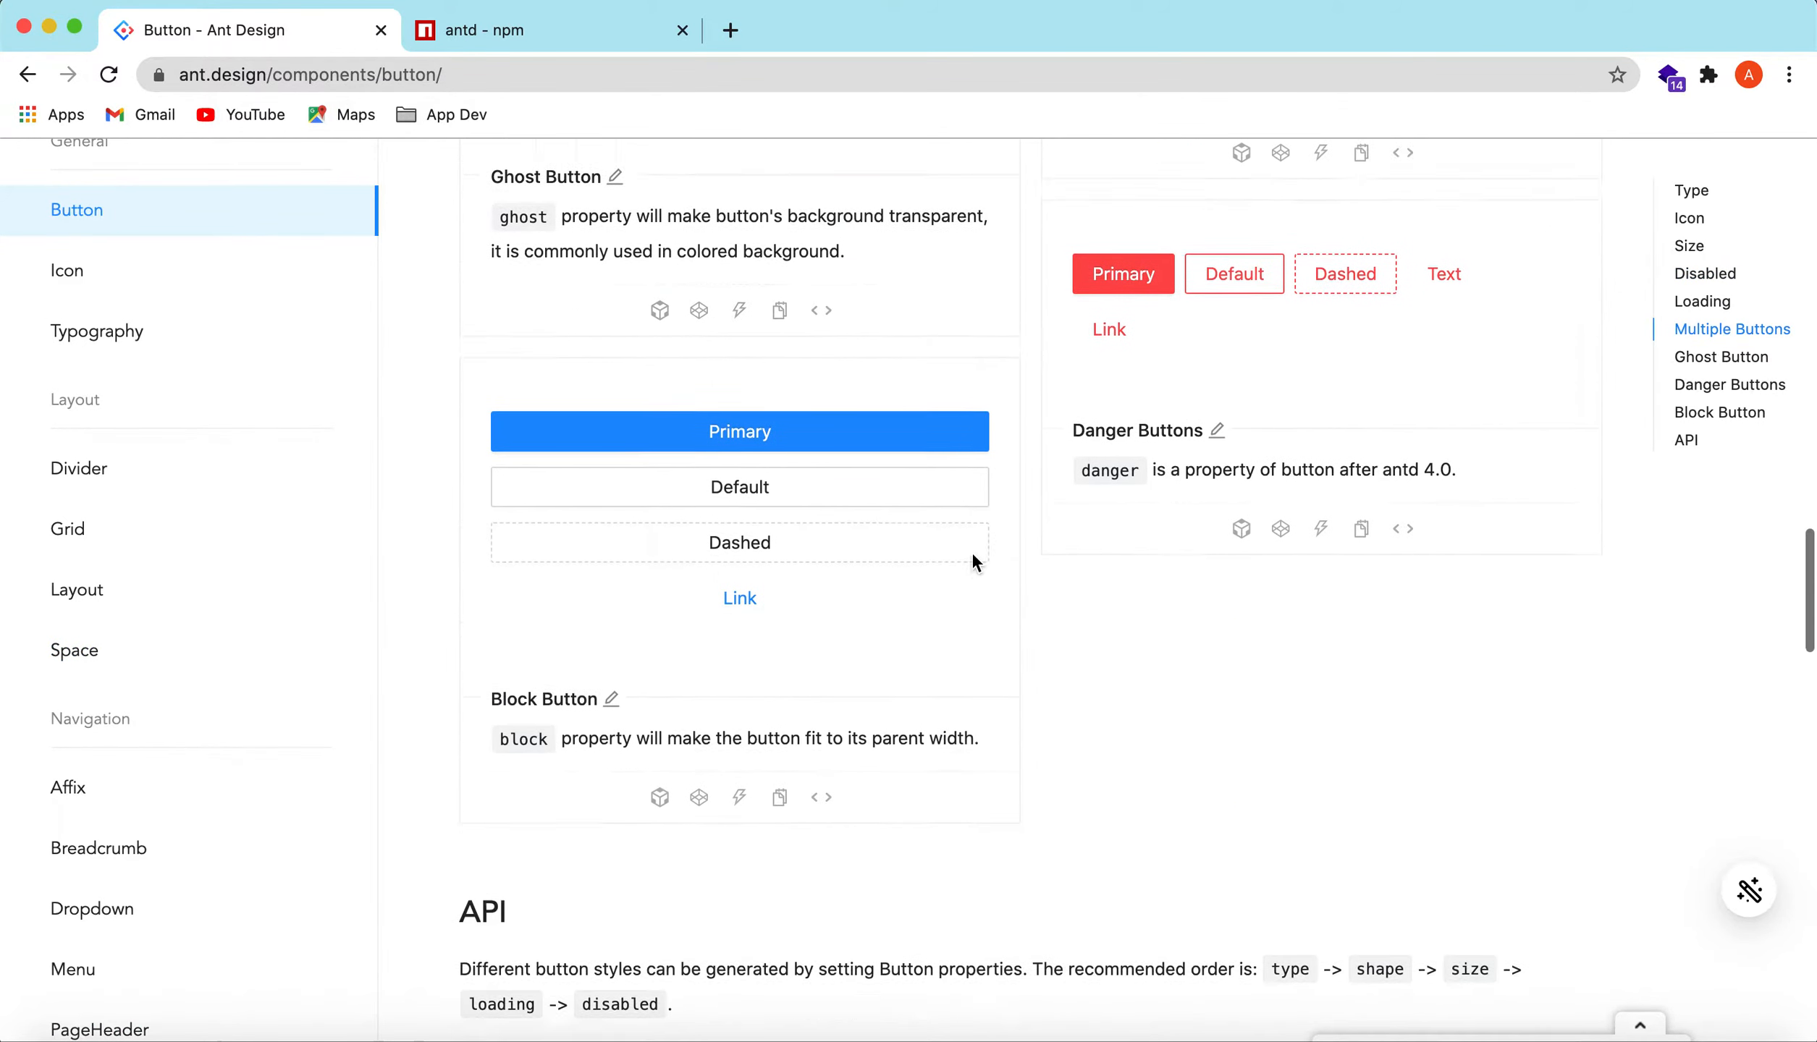
scroll("down", 3)
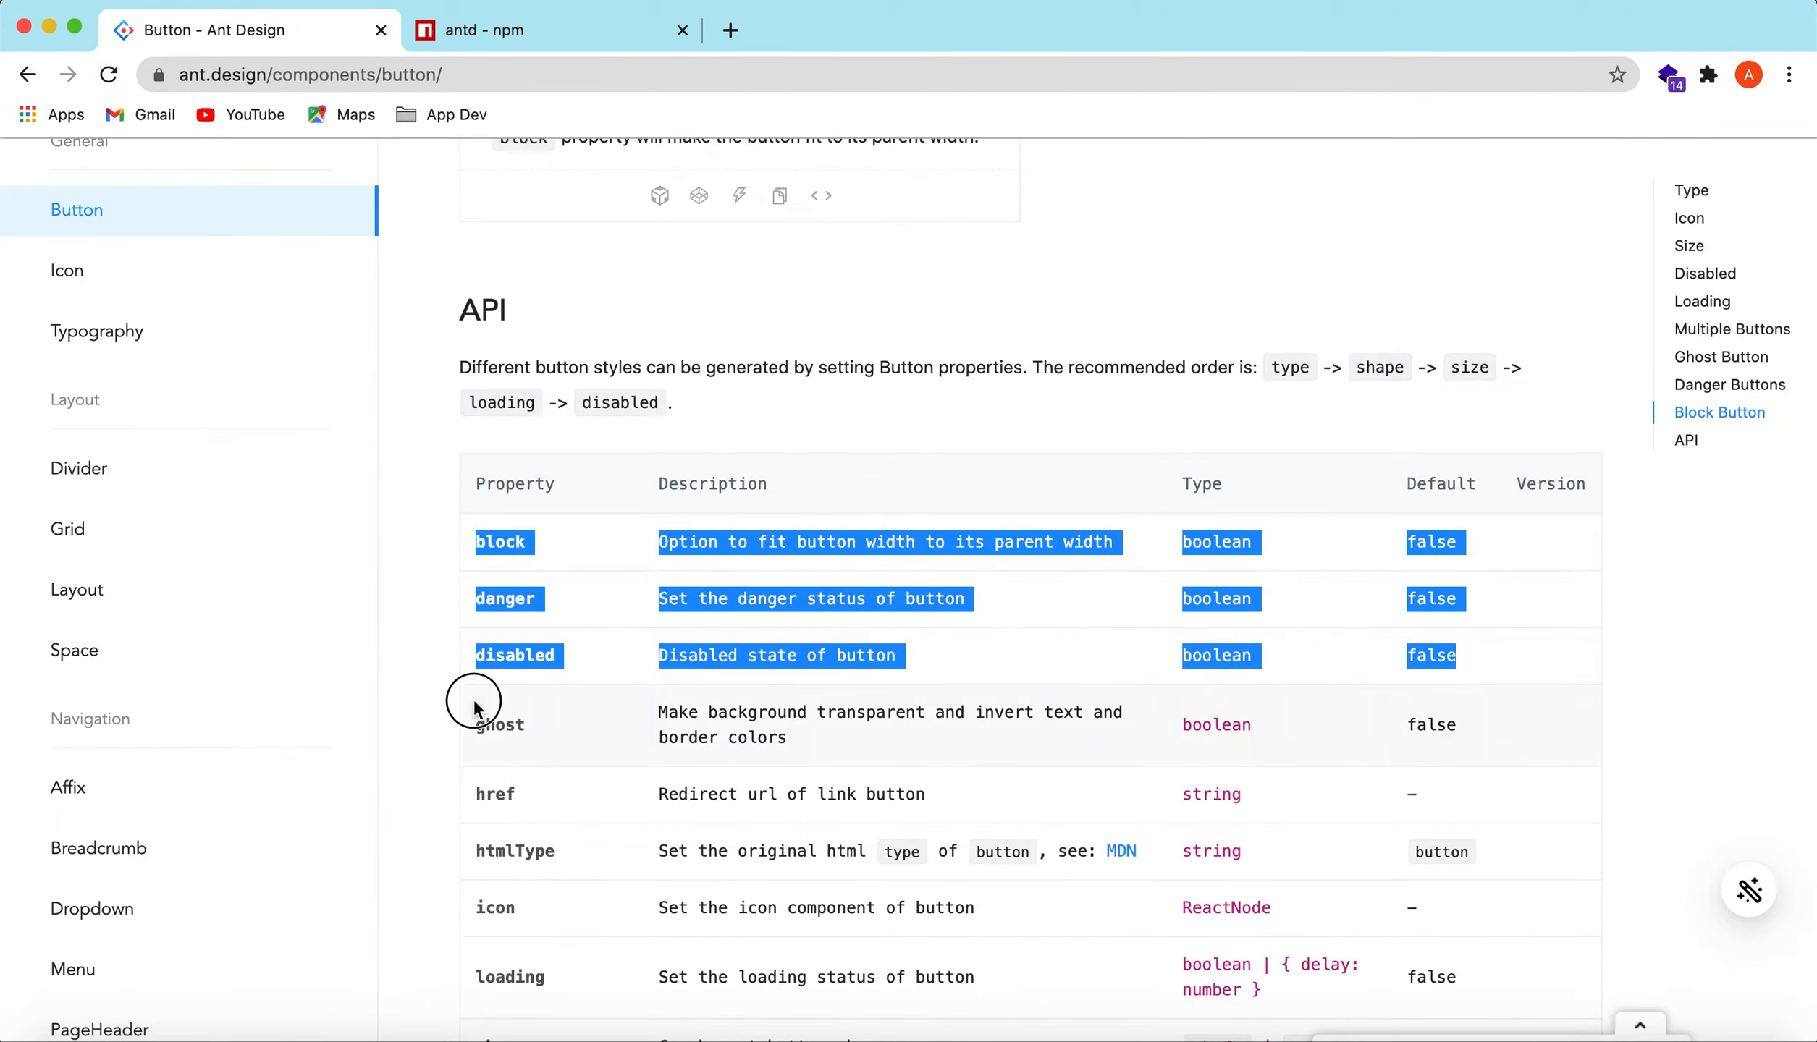
scroll("down", 3)
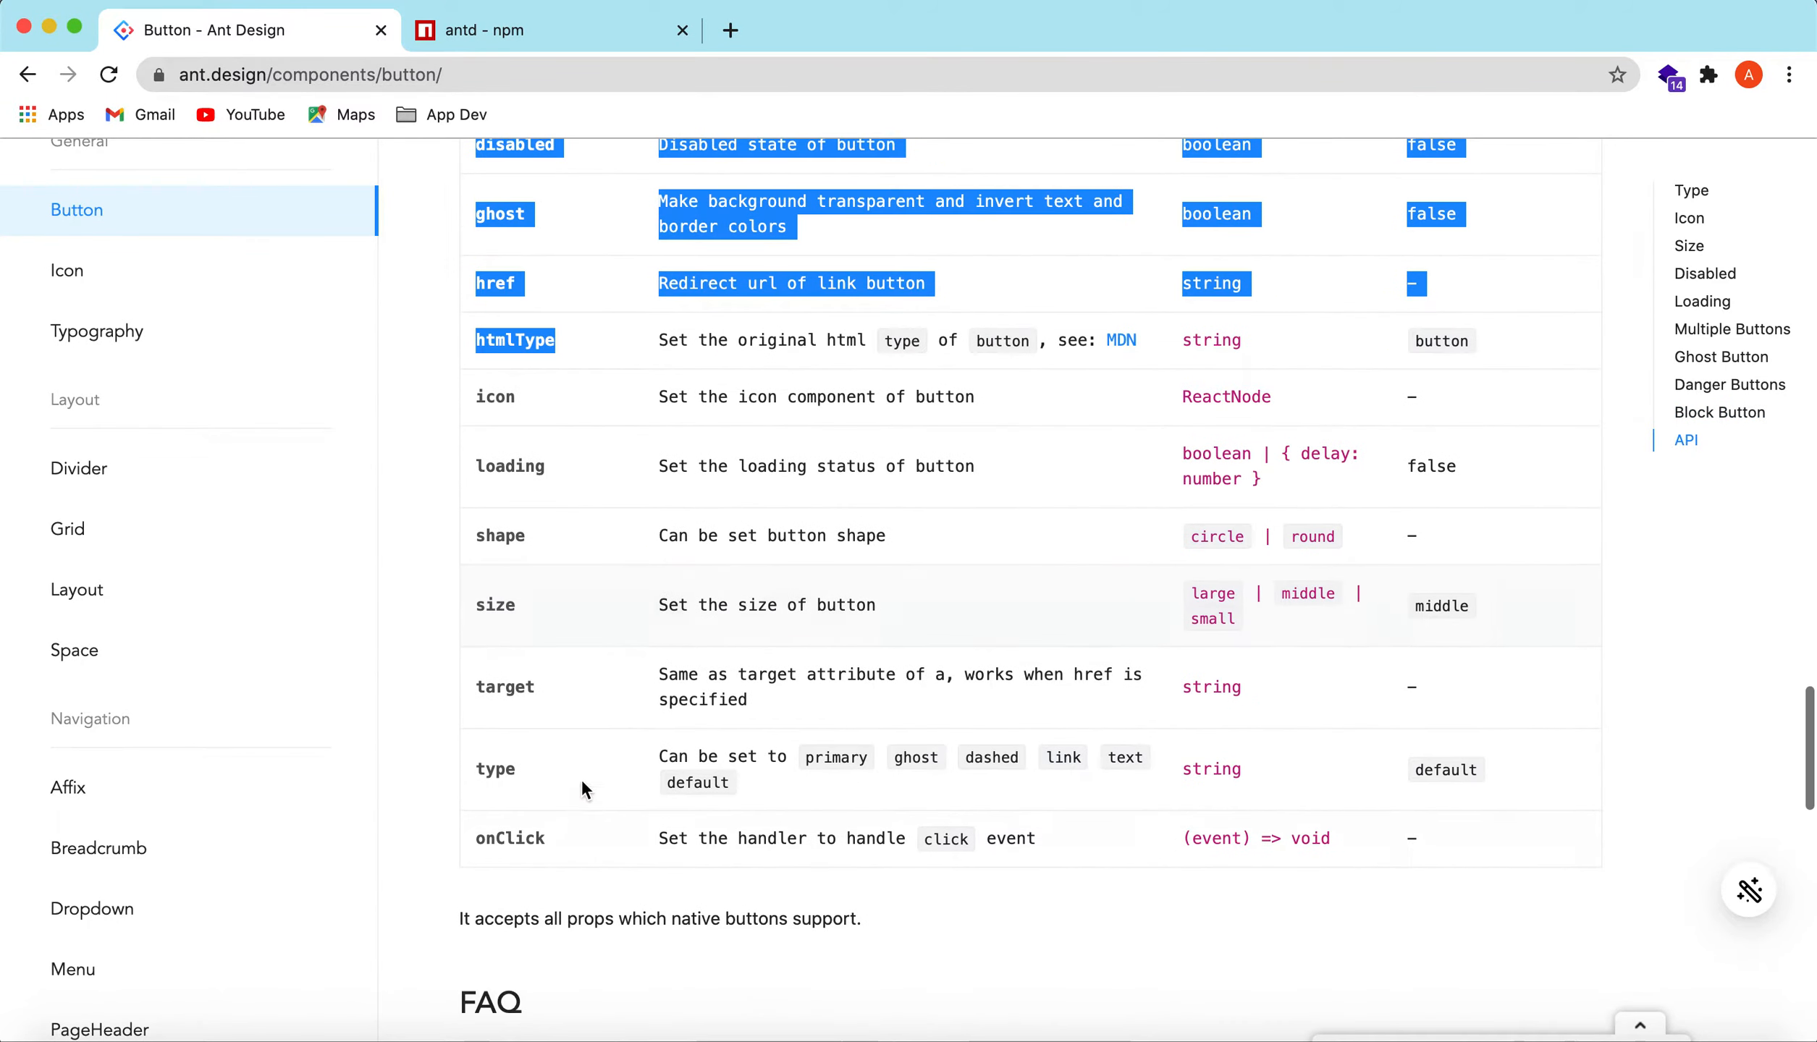
scroll("down", 3)
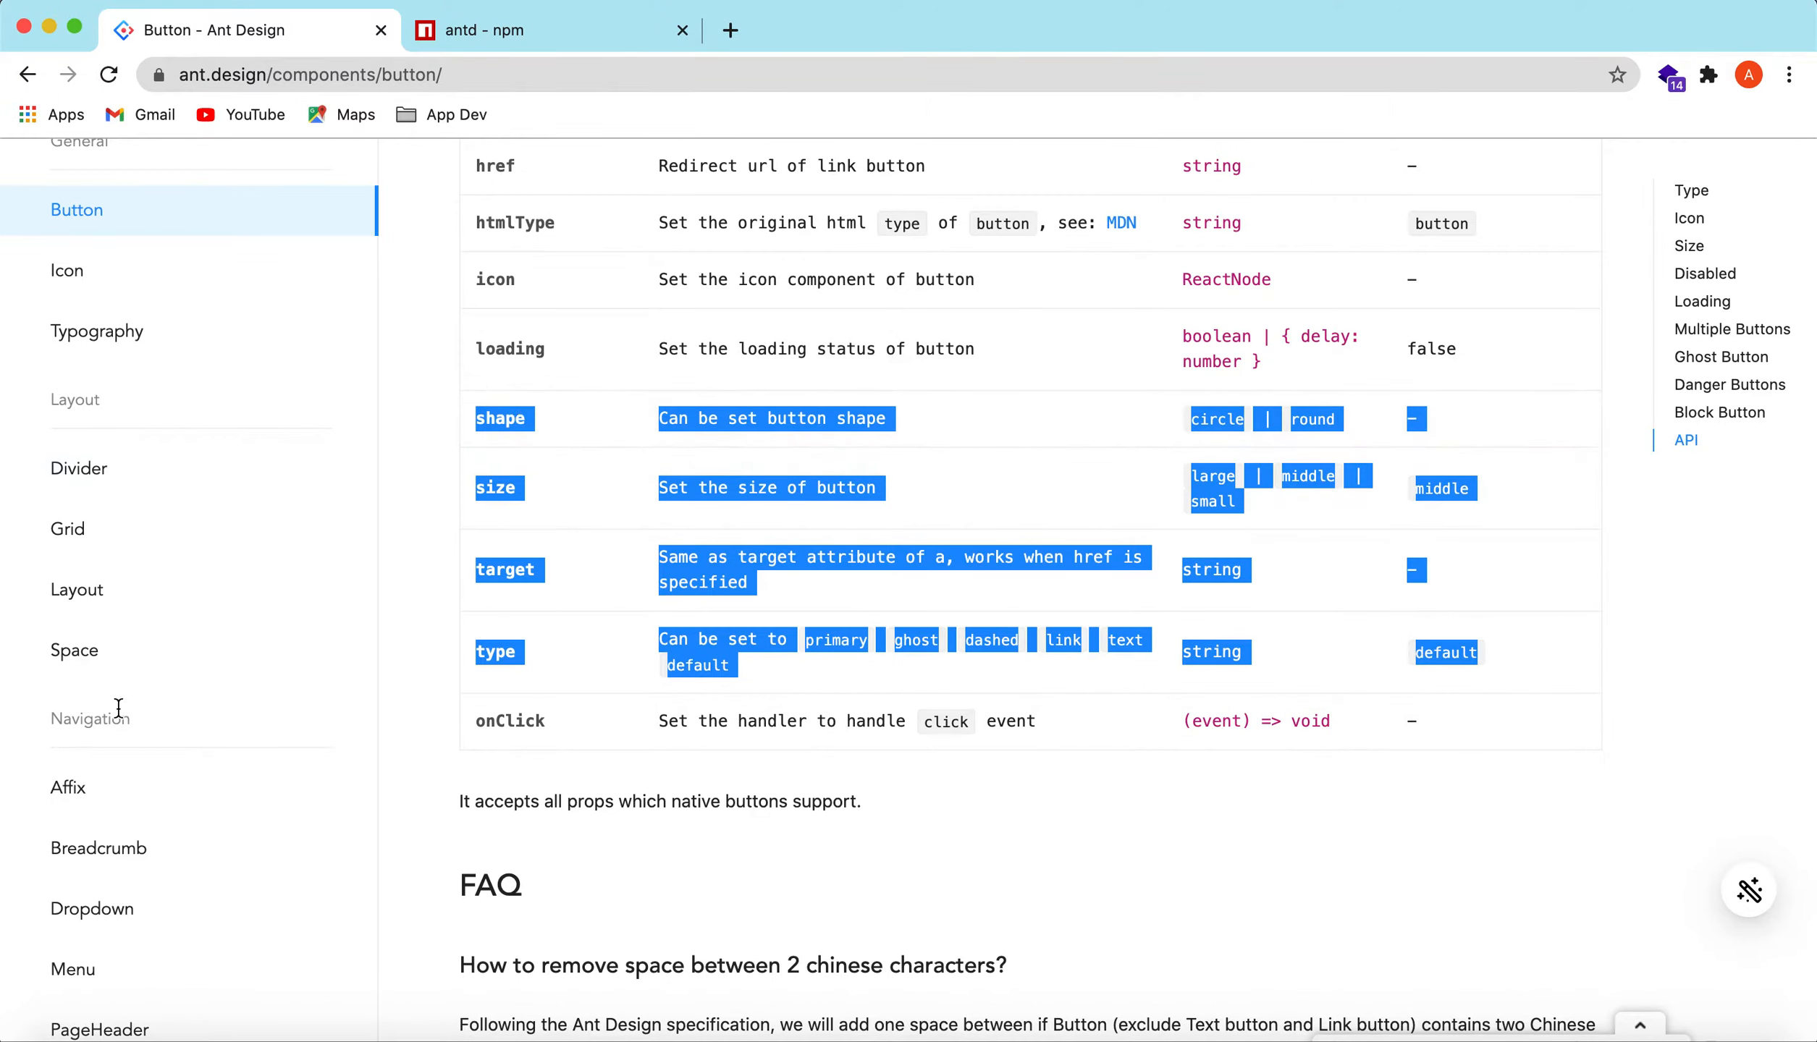
scroll("down", 3)
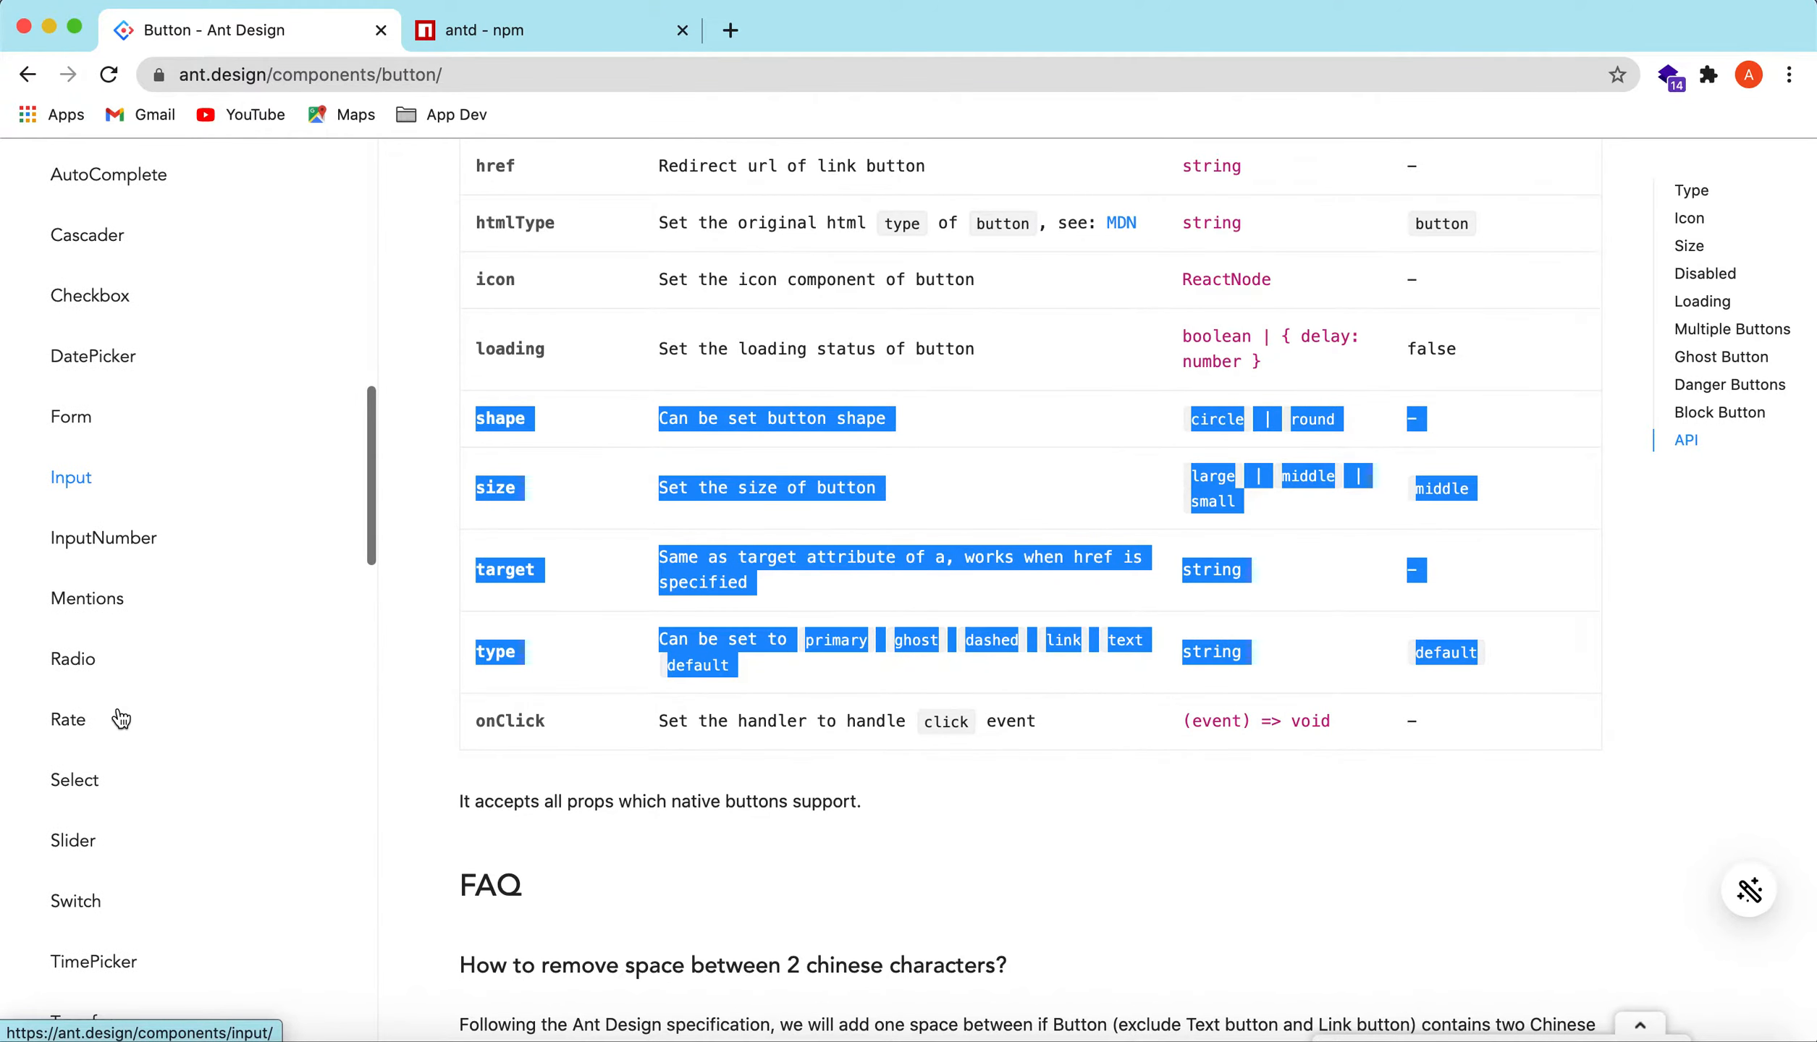
scroll("down", 3)
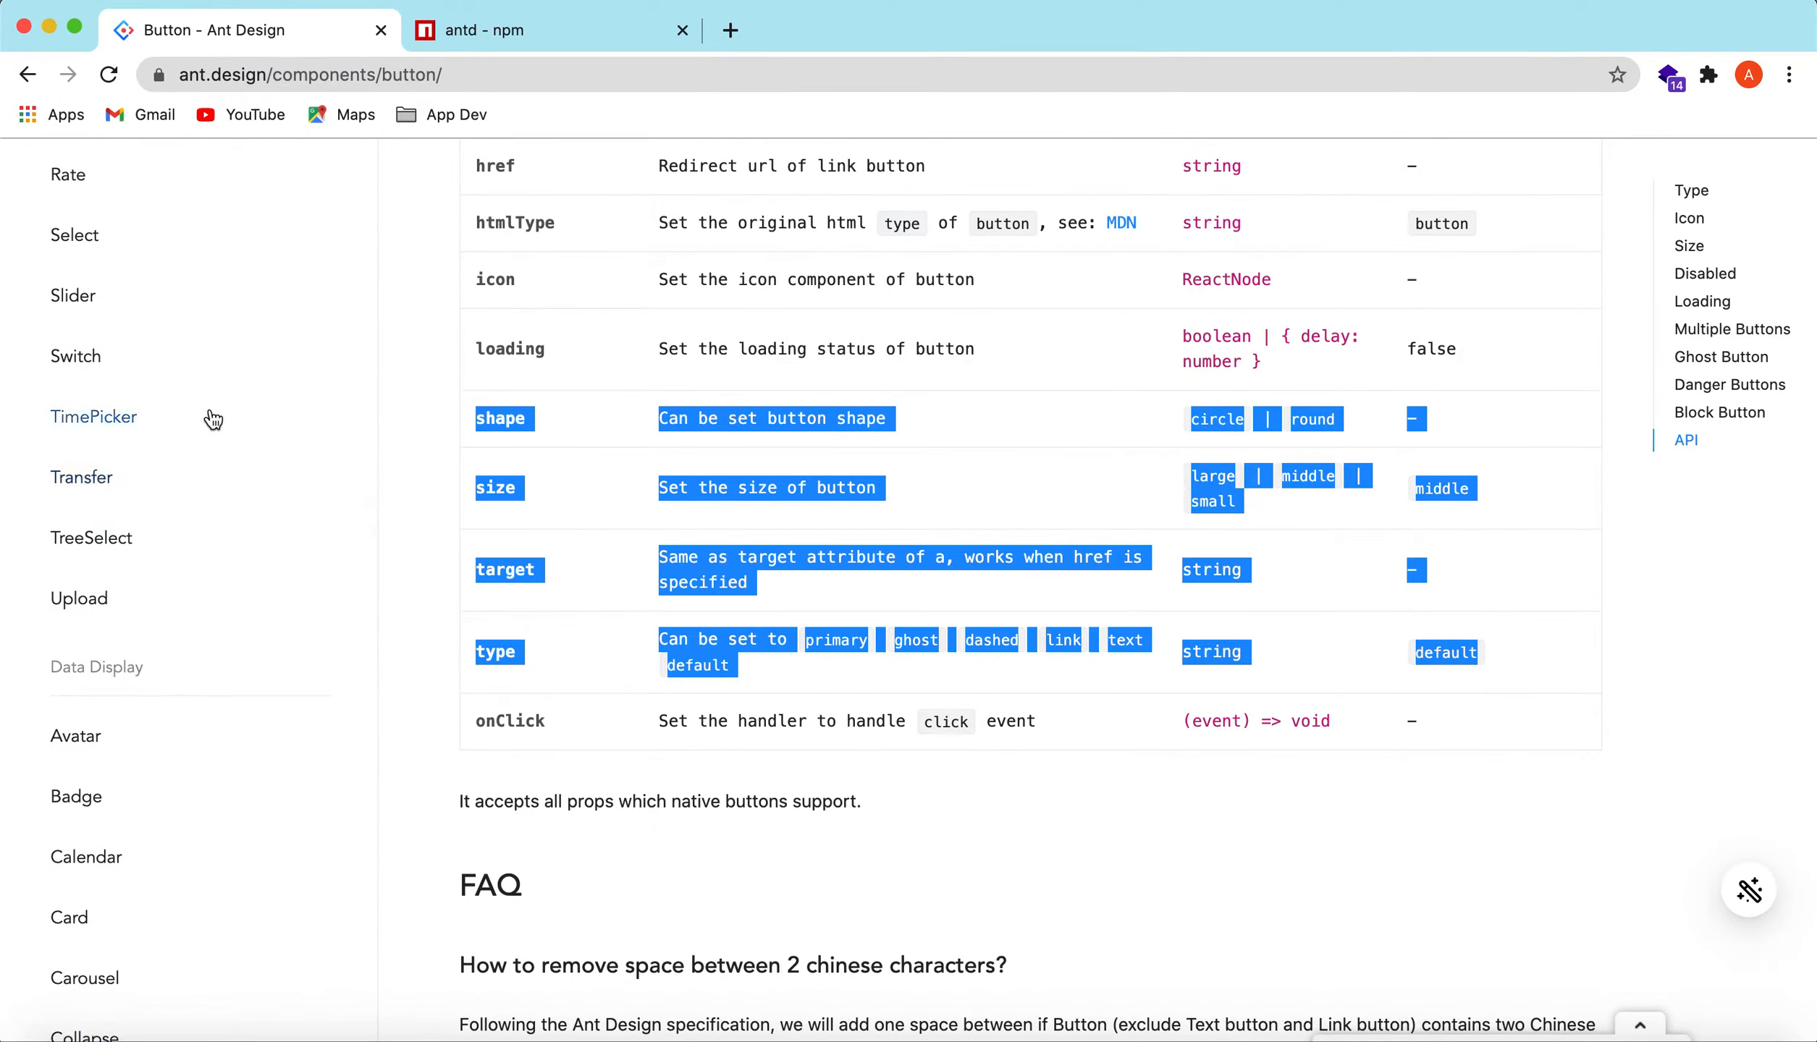
scroll("down", 3)
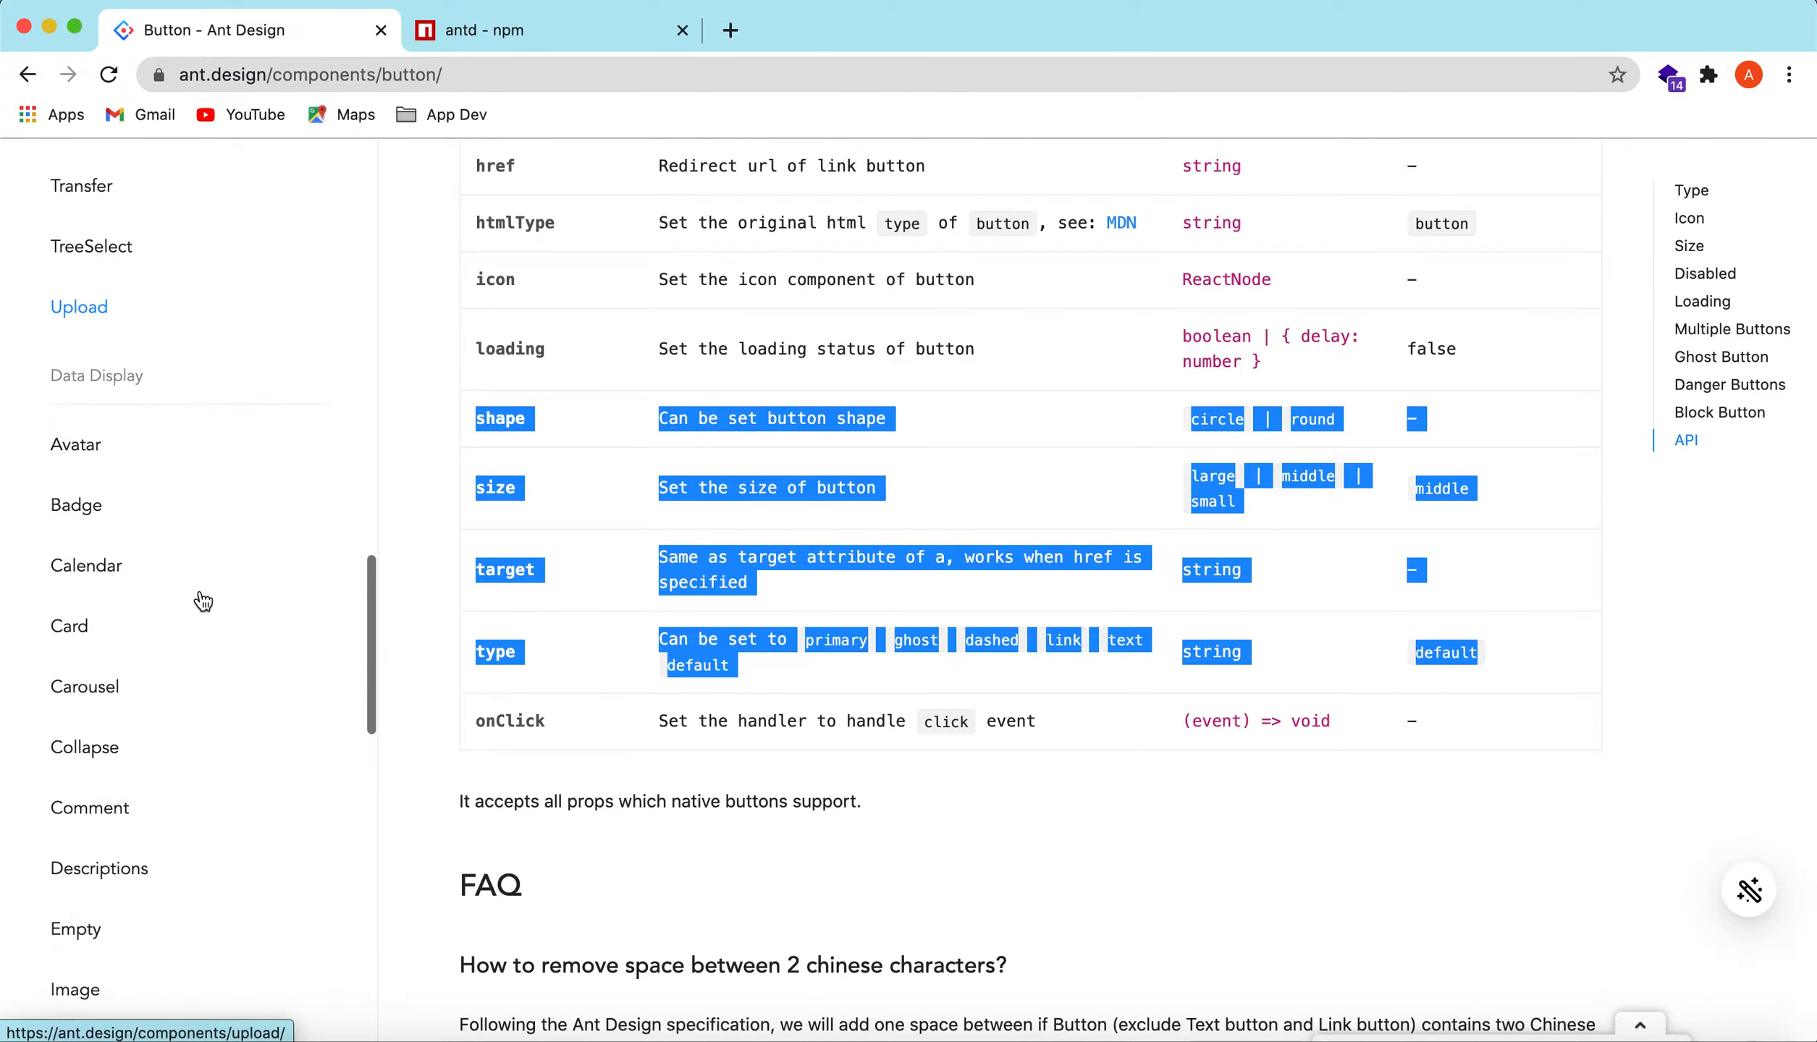
scroll("down", 3)
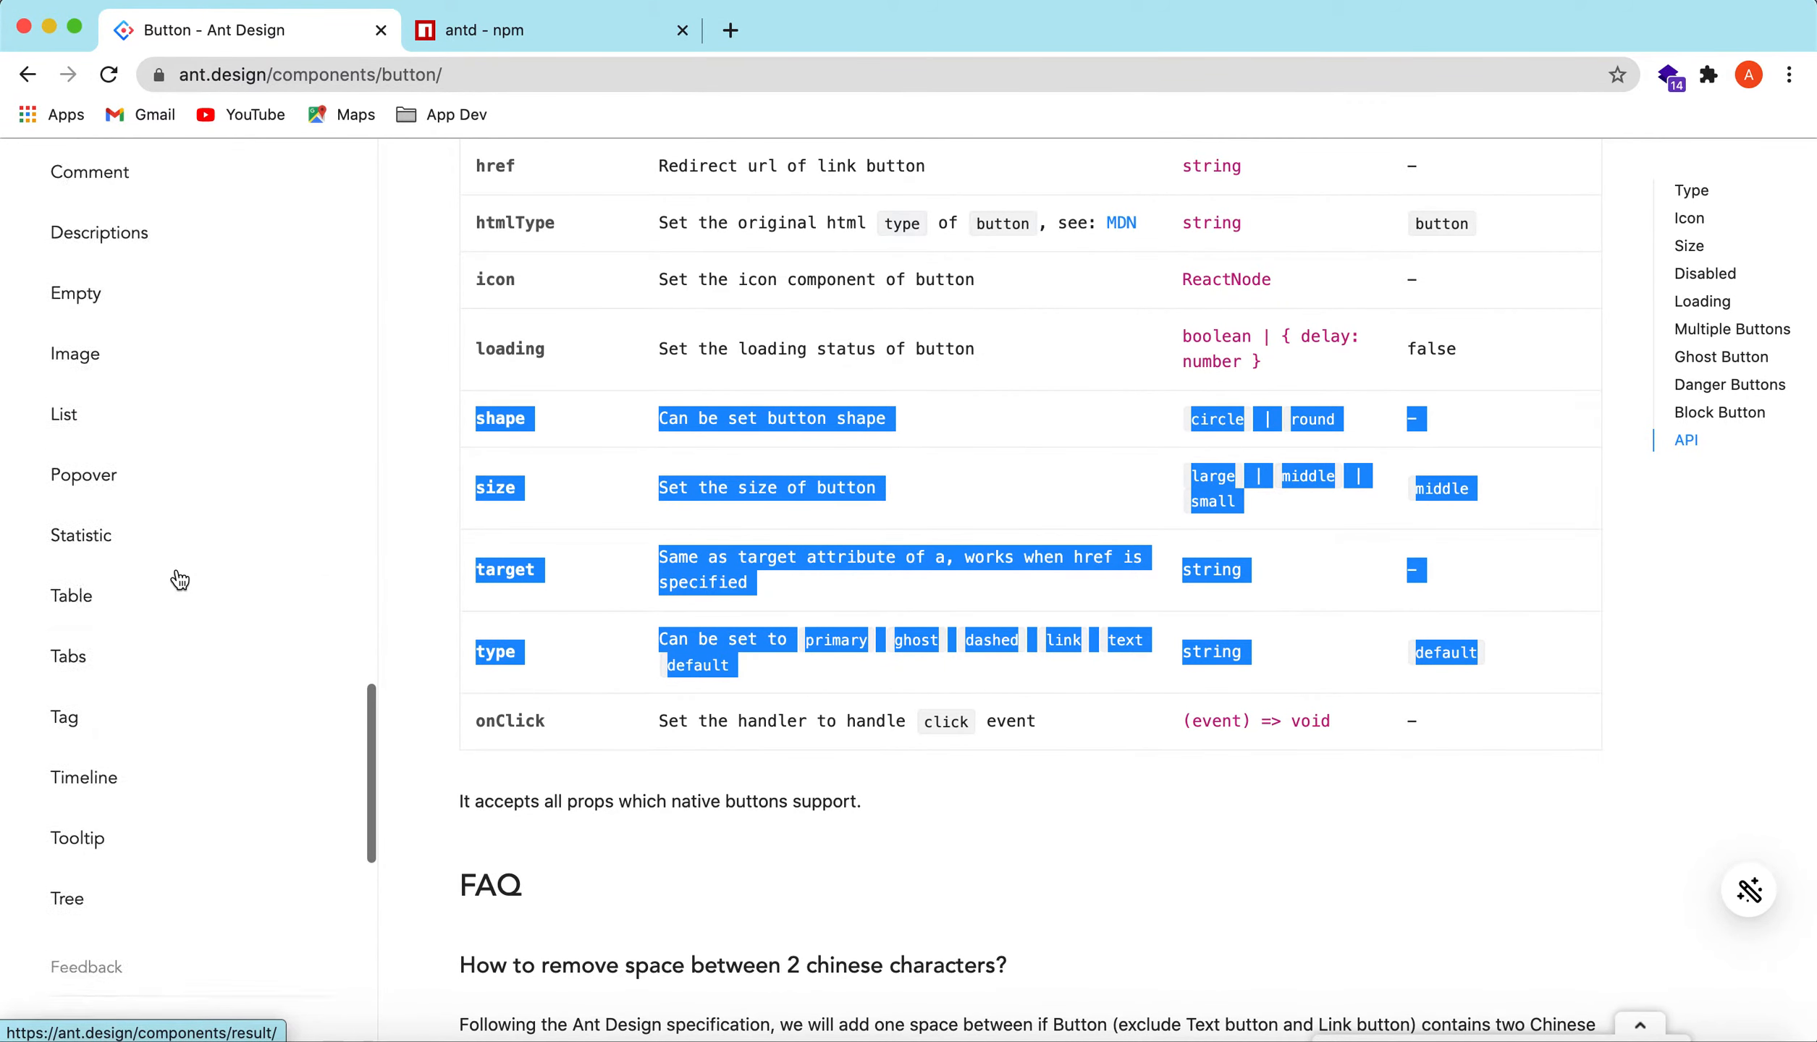
scroll("down", 3)
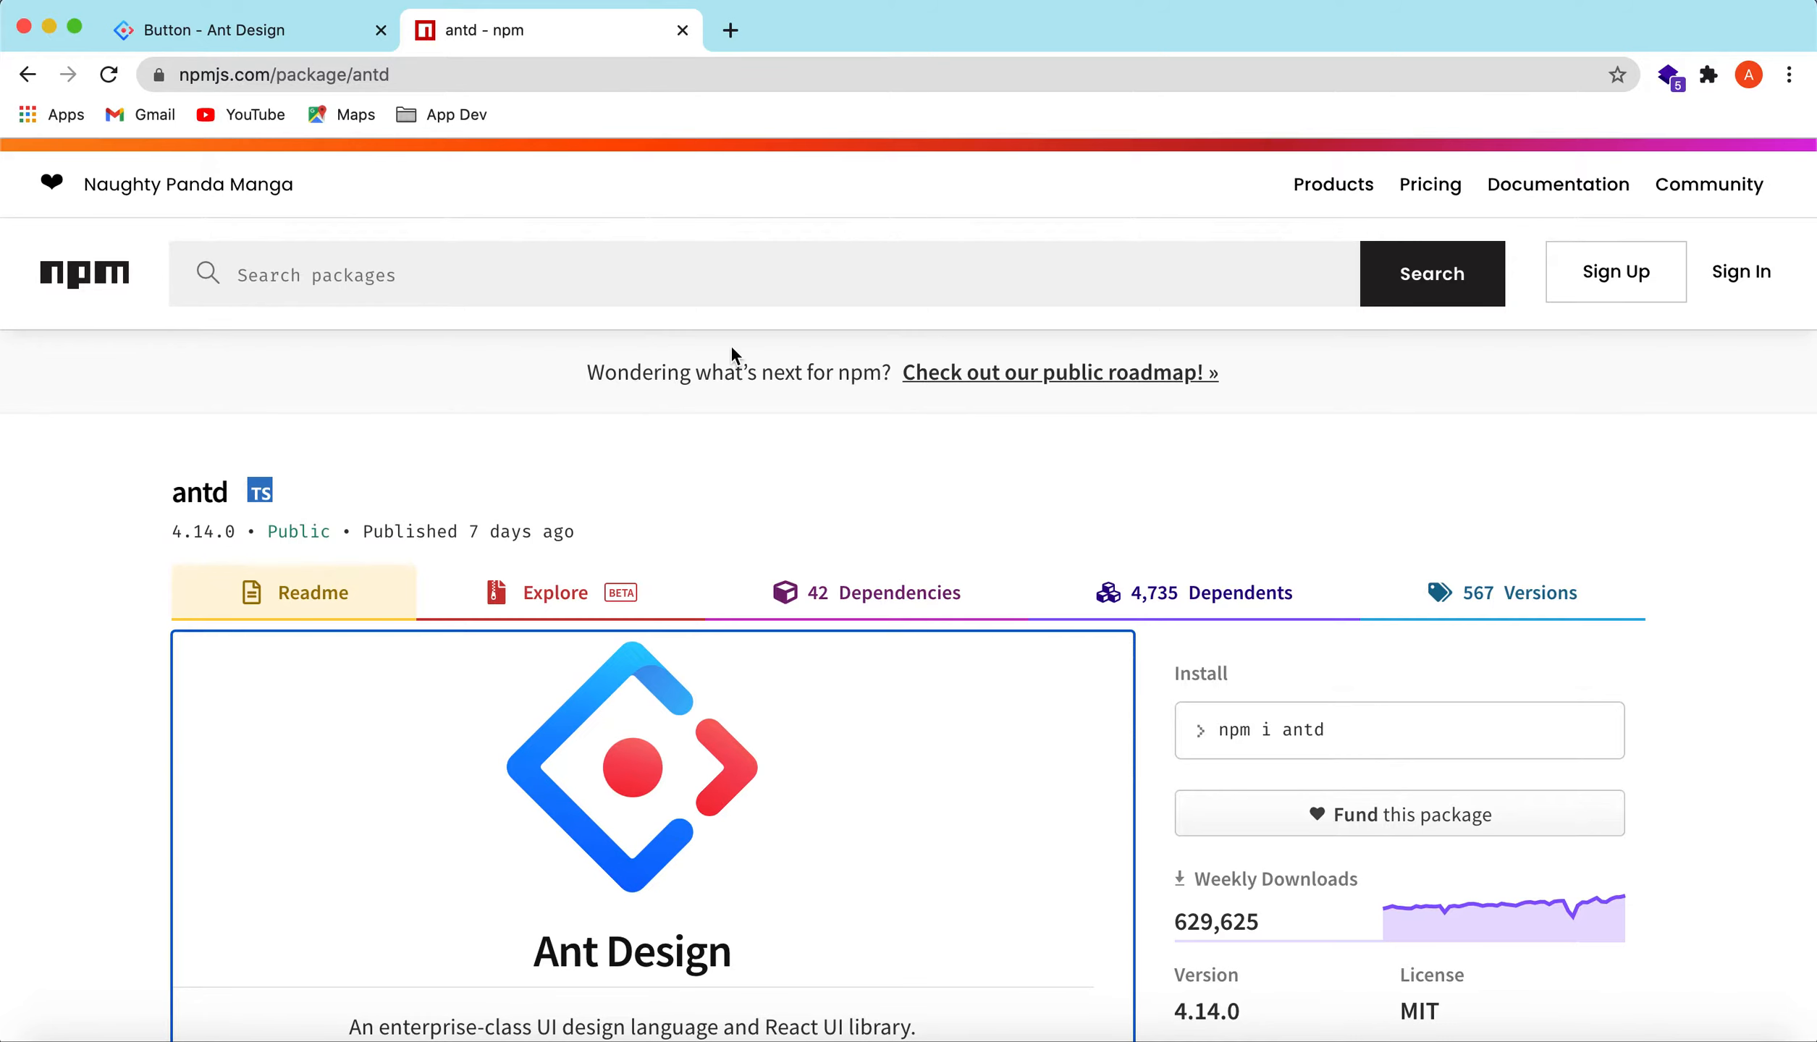
mouse_move(1315, 452)
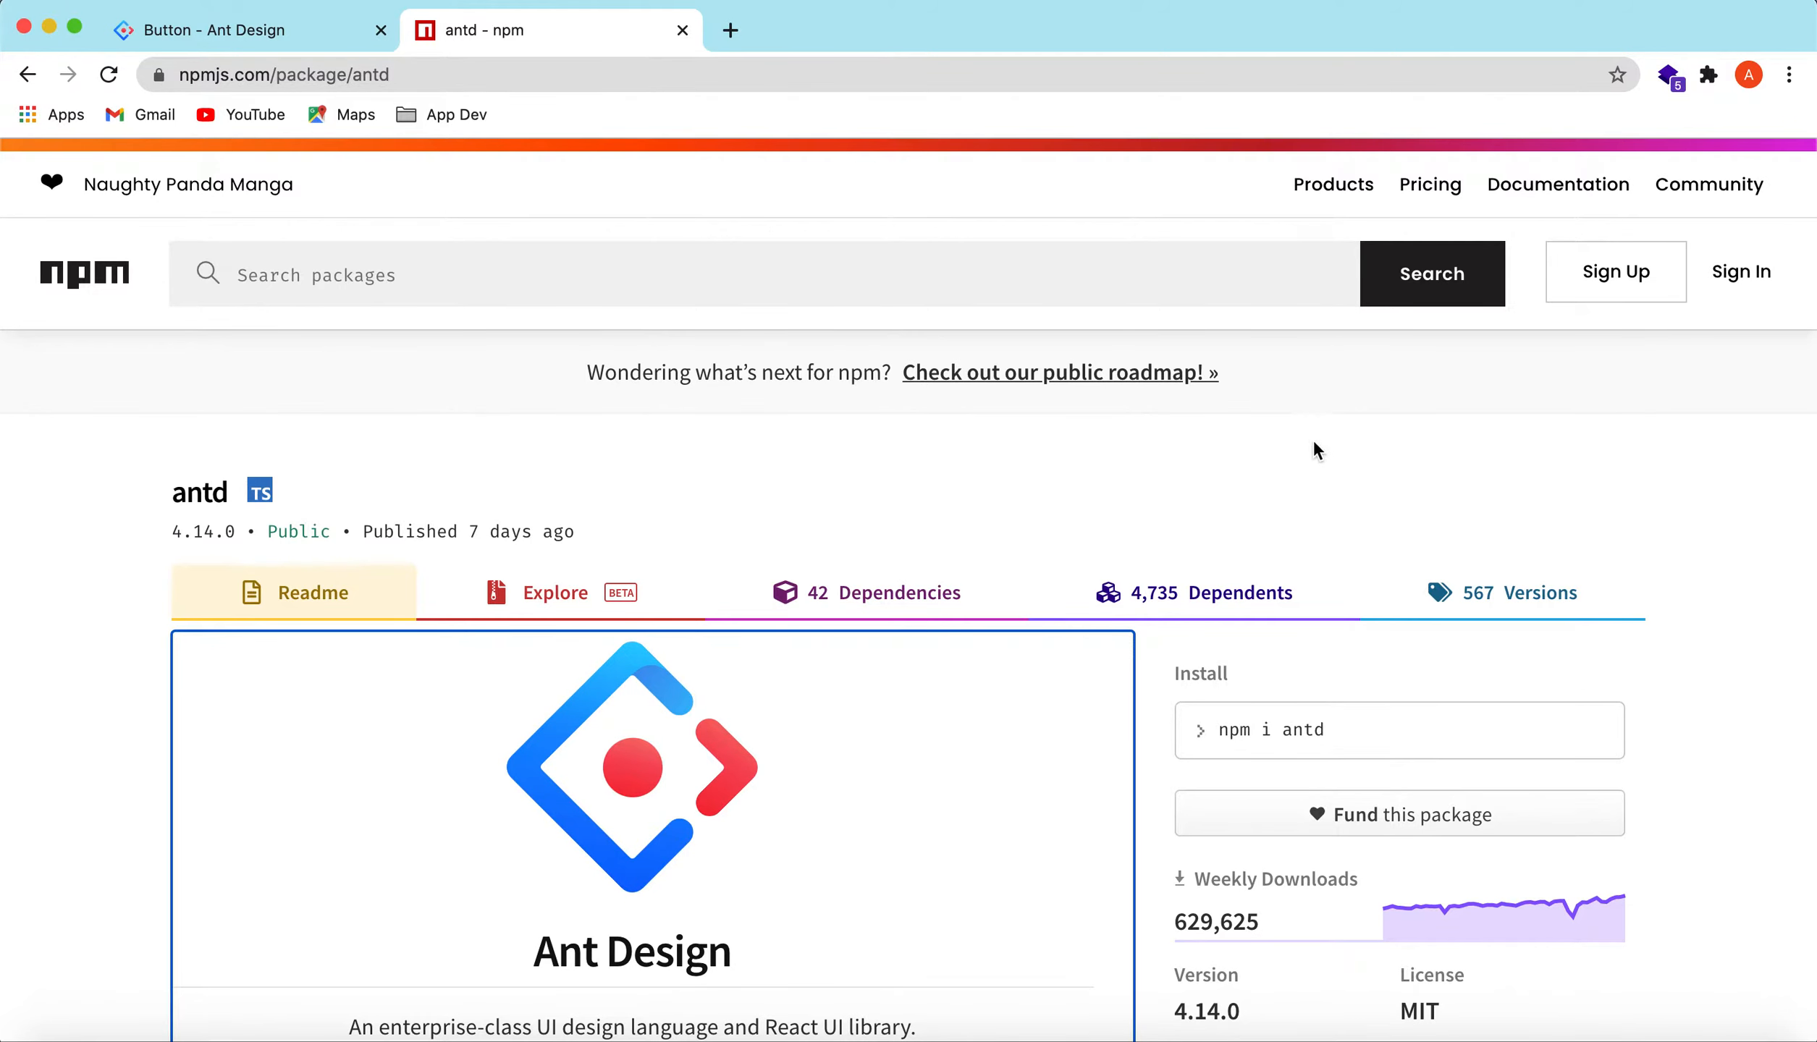
scroll("down", 3)
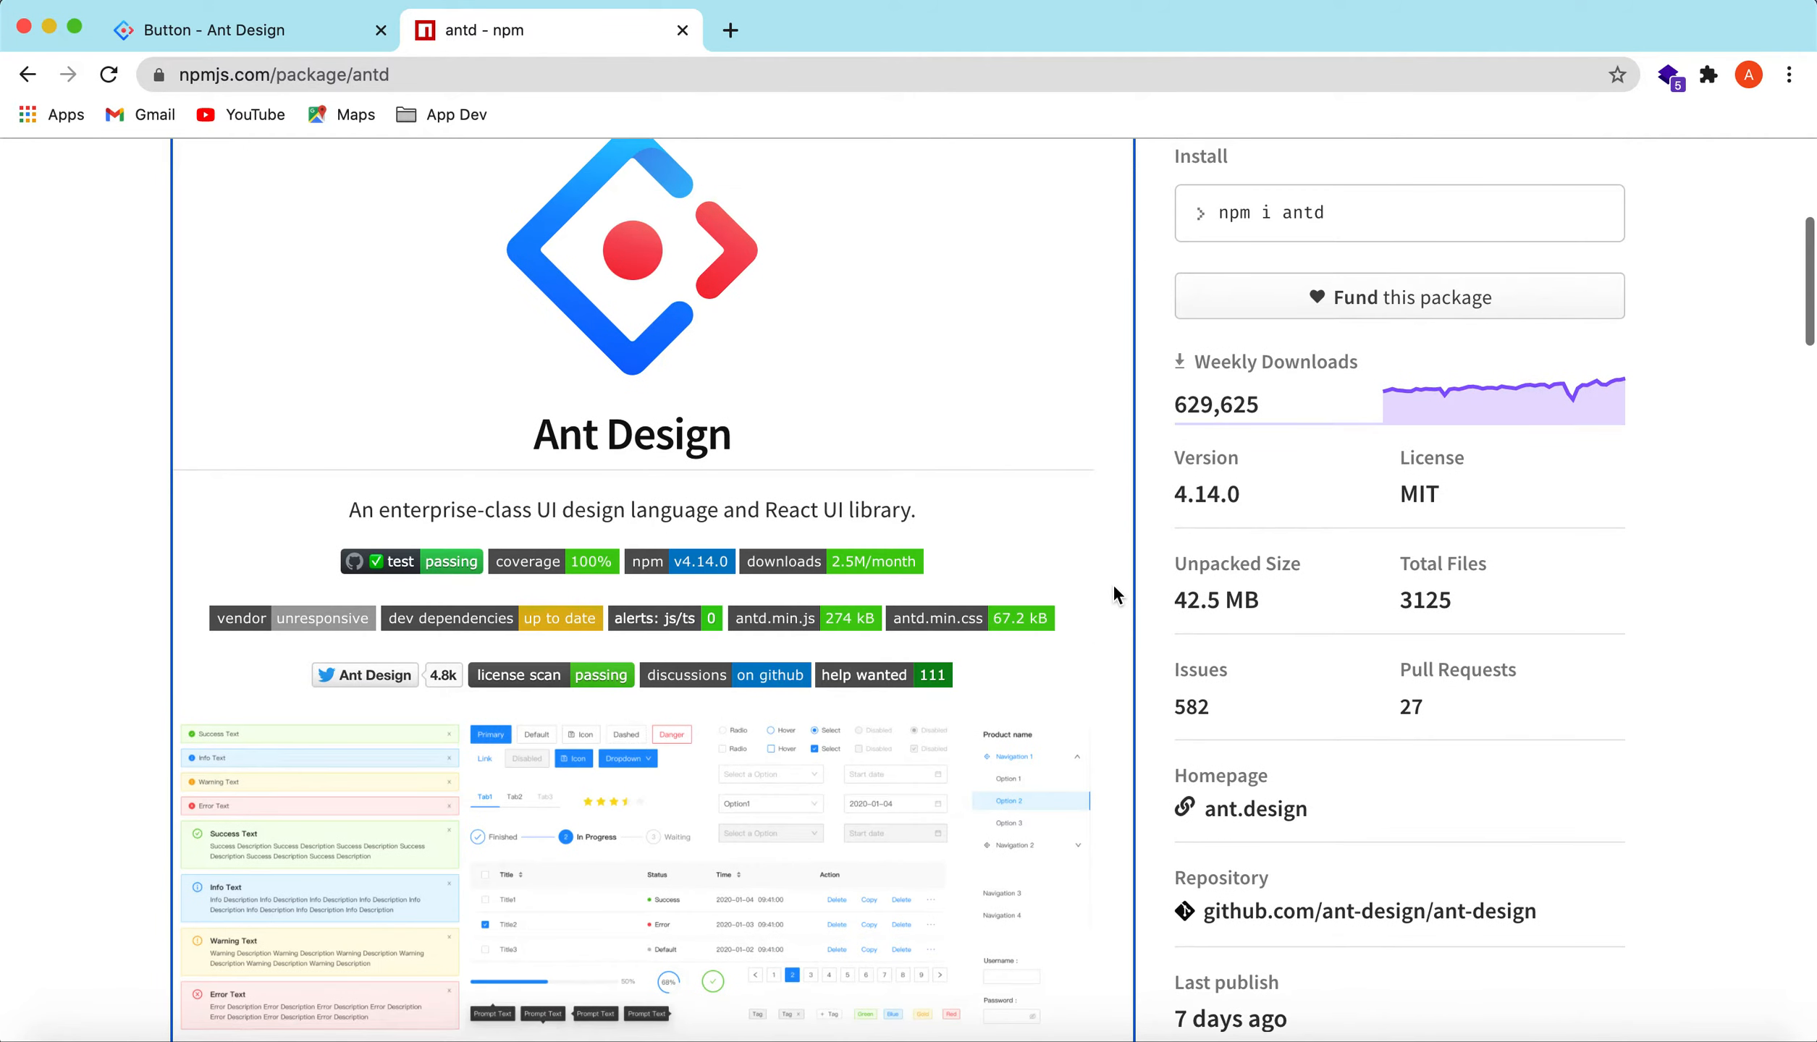
Highlight the weekly download count and scroll down to the Install section
double_click(1217, 404)
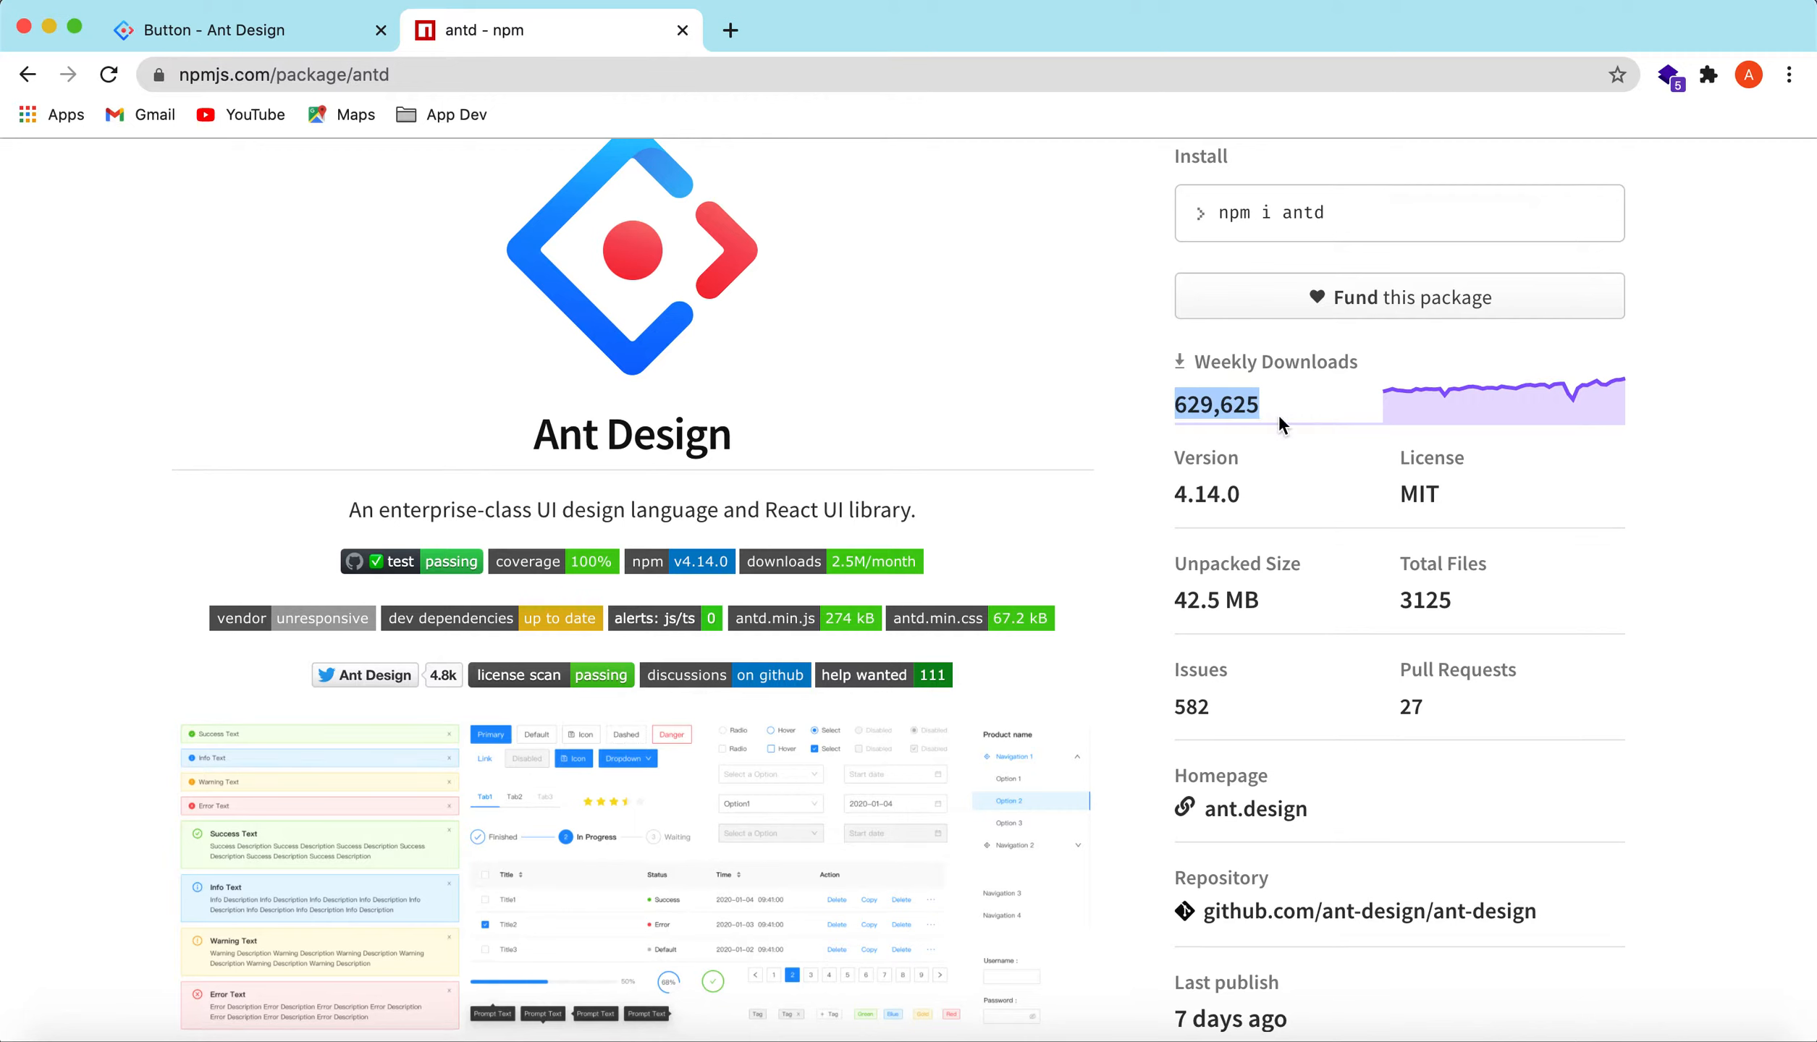
mouse_move(1419, 489)
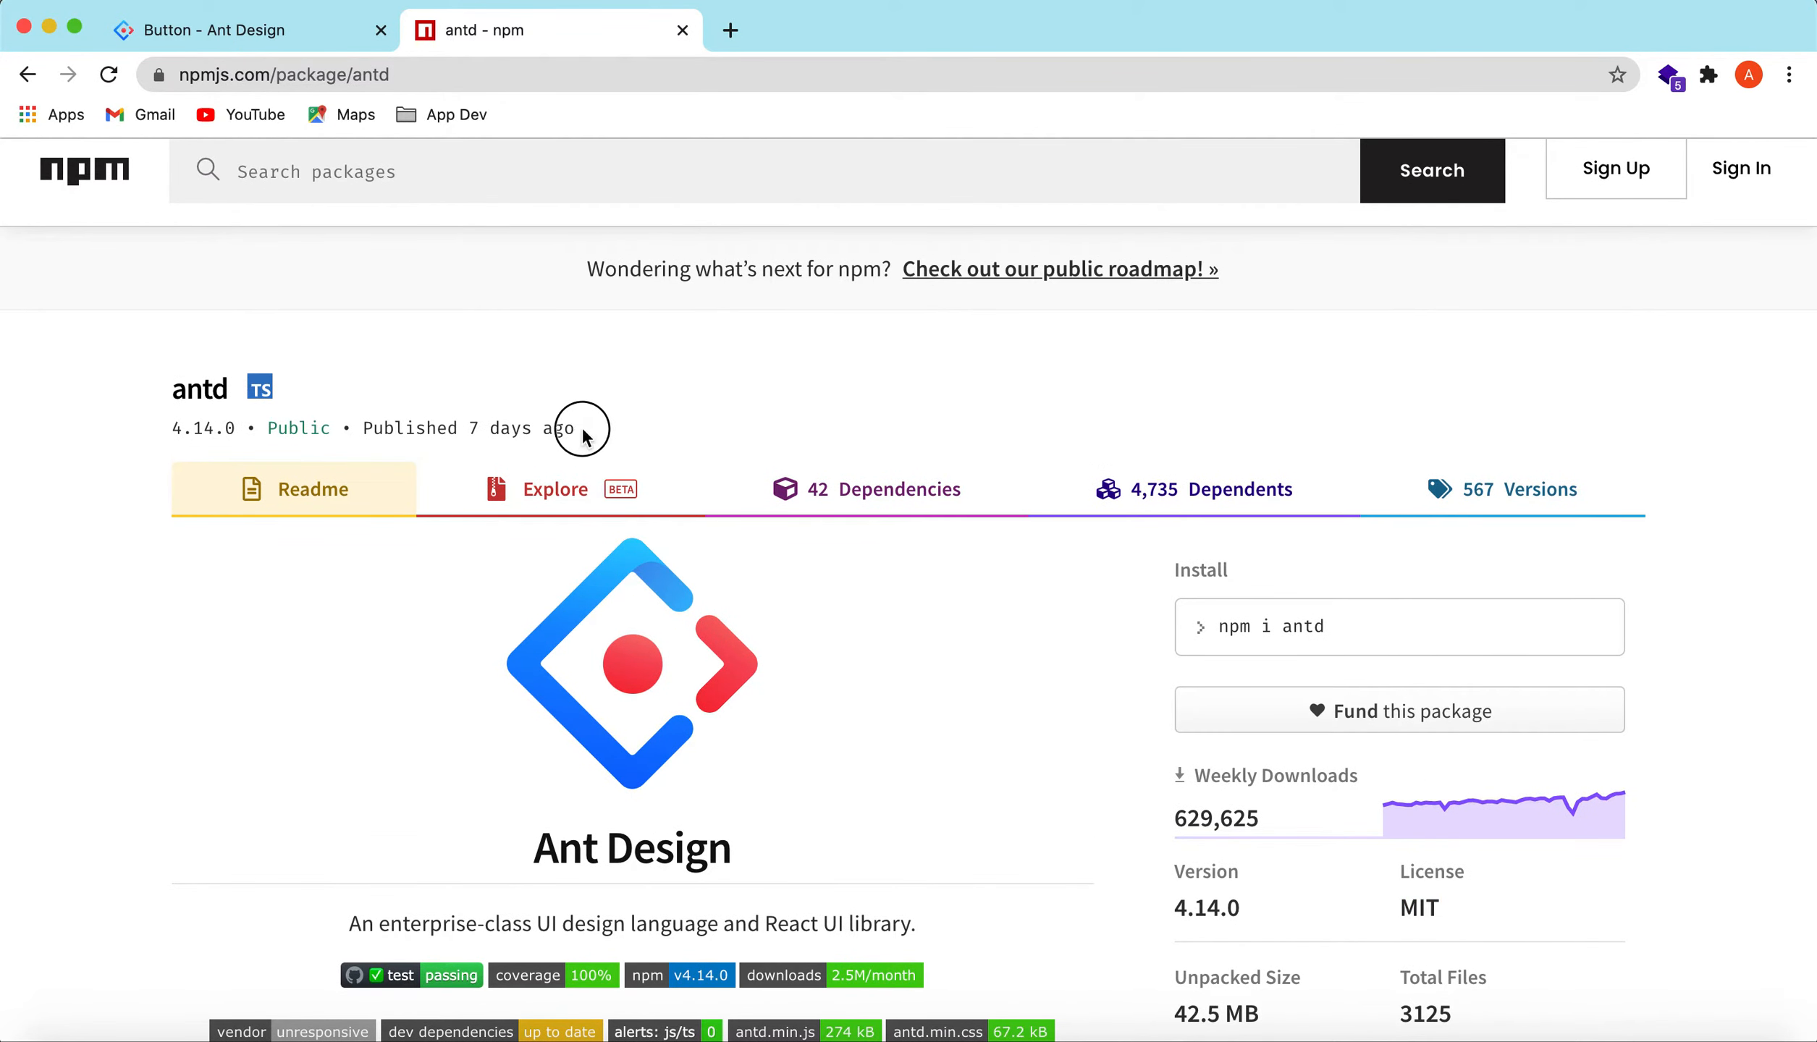
mouse_move(629, 454)
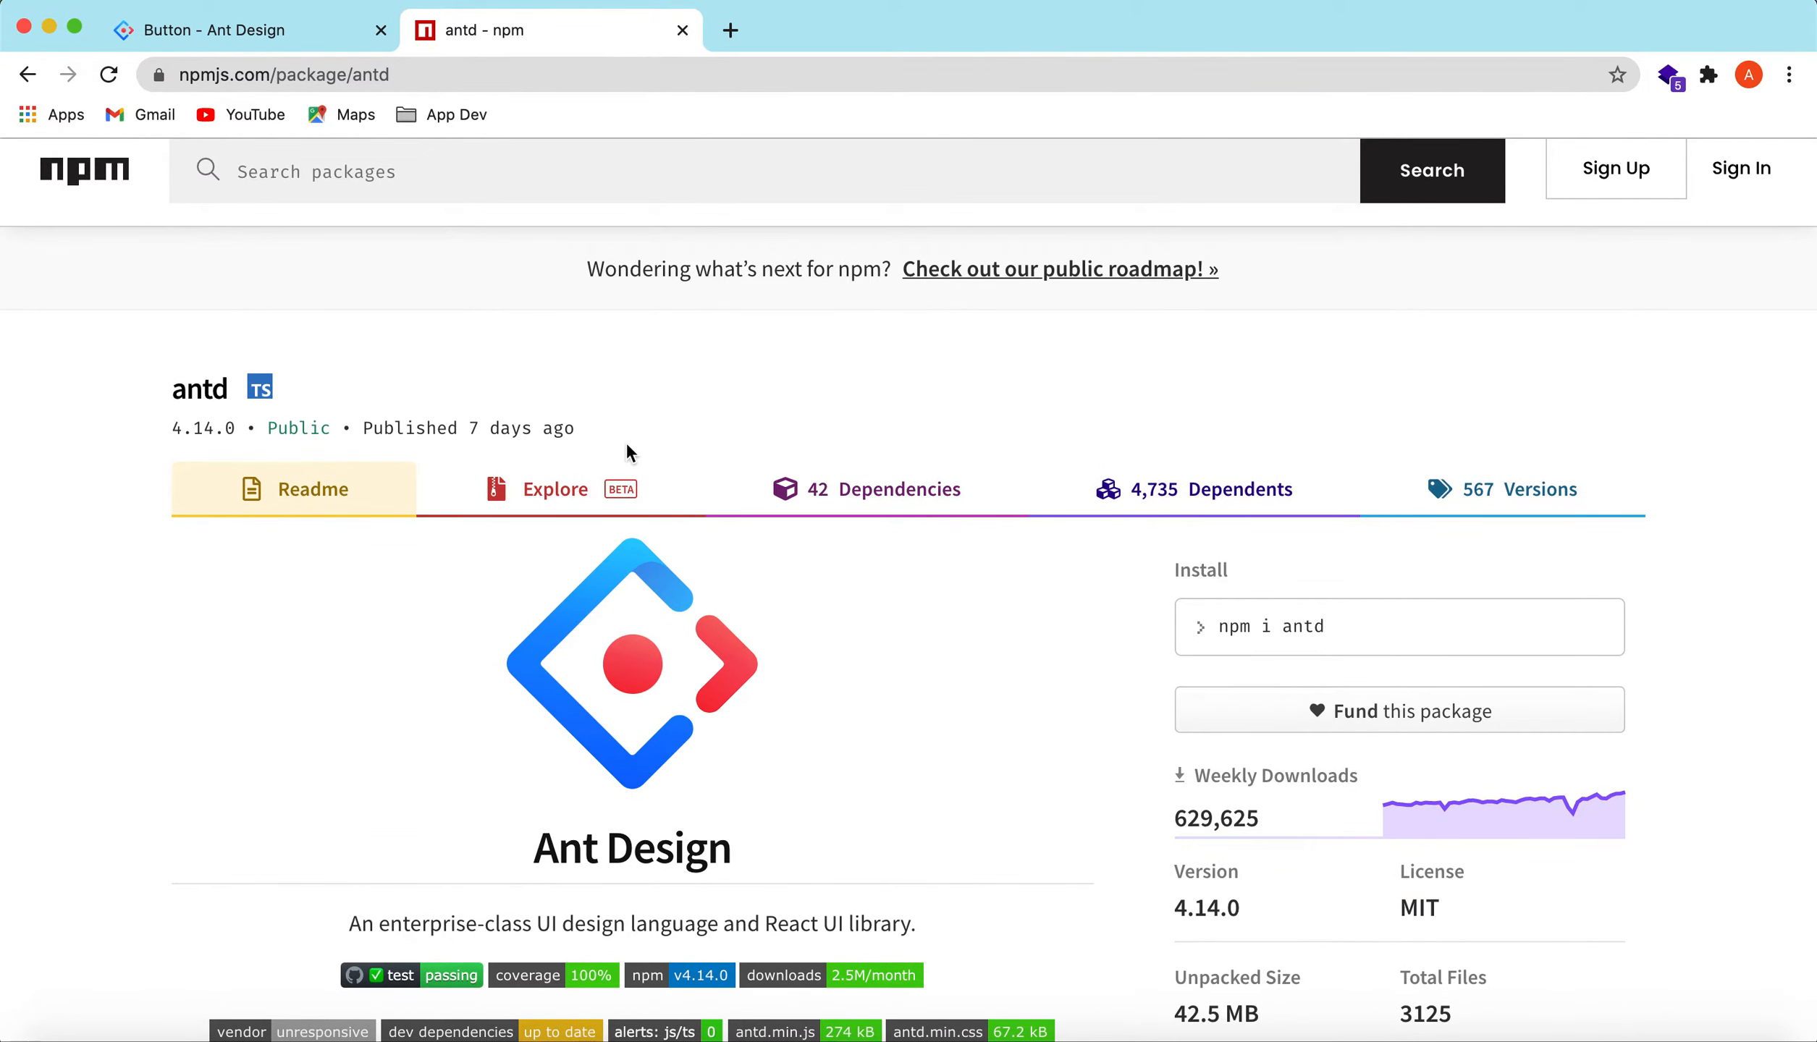
scroll("down", 3)
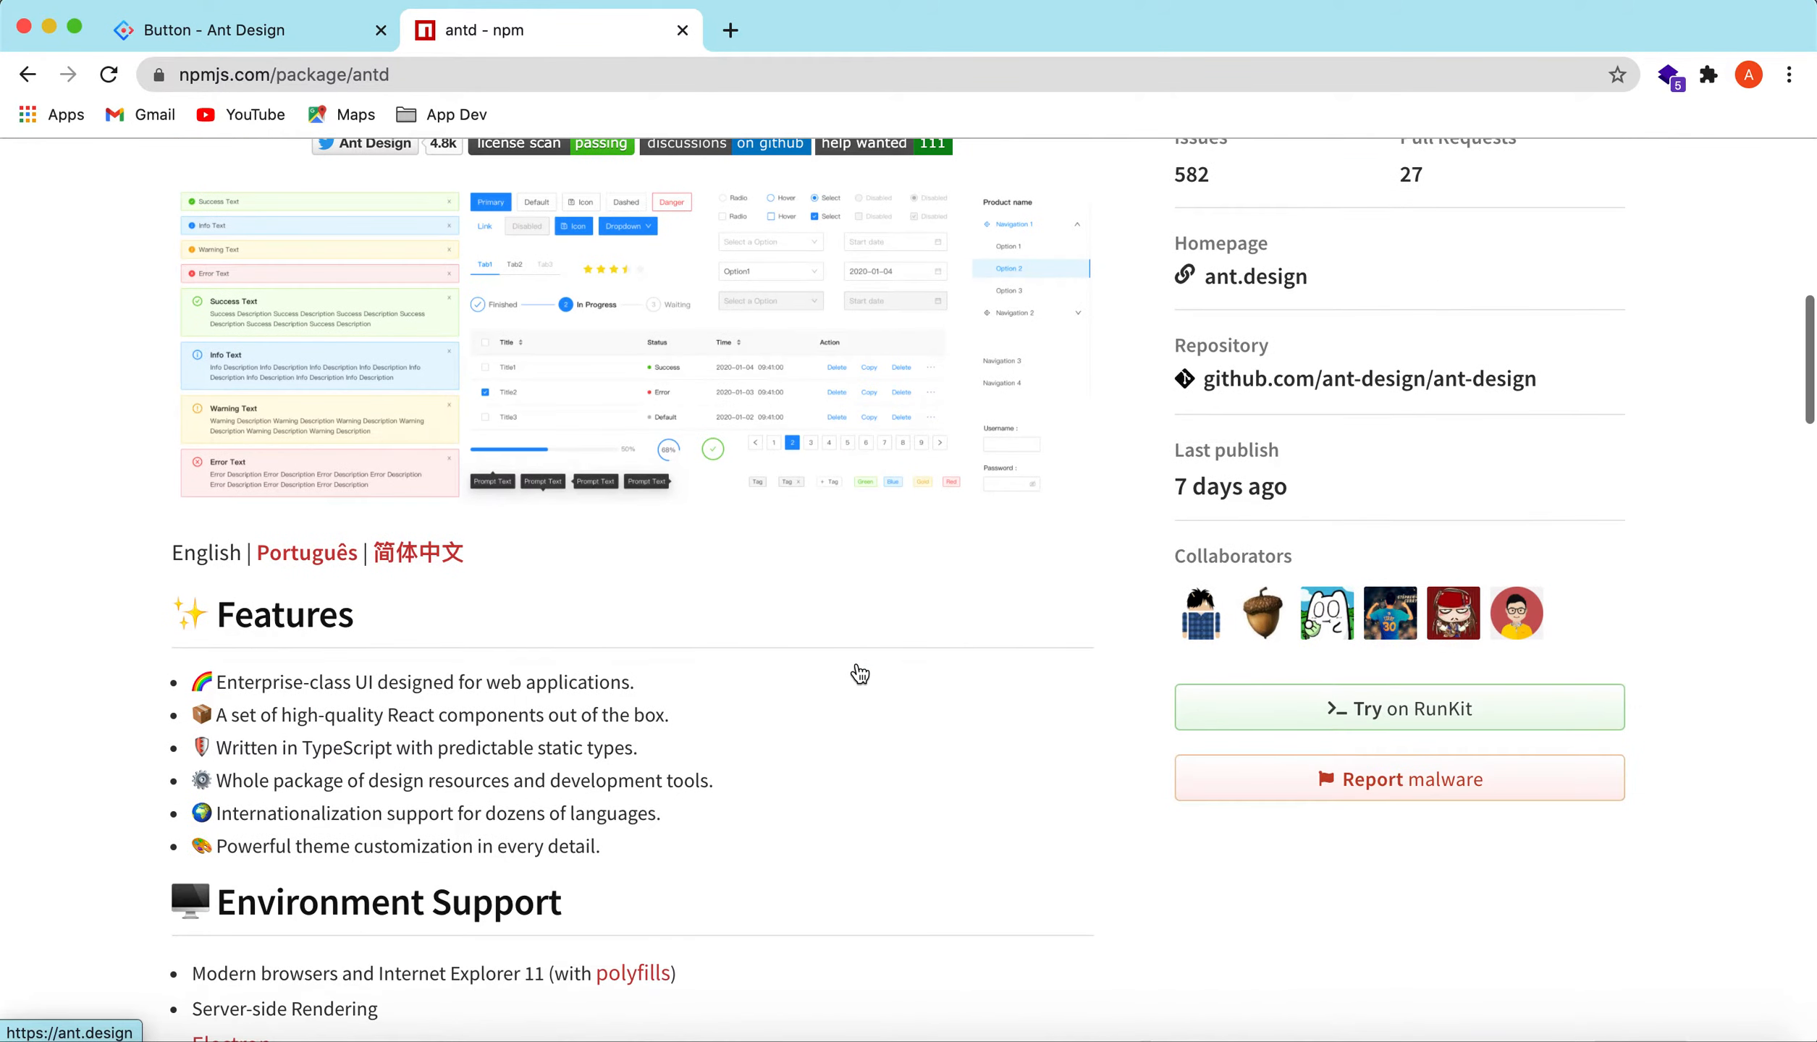
scroll("down", 3)
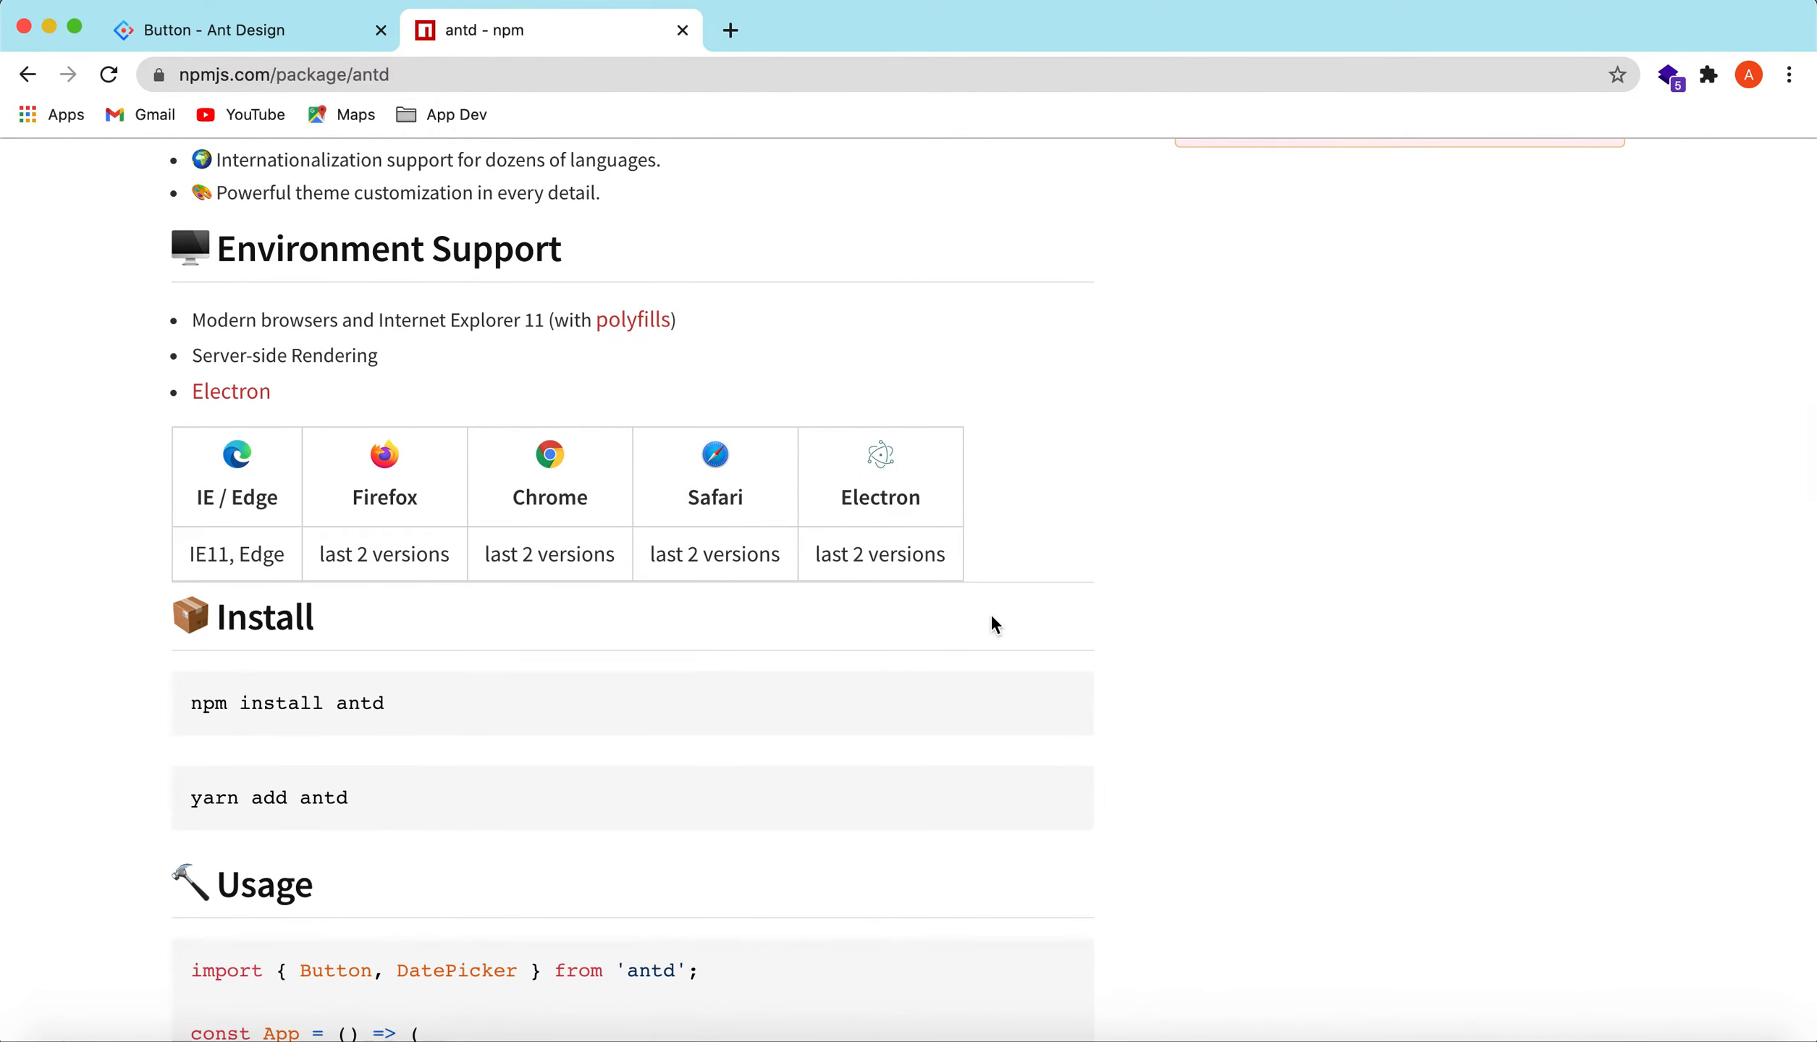
mouse_move(303, 693)
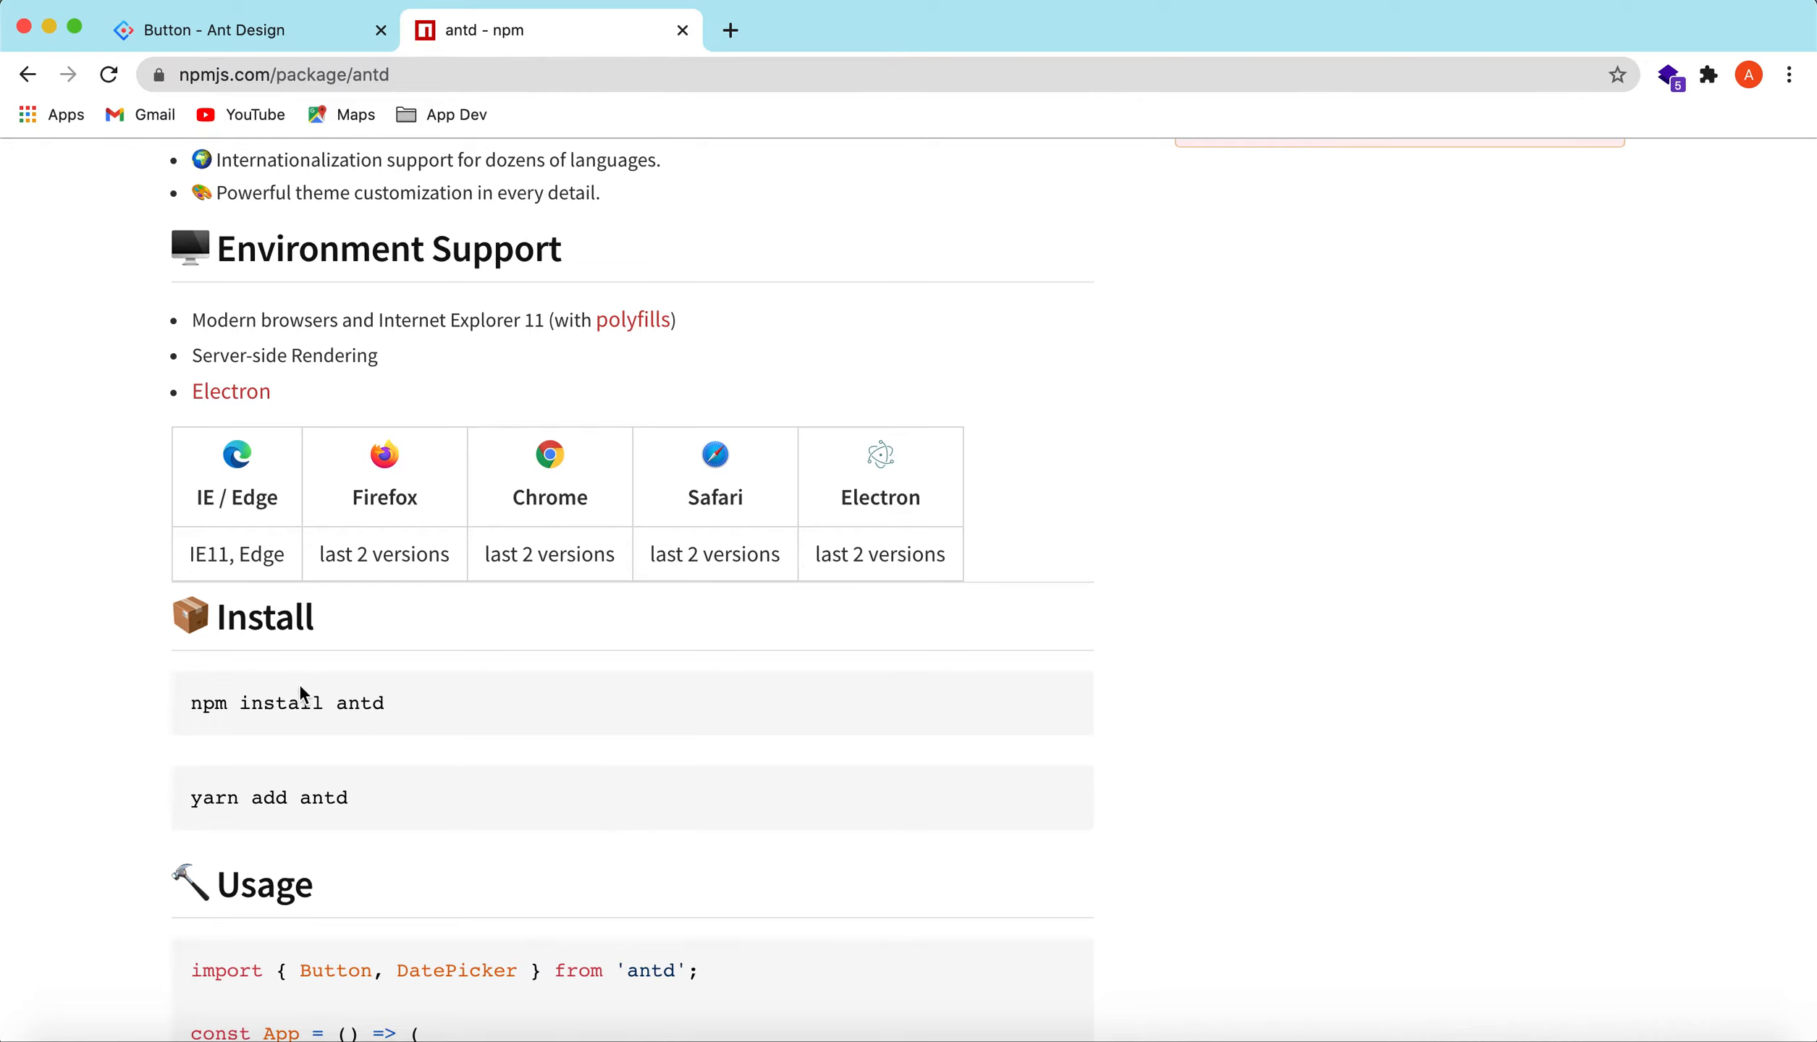
mouse_move(633, 742)
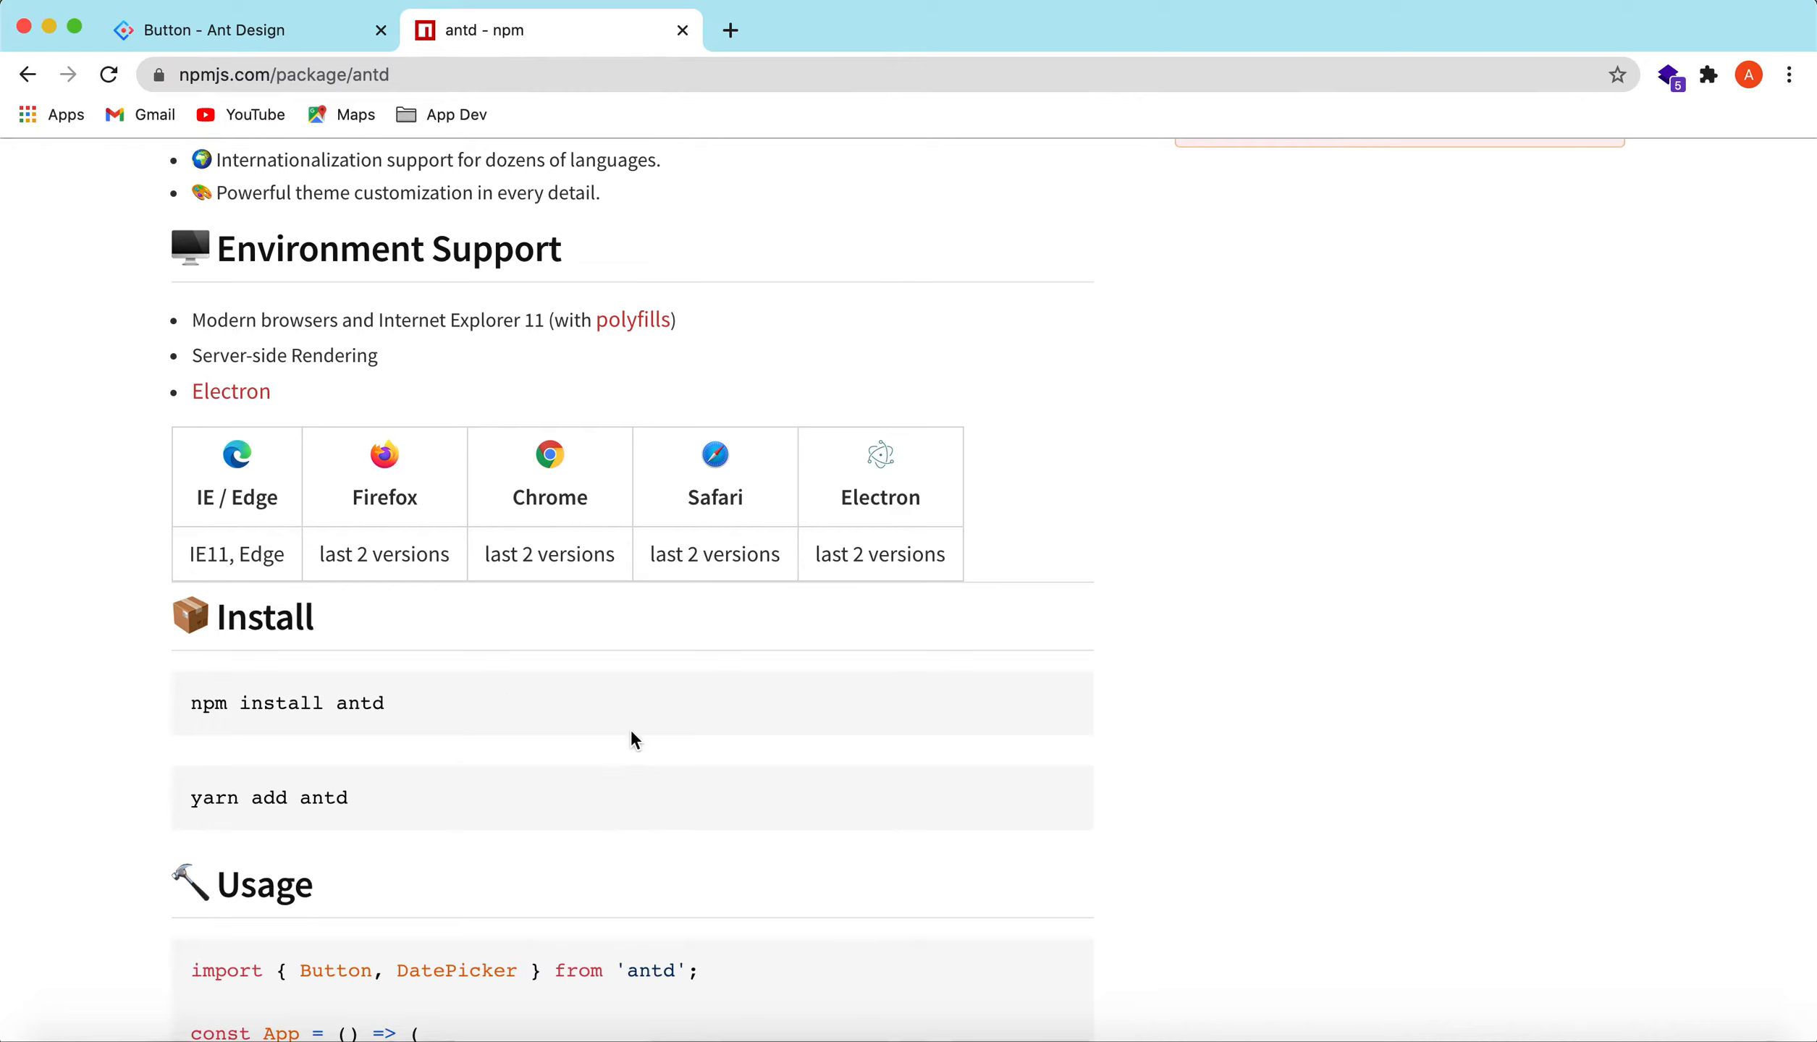
mouse_move(762, 757)
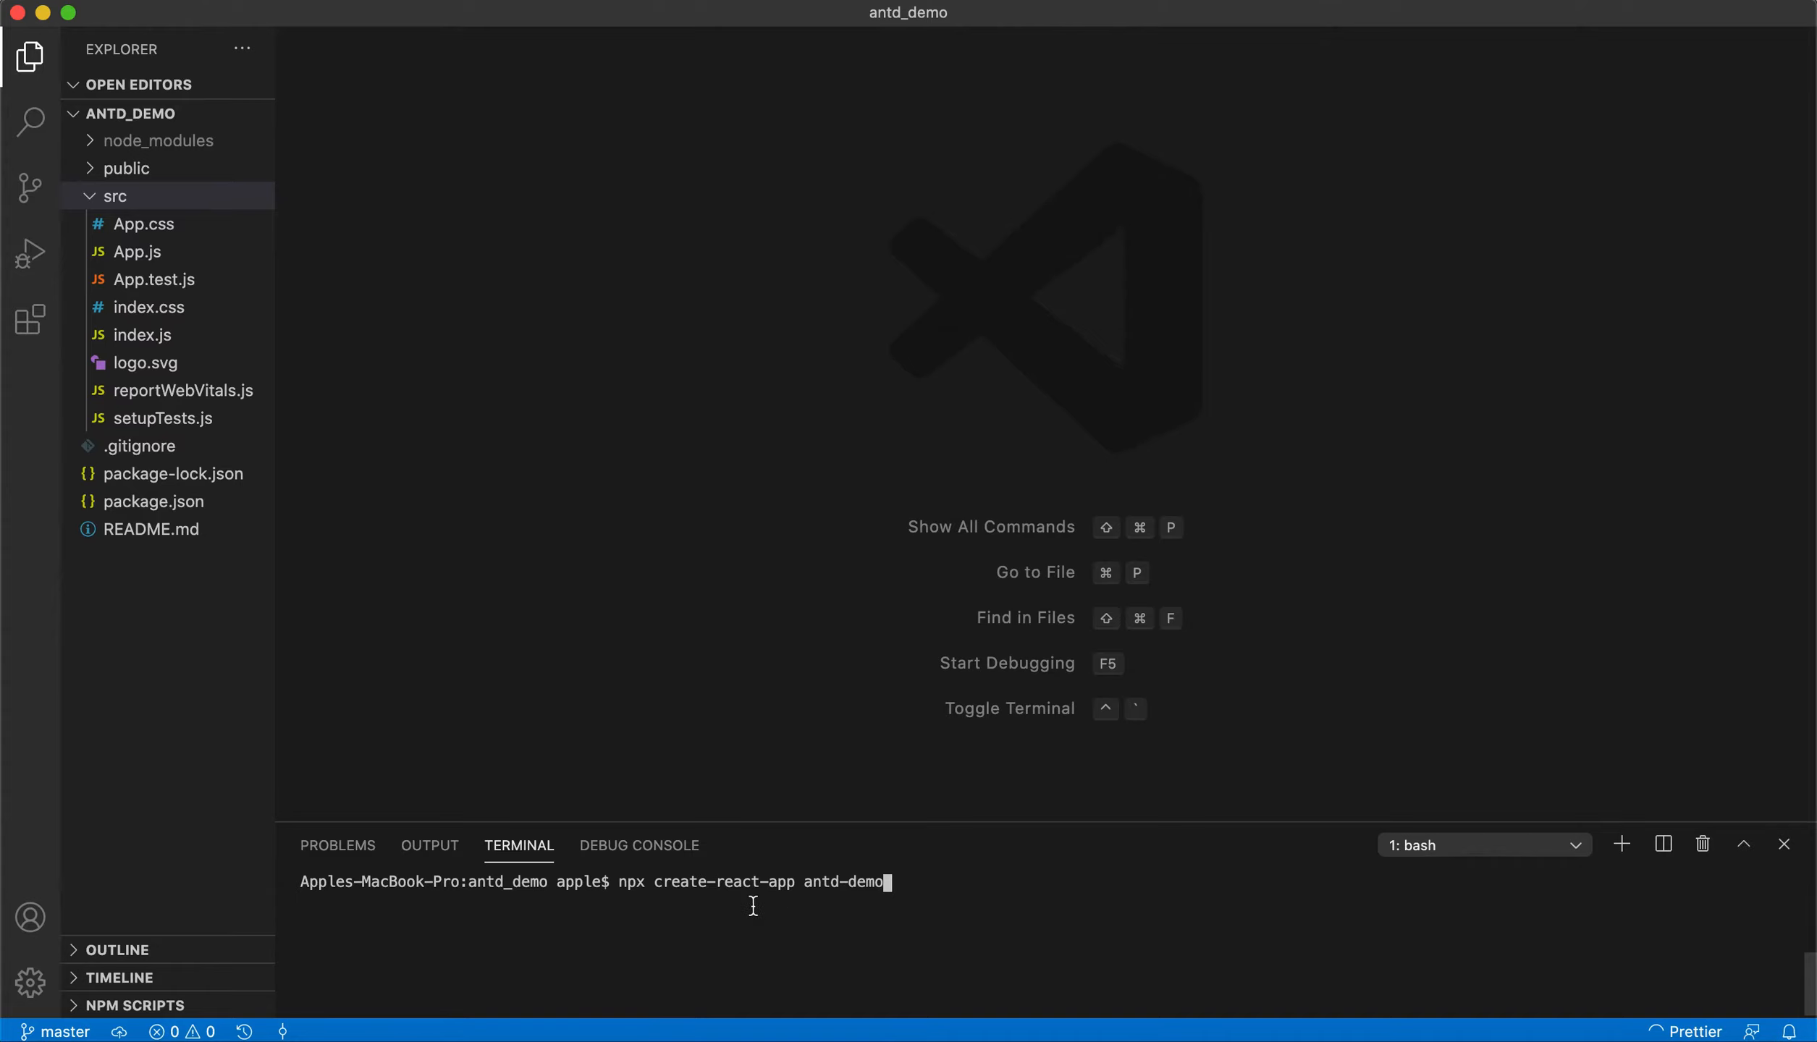
mouse_move(714, 907)
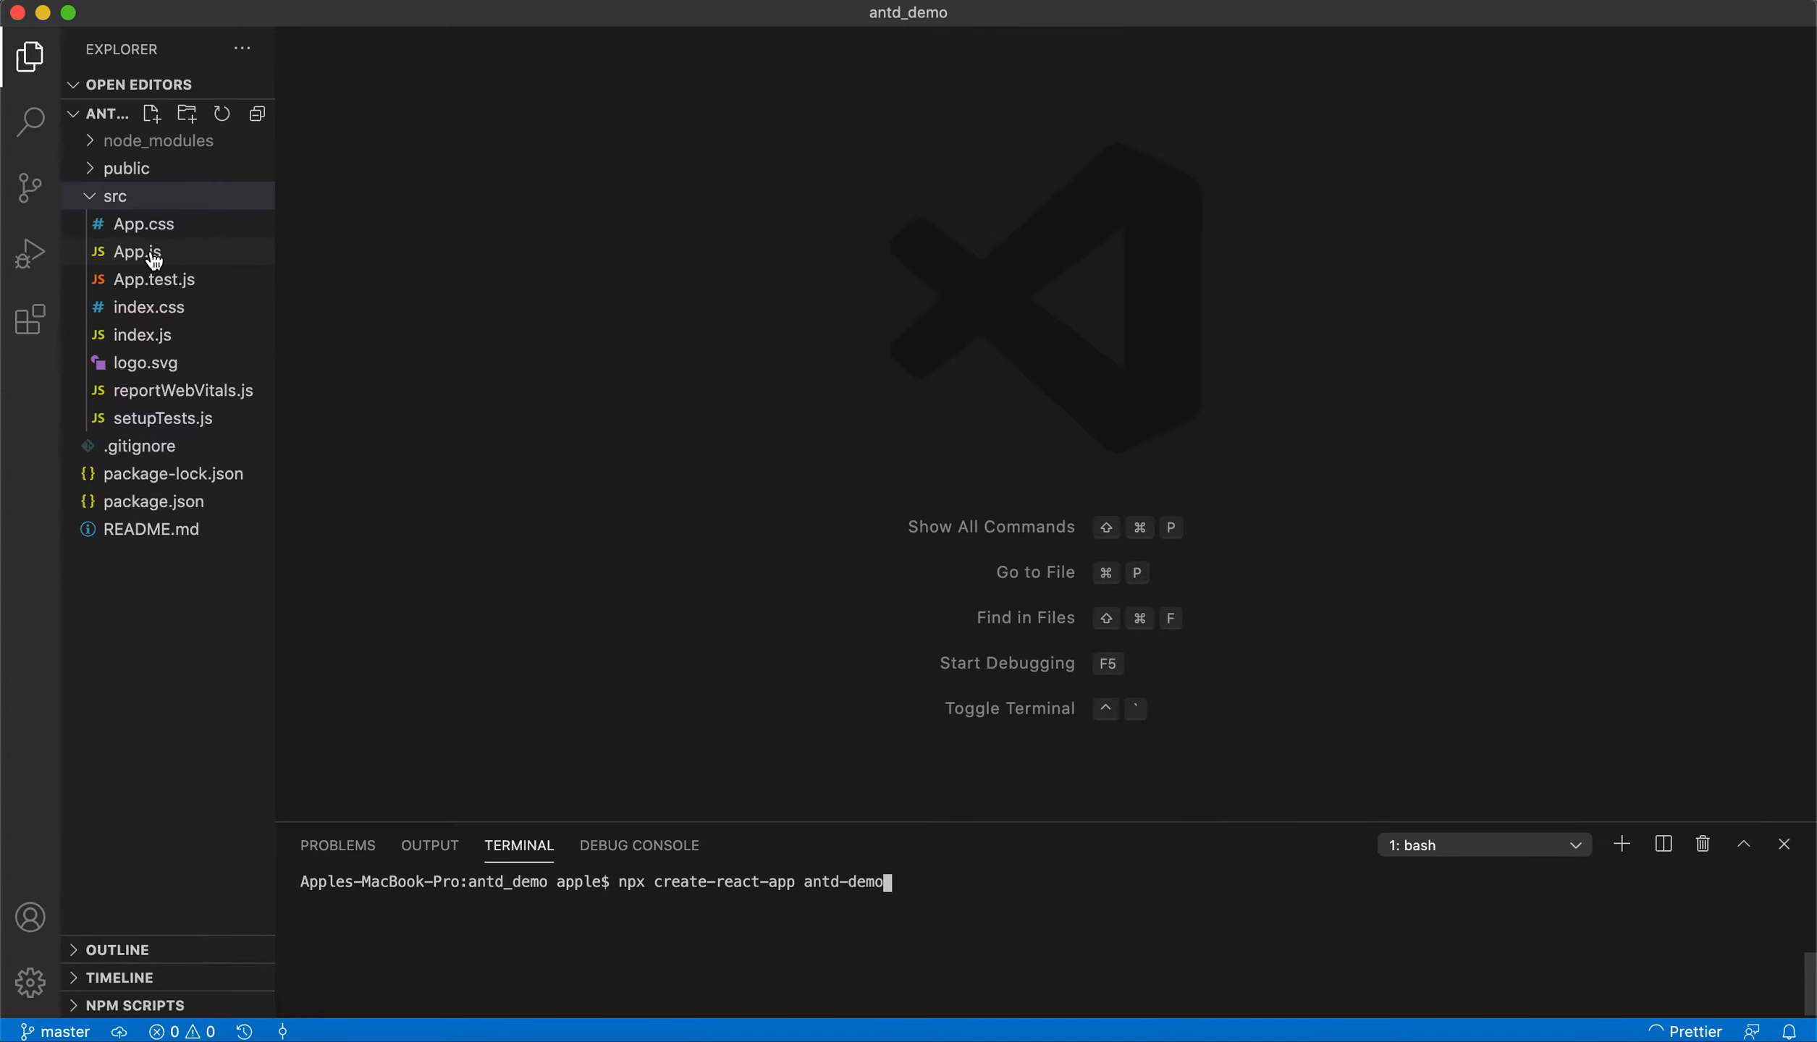
Open App.js and run 'nps start' in the integrated terminal
double_click(137, 251)
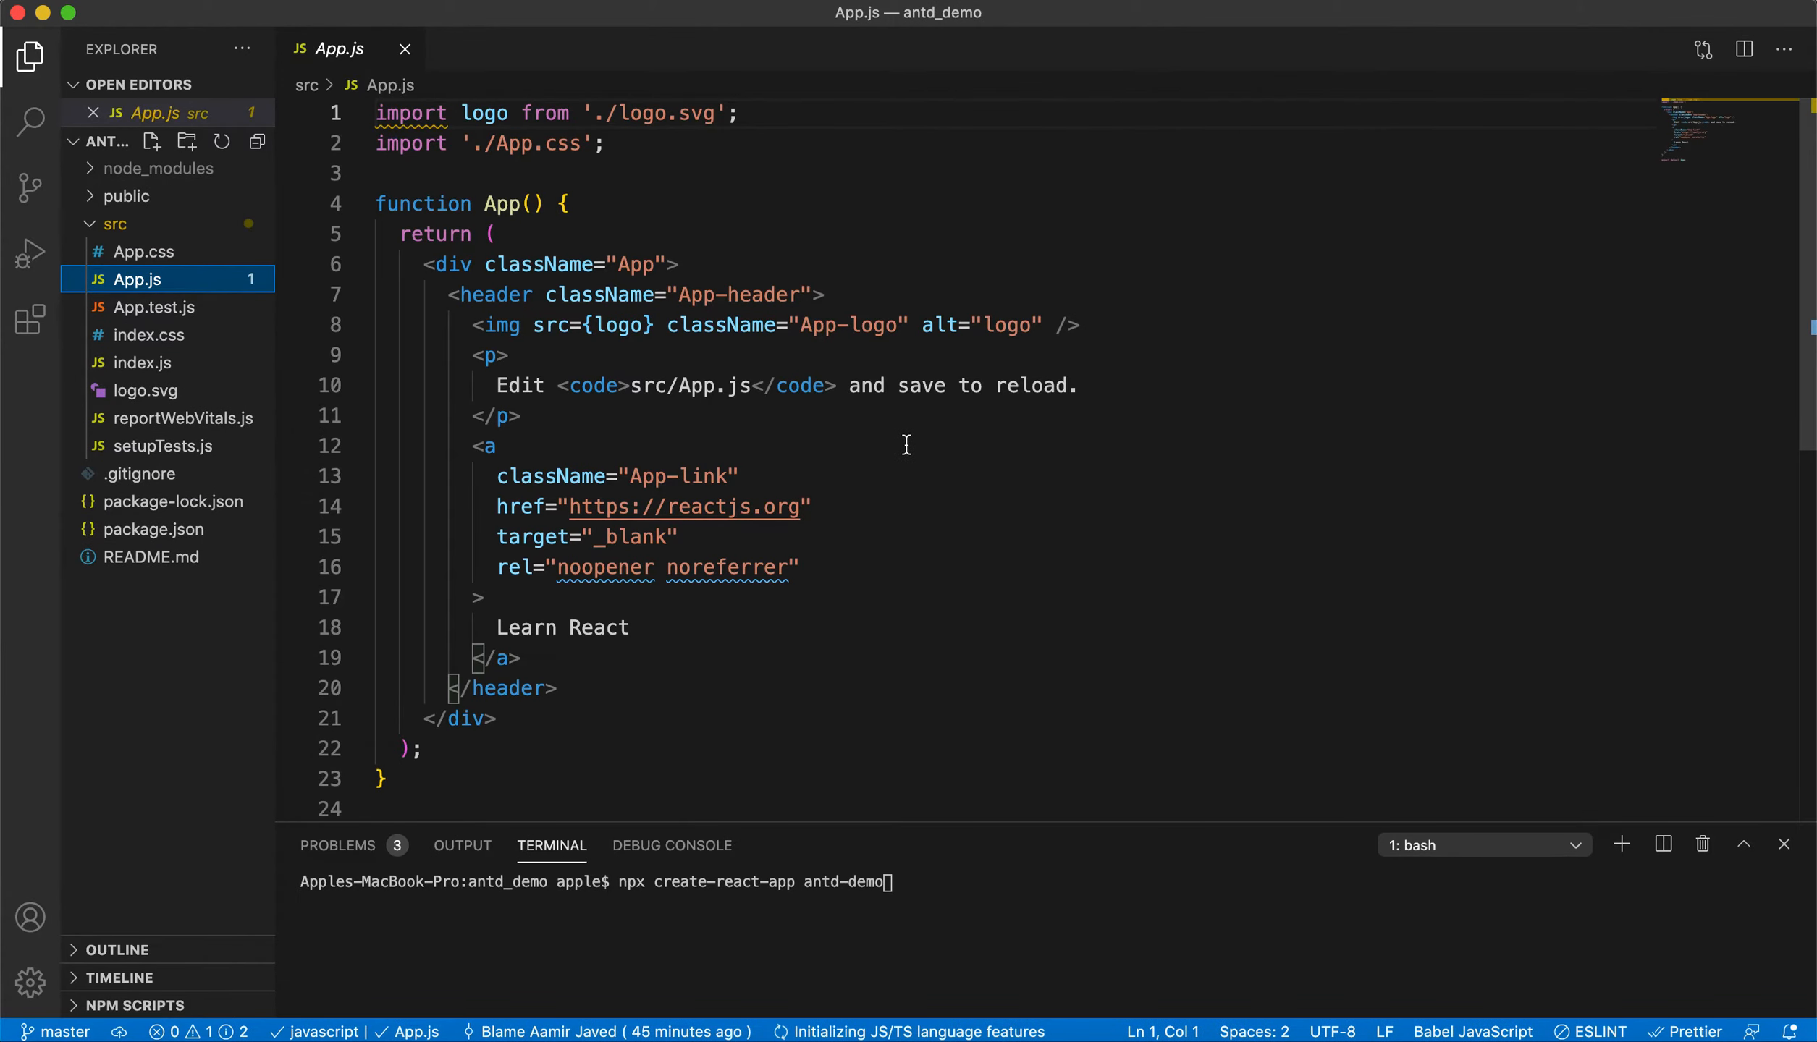
left_click(887, 882)
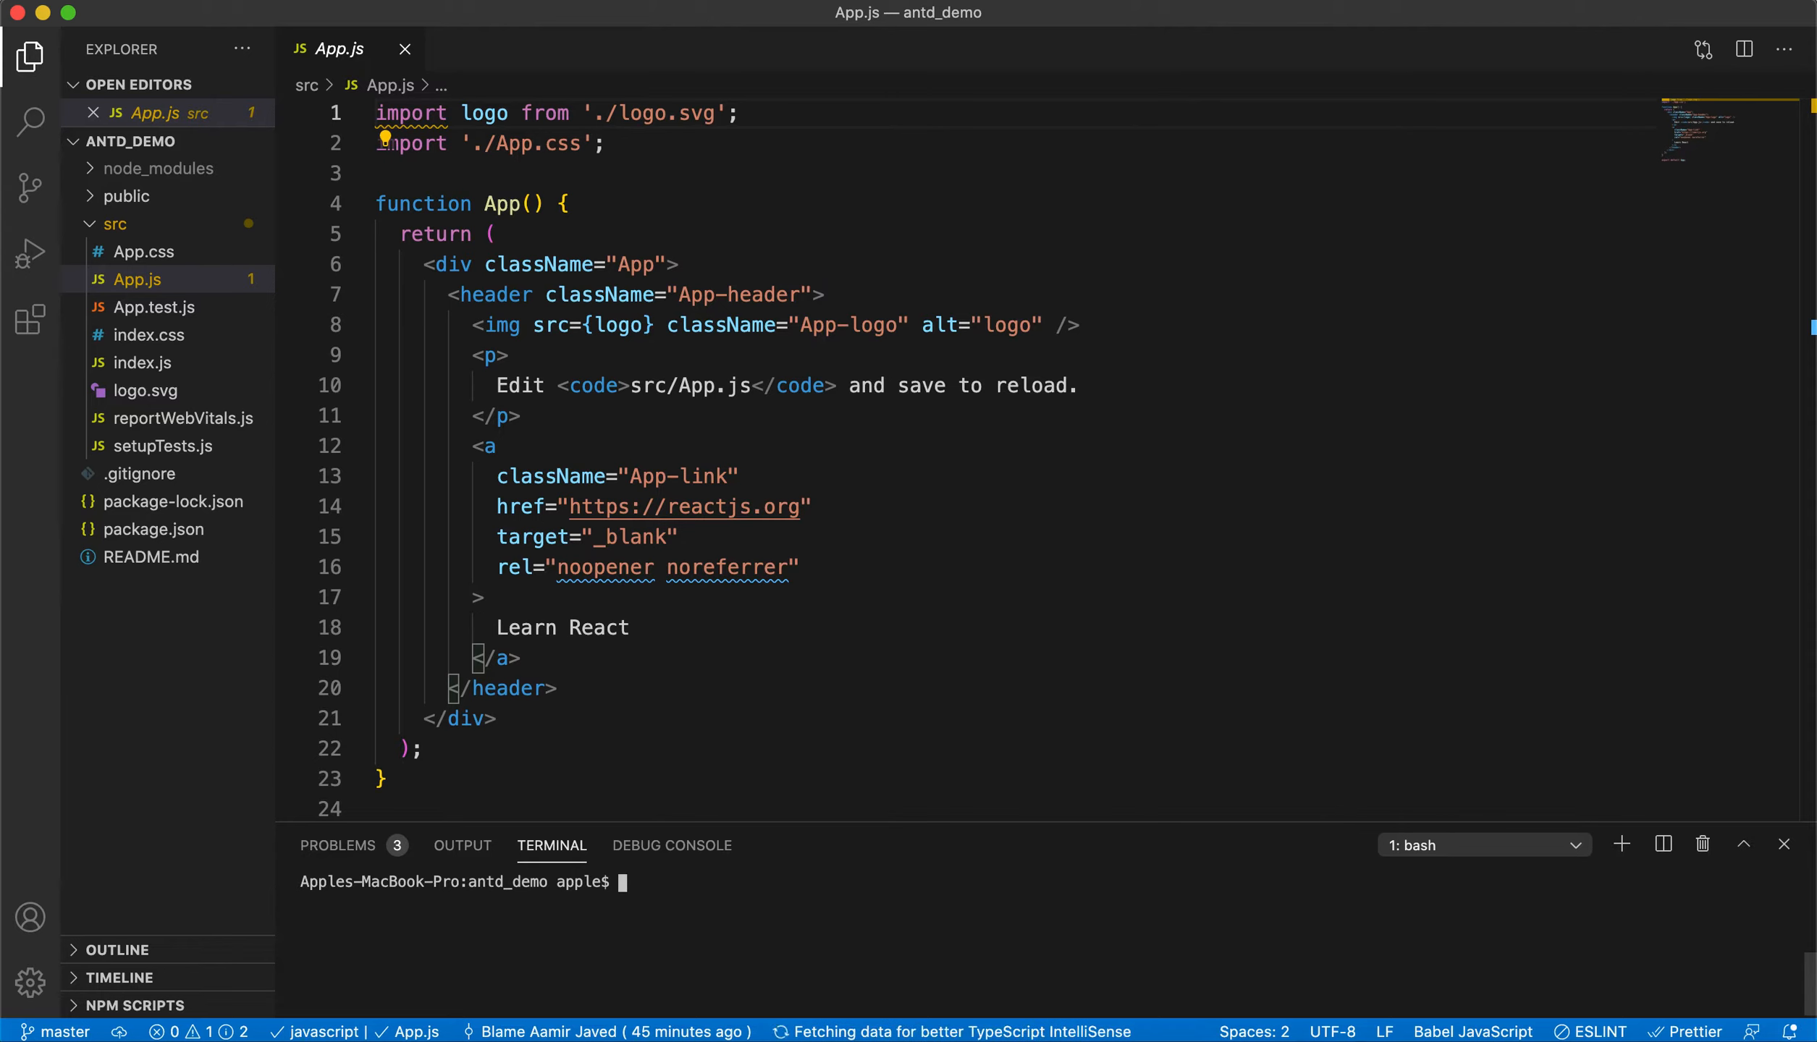
type("nps start")
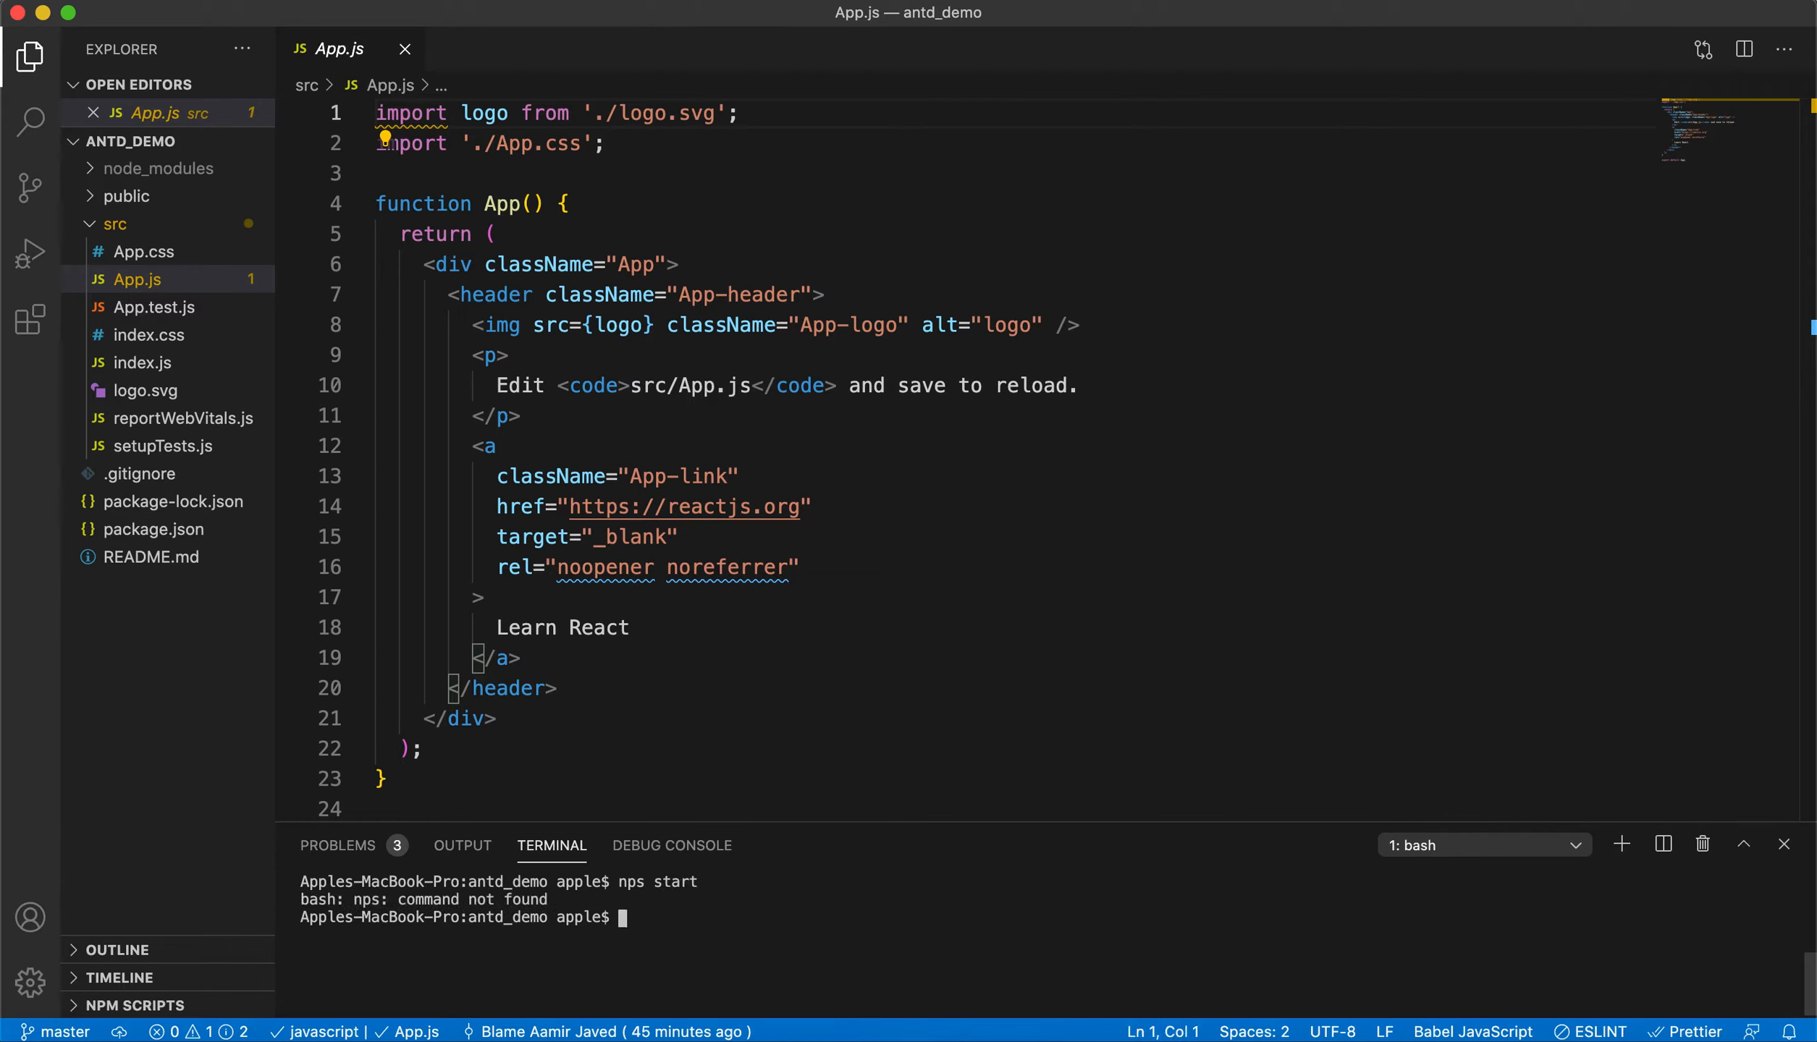
type("nps start")
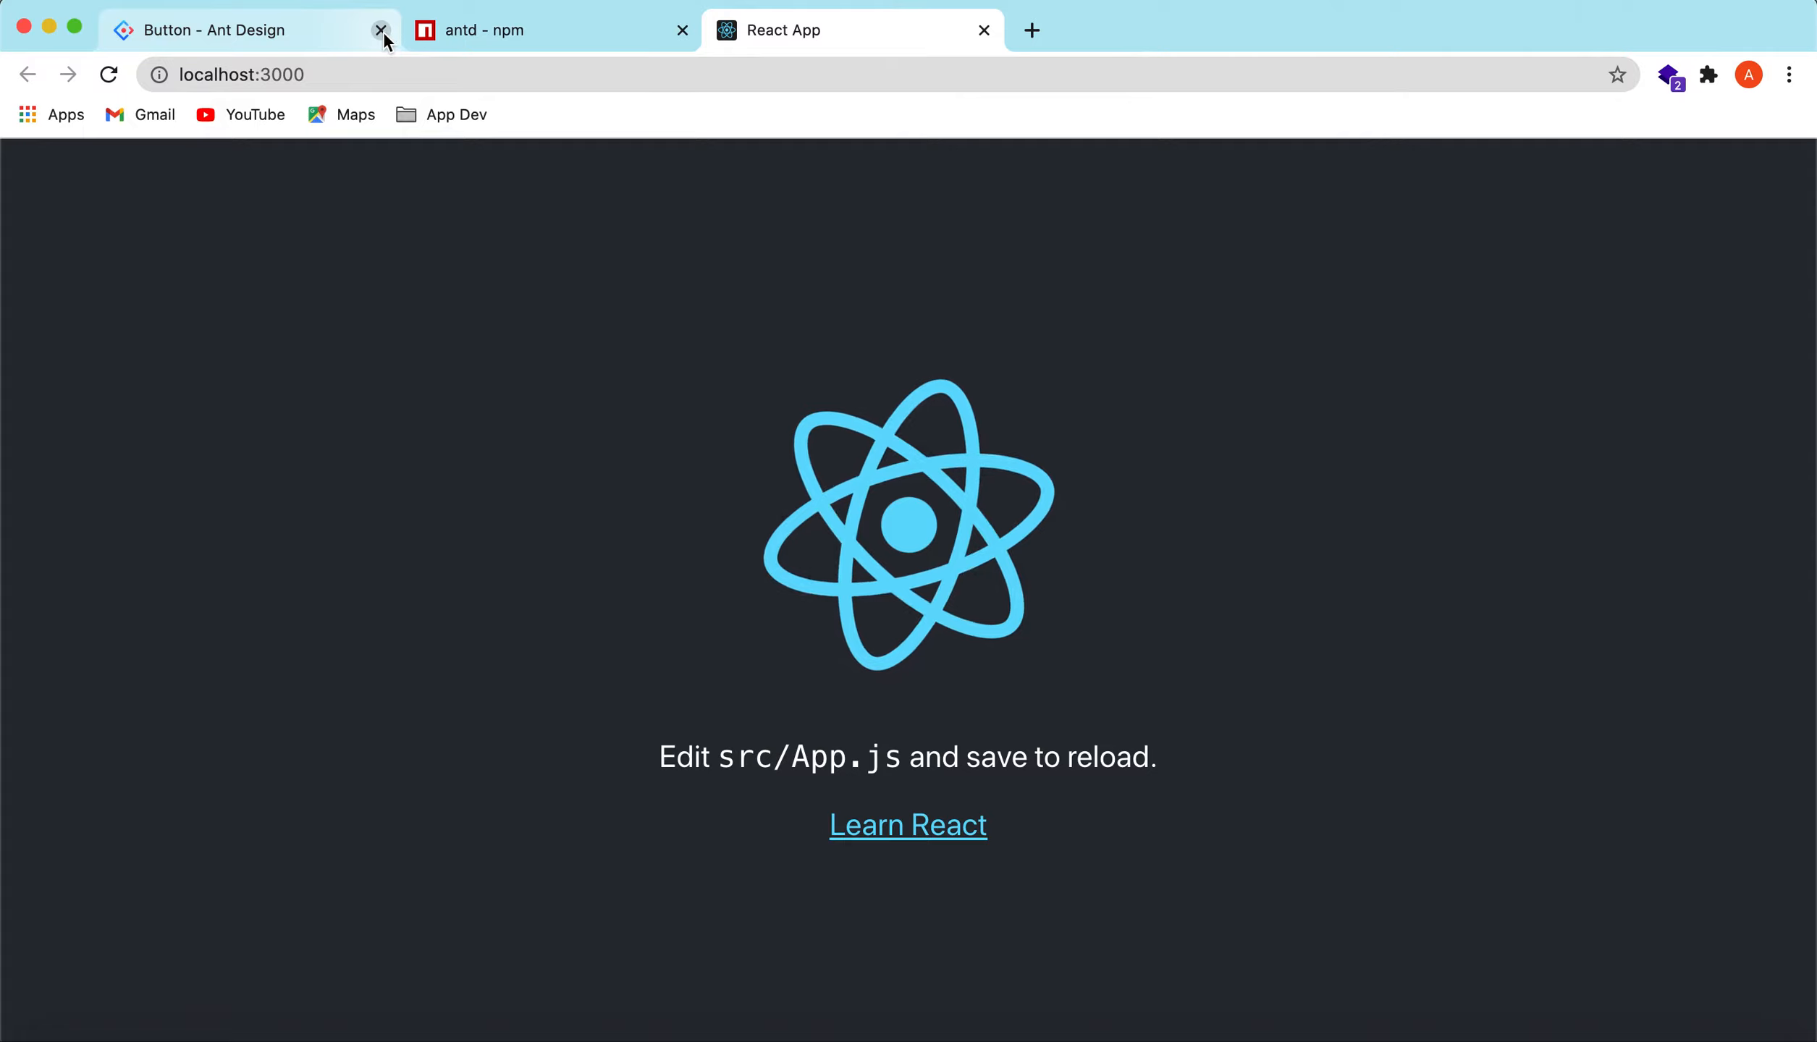
Close the 'Button - Ant Design' documentation tab
left_click(380, 31)
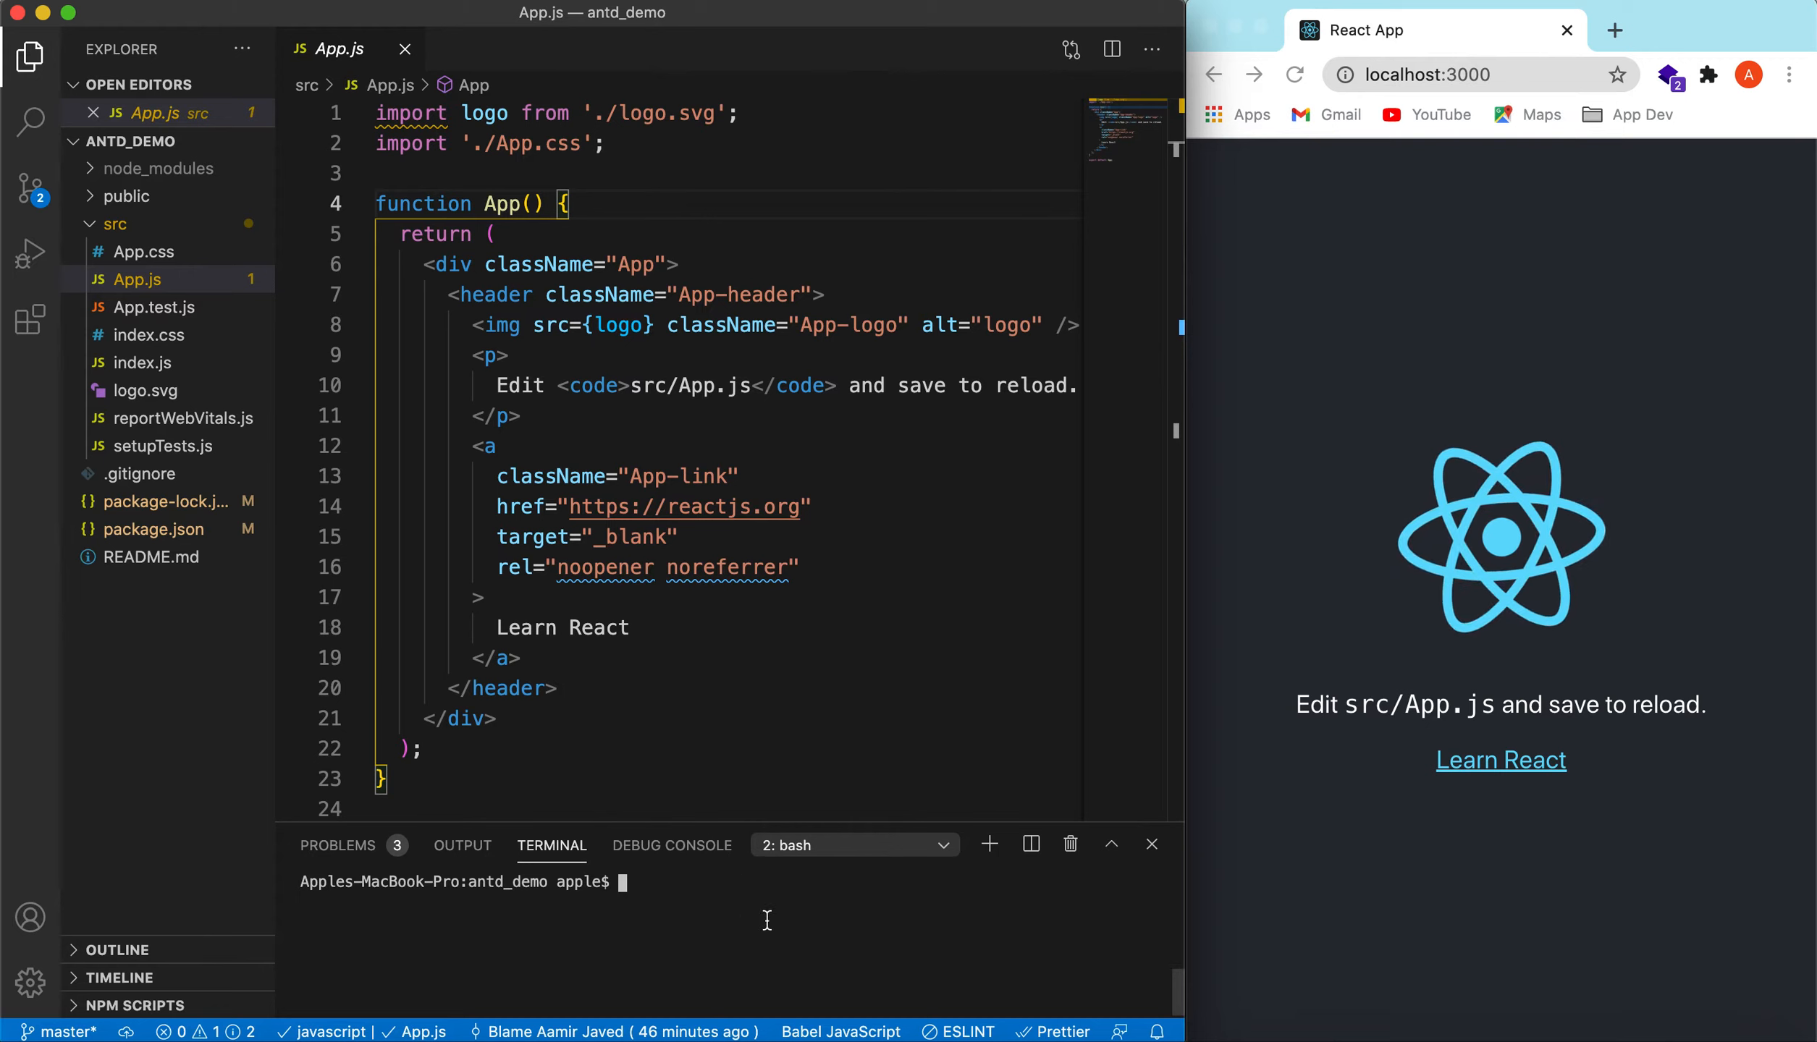
Run npm install --save antd, then select the 'antd/dist/antd.css' import line in the docs
type("npm install --save antd")
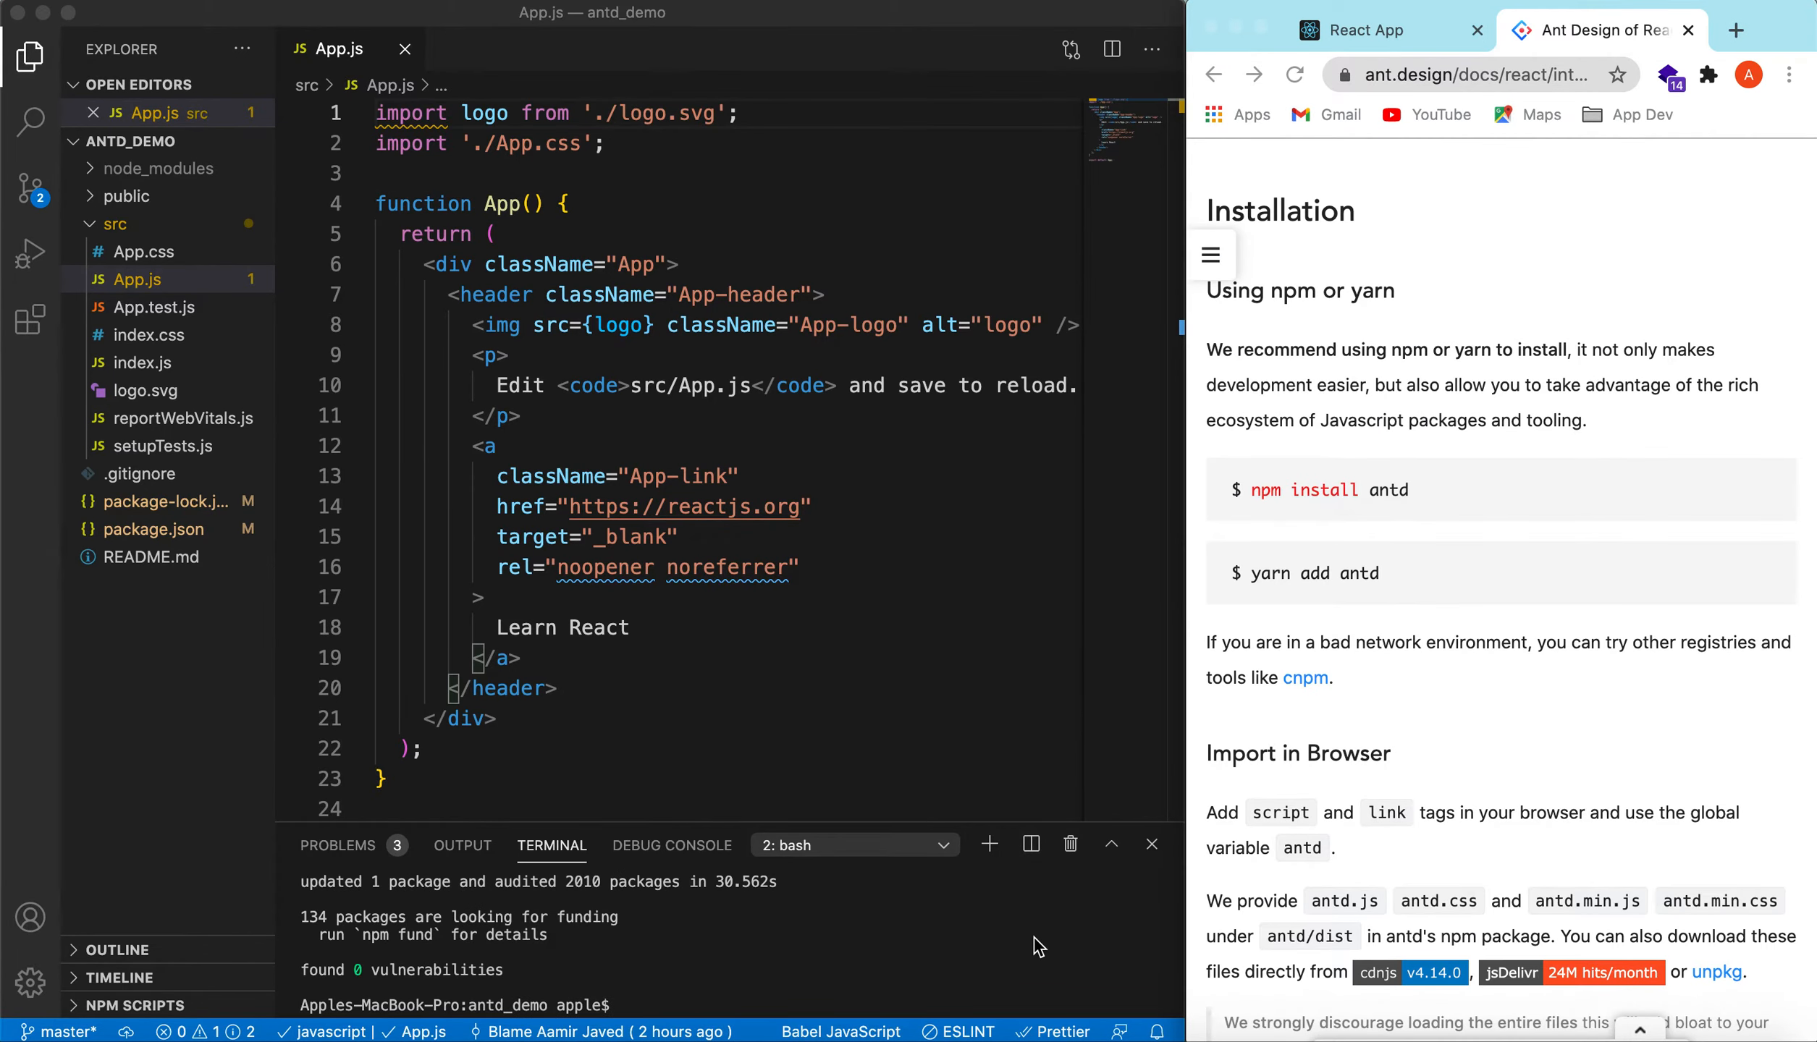
mouse_move(1237, 629)
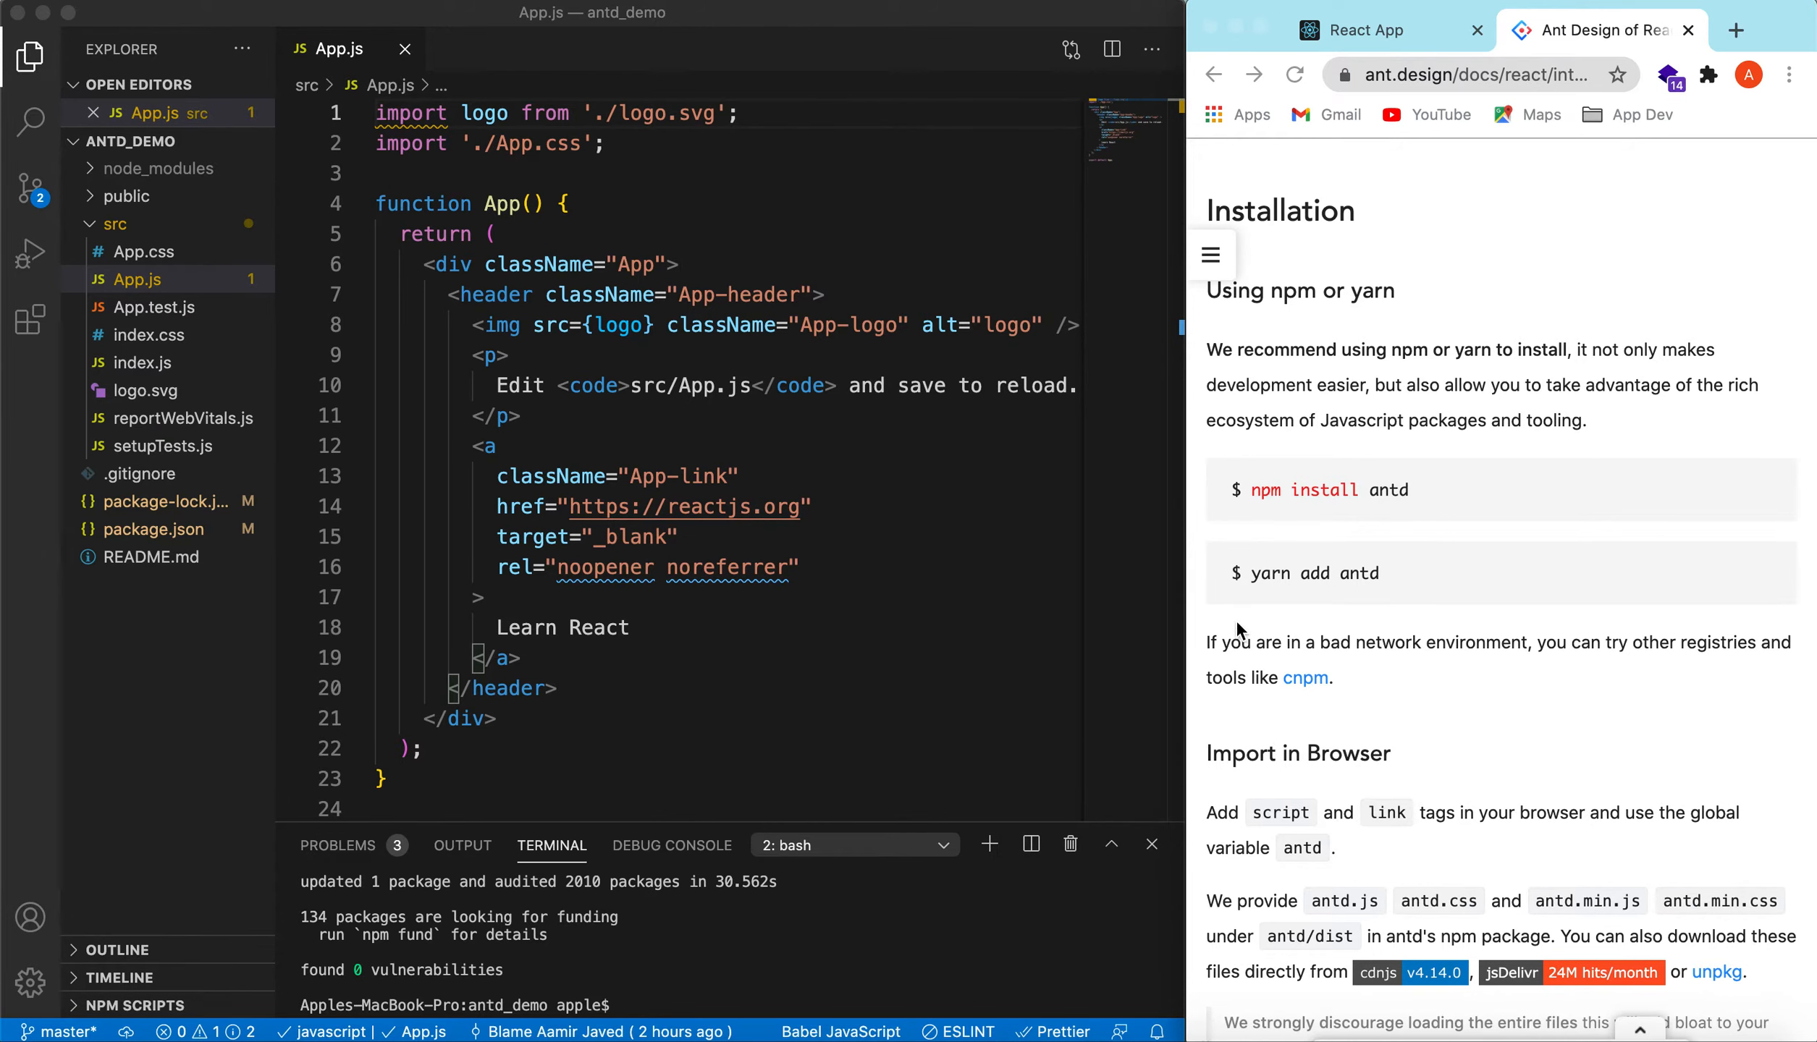
mouse_move(1354, 503)
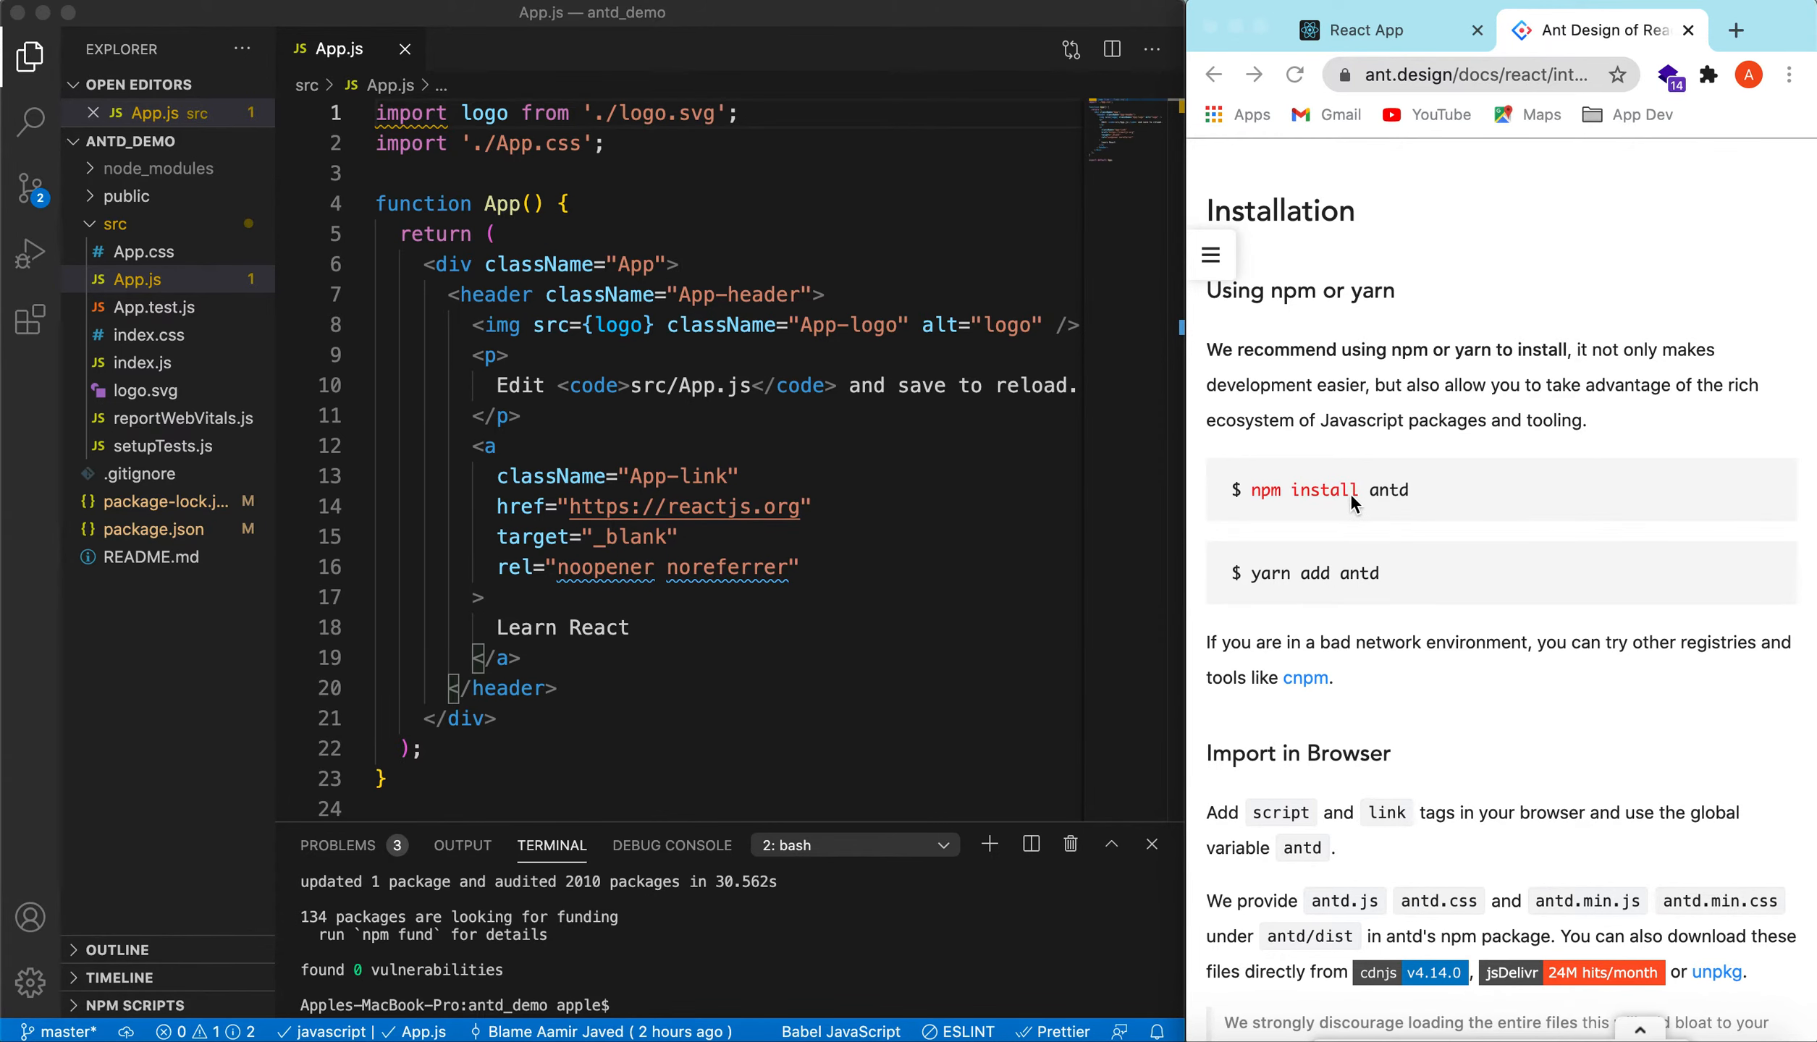
scroll("down", 3)
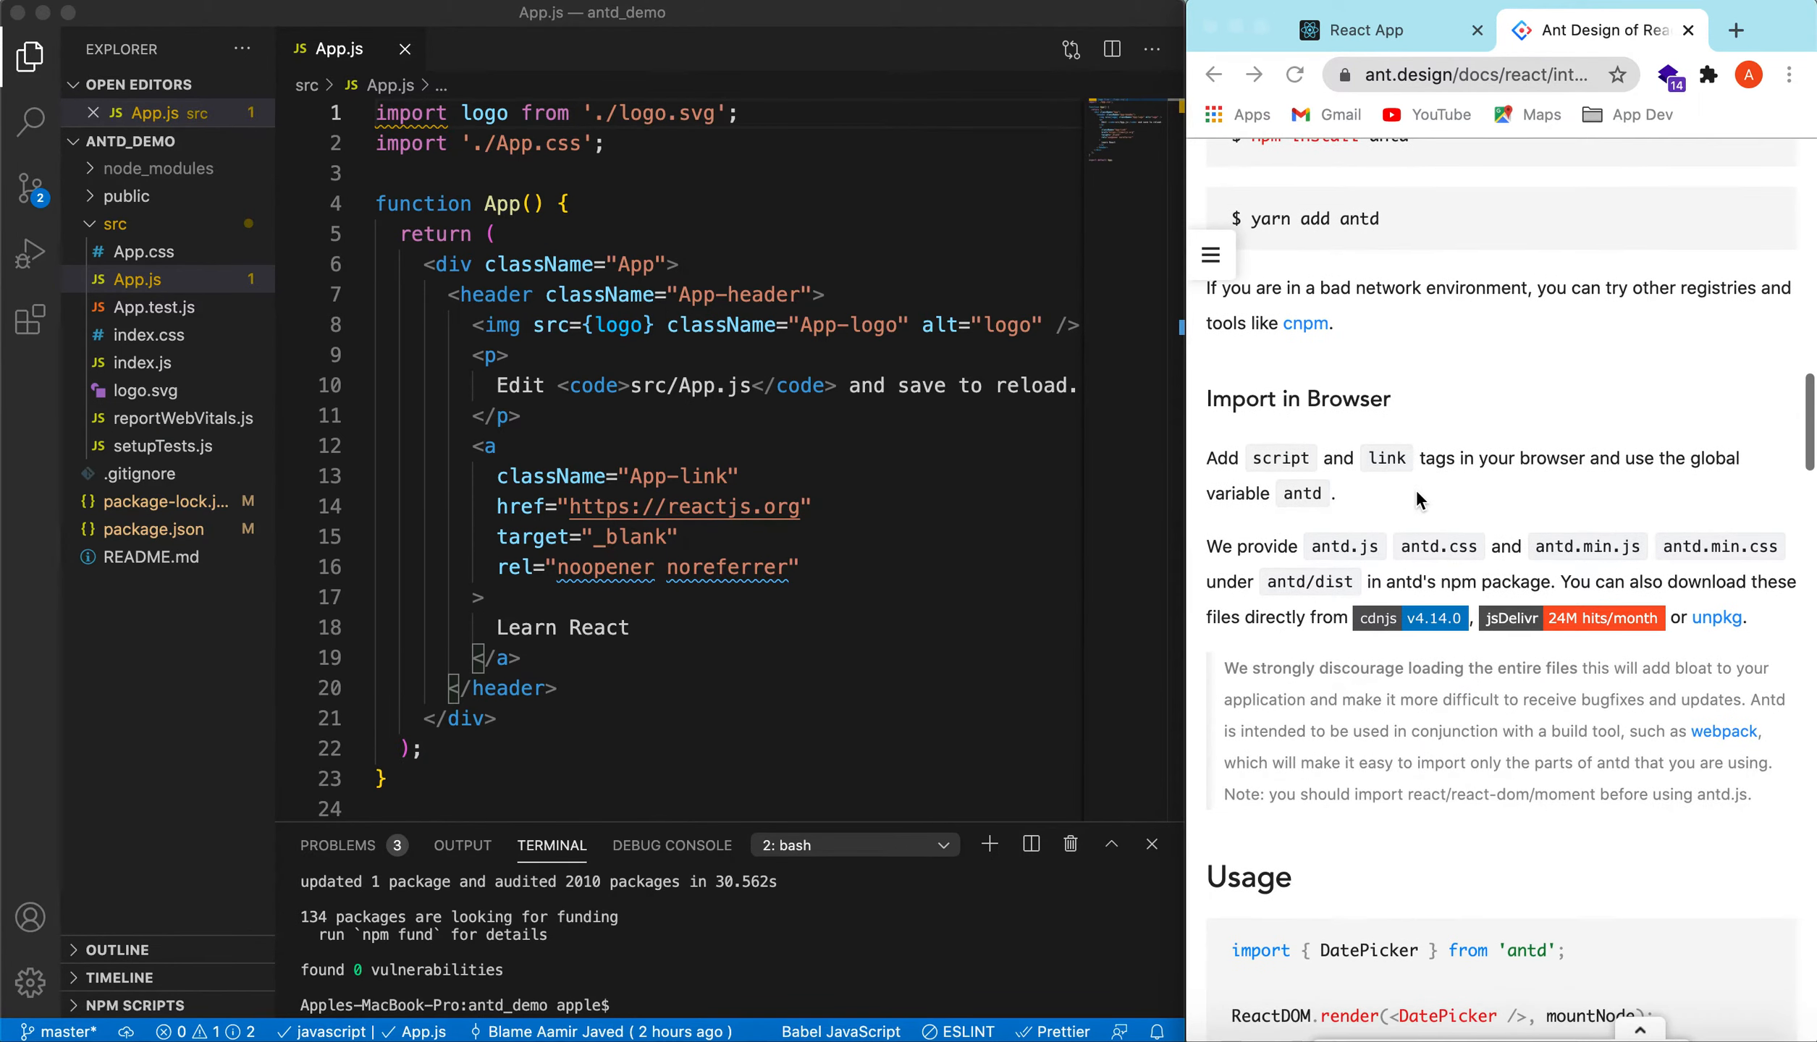
scroll("down", 3)
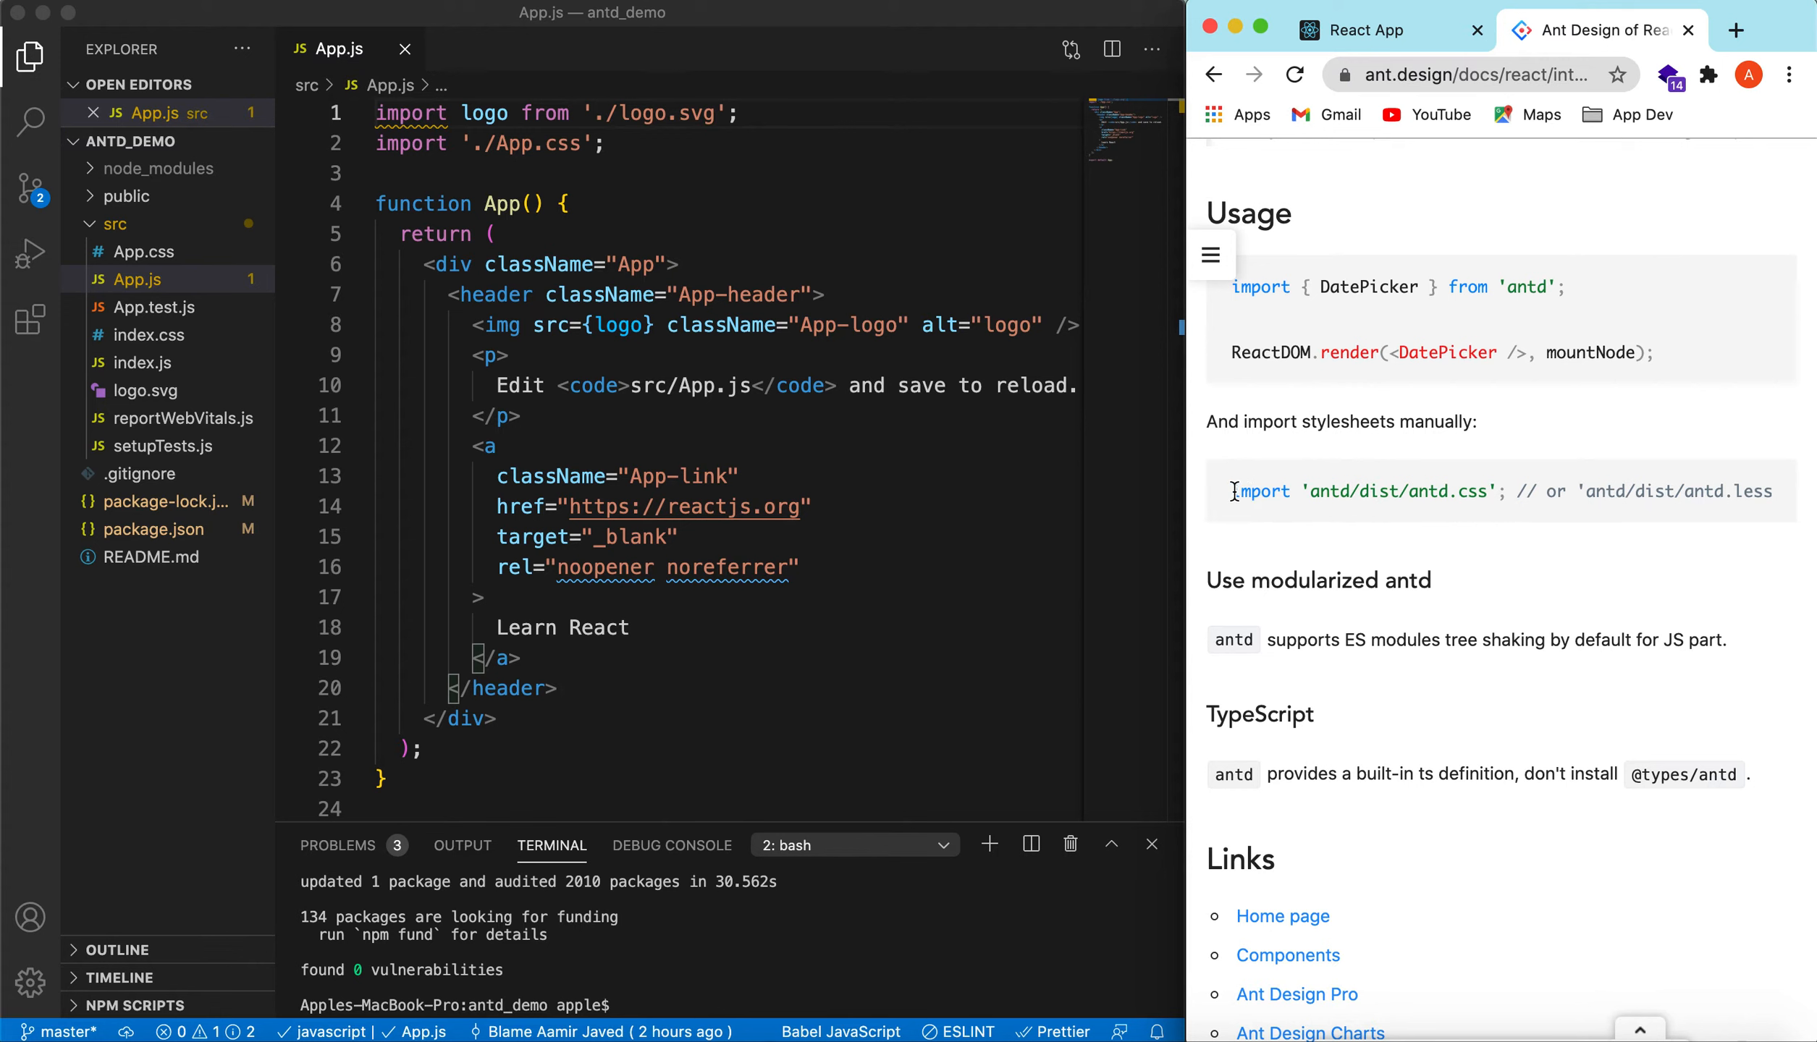
left_click_drag(1232, 491, 1504, 491)
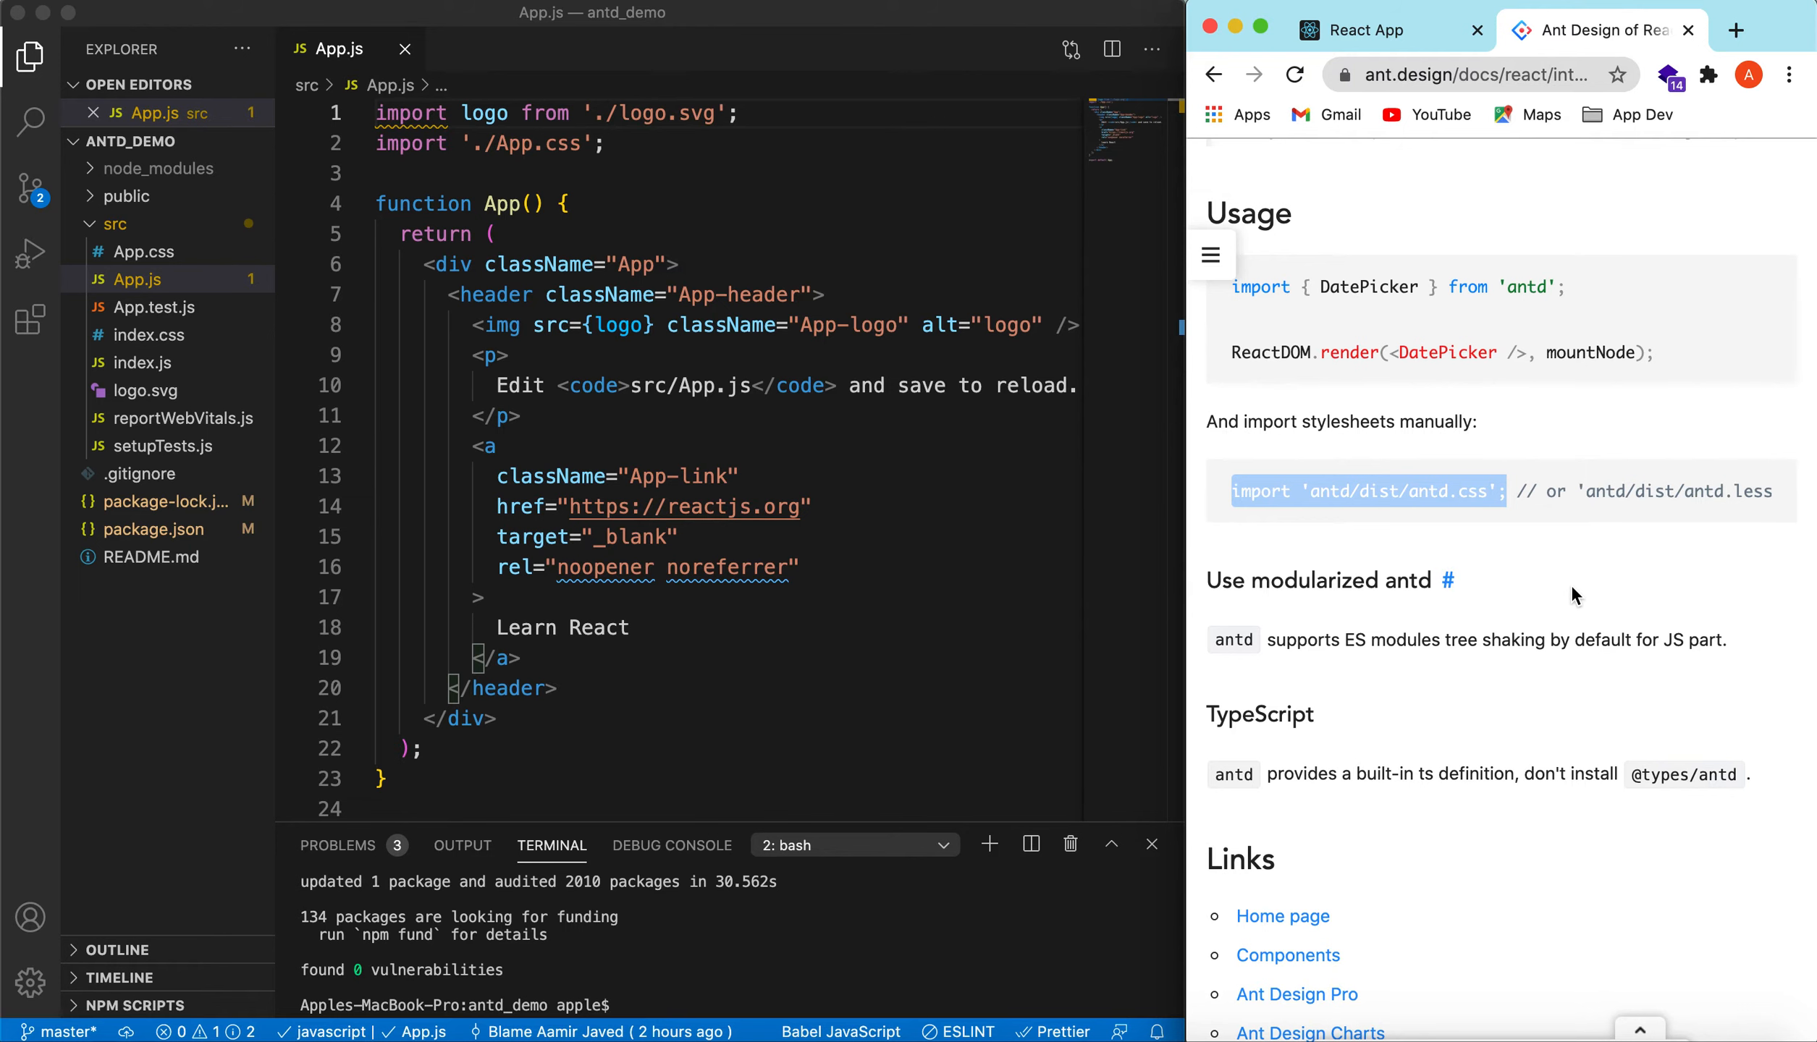
Add import 'antd/dist/antd.css'; to App.js, delete the logo import, and begin another import
left_click(739, 113)
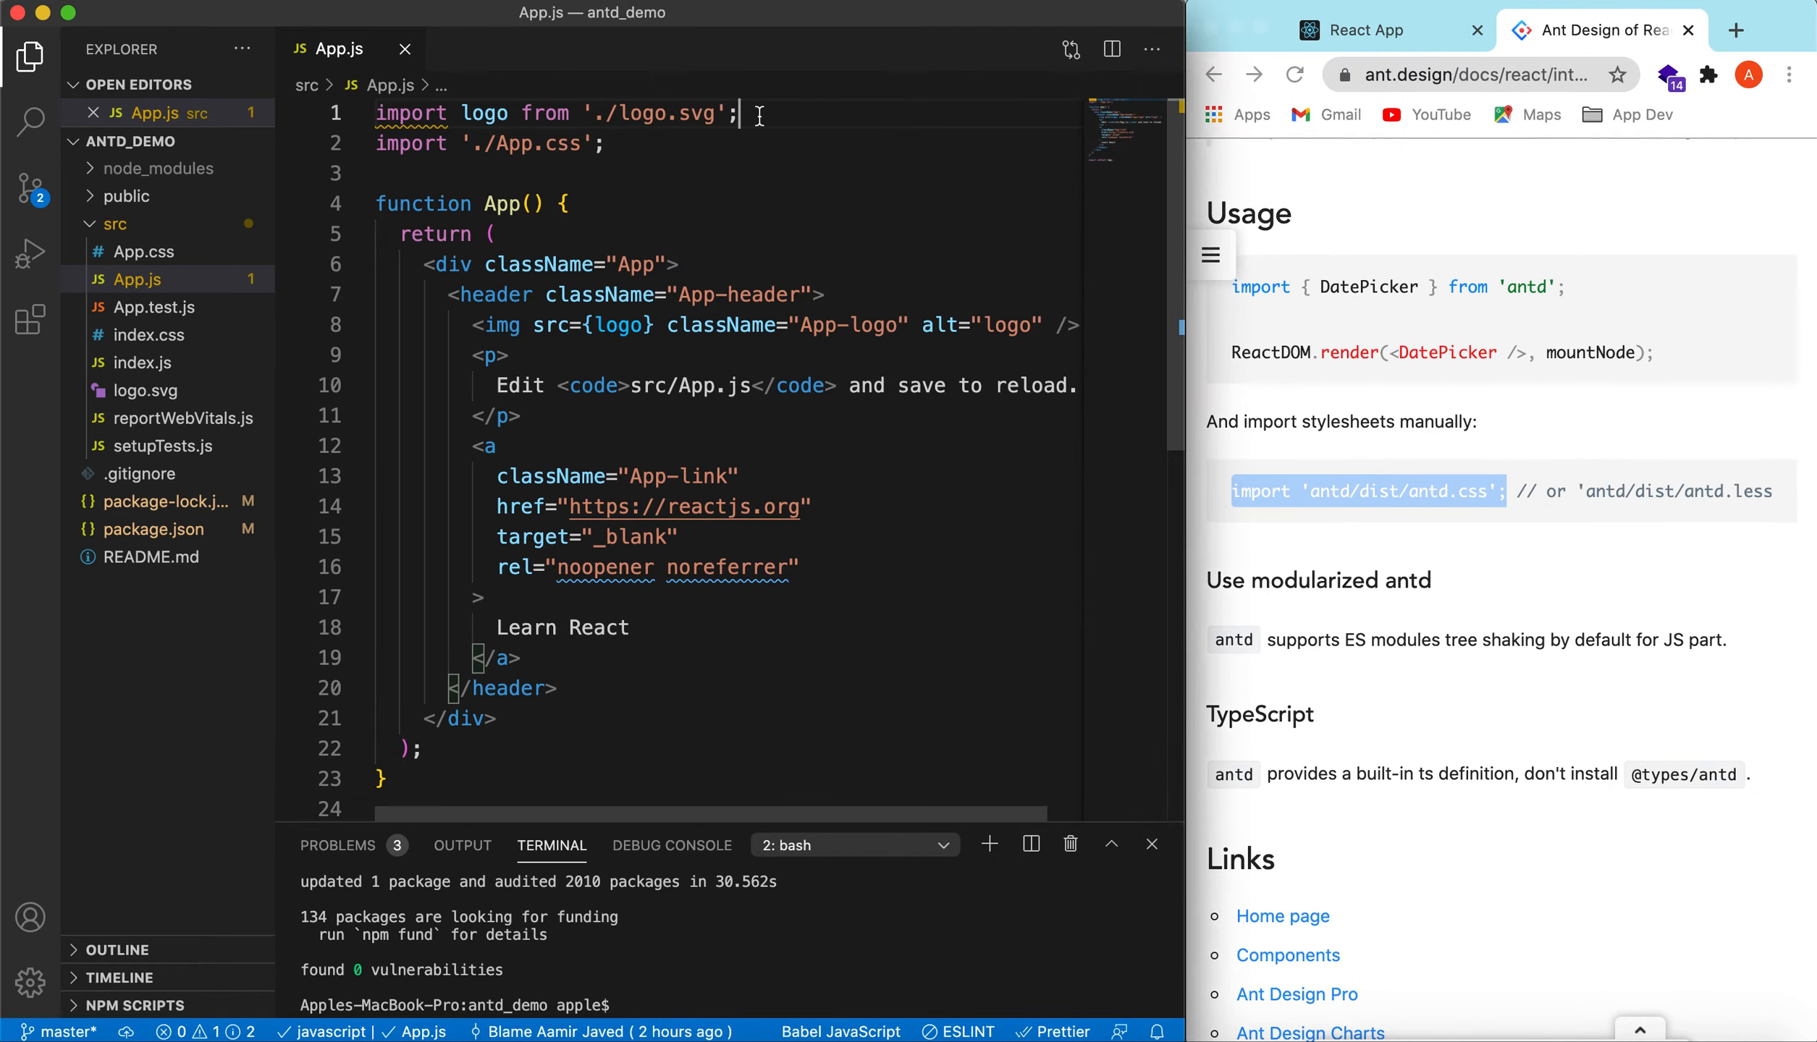
type("import 'antd/dist/antd.css';")
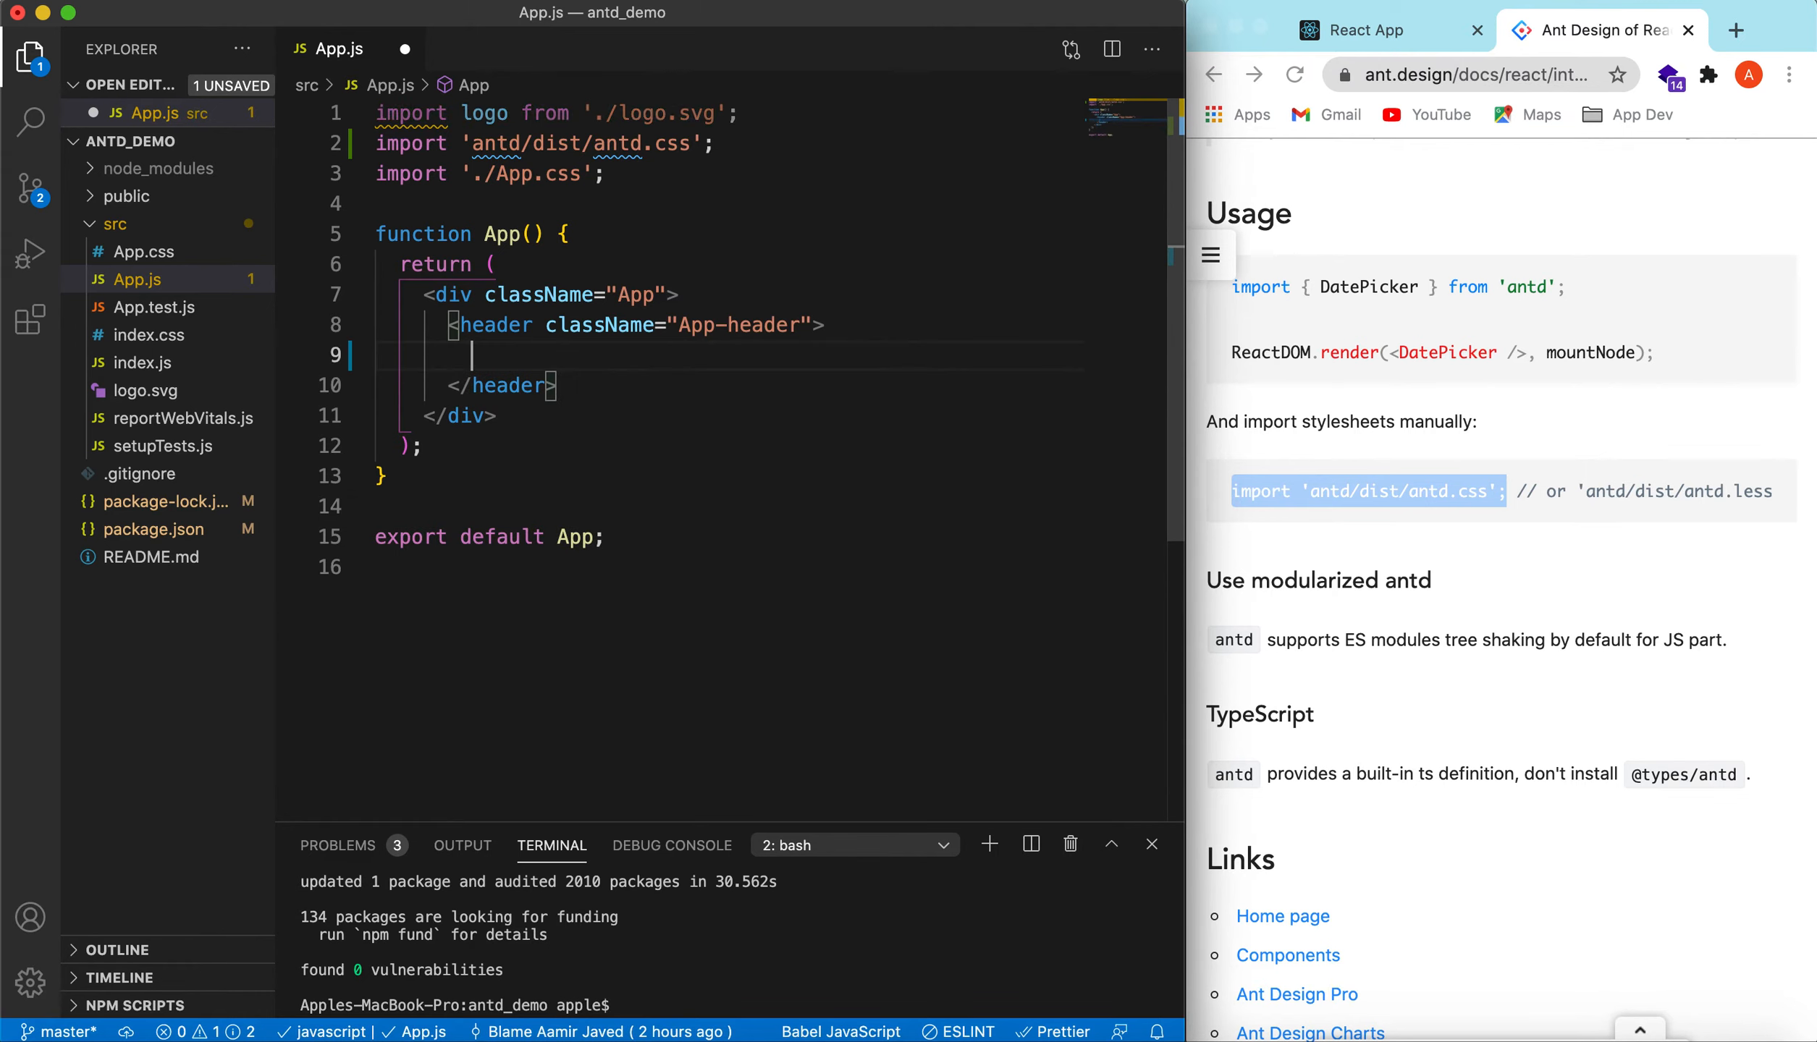
mouse_move(764, 120)
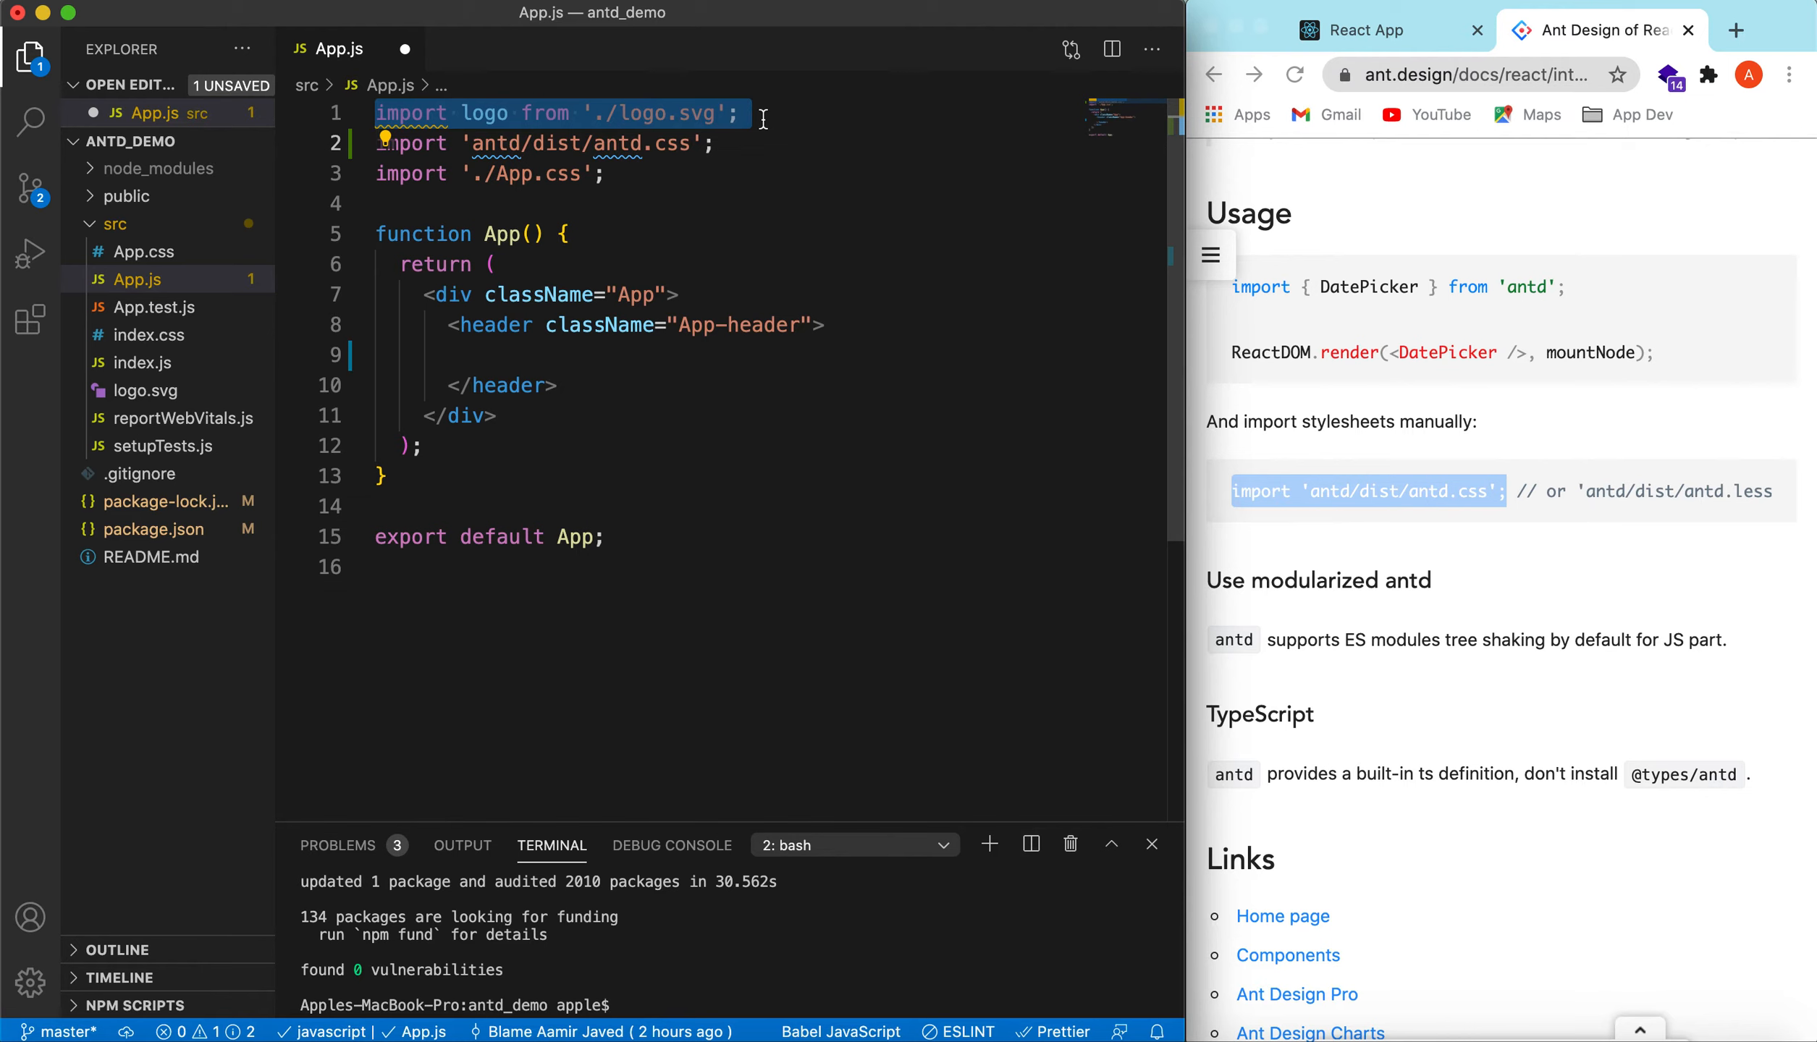
key("Backspace")
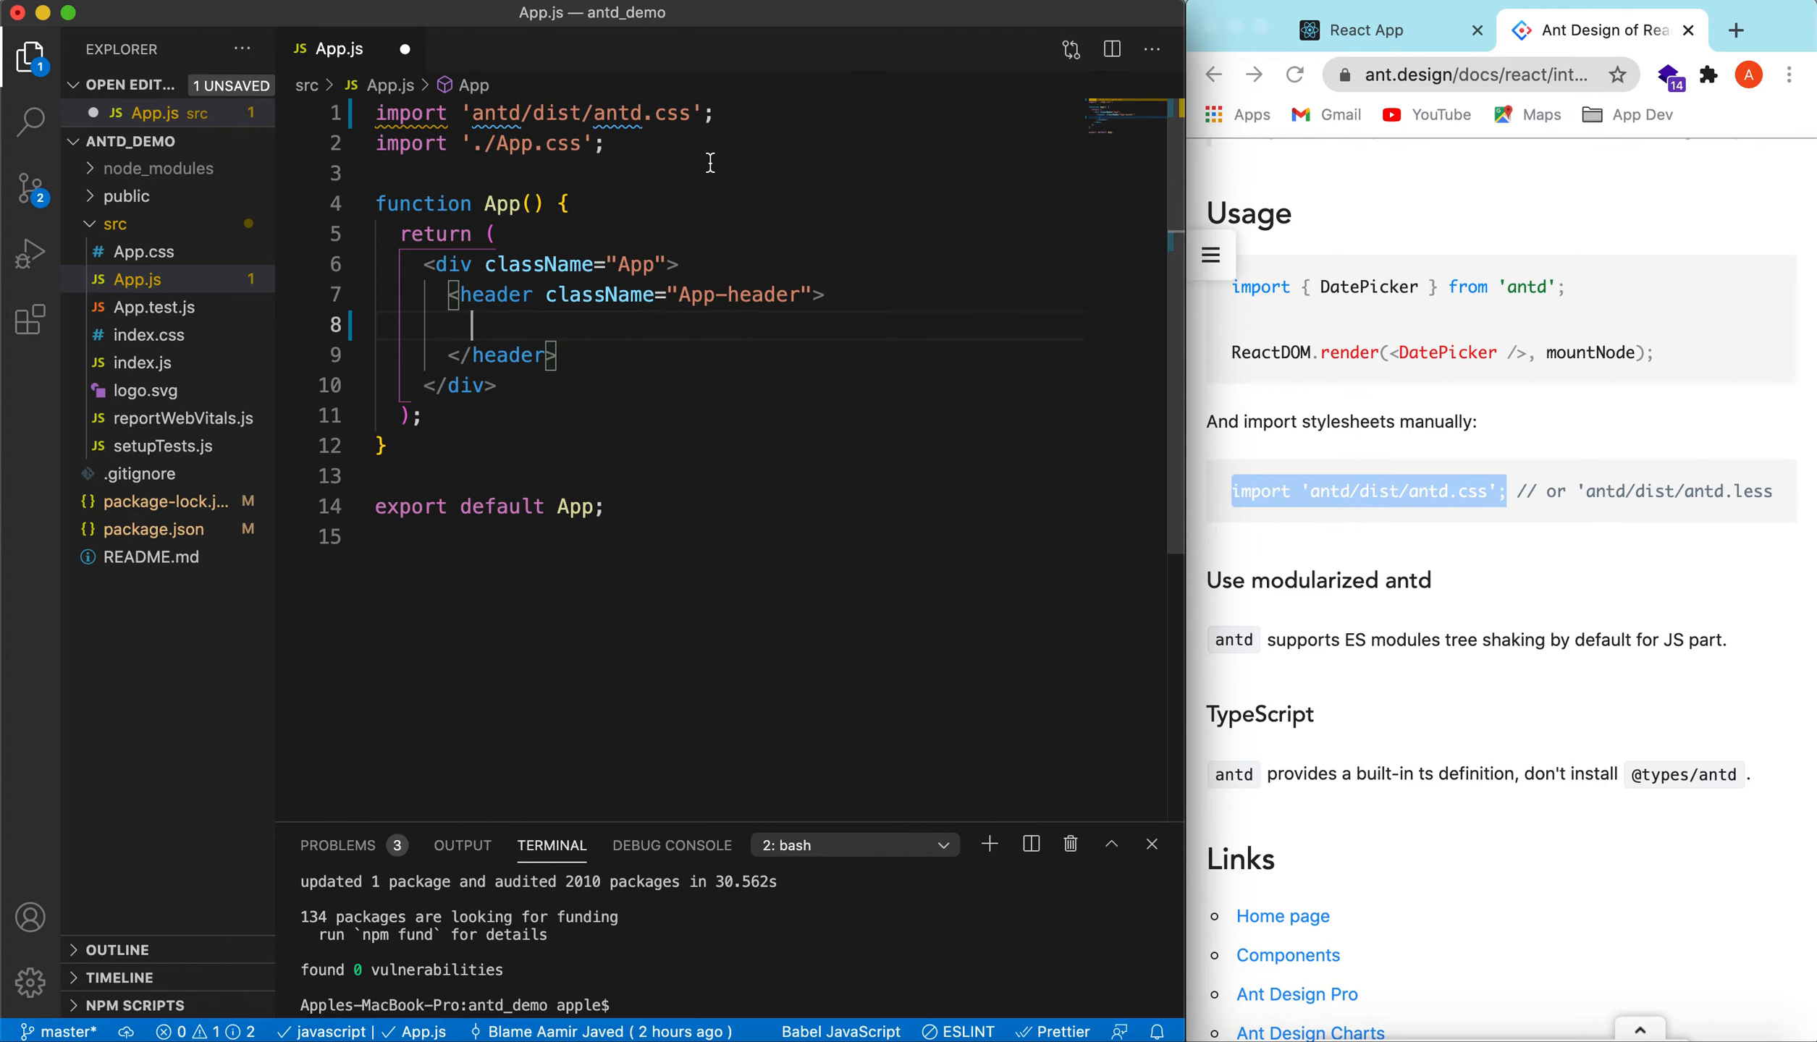
type("import {")
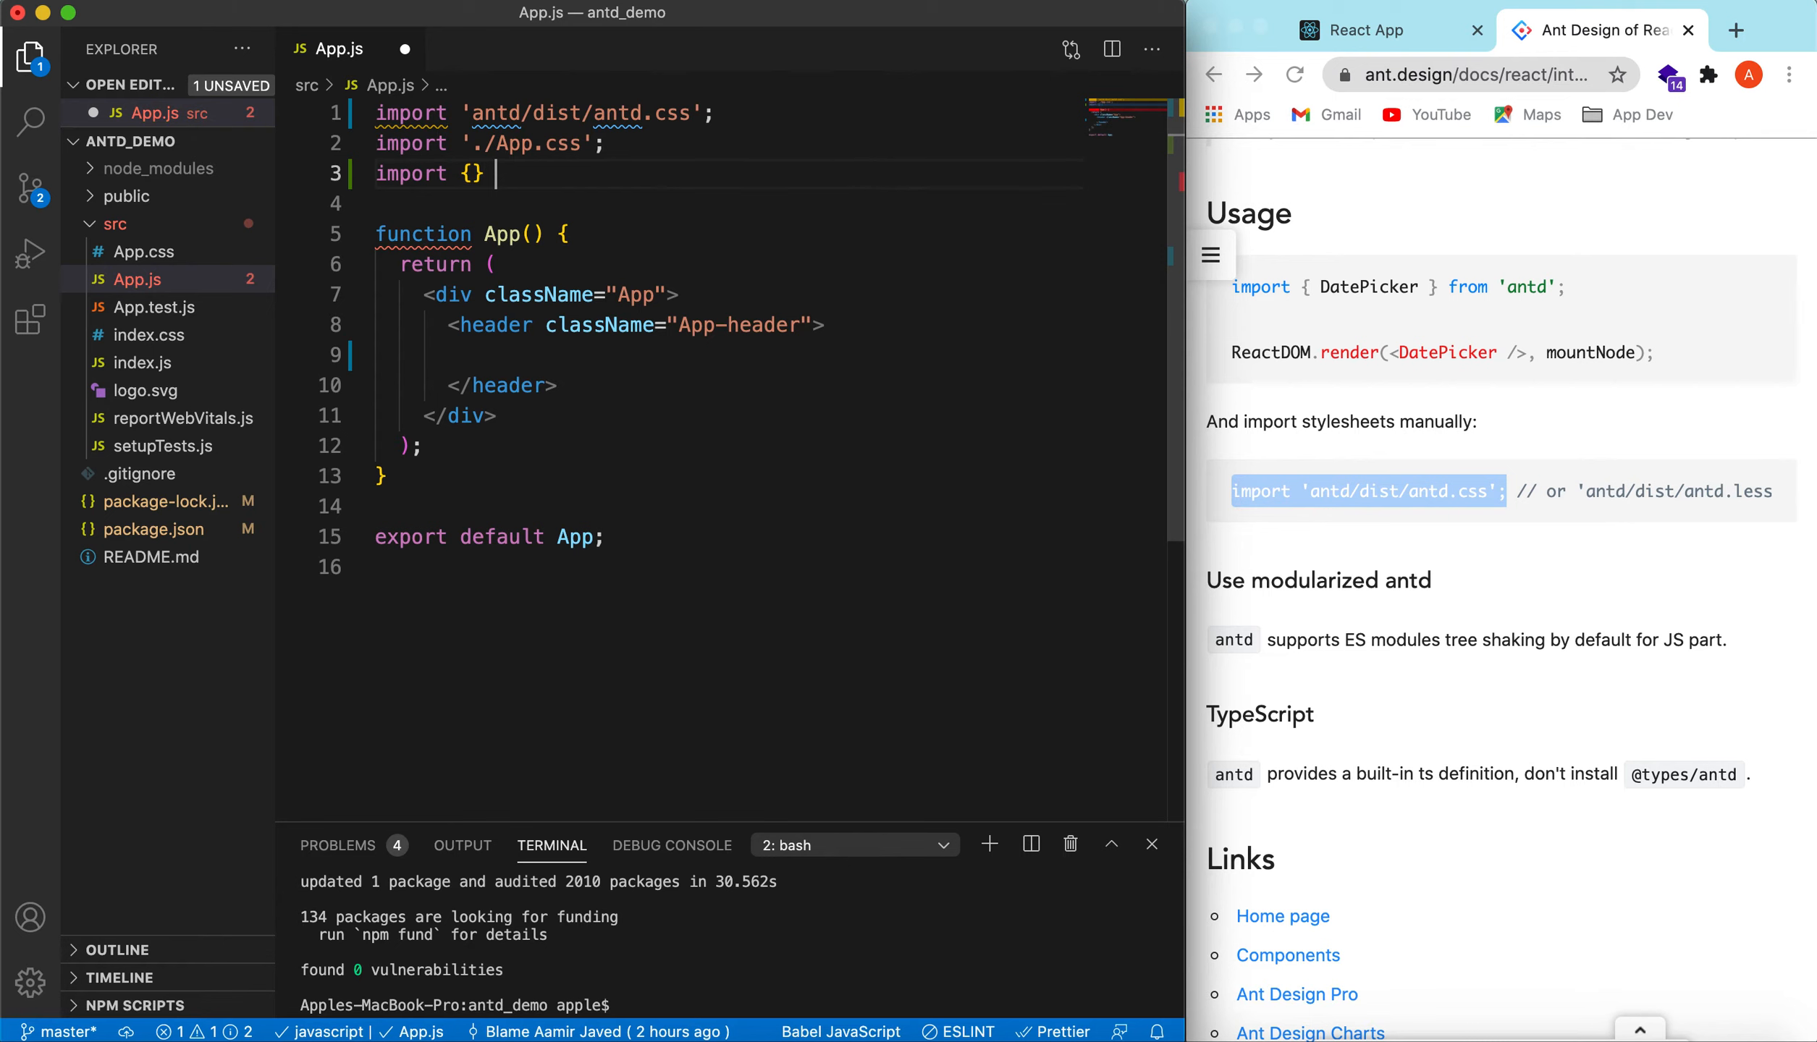
Import Button from 'antd' and add <Button>My First Button</Button> inside the header
type("from")
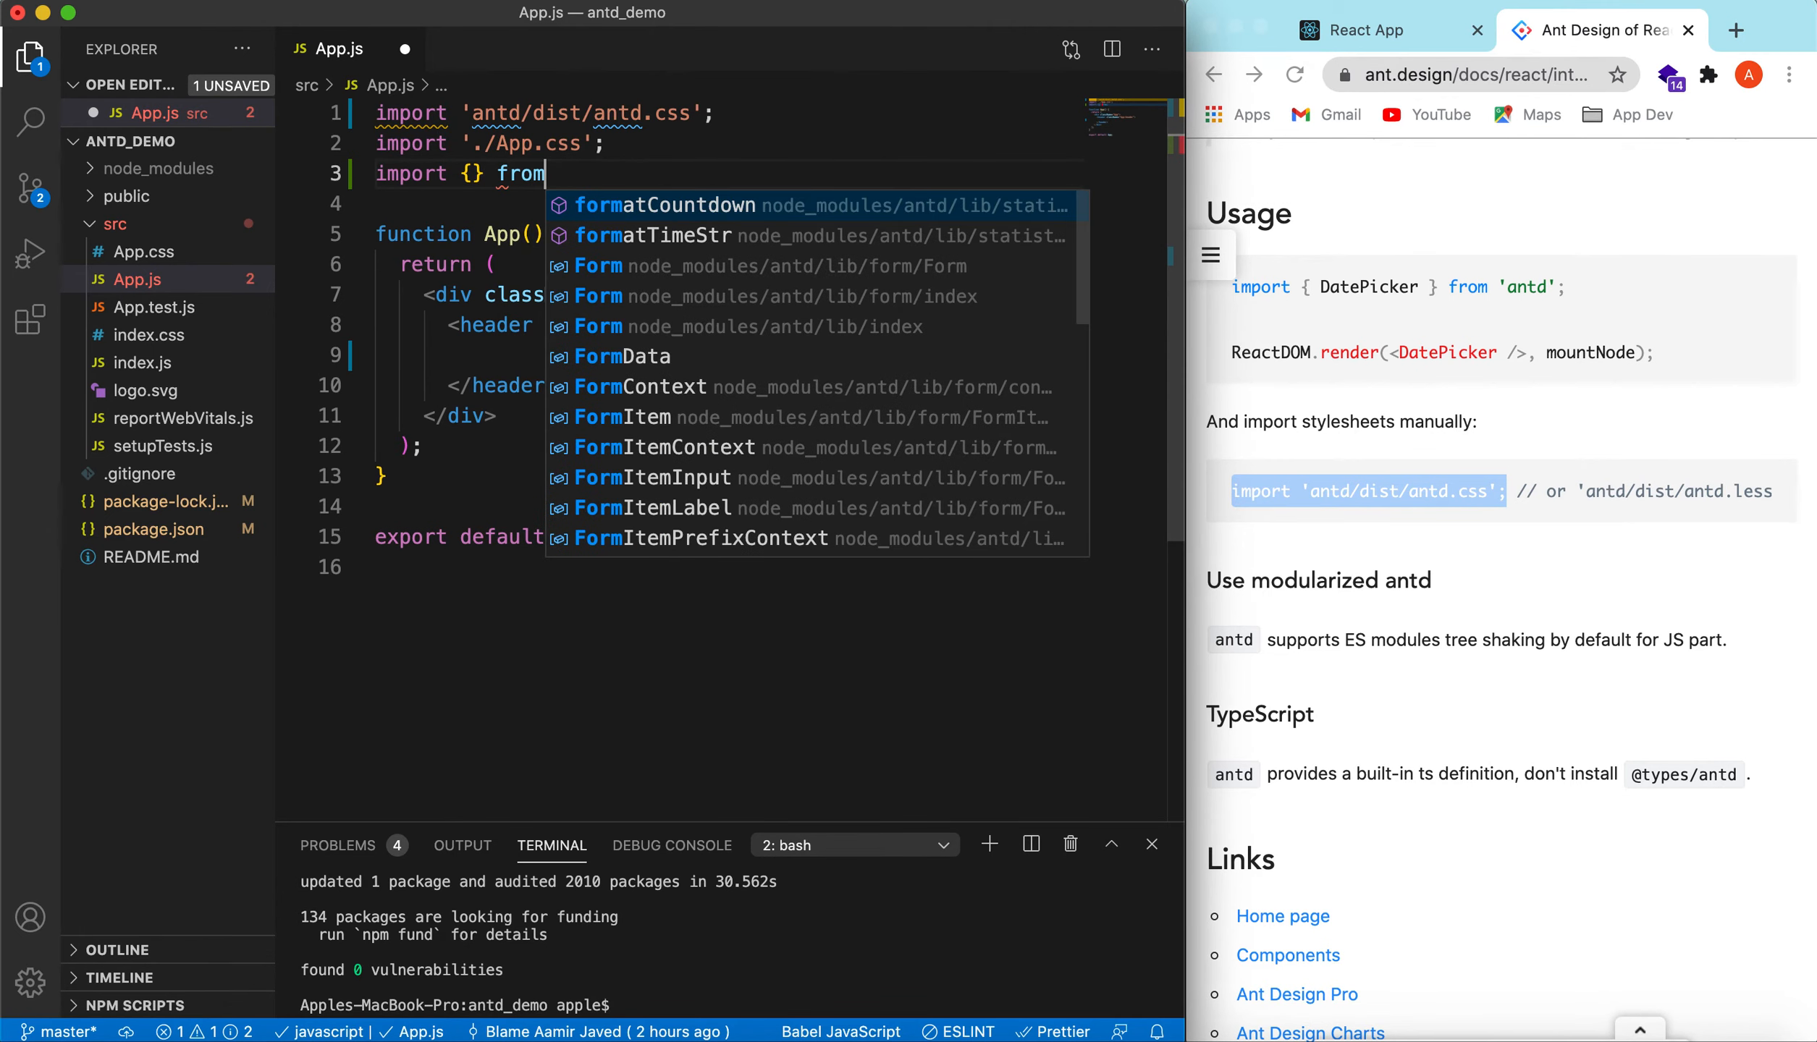
type("'antd")
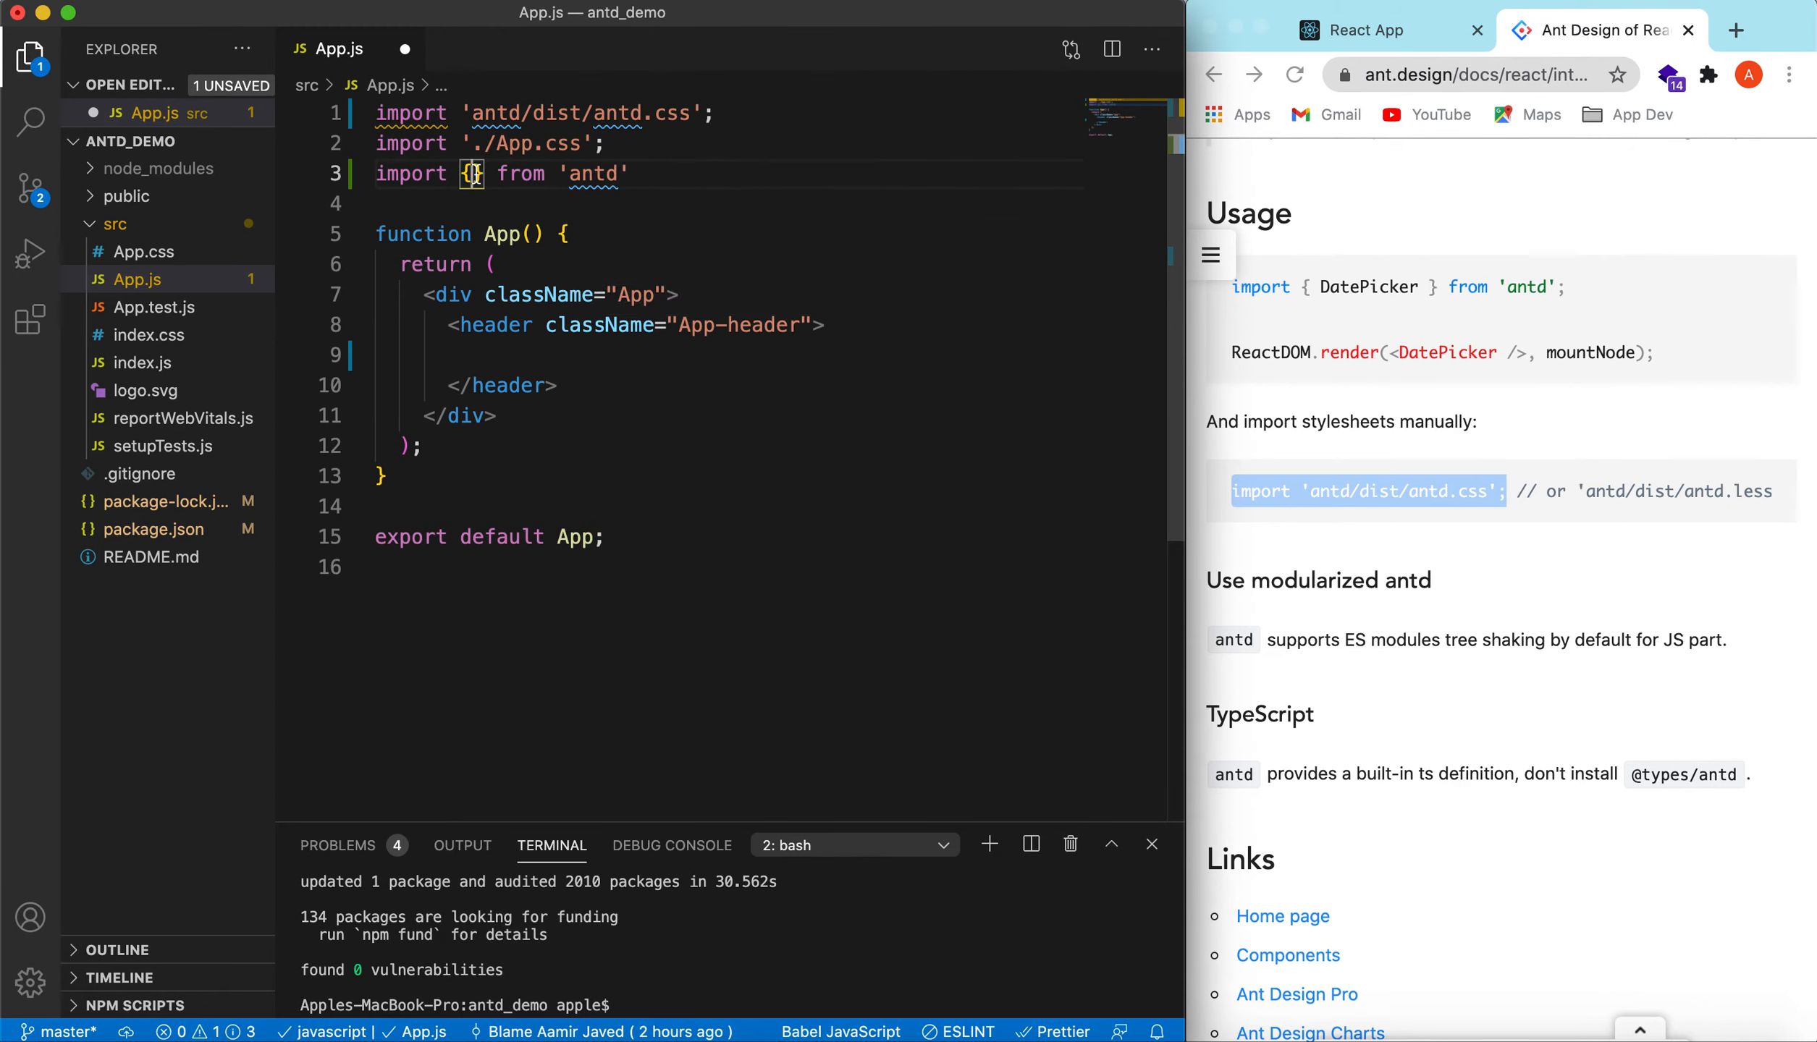
type("Button")
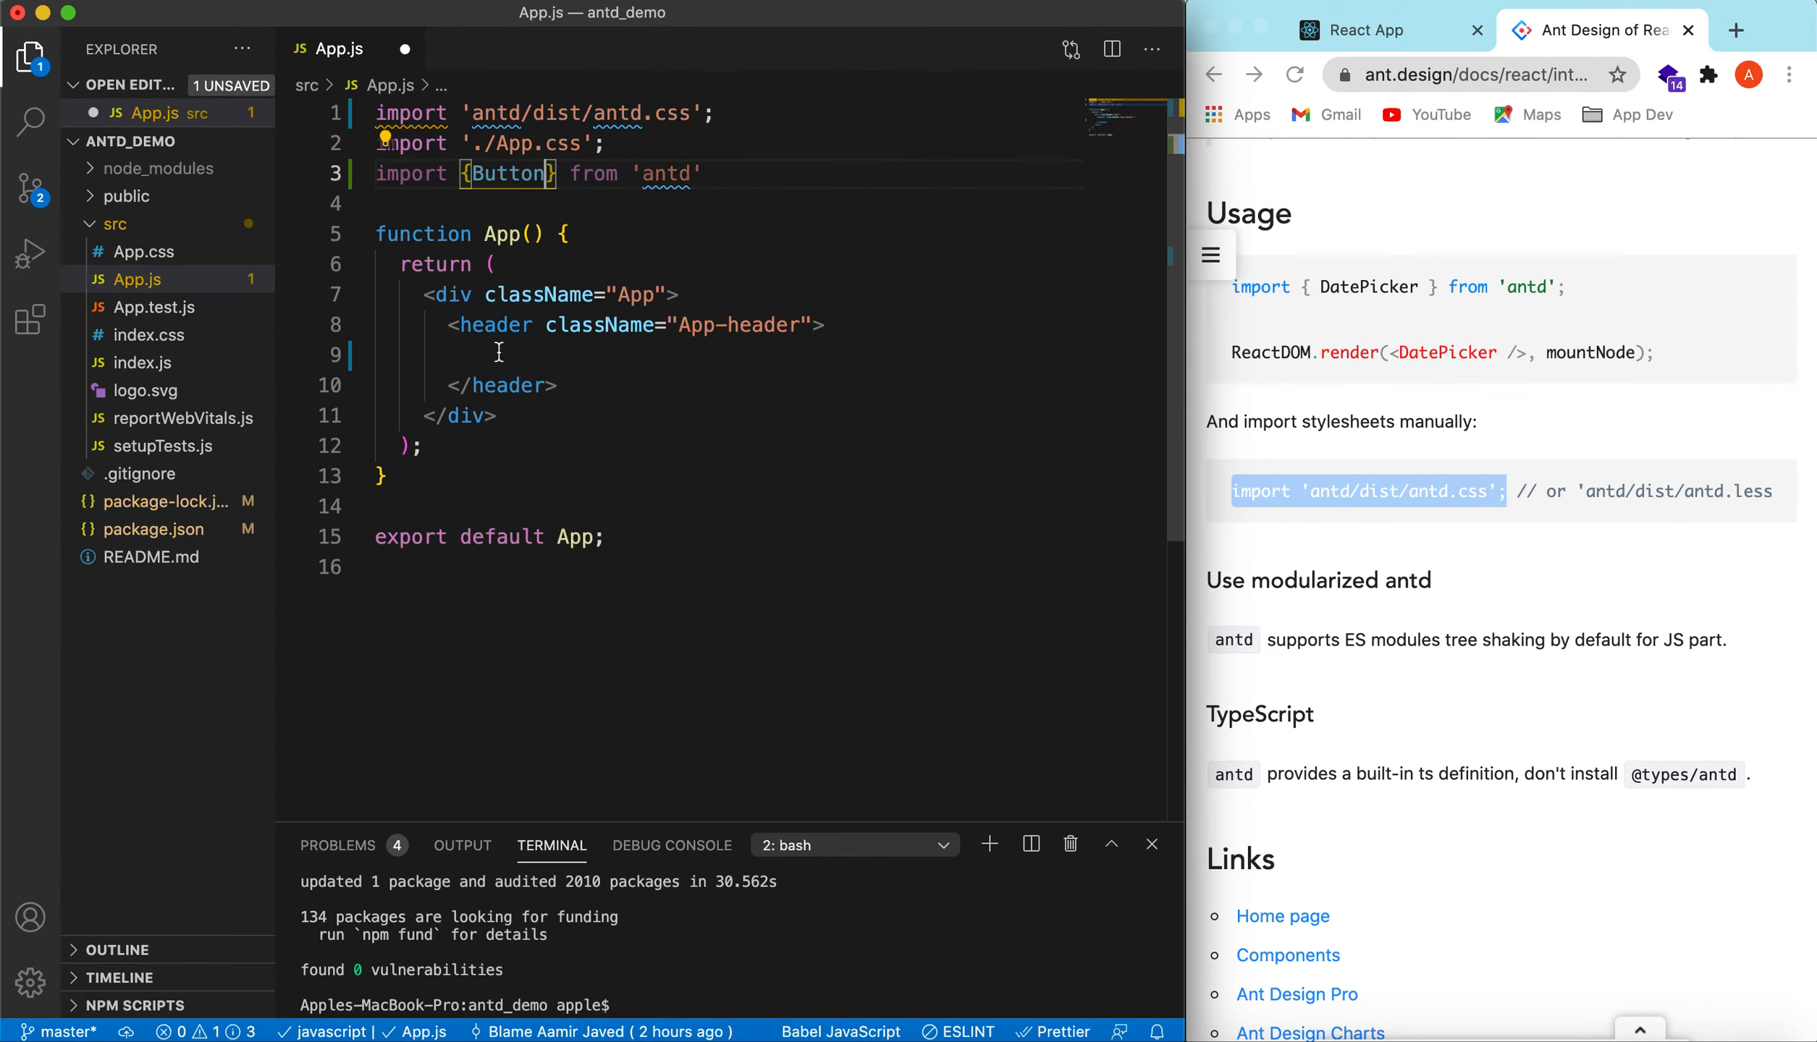
type("<Button></Button>")
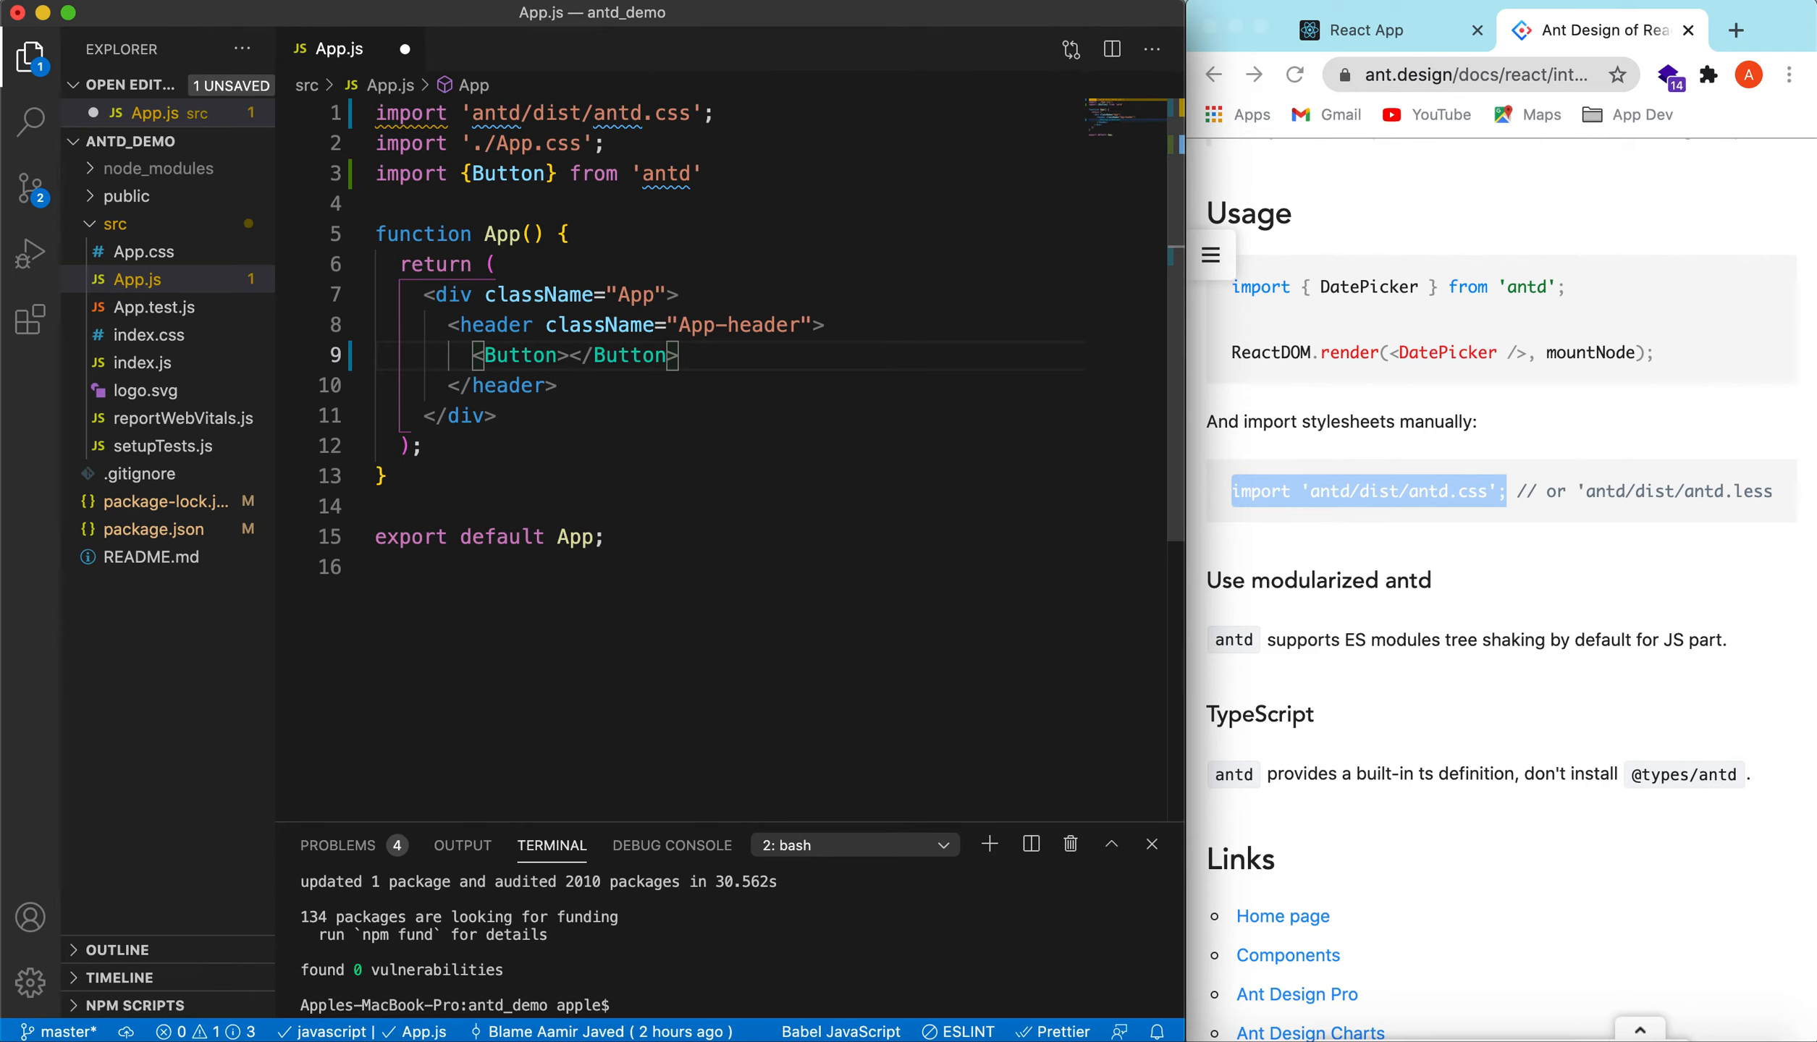
type("My")
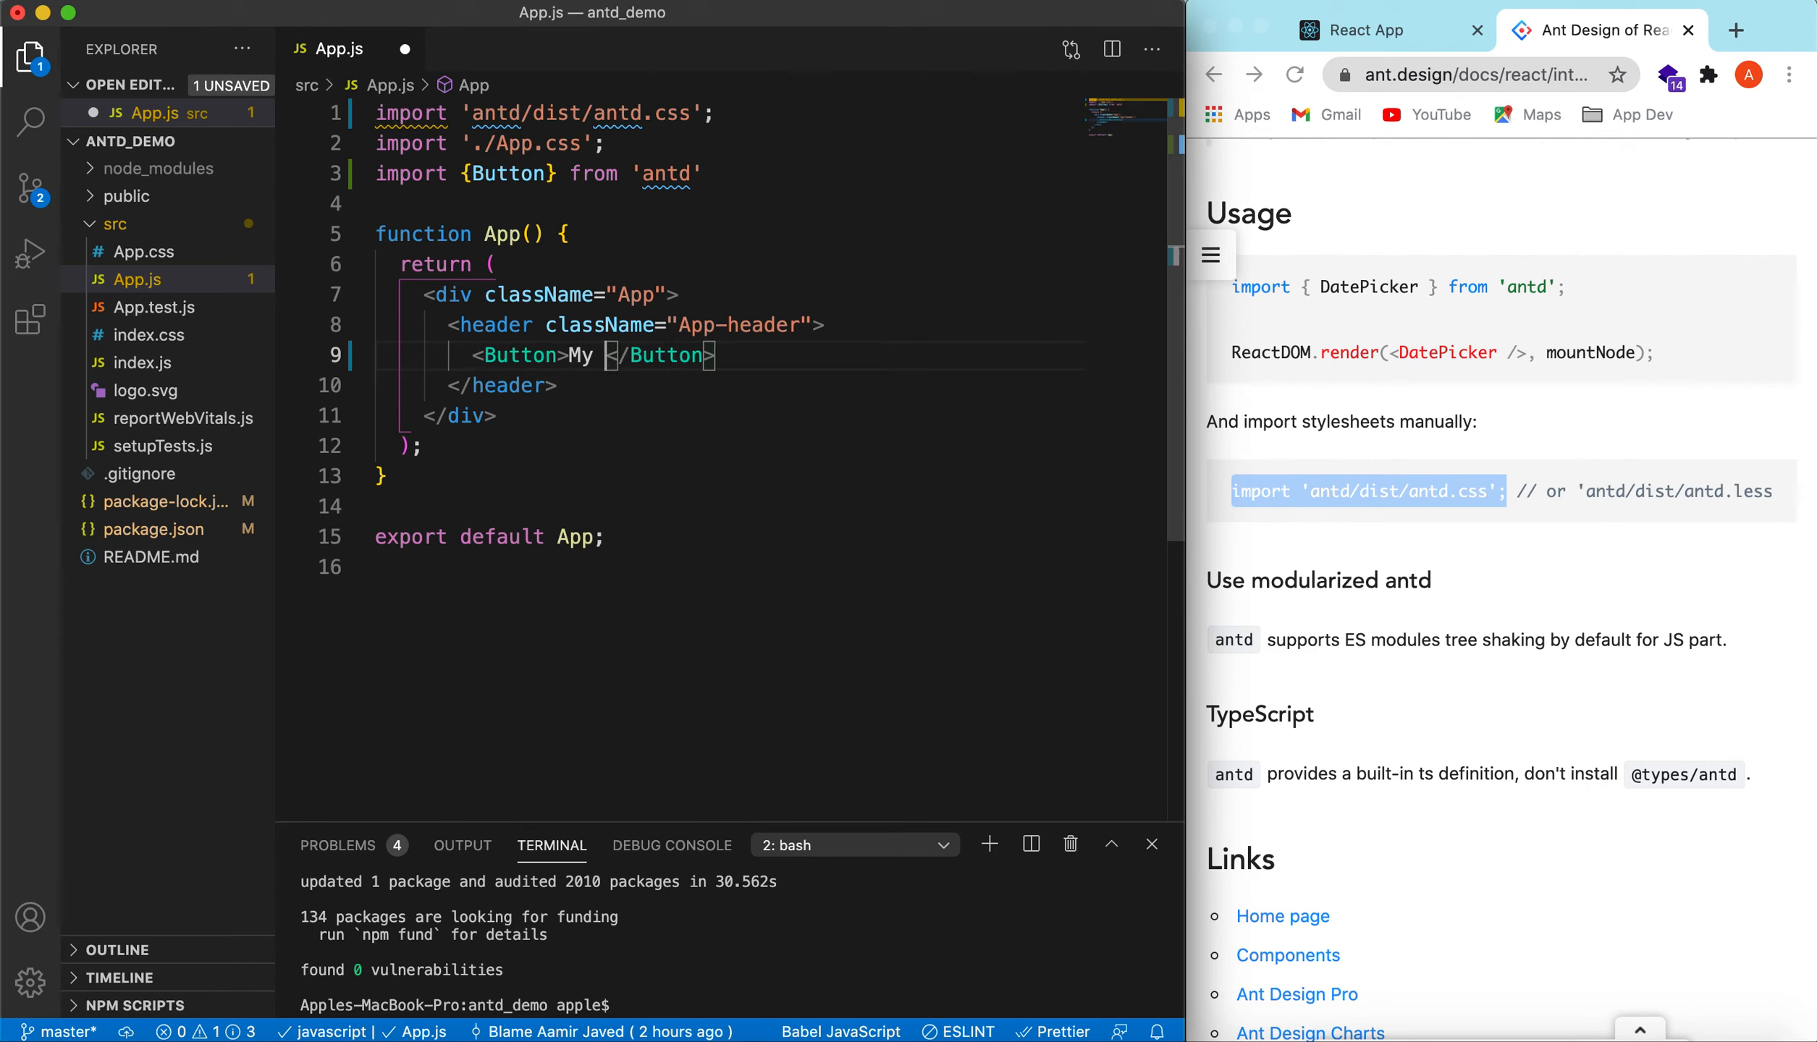
type("First")
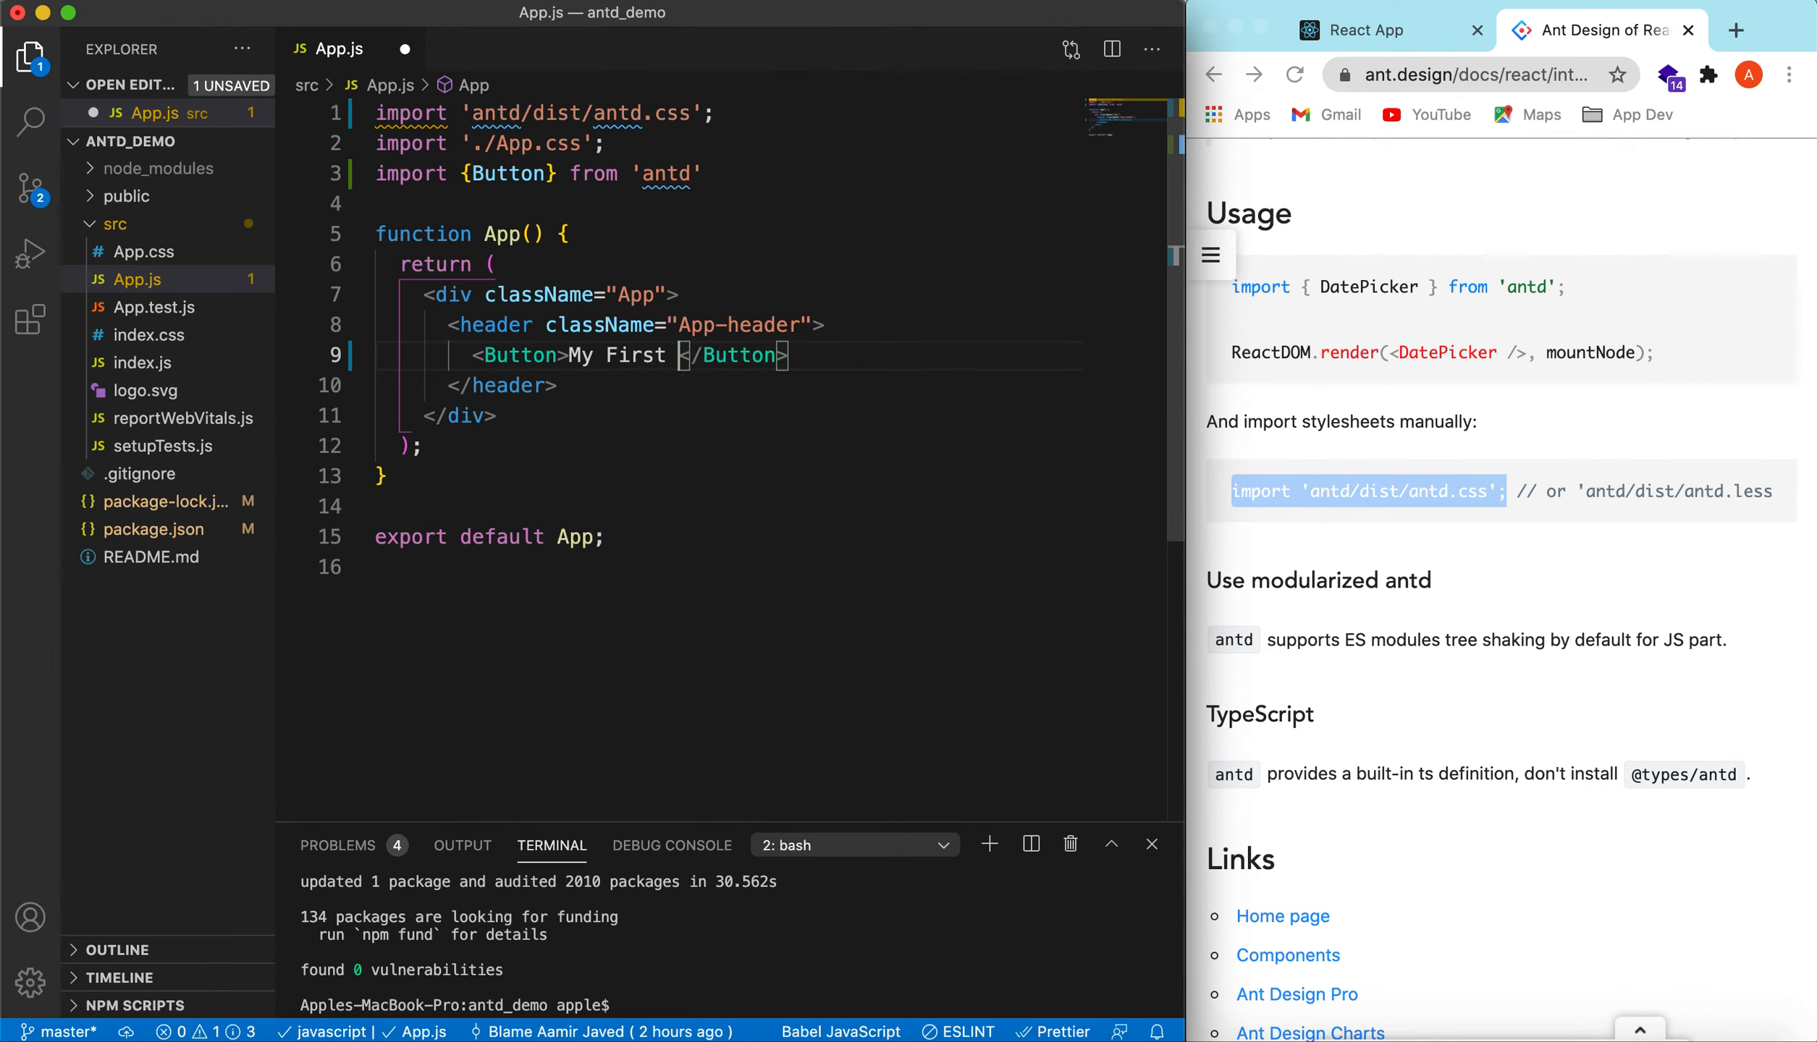
type("Button")
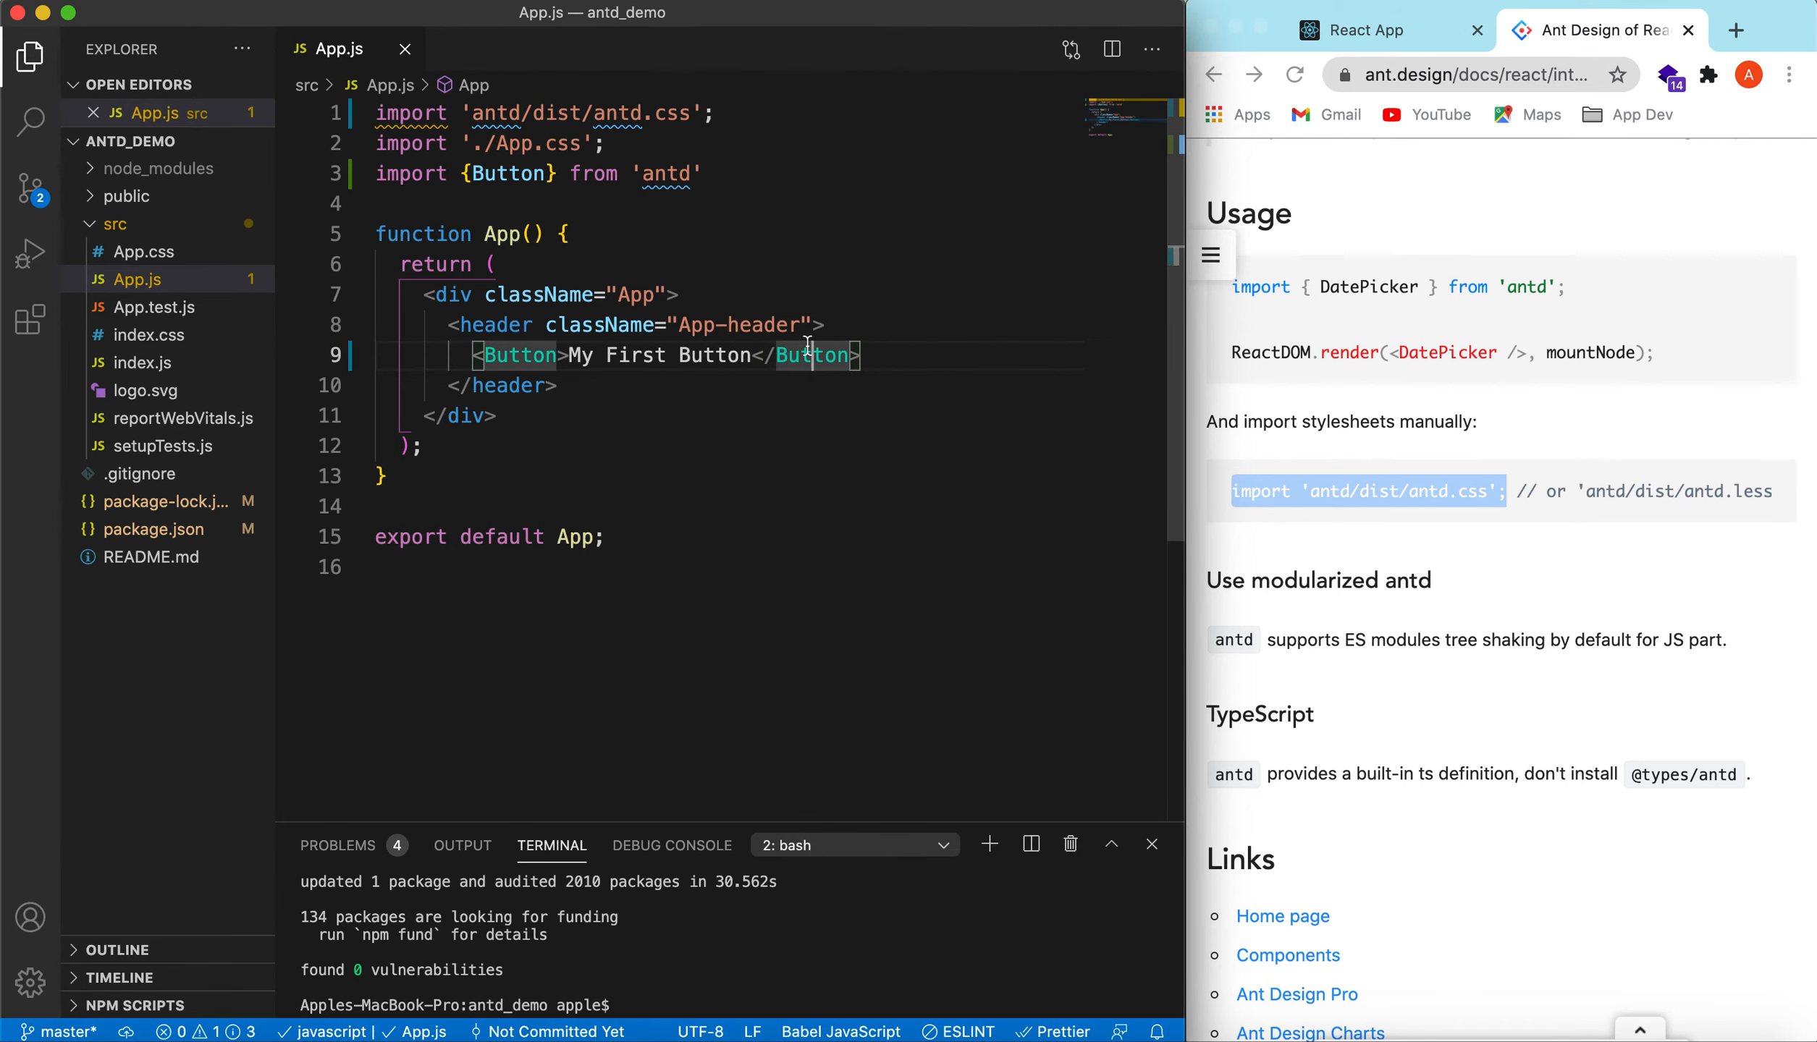
View My First Button at localhost:3000, then return to editing App.js
left_click(1368, 30)
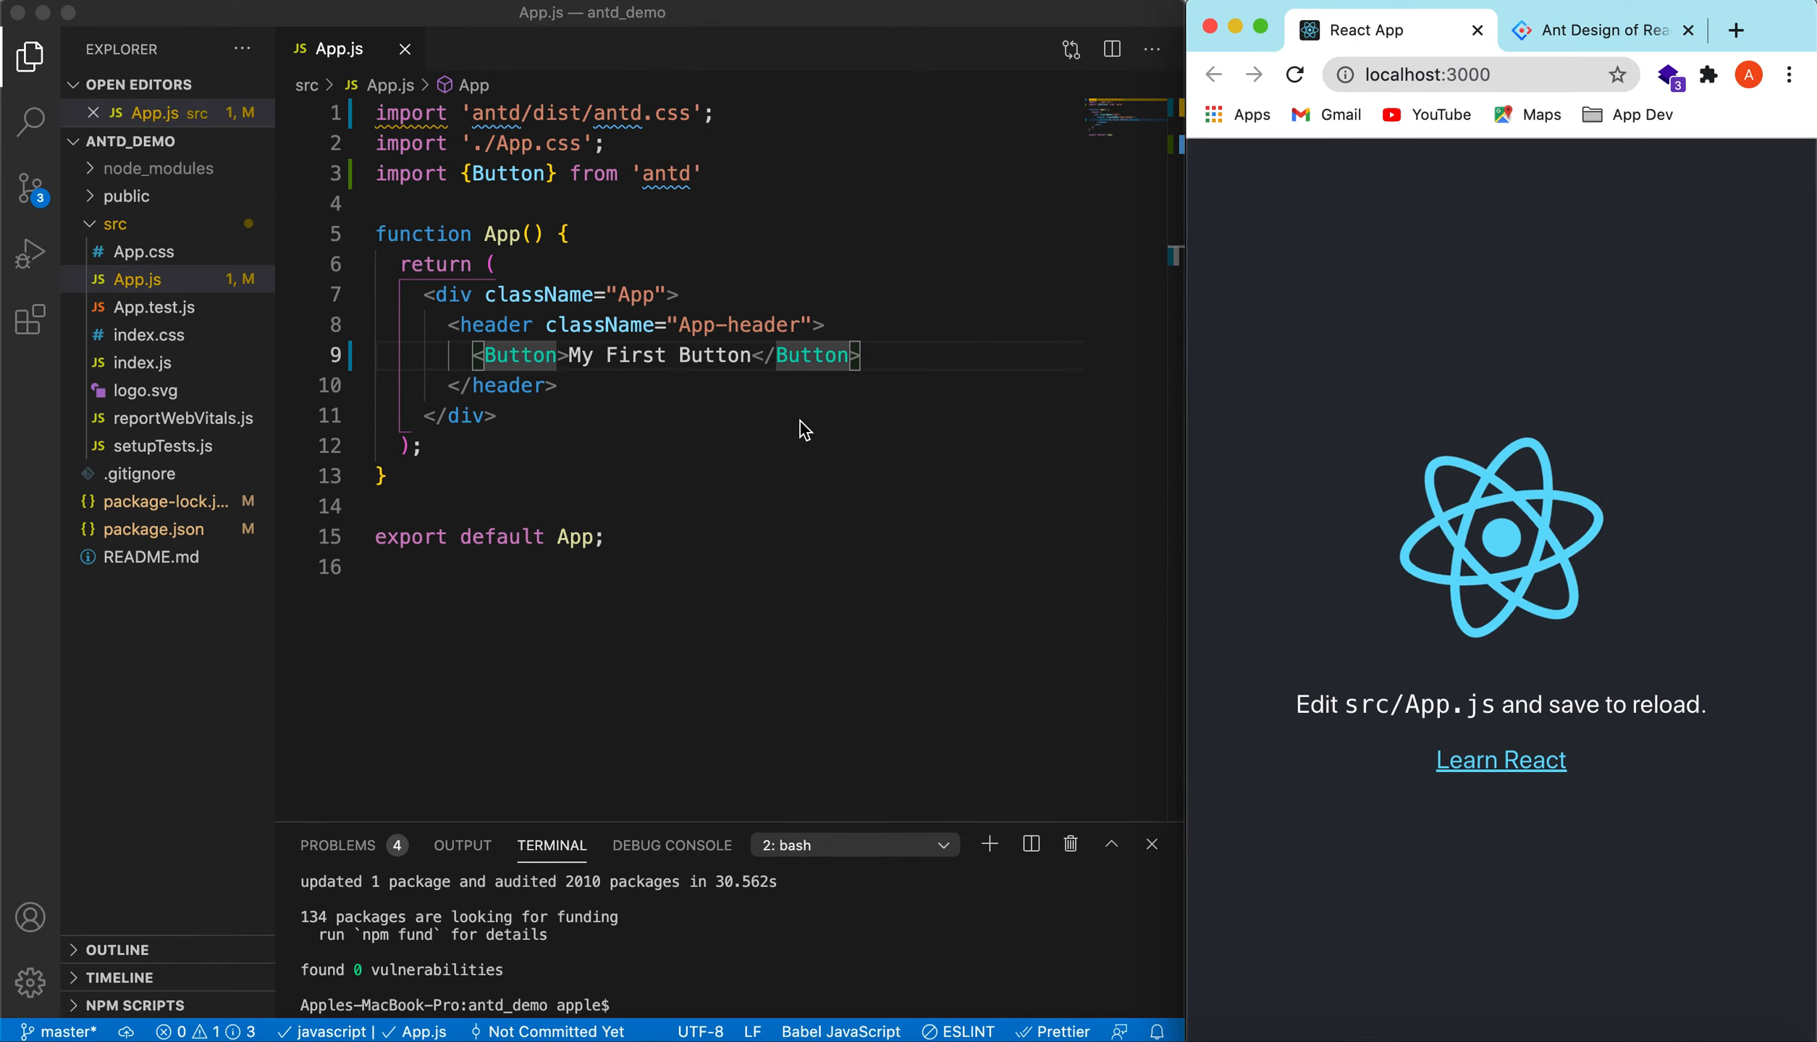
left_click(1294, 74)
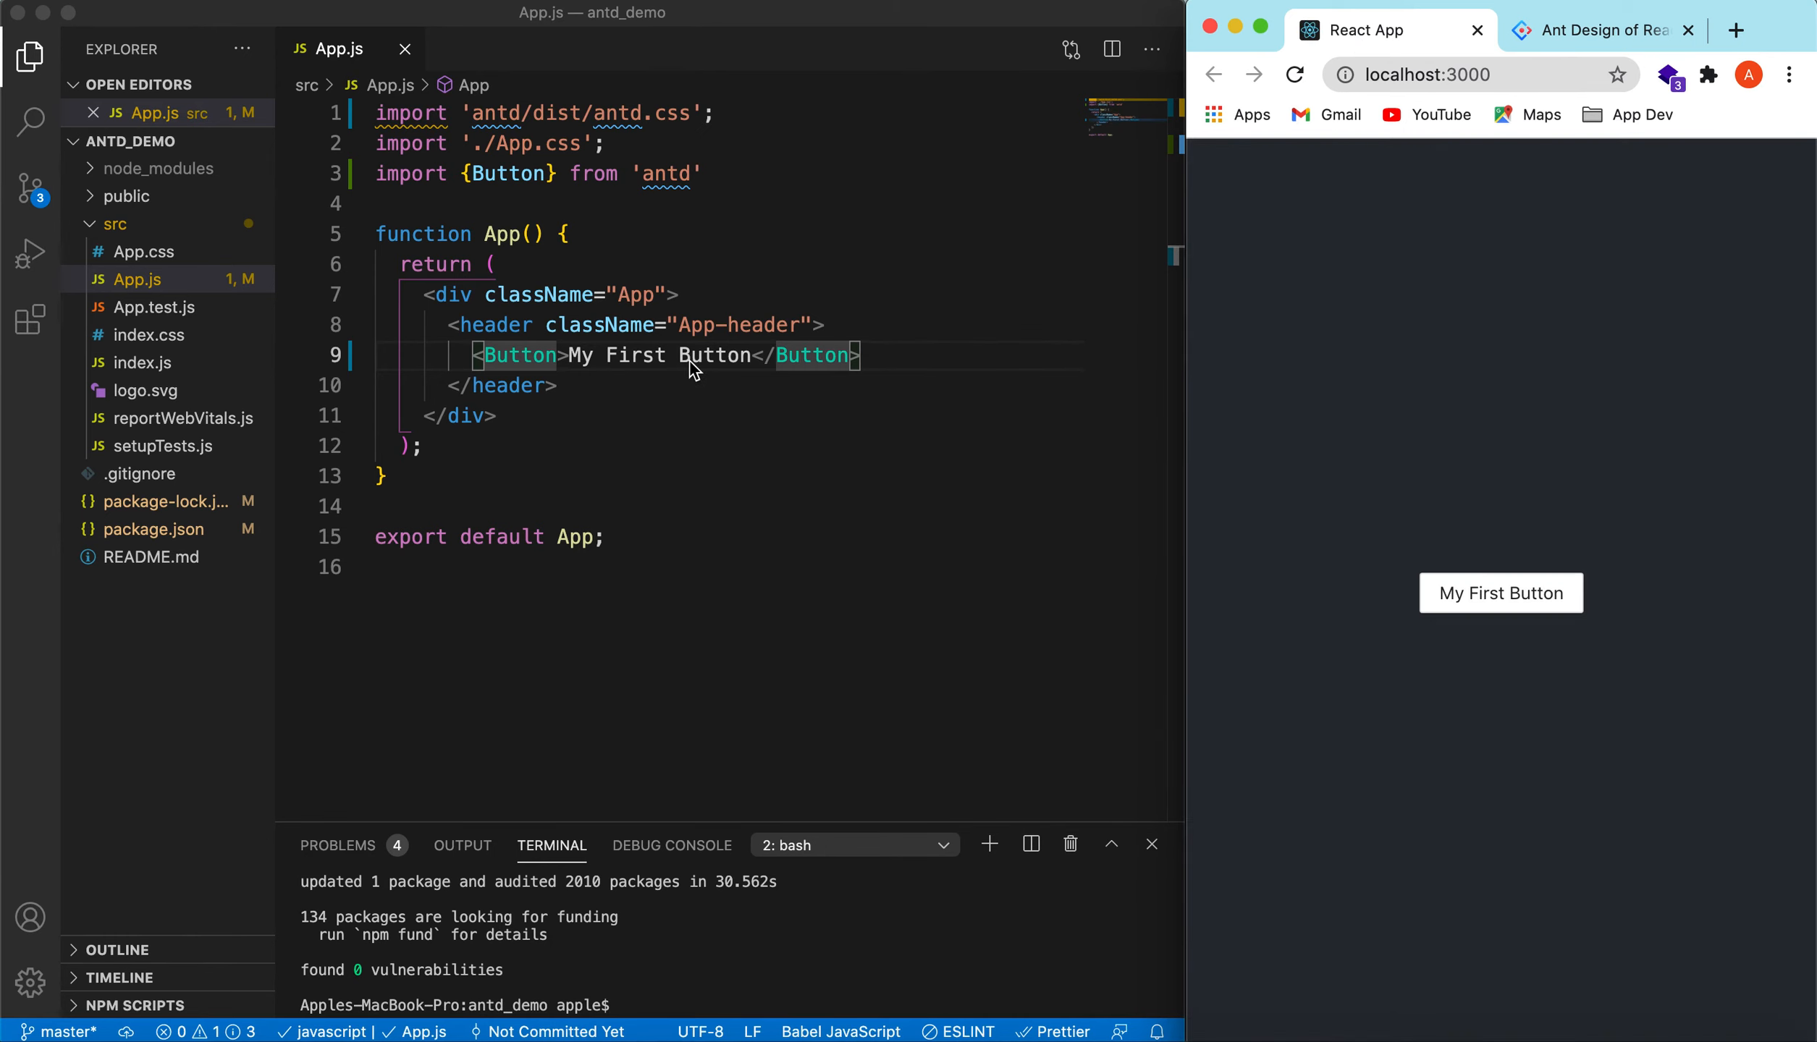
mouse_move(1521, 600)
type(" type=")
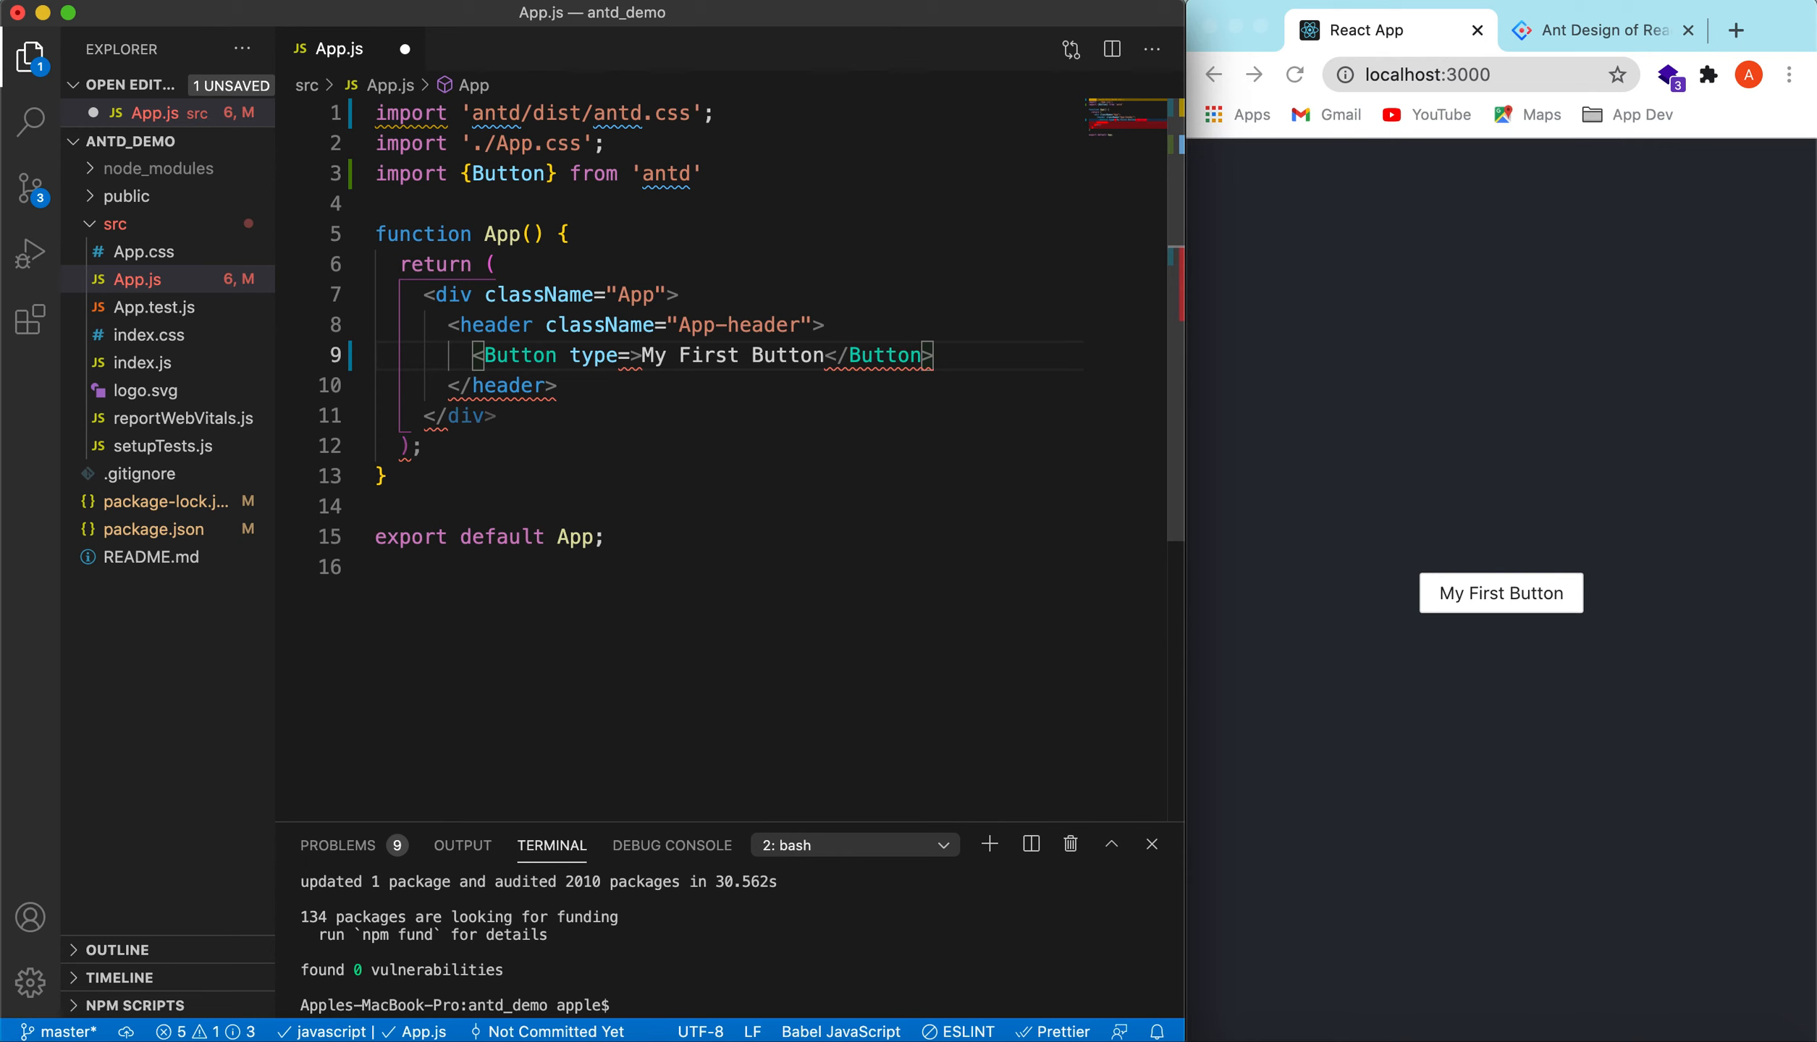
Give the Button type='primary' so it renders blue
type("'primary")
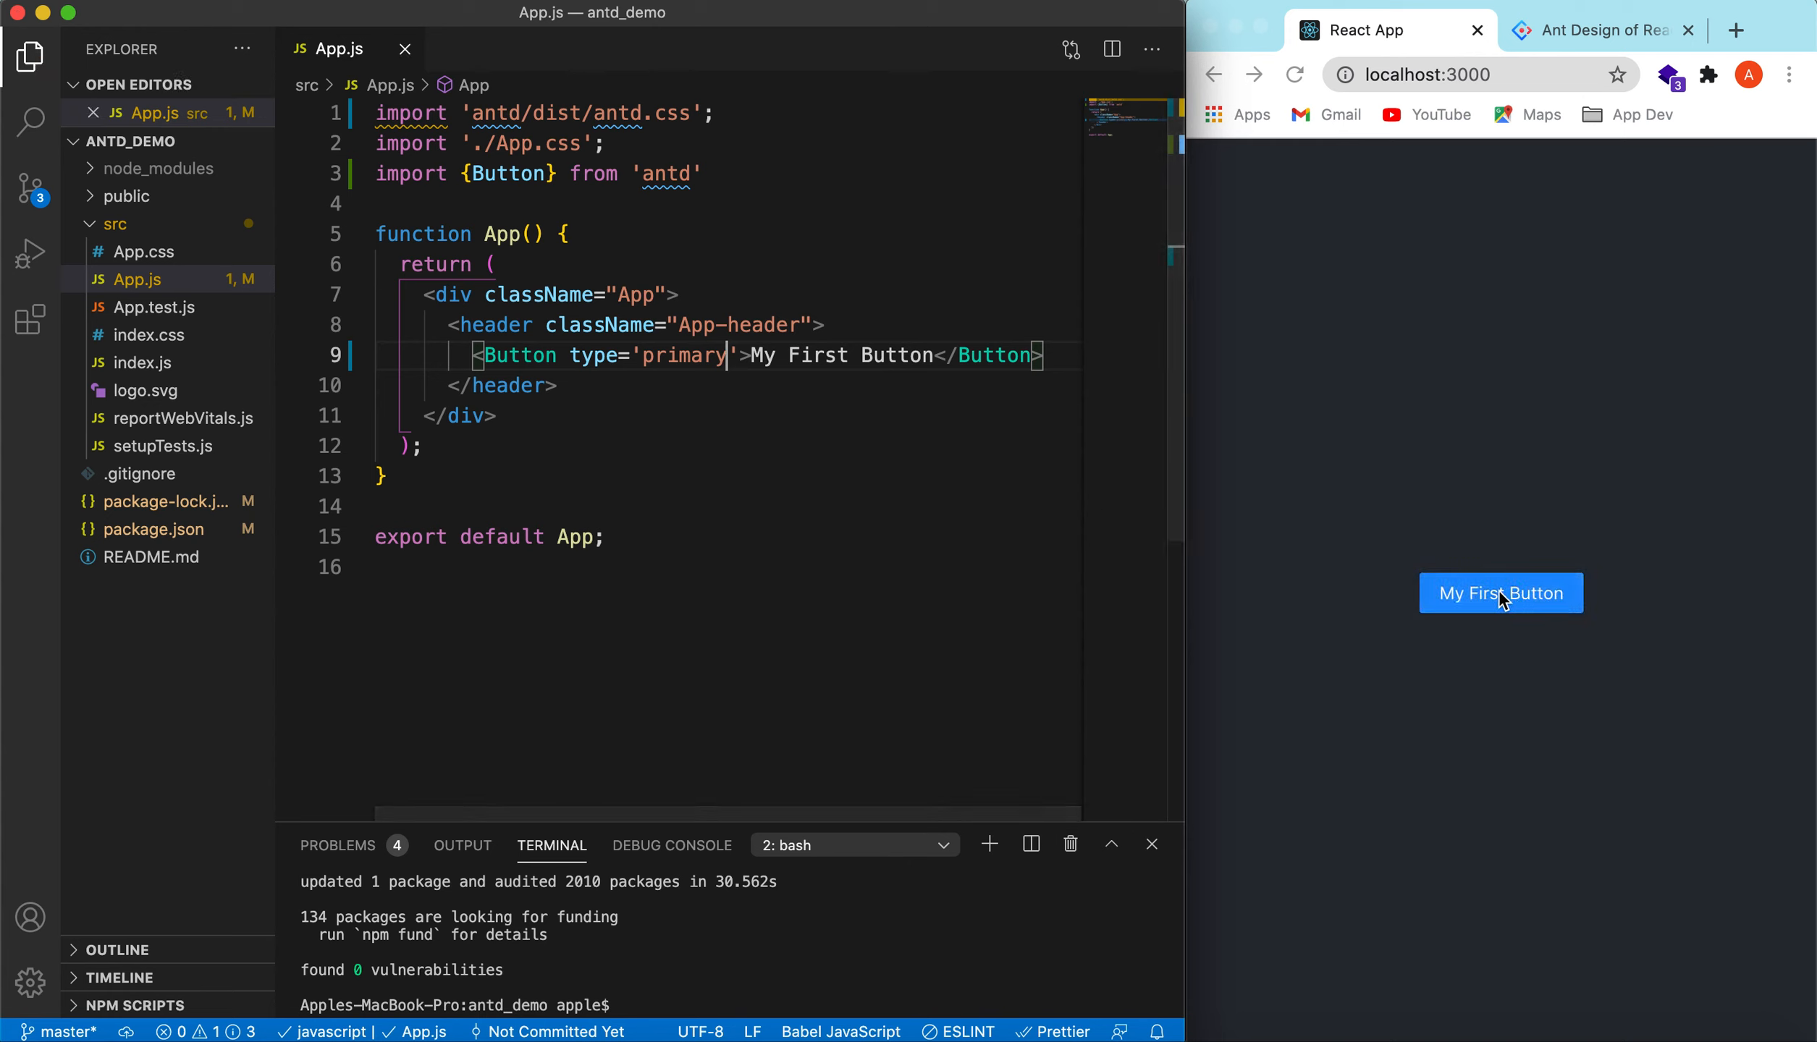
mouse_move(1504, 658)
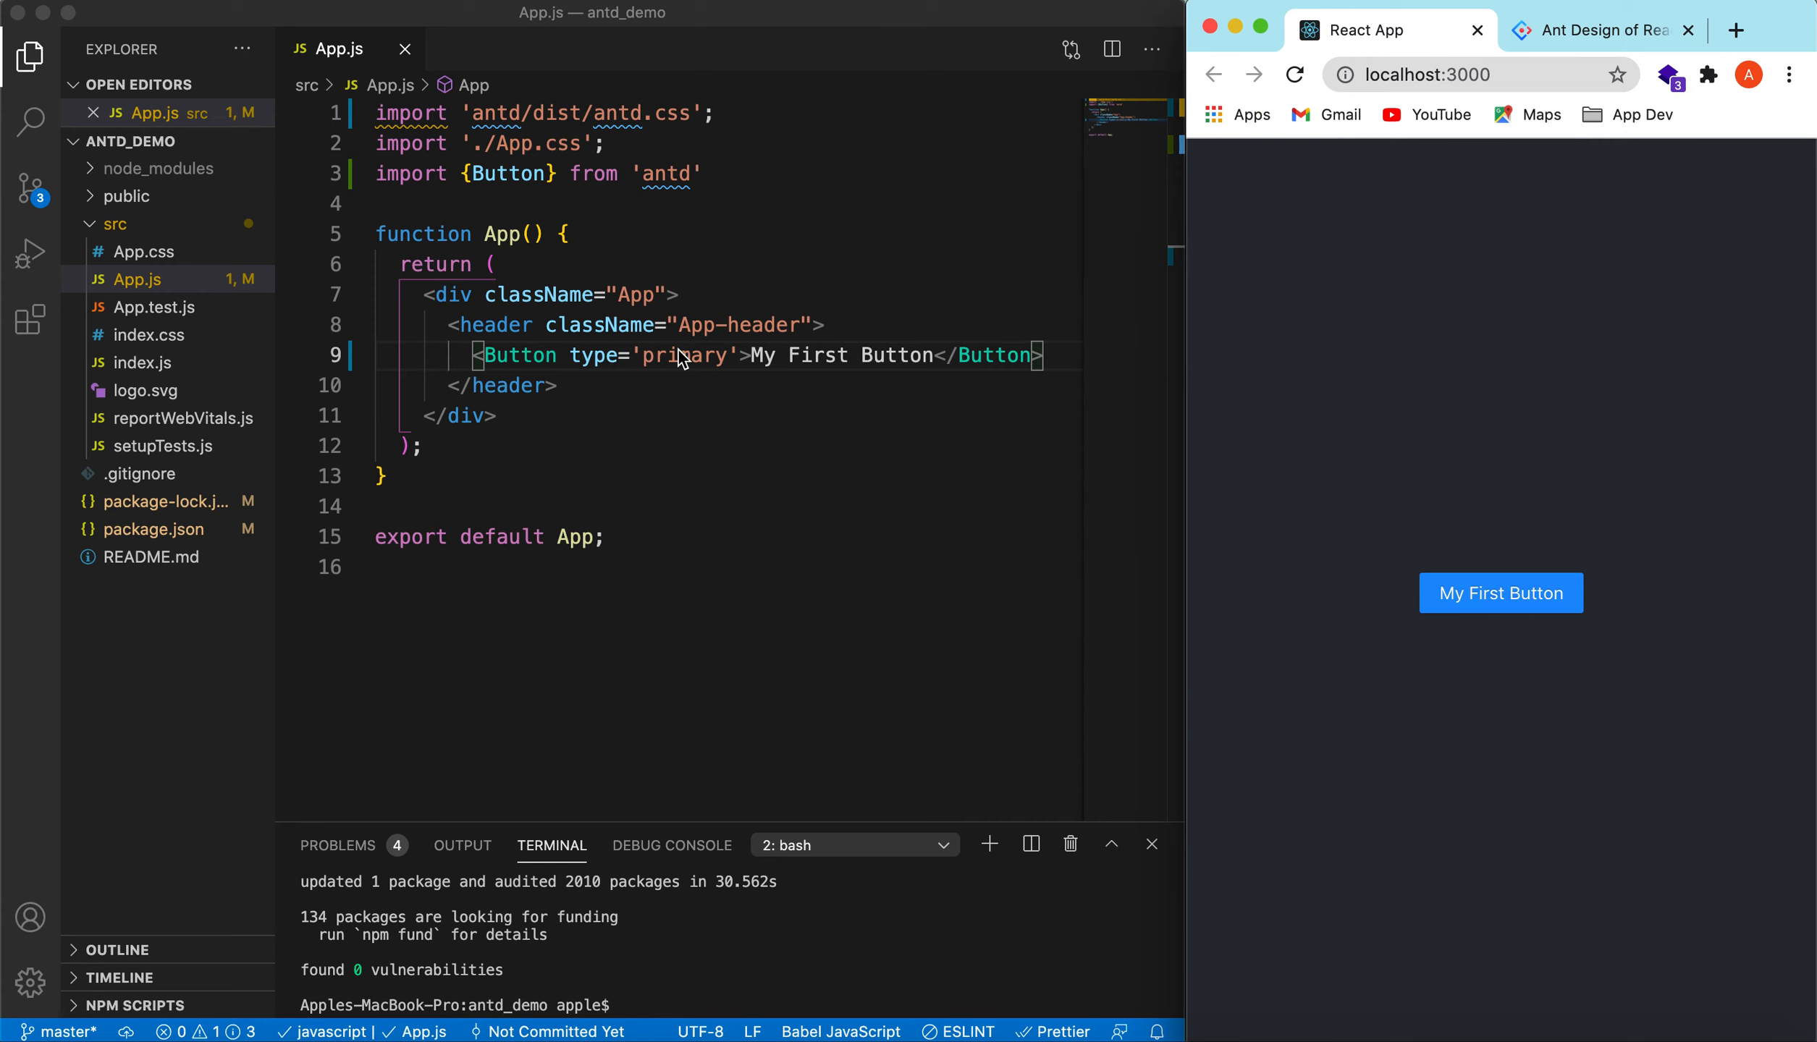
mouse_move(698, 438)
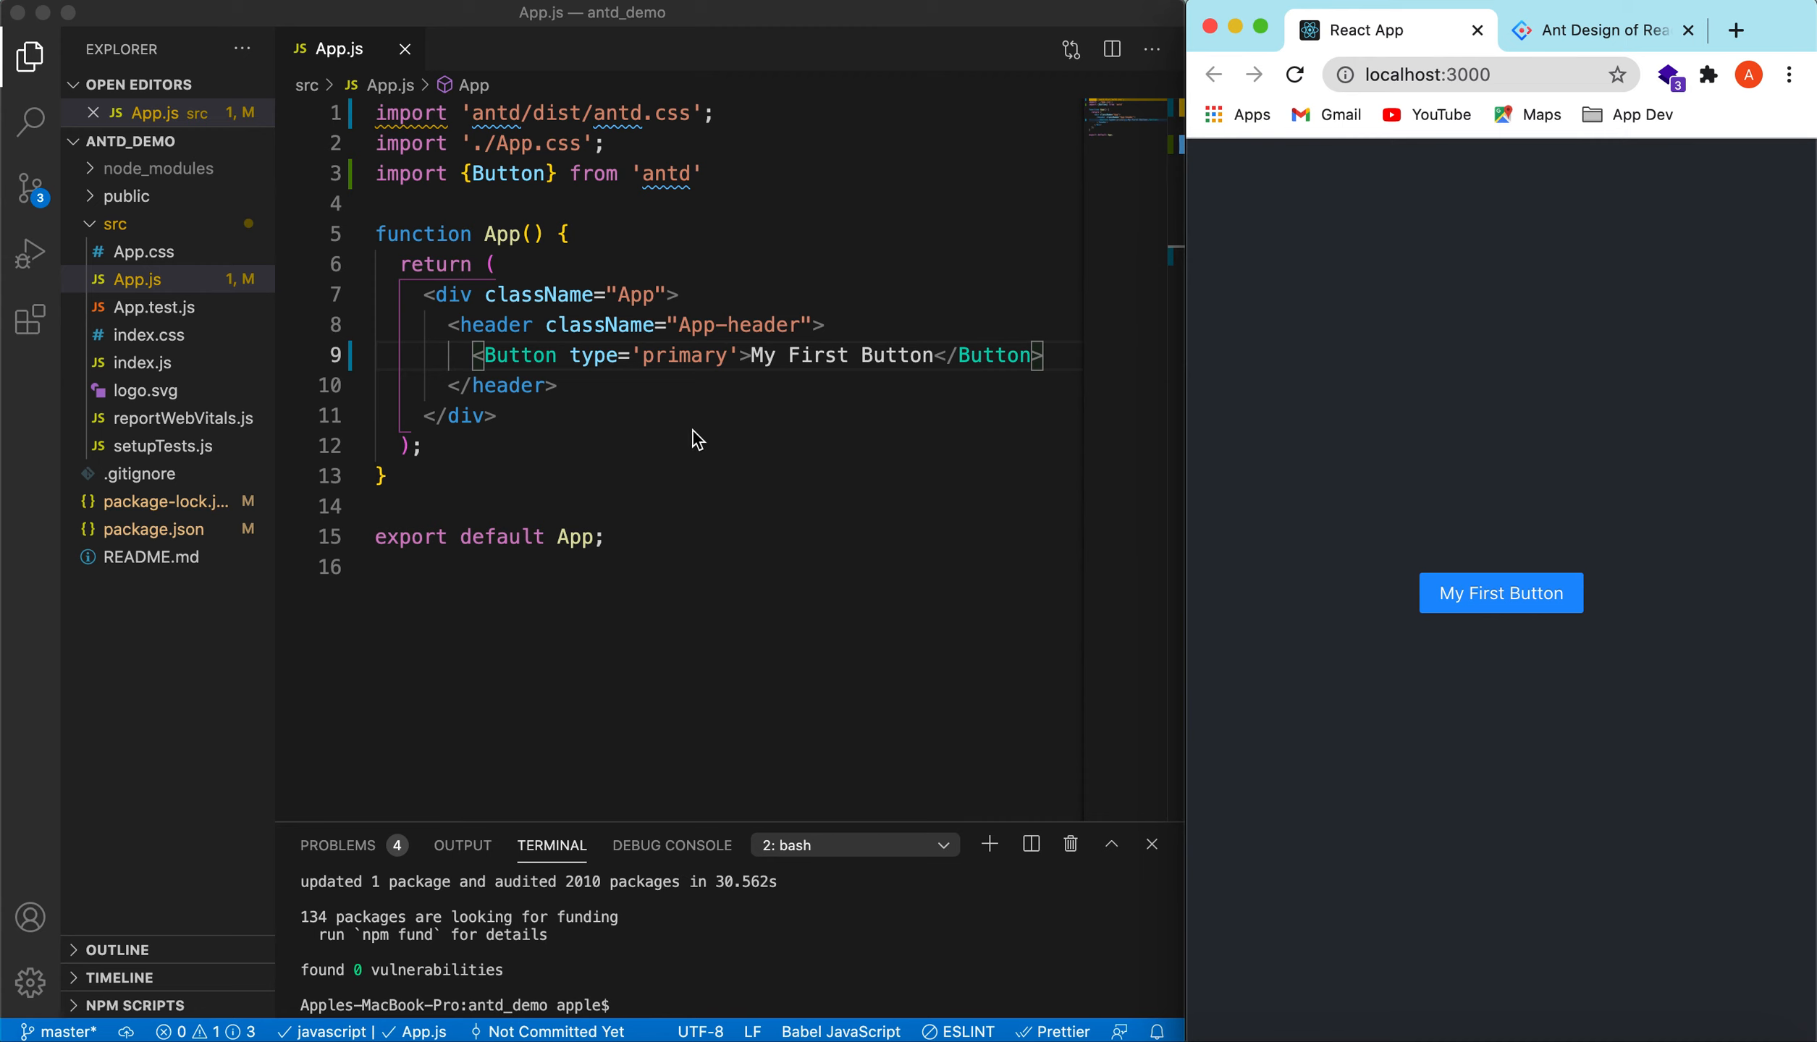
mouse_move(716, 465)
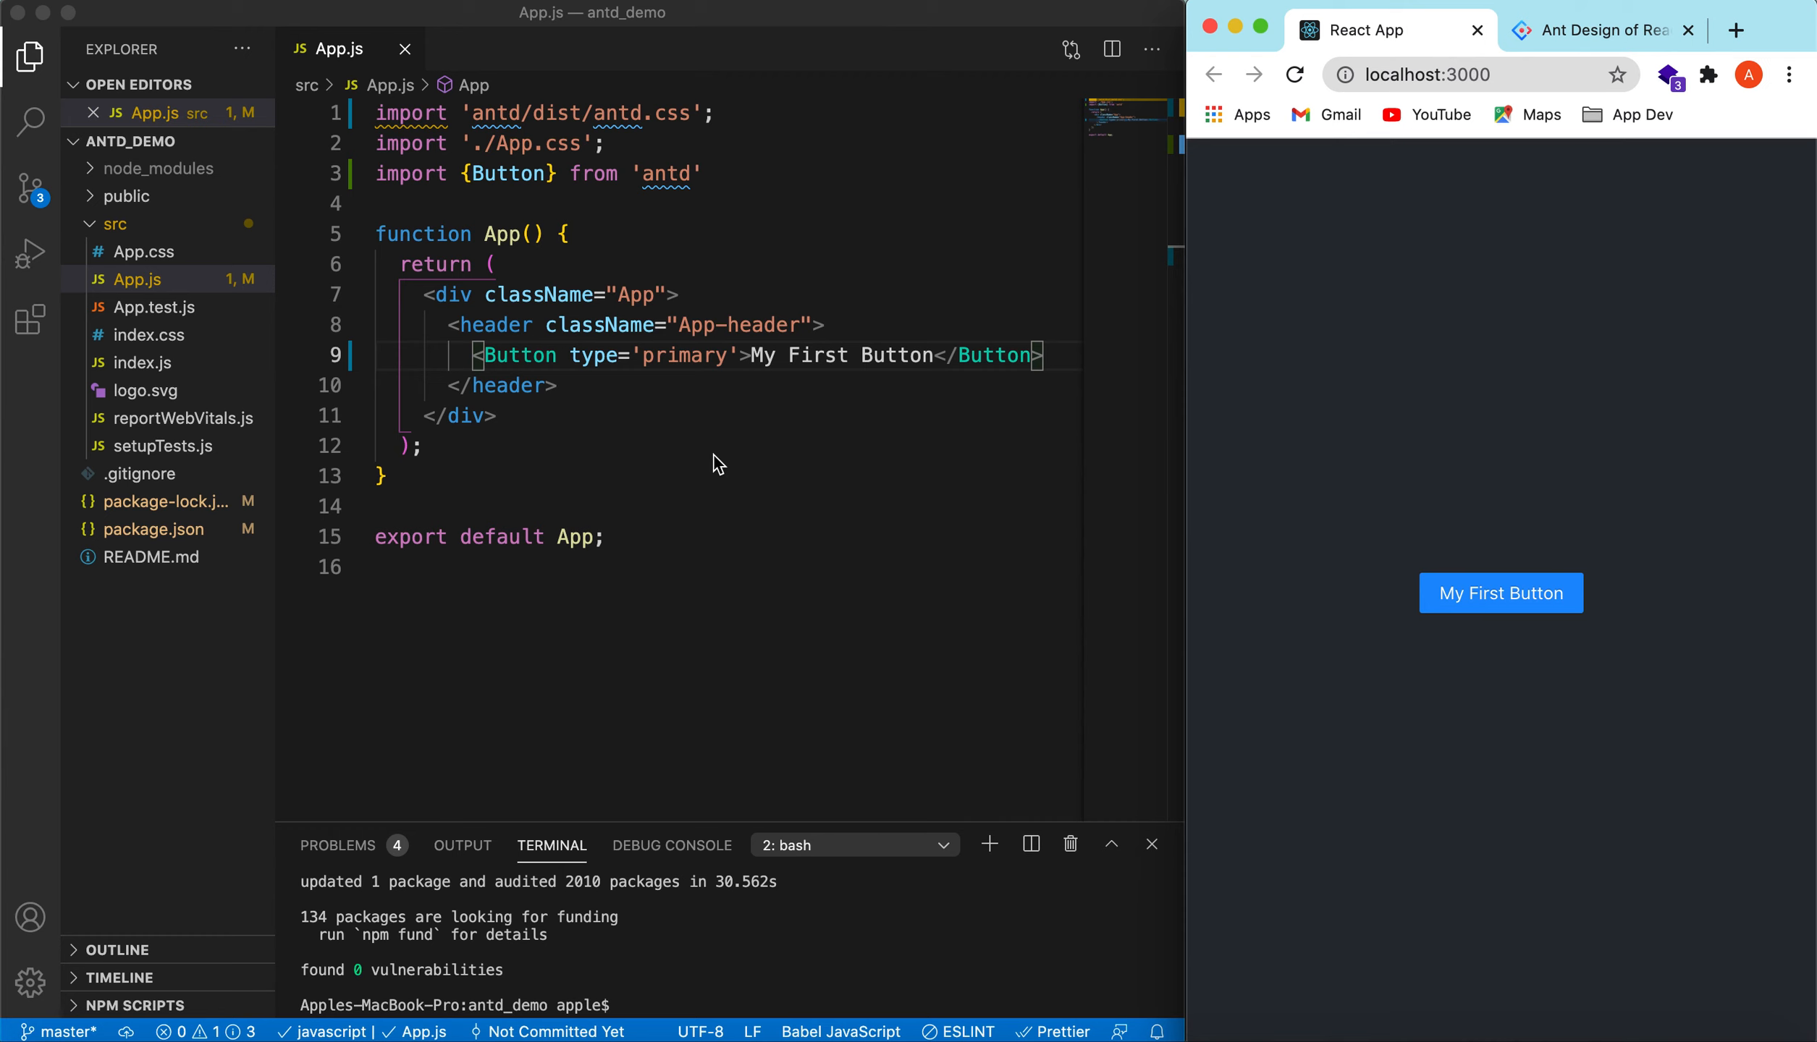
mouse_move(560, 186)
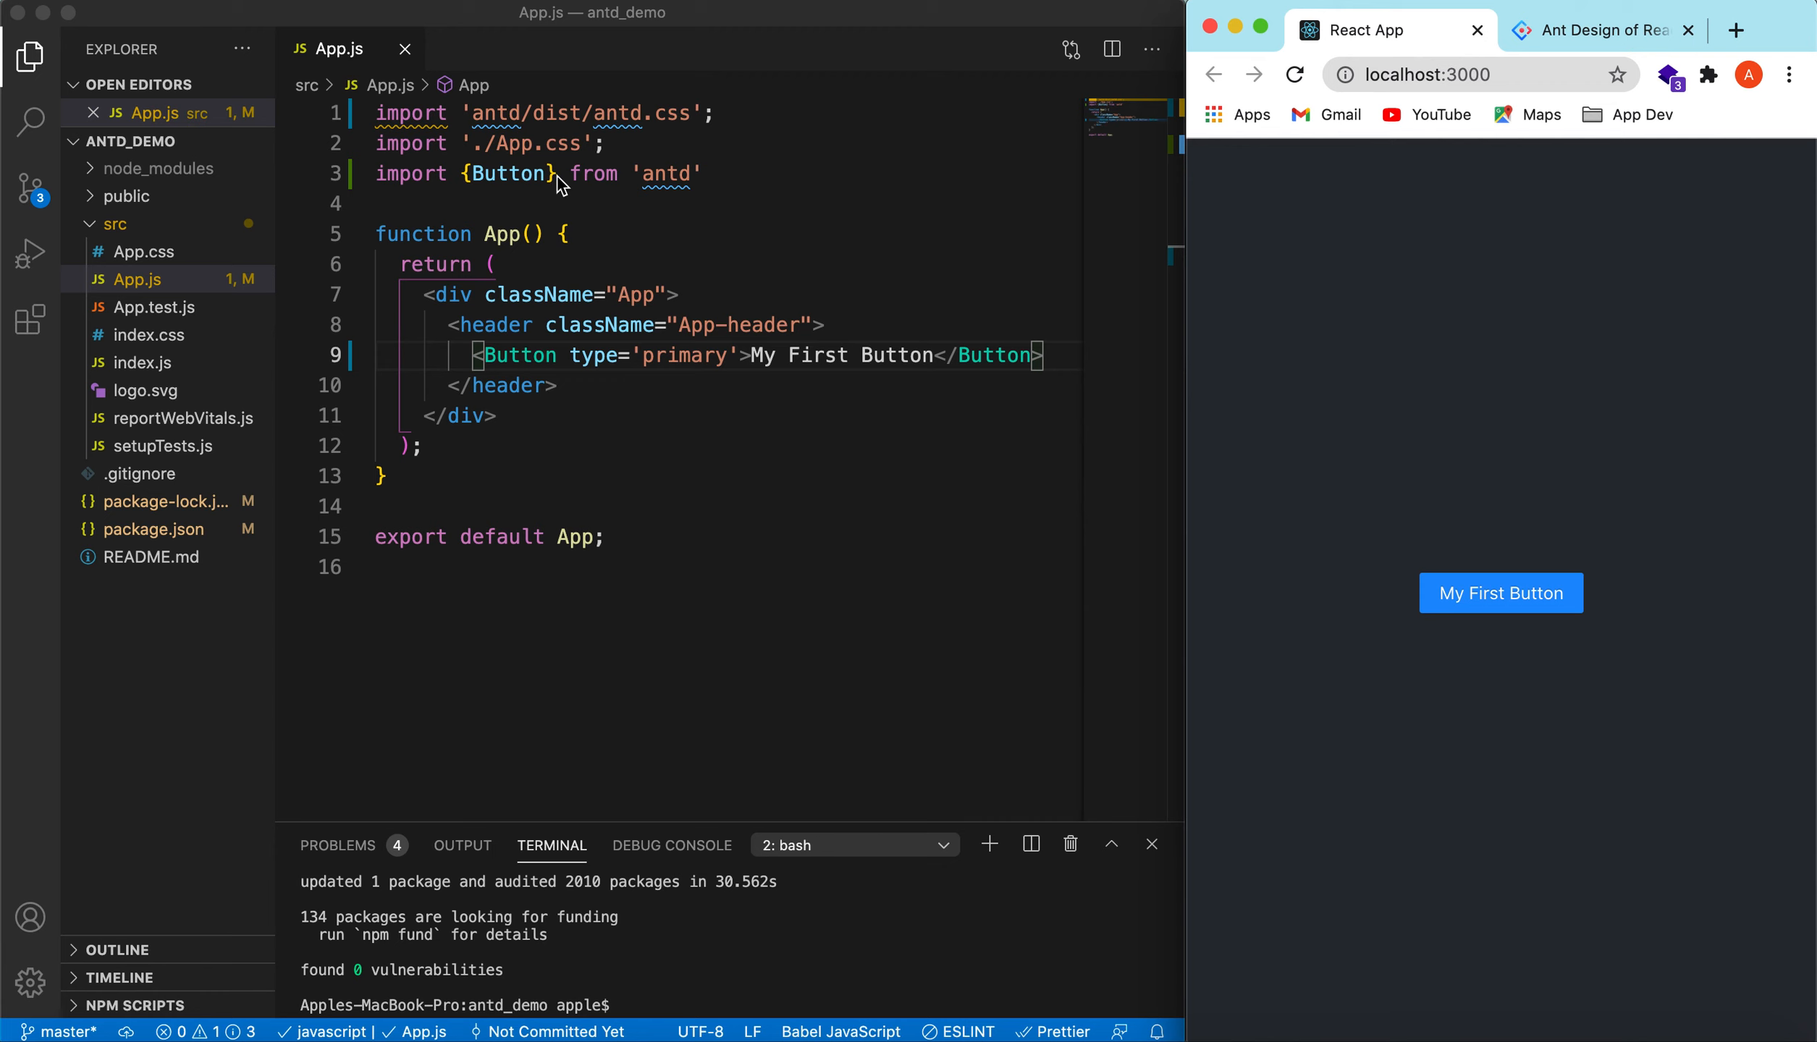